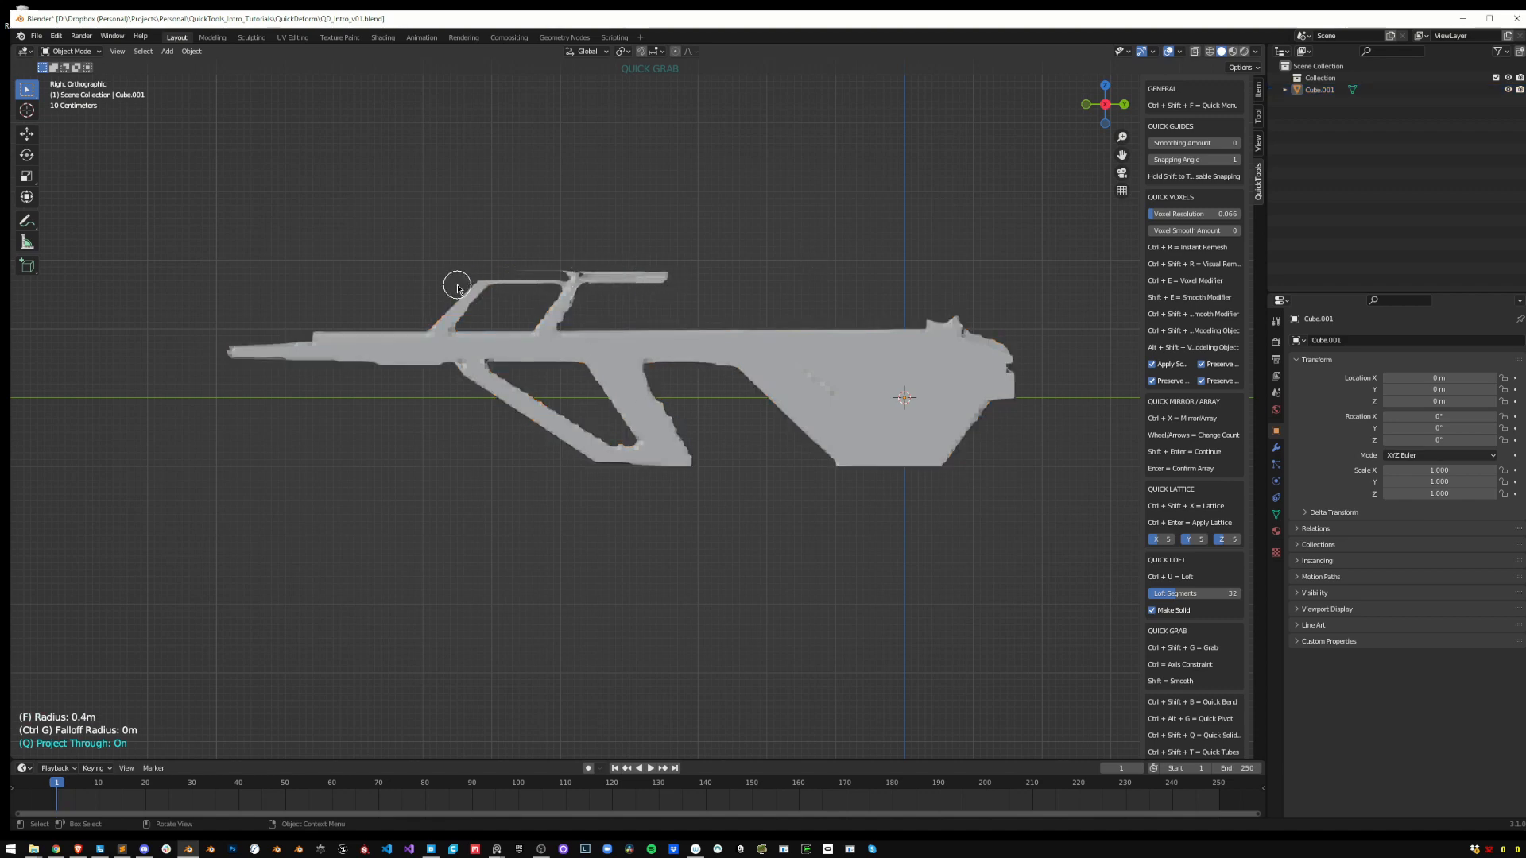
# Grab a point on the gun silhouette in right view and pull it to reshape the outline
pyautogui.click(472, 275)
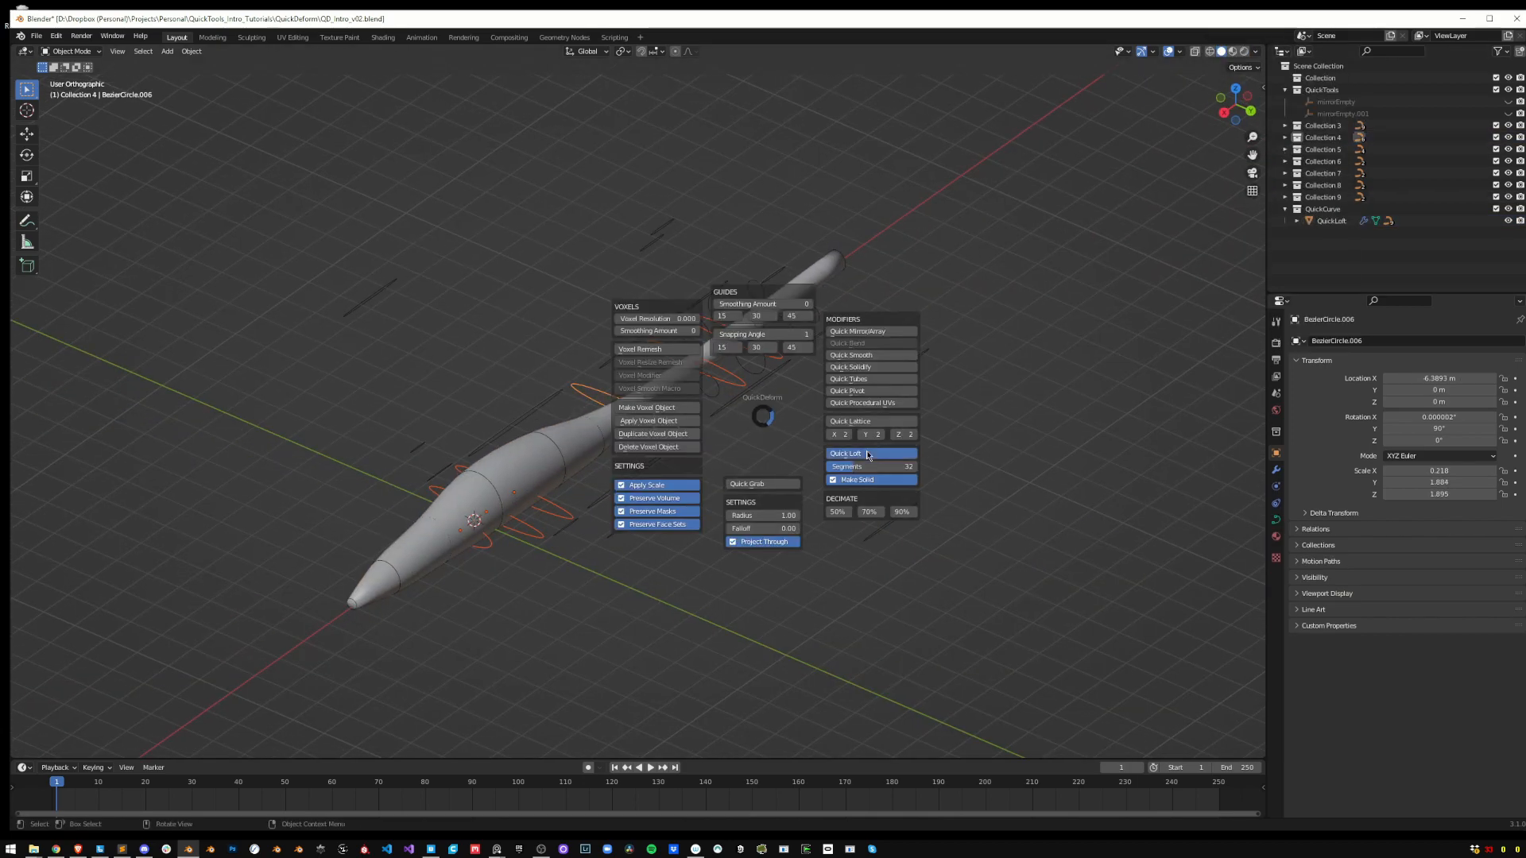
# Run Quick Loft on the selected profile curves, then bring up actions for Collection 7
pyautogui.click(846, 453)
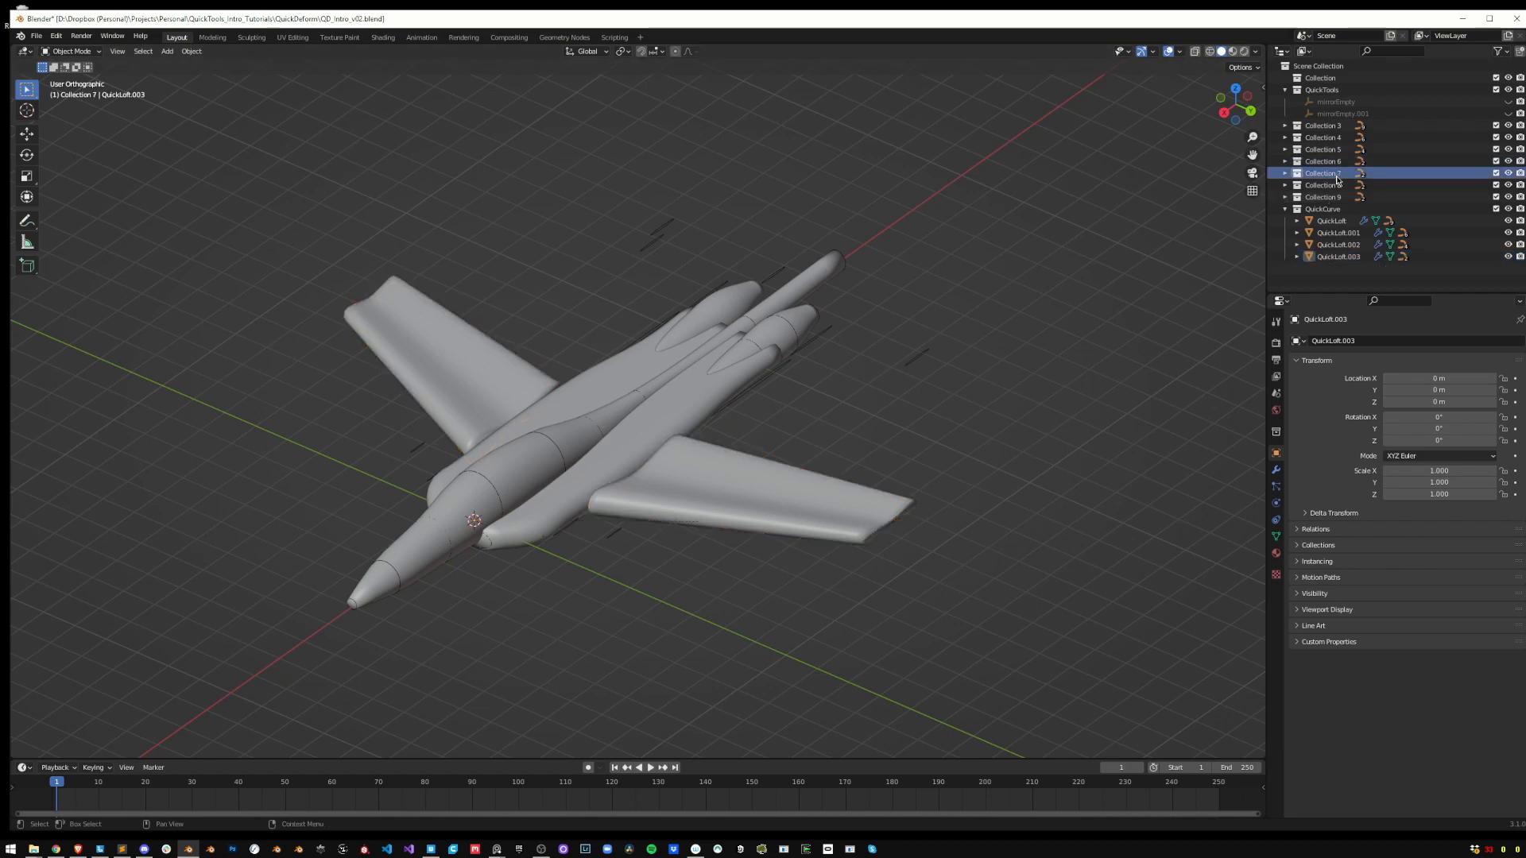
pyautogui.rightClick(1325, 185)
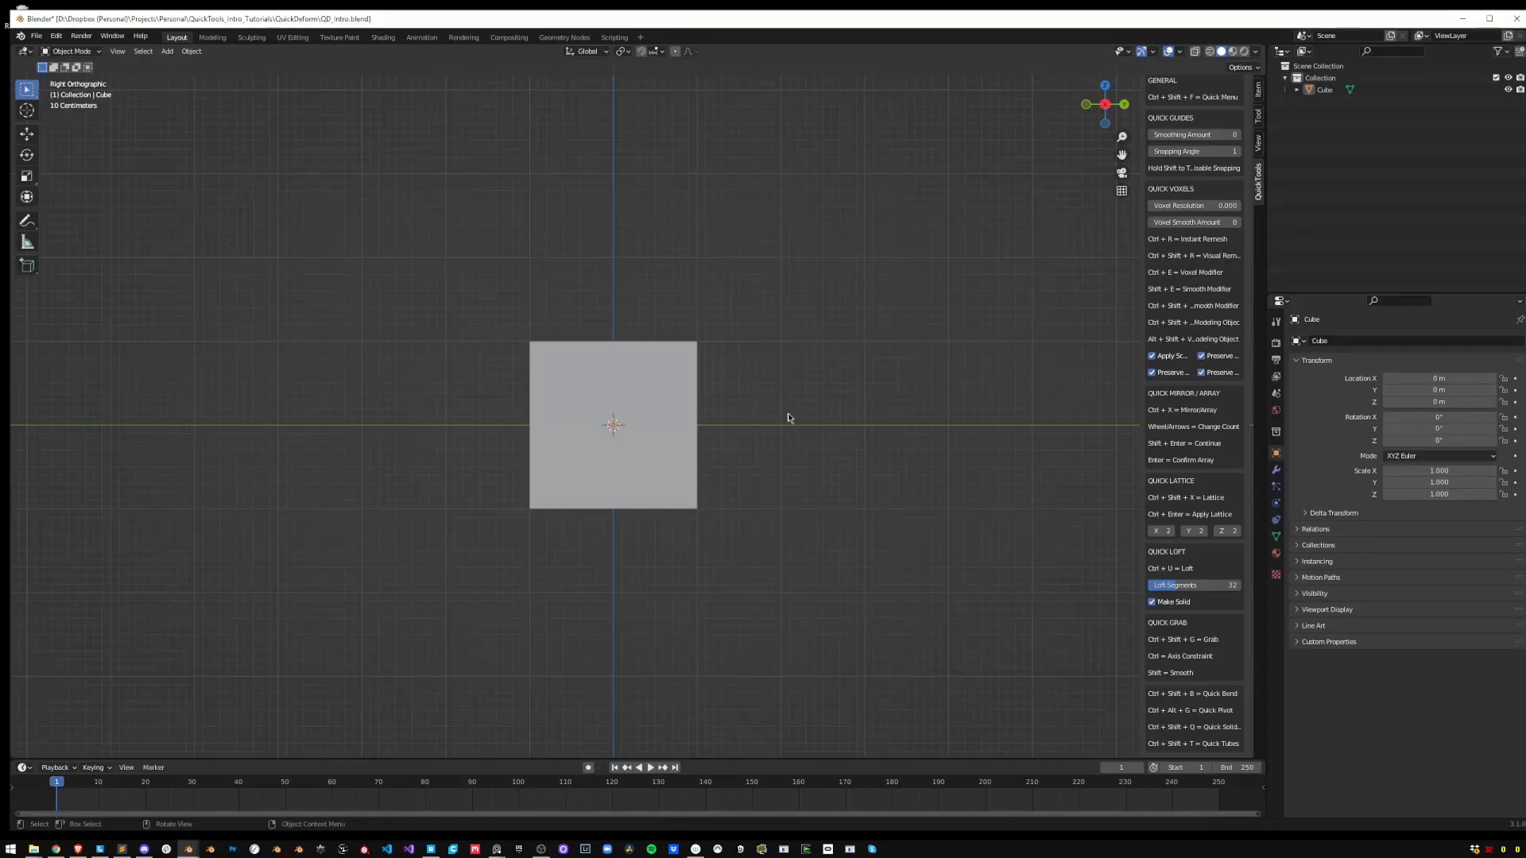
pyautogui.moveTo(615, 427)
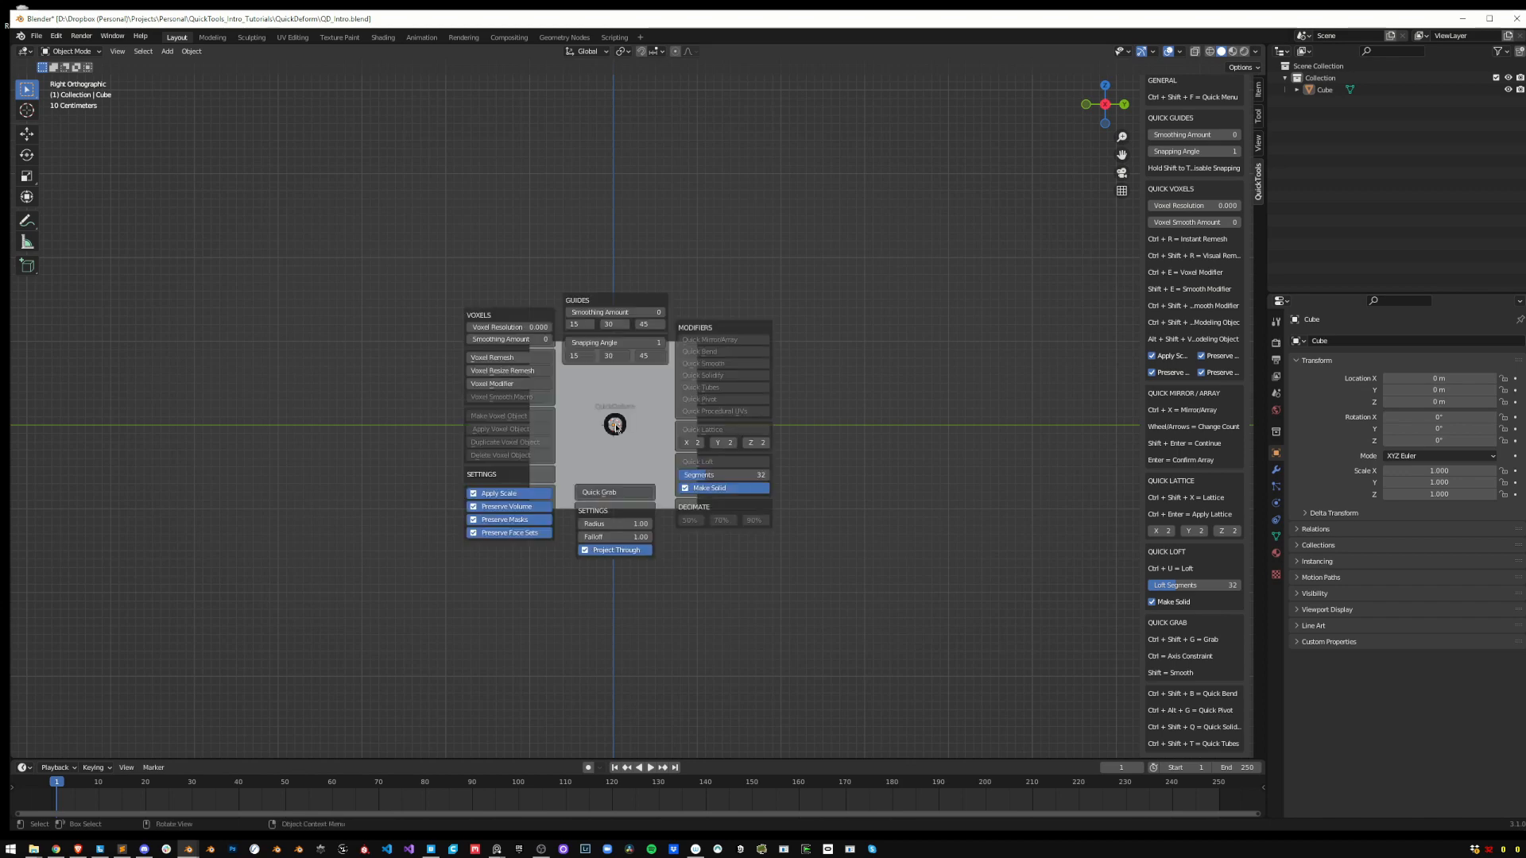
pyautogui.moveTo(1173, 218)
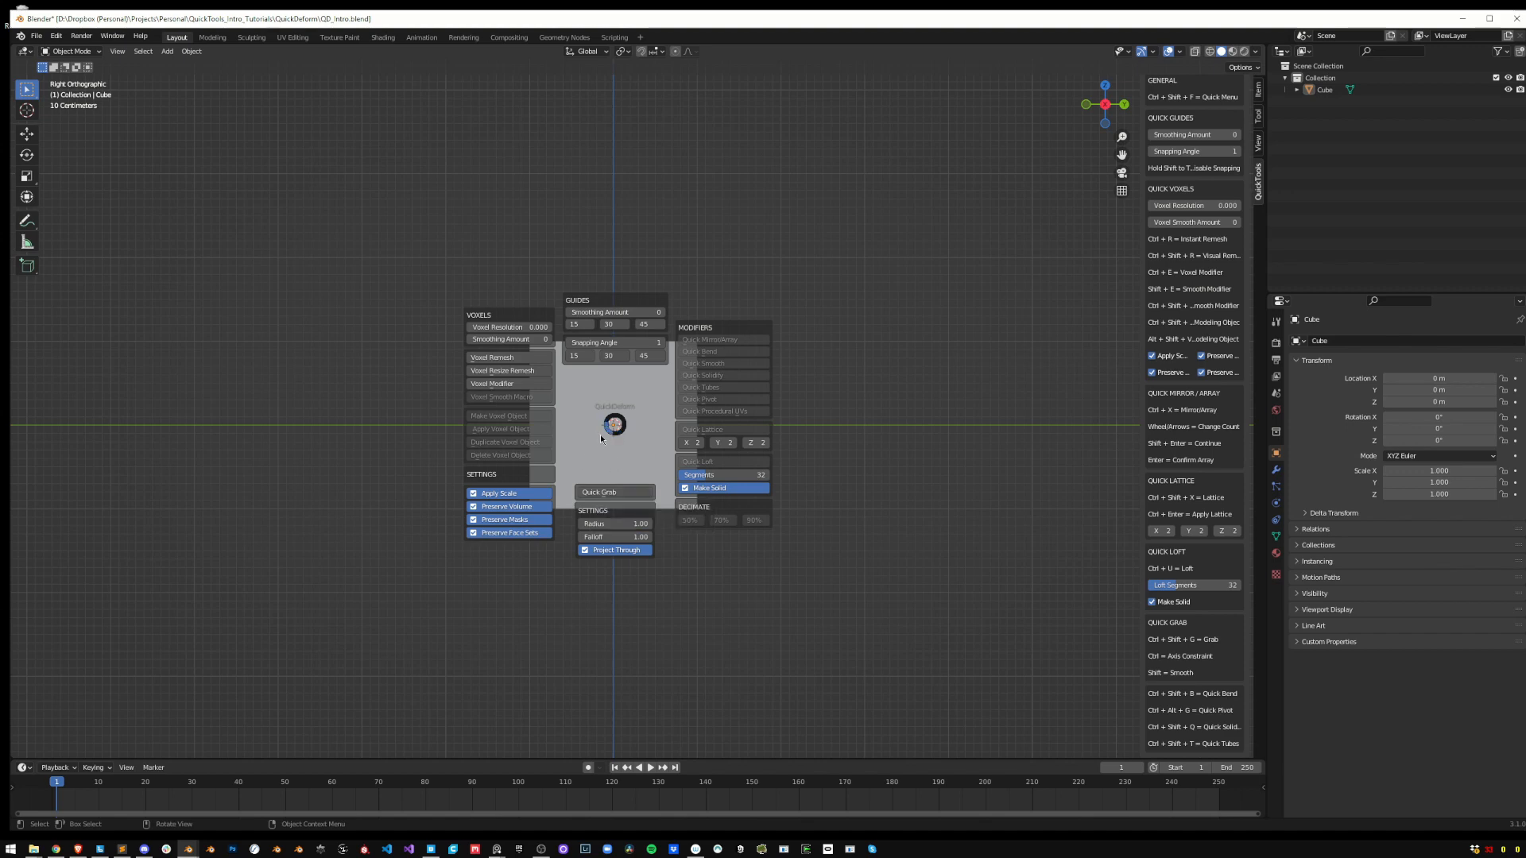
pyautogui.moveTo(607, 492)
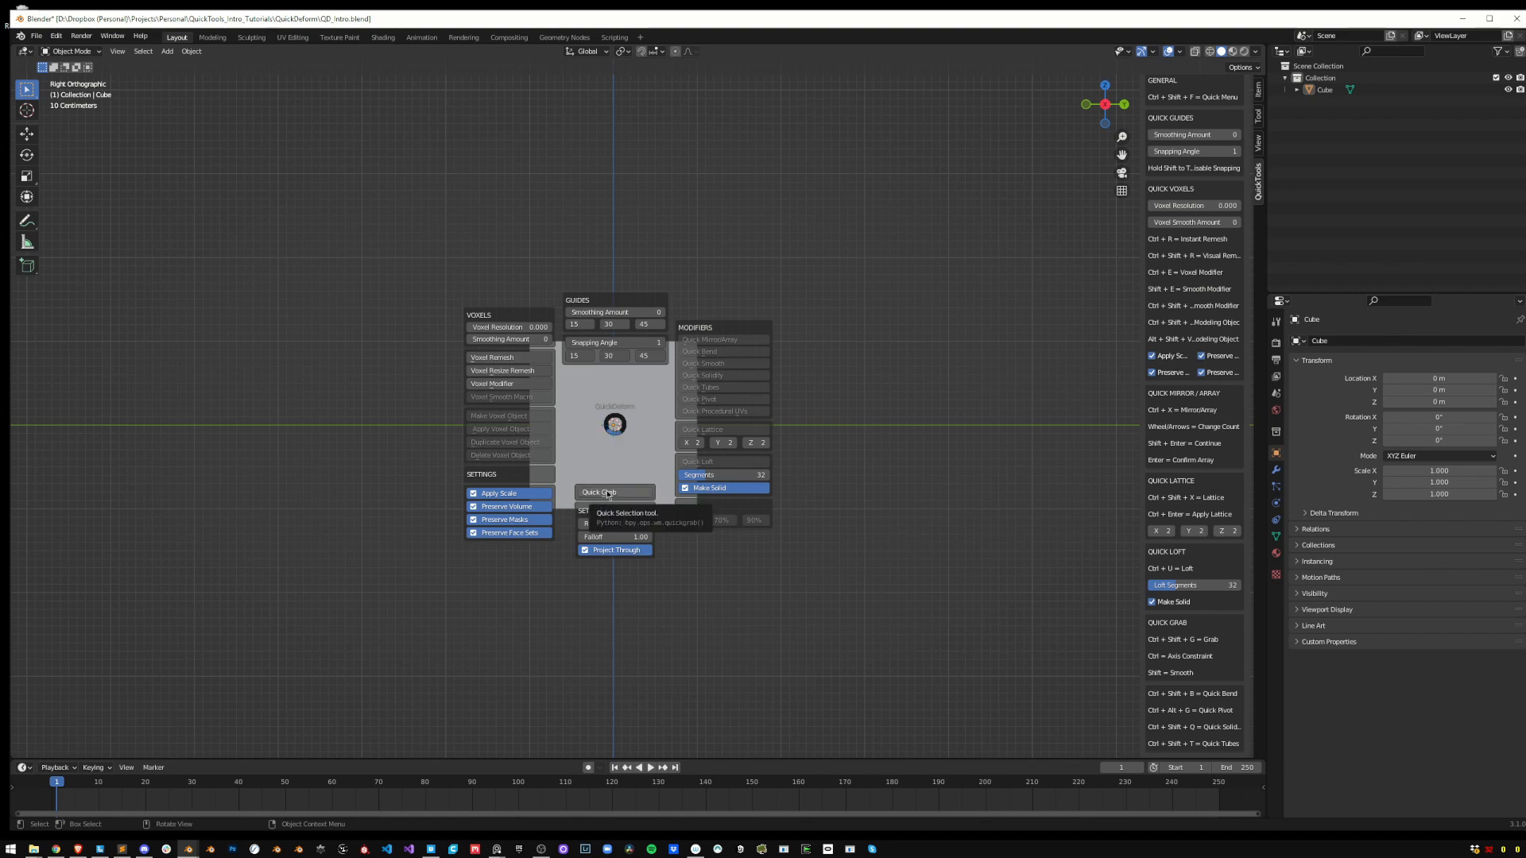
# Start Quick Grab on the cube and pull its top-right corner slightly outward
pyautogui.click(601, 491)
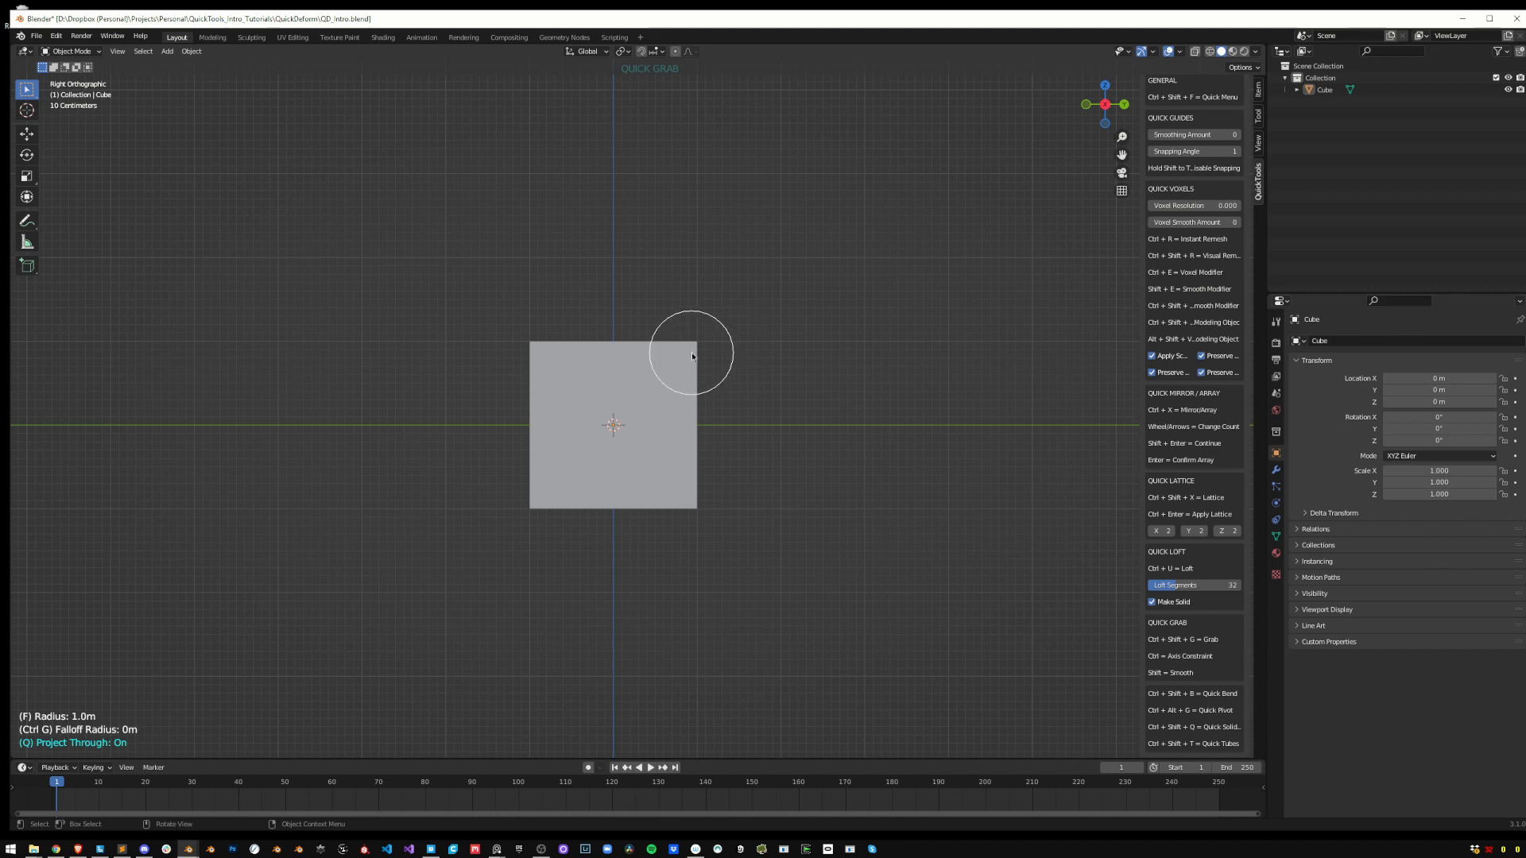
pyautogui.moveTo(628, 368)
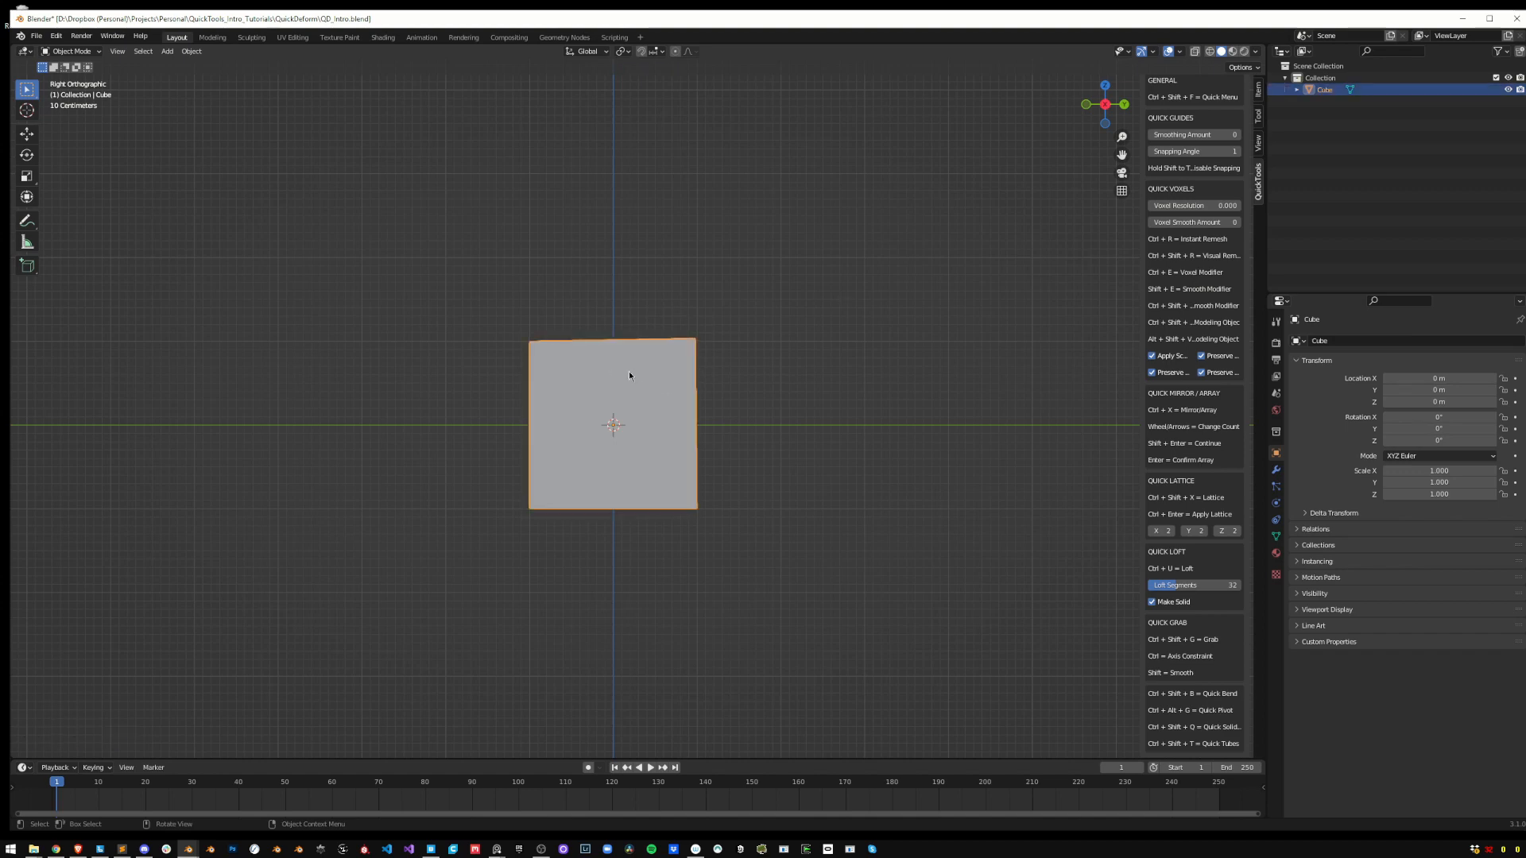
pyautogui.press('Tab')
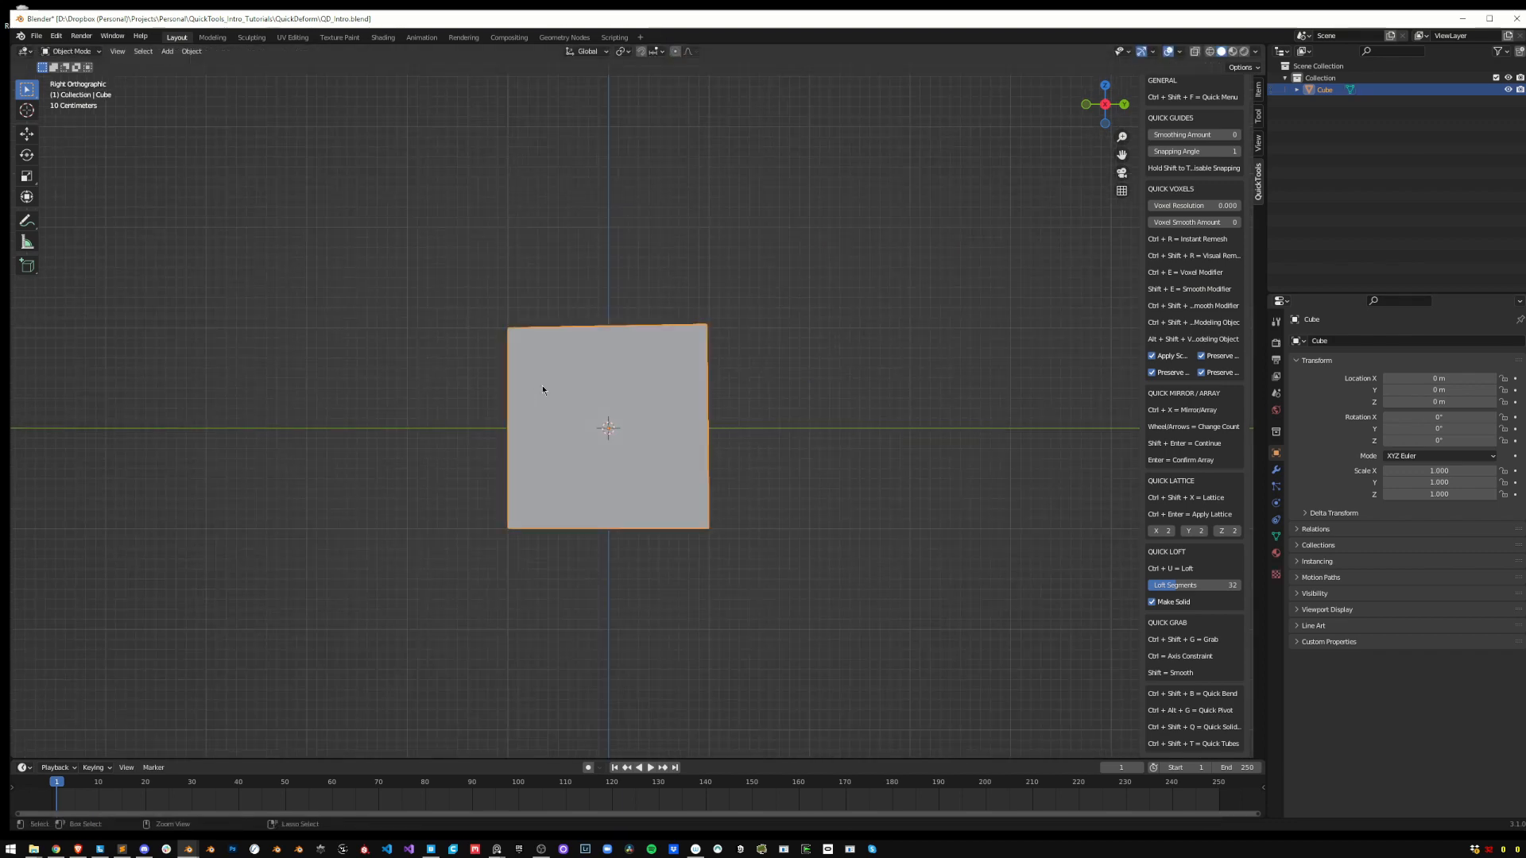
# Duplicate the cube to the right and begin grabbing the original's top-right corner
pyautogui.click(64, 50)
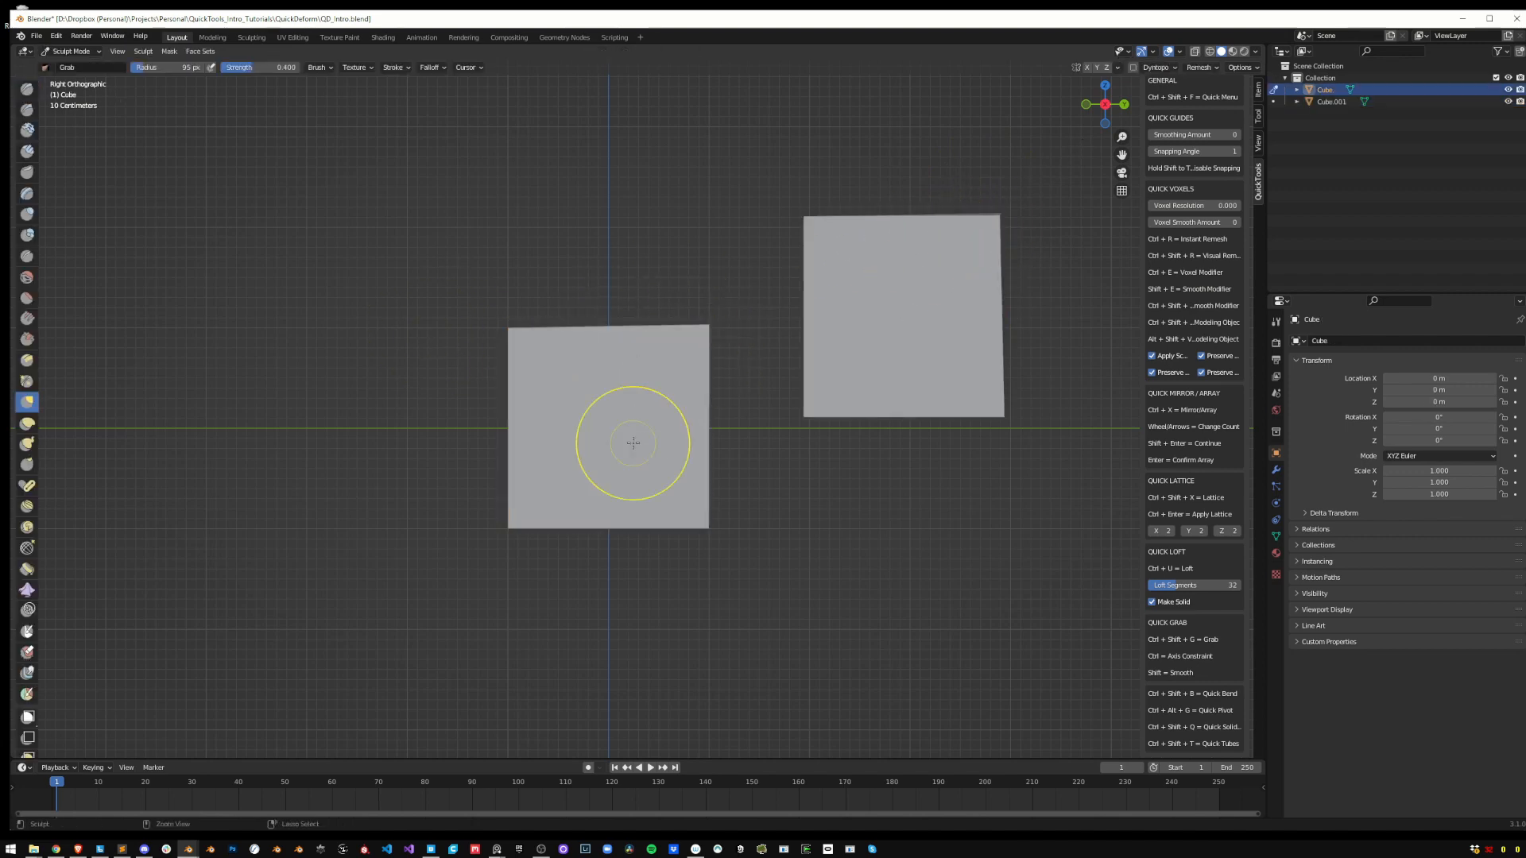
pyautogui.click(72, 51)
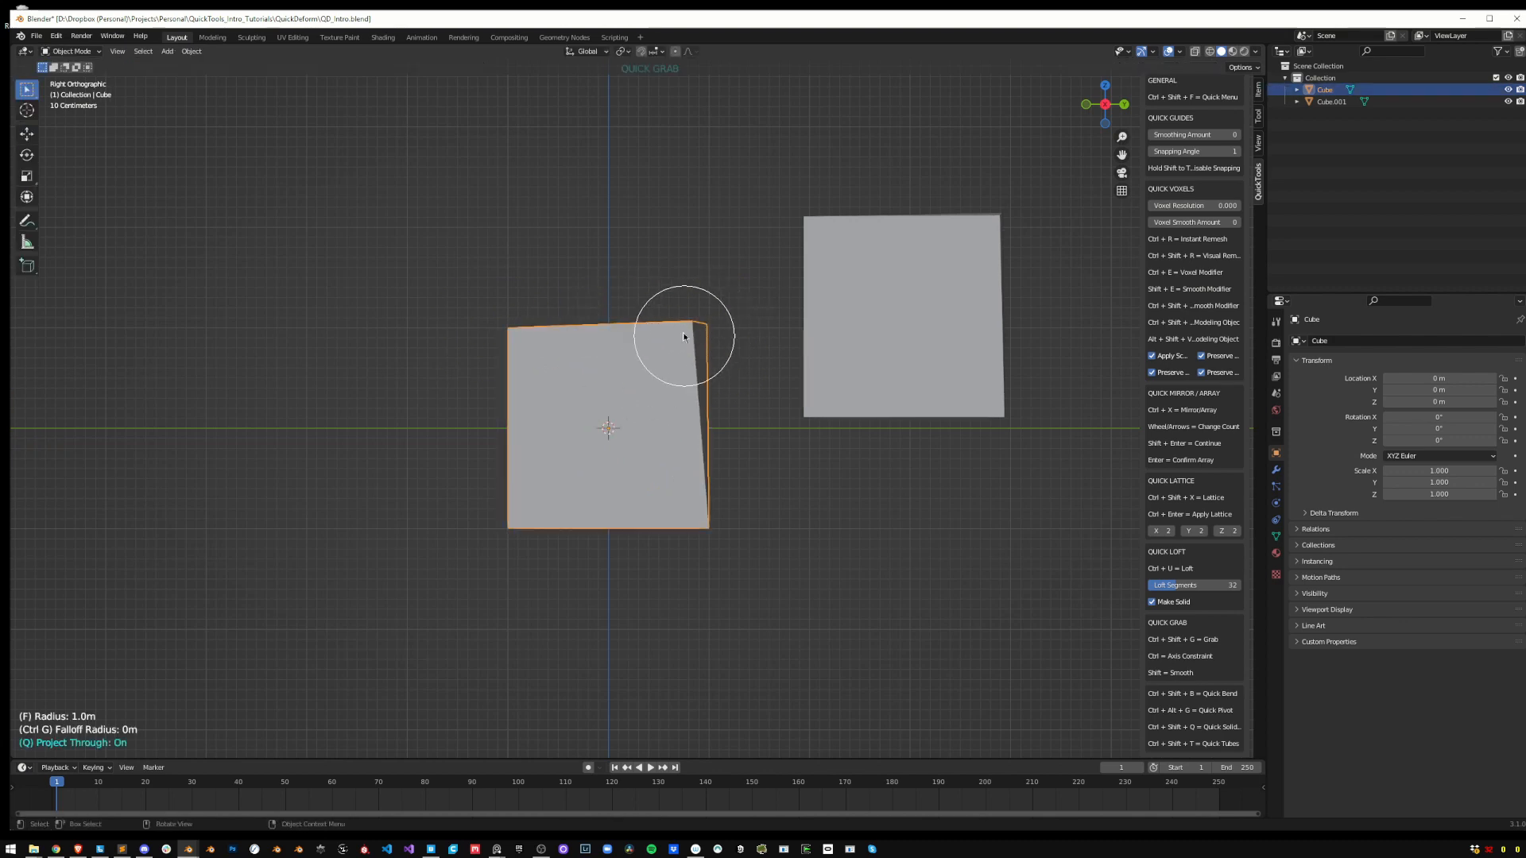
# Grab the cube's corner with Project Through toggled and a scrolled-down radius, then confirm the stretch
pyautogui.click(900, 312)
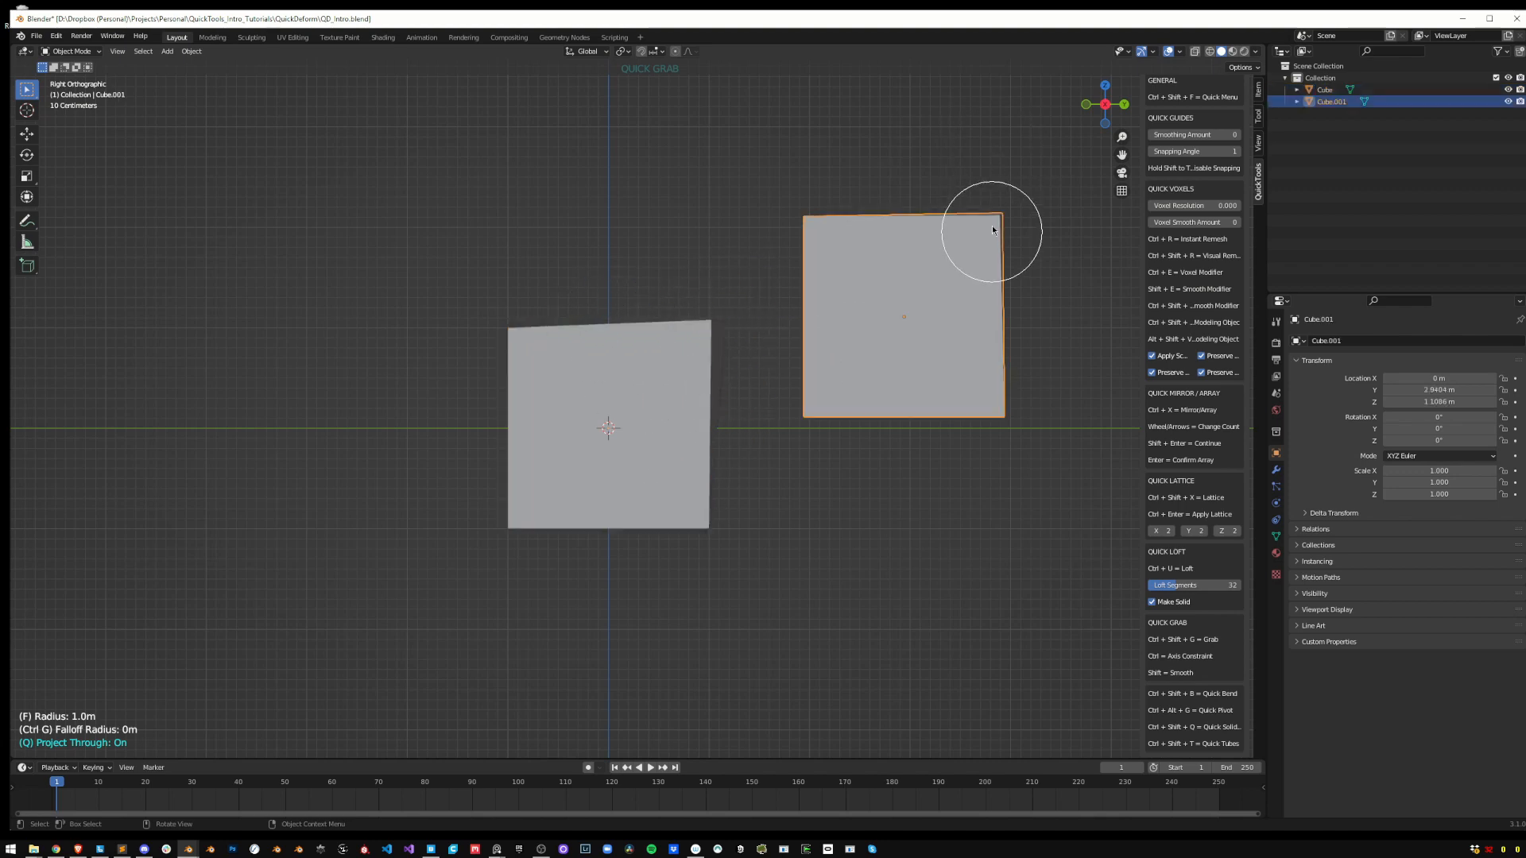
pyautogui.moveTo(879, 229)
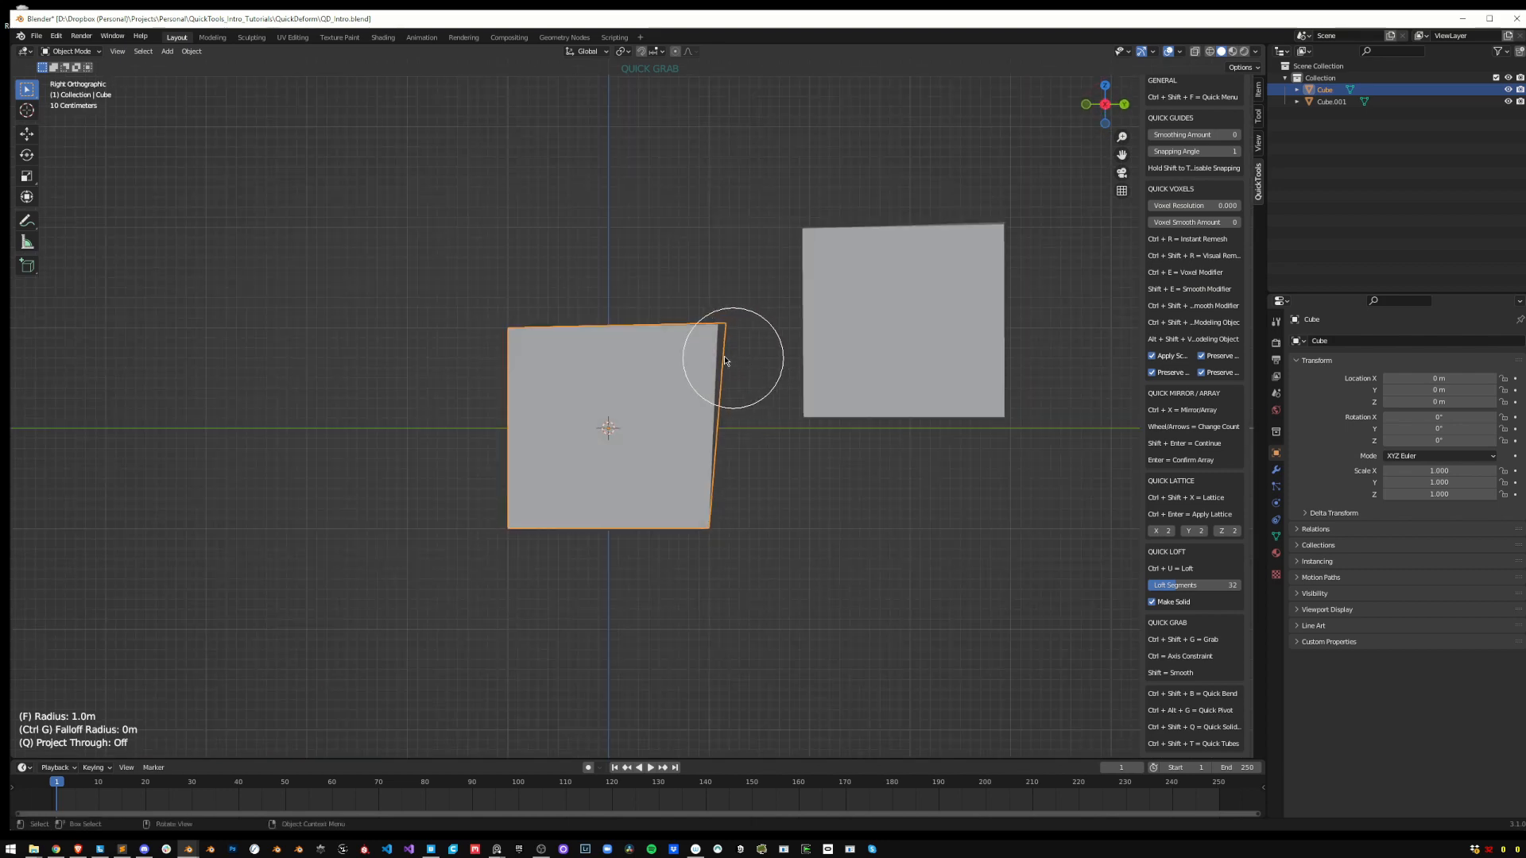
pyautogui.press('q')
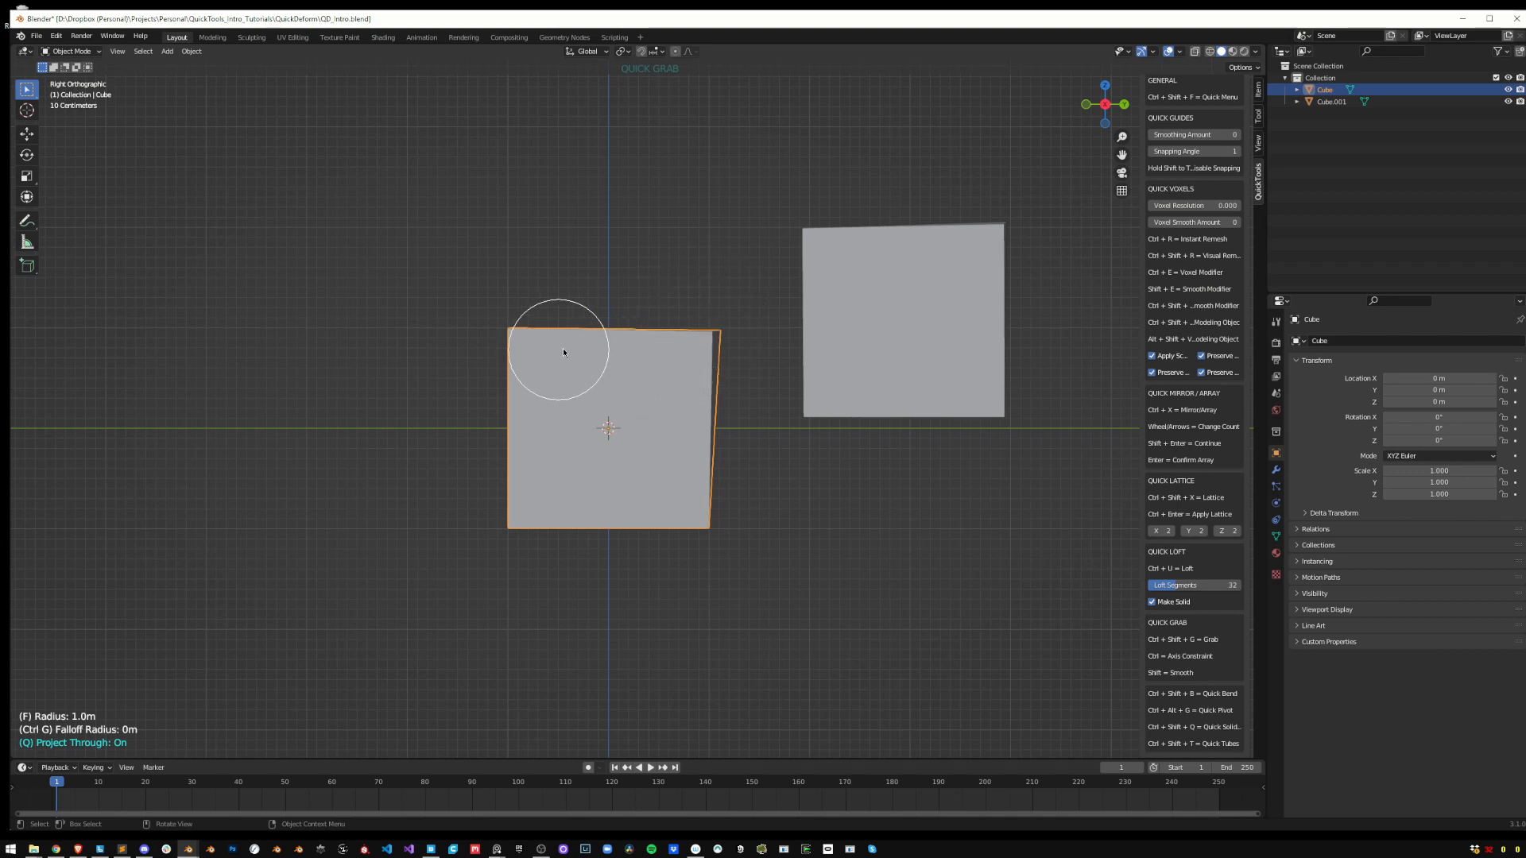
pyautogui.scroll(3)
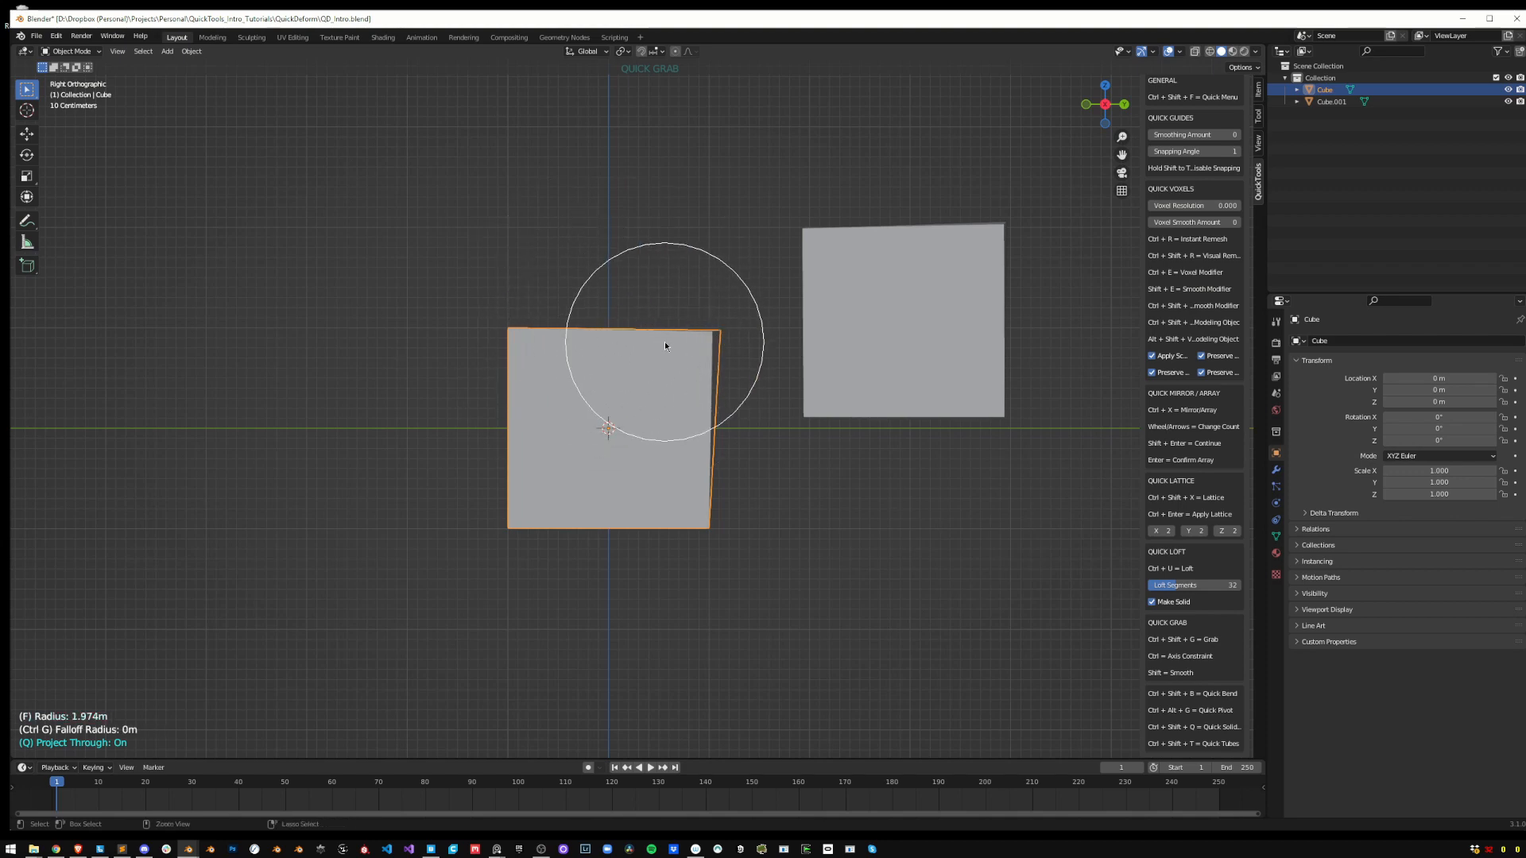
pyautogui.moveTo(205, 679)
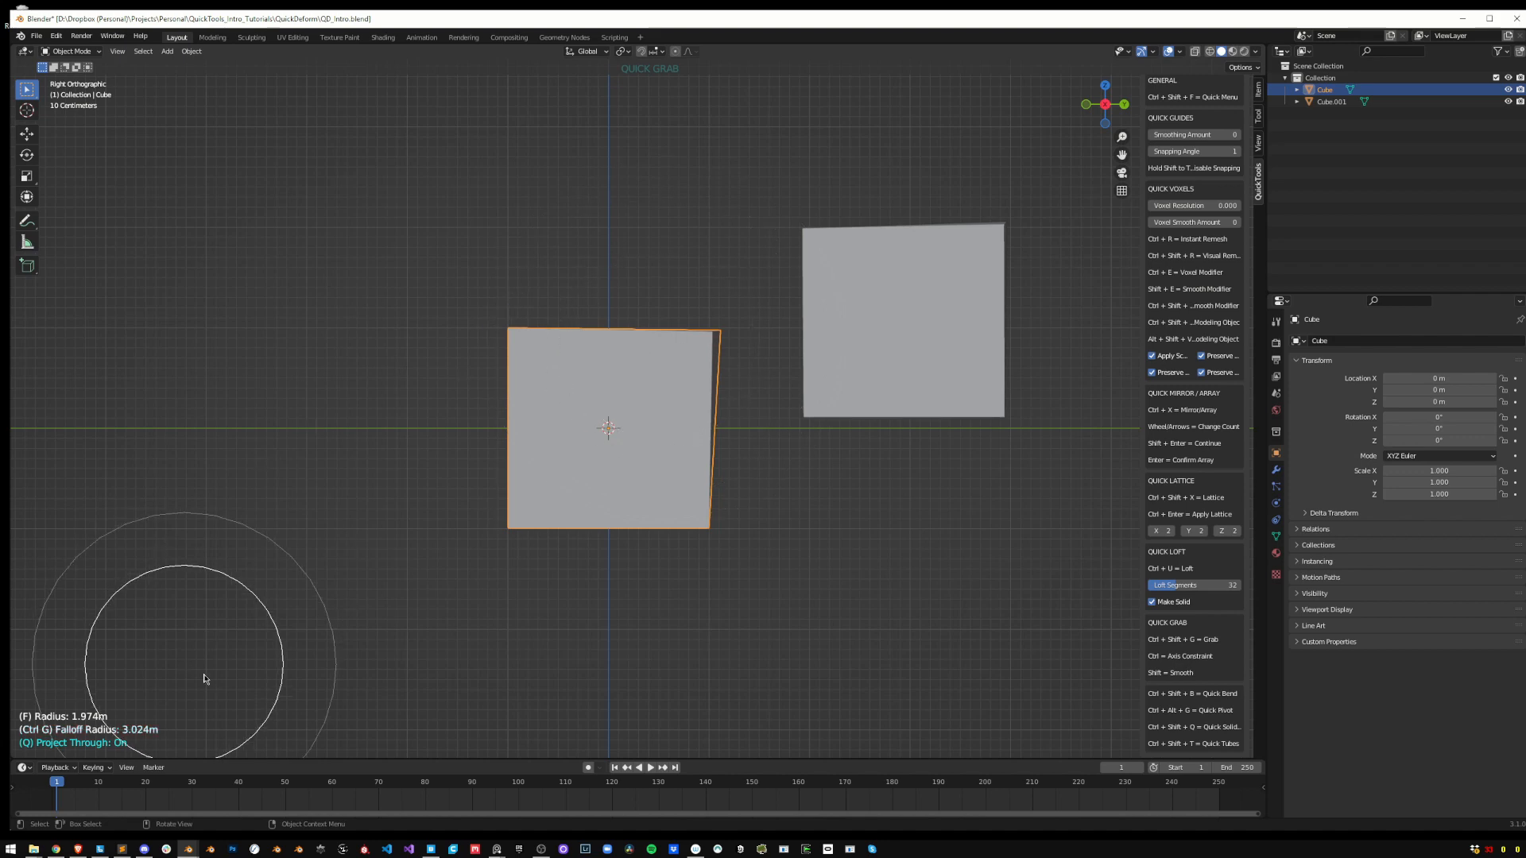
pyautogui.moveTo(629, 319)
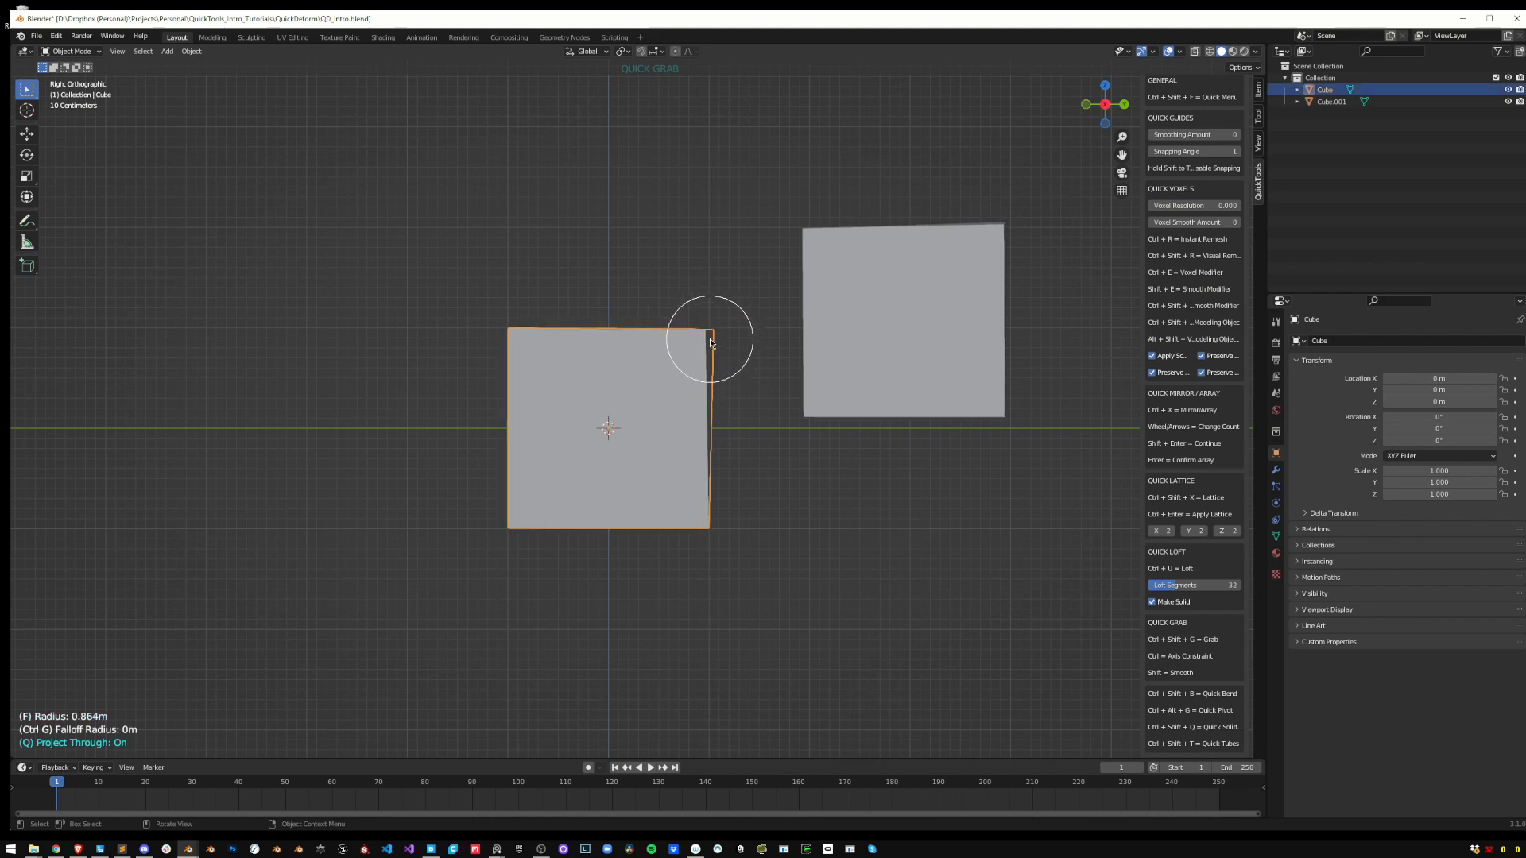
pyautogui.click(903, 321)
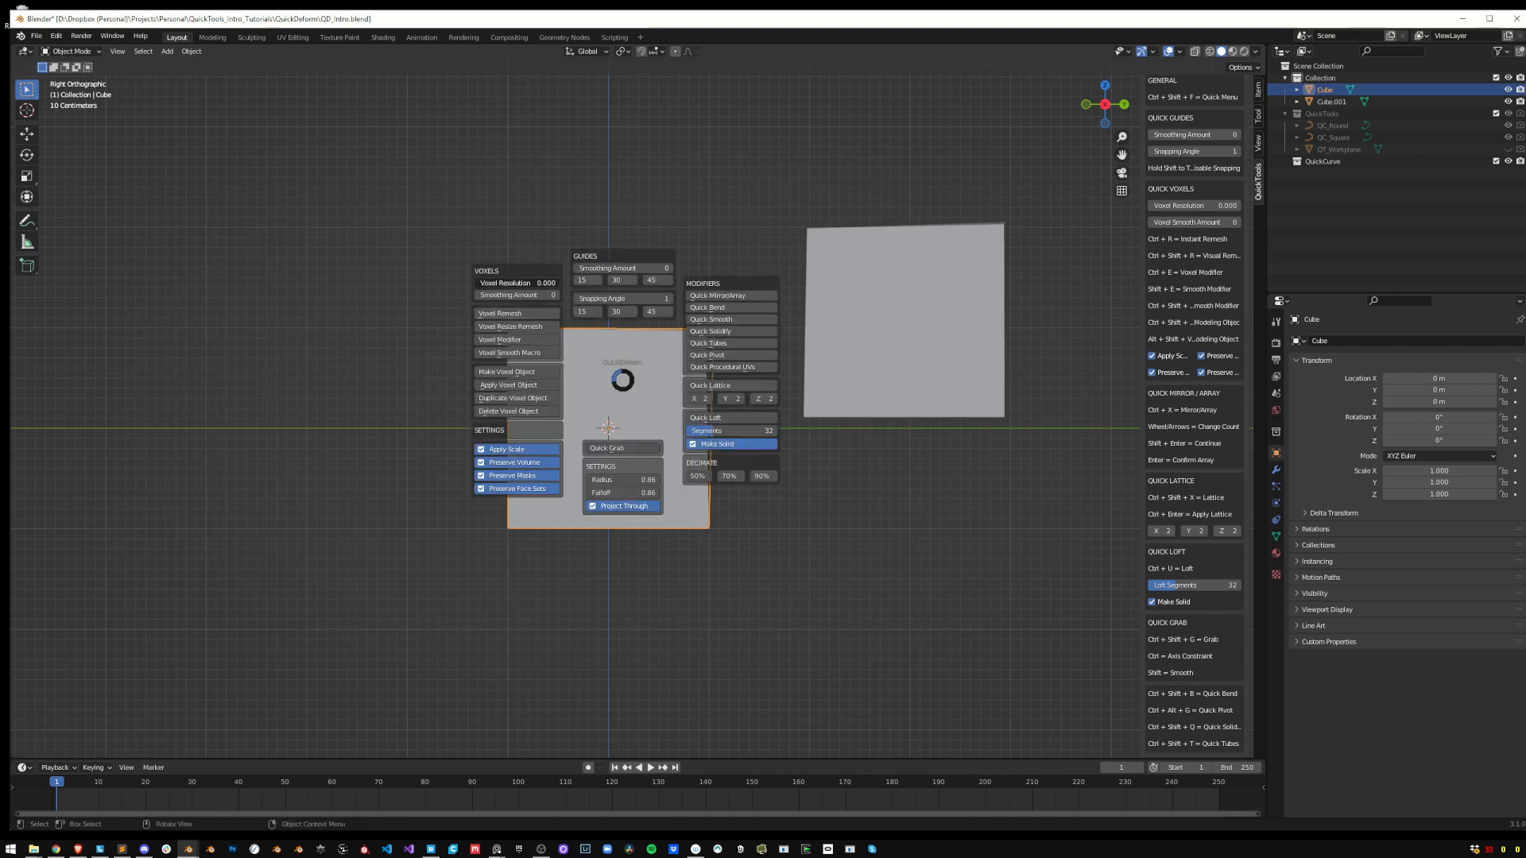
# Start another soft grab pass on the cube at 0.864 m radius with projection through
pyautogui.click(506, 283)
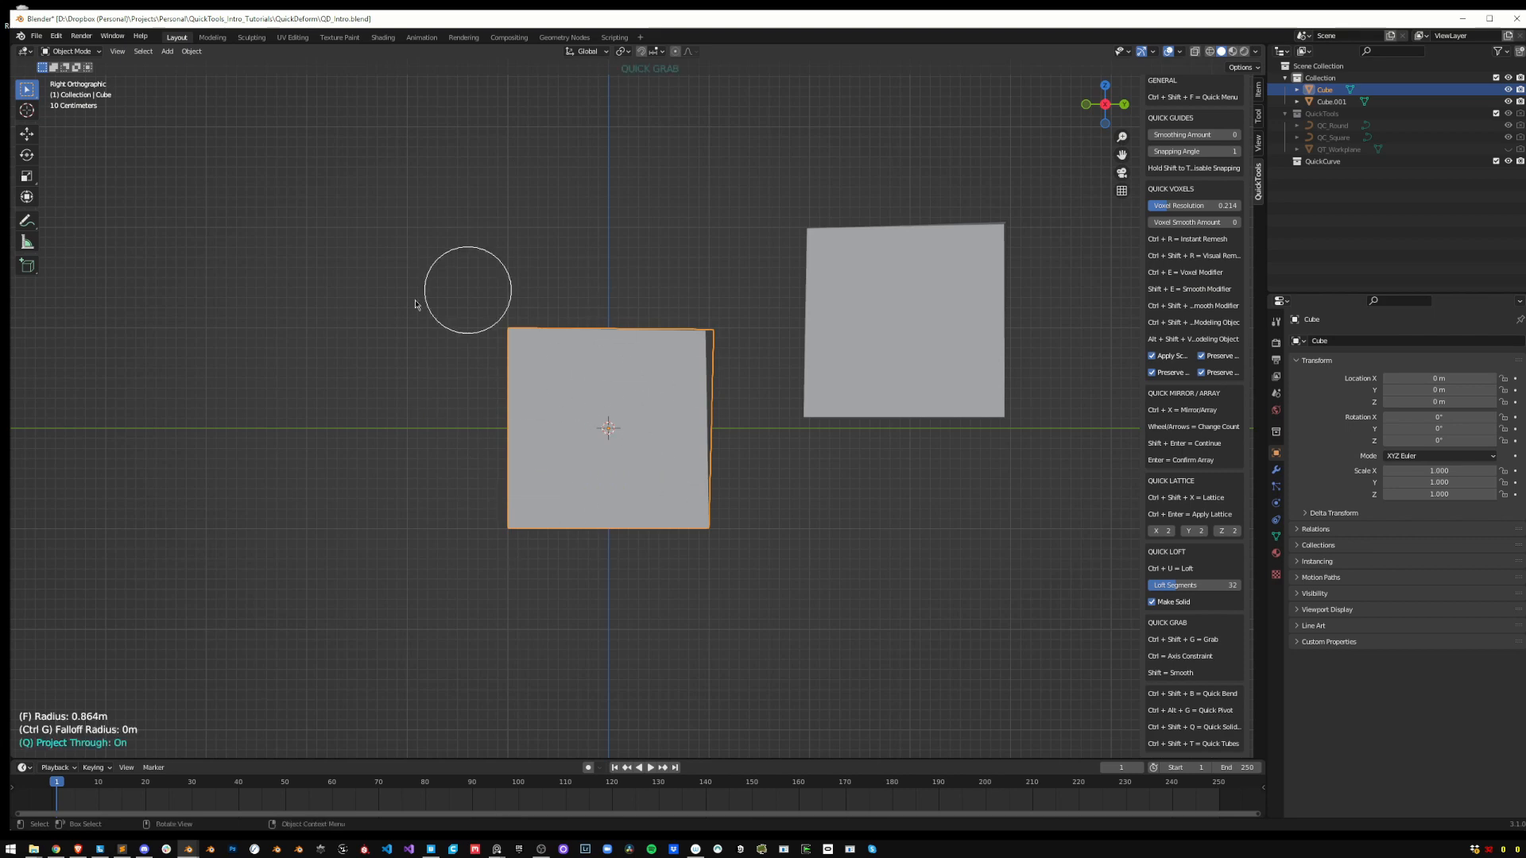
pyautogui.moveTo(531, 431)
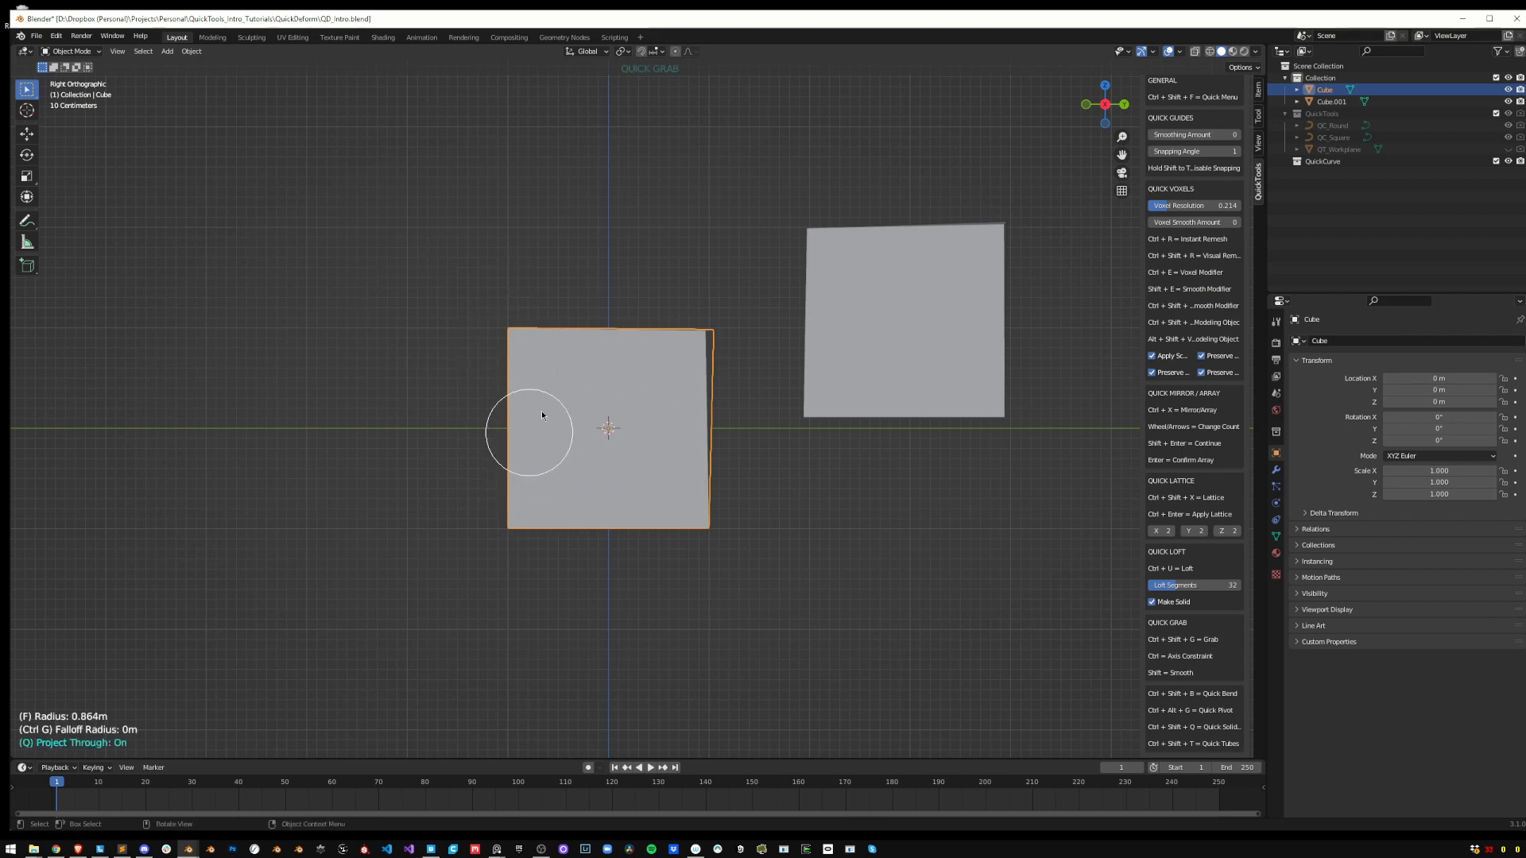
pyautogui.moveTo(587, 388)
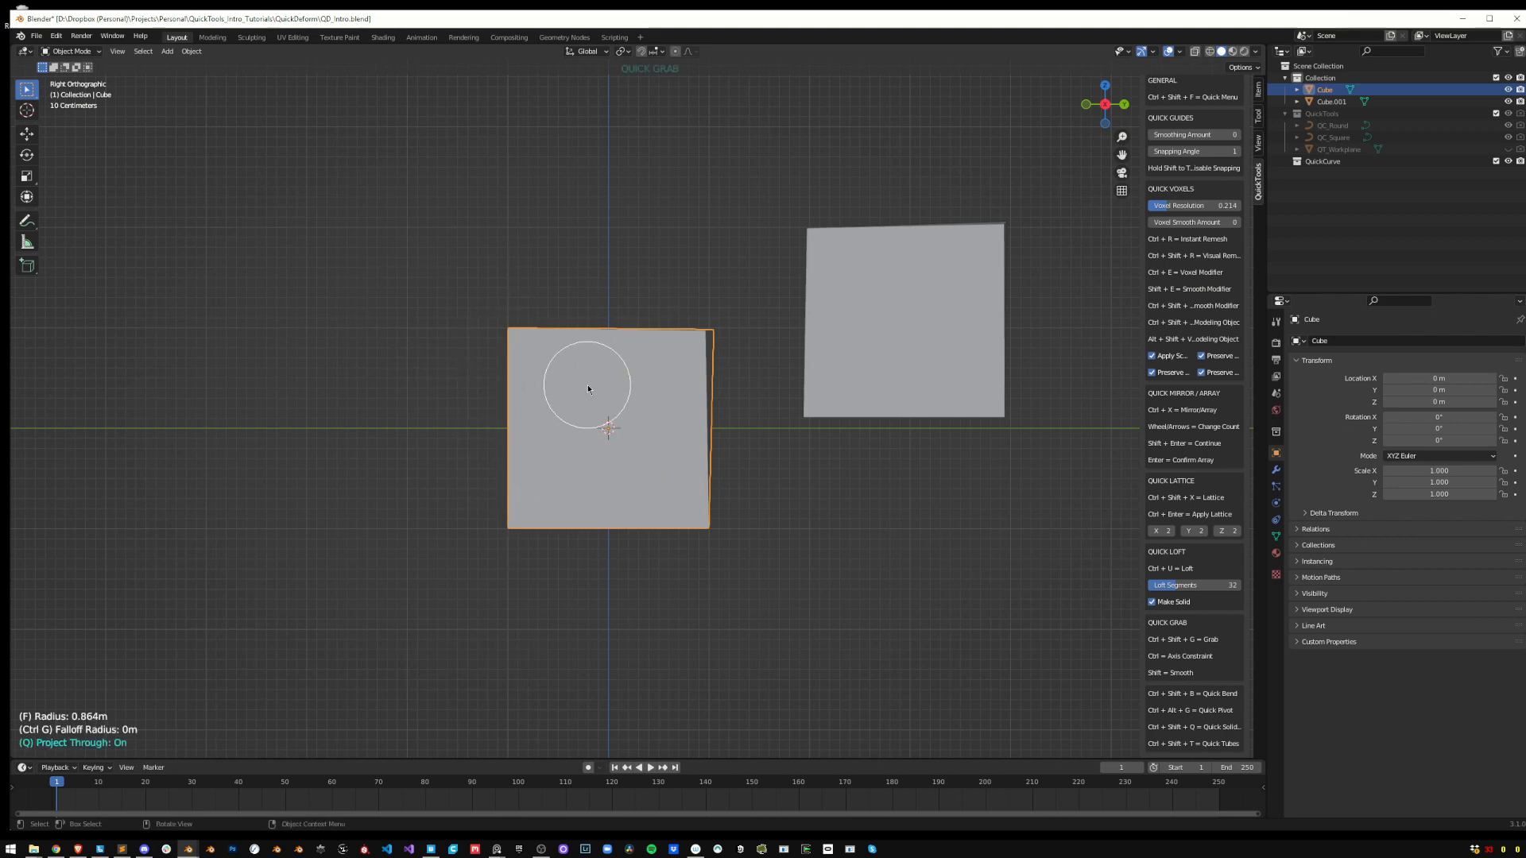
pyautogui.moveTo(483, 353)
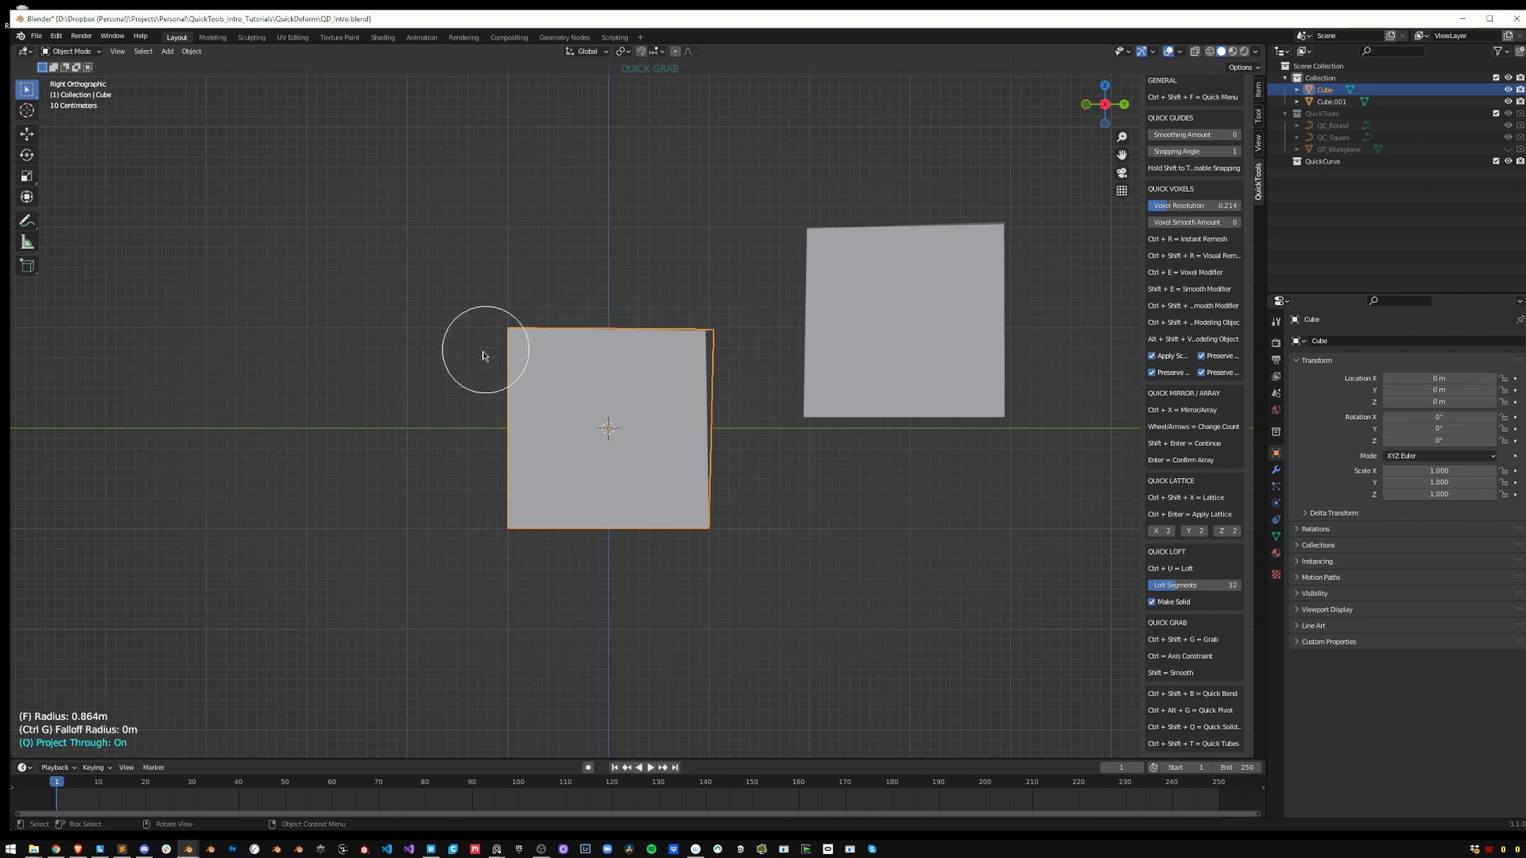
pyautogui.moveTo(518, 332)
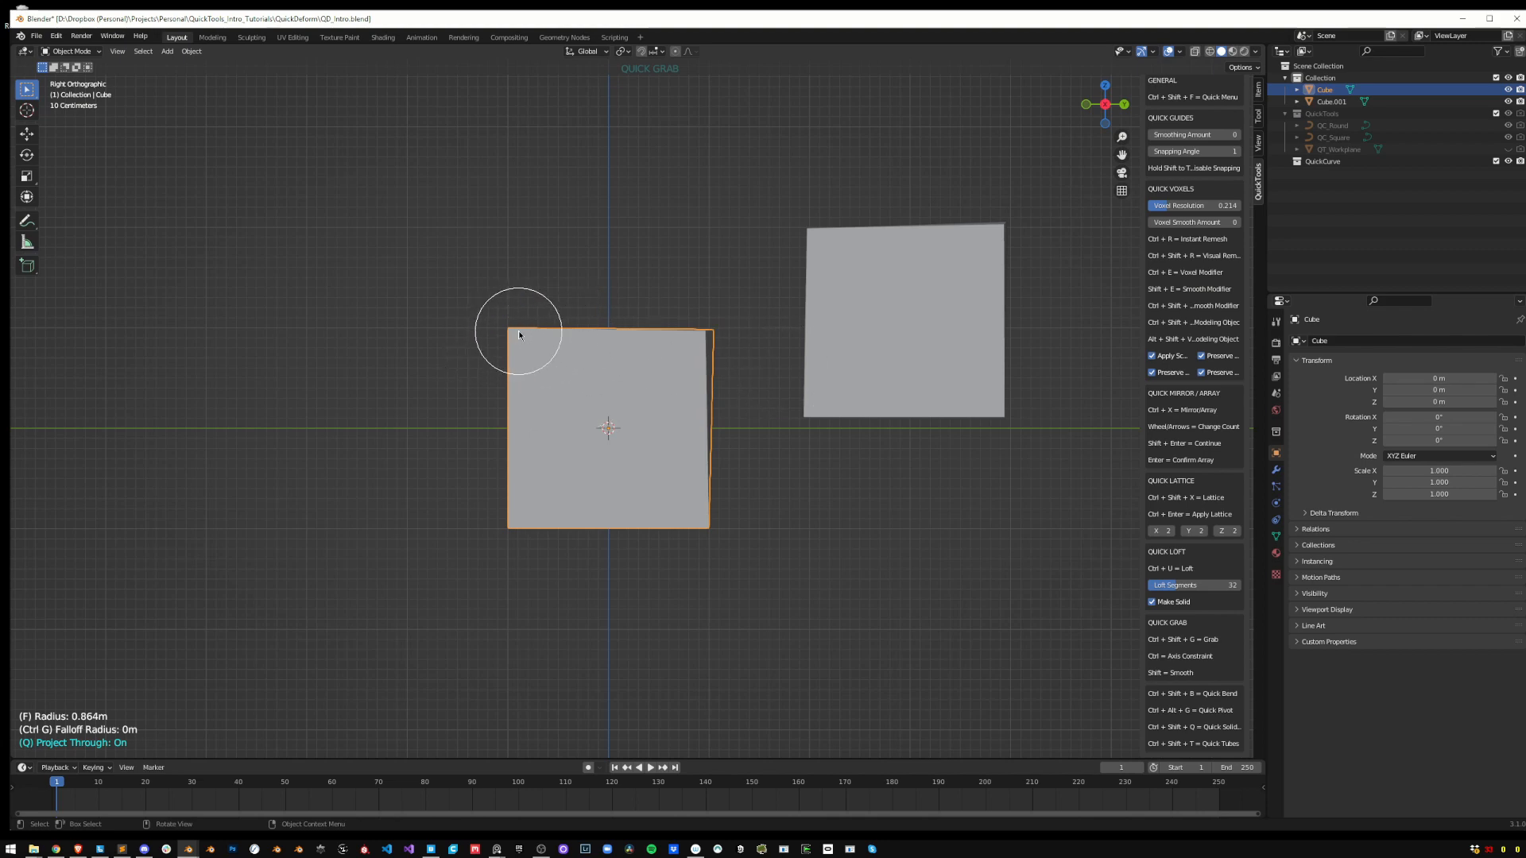
pyautogui.moveTo(511, 337)
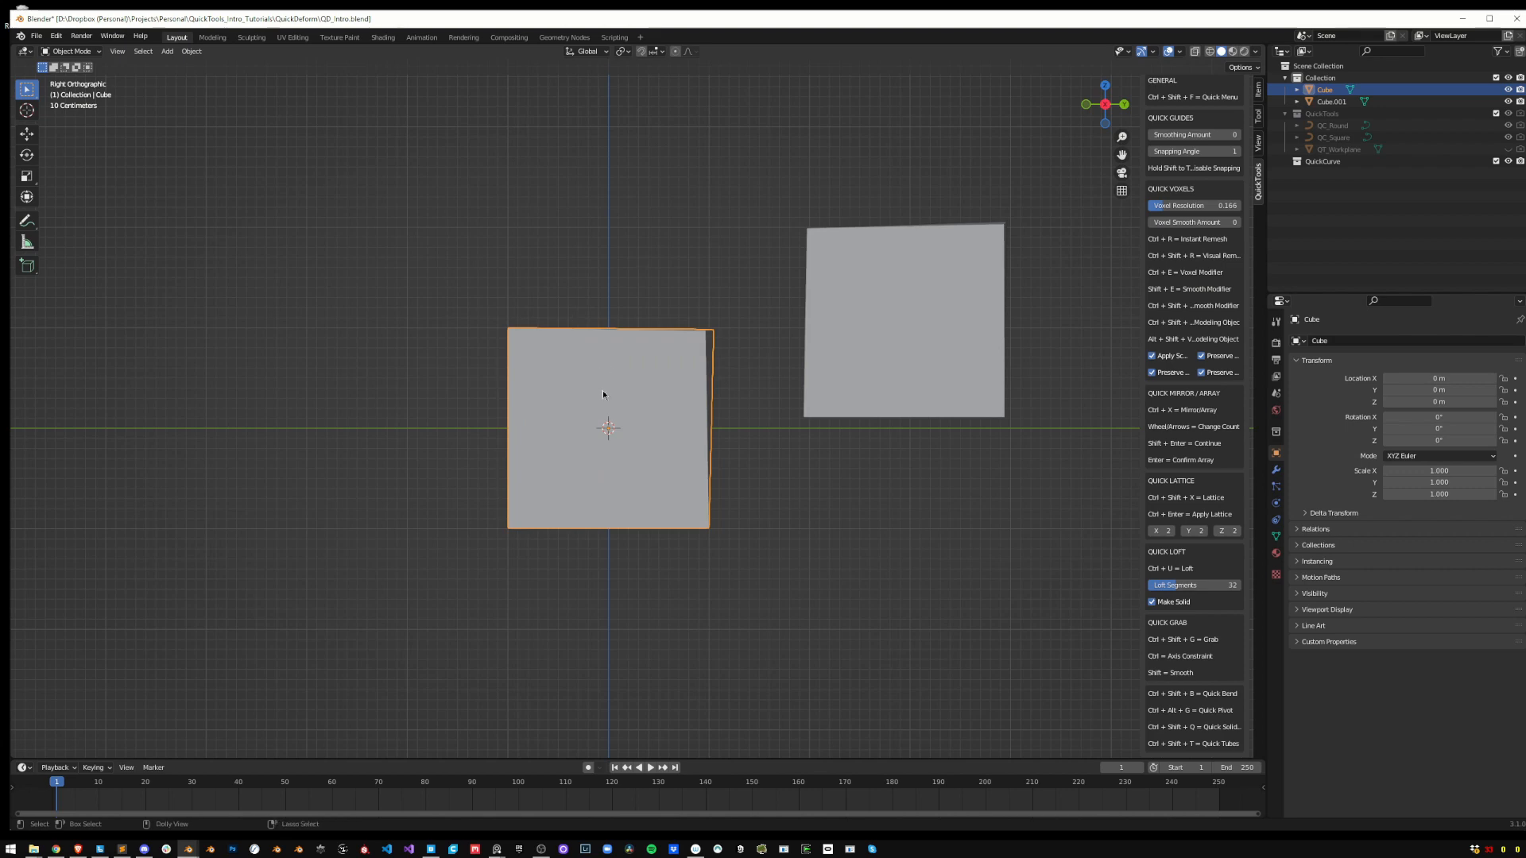
pyautogui.moveTo(596, 379)
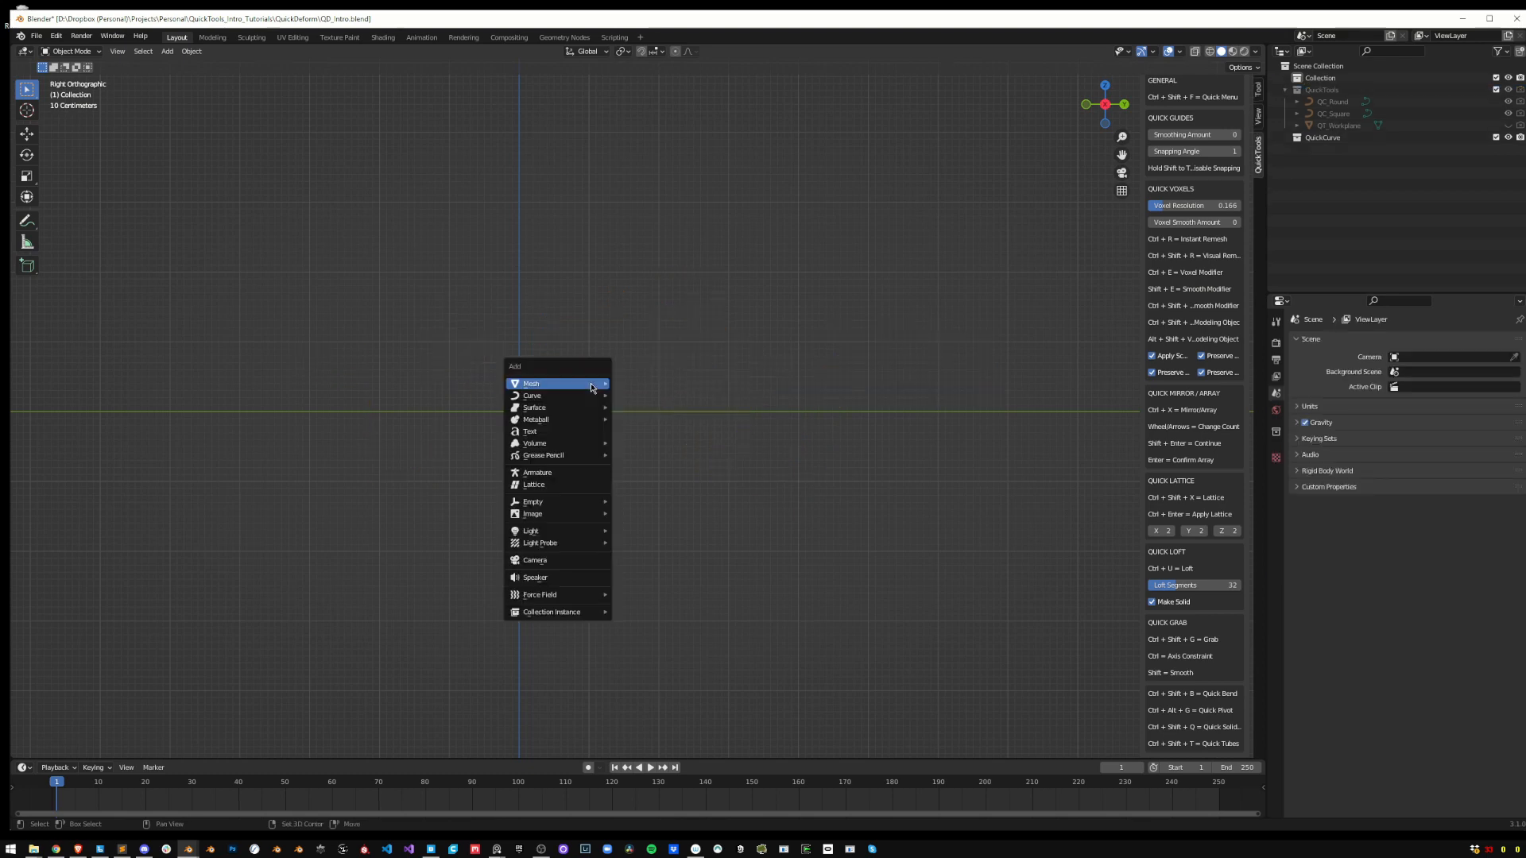
# Add a cube, wrap it in a Quick Lattice set to 8×4×4, then clear both from the scene
pyautogui.click(533, 383)
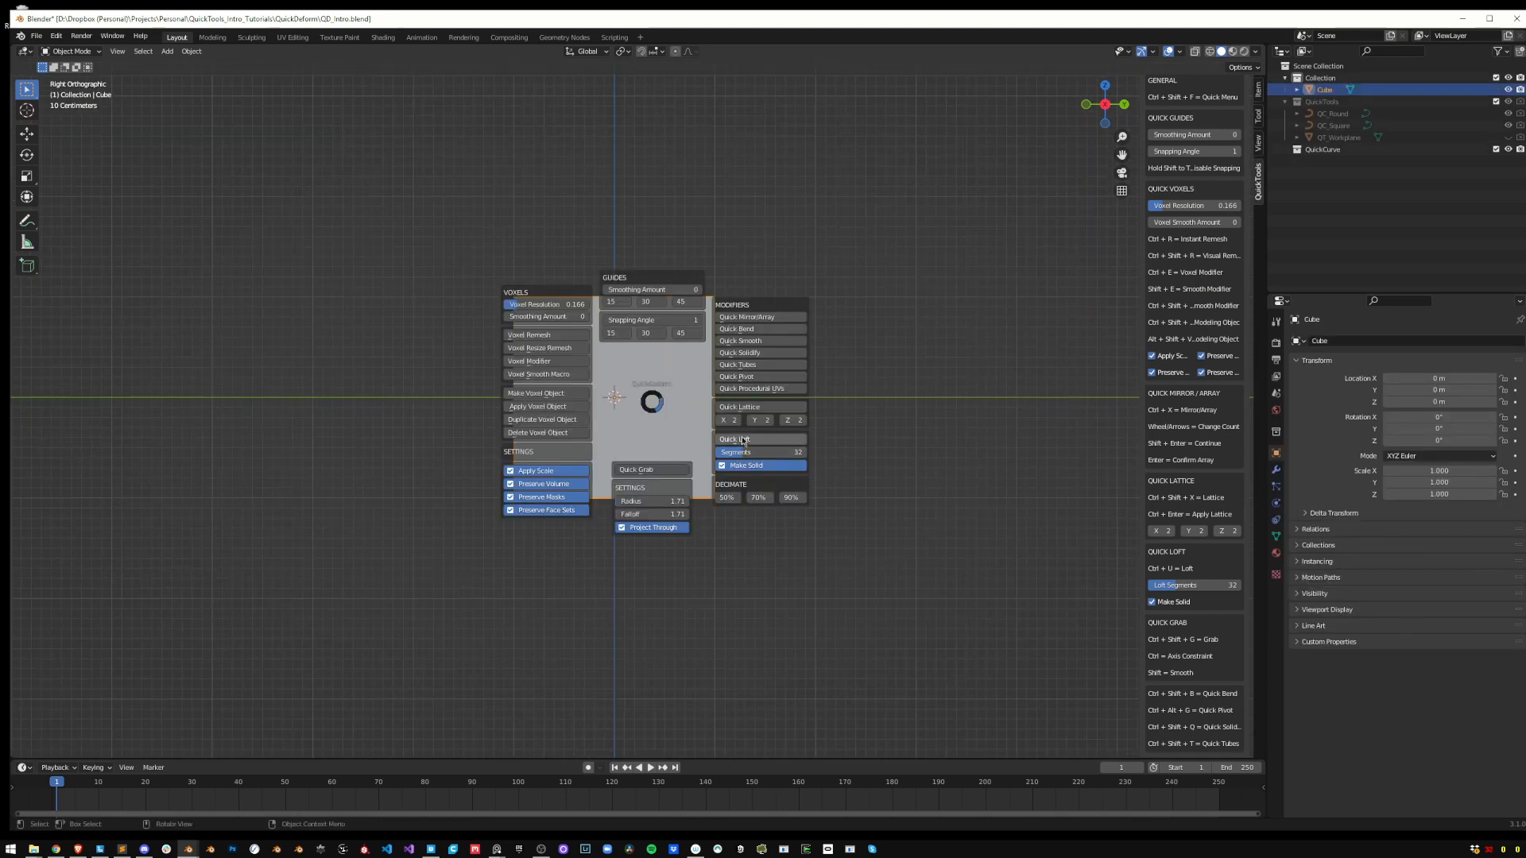
pyautogui.click(739, 407)
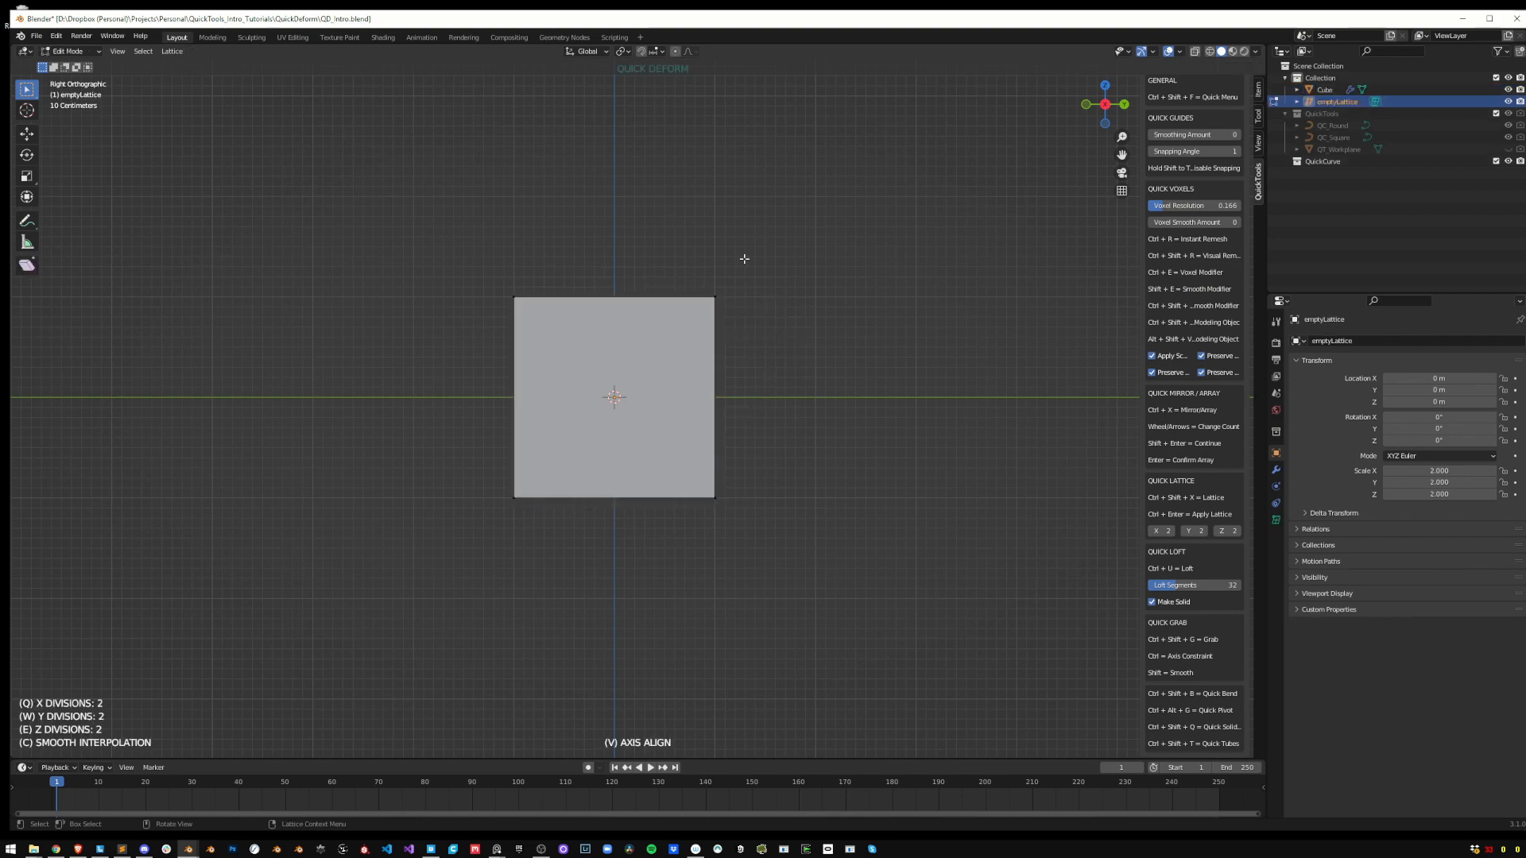
pyautogui.moveTo(686, 297)
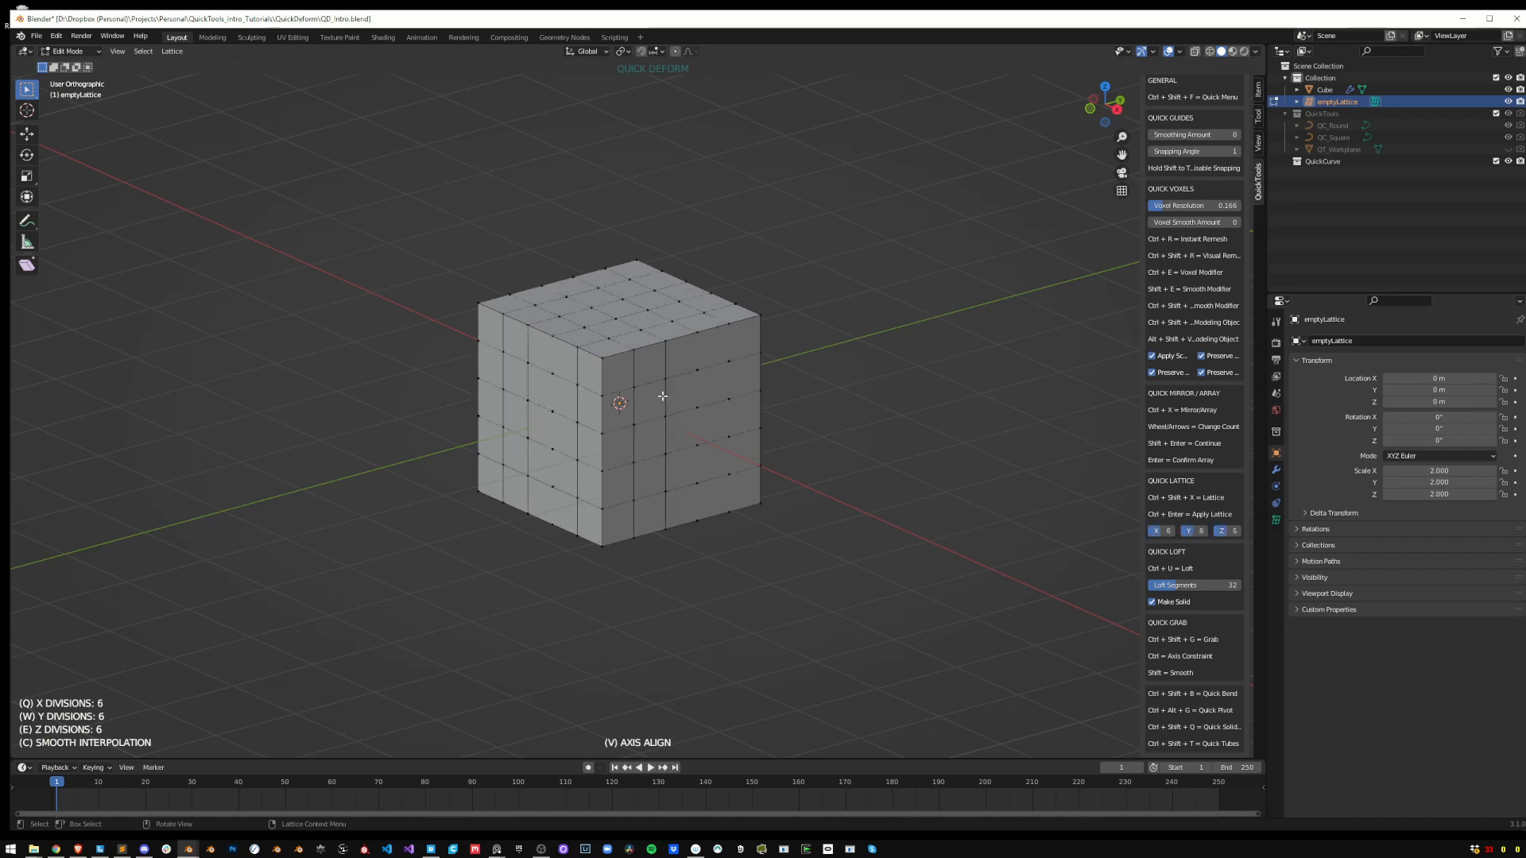
pyautogui.click(1167, 531)
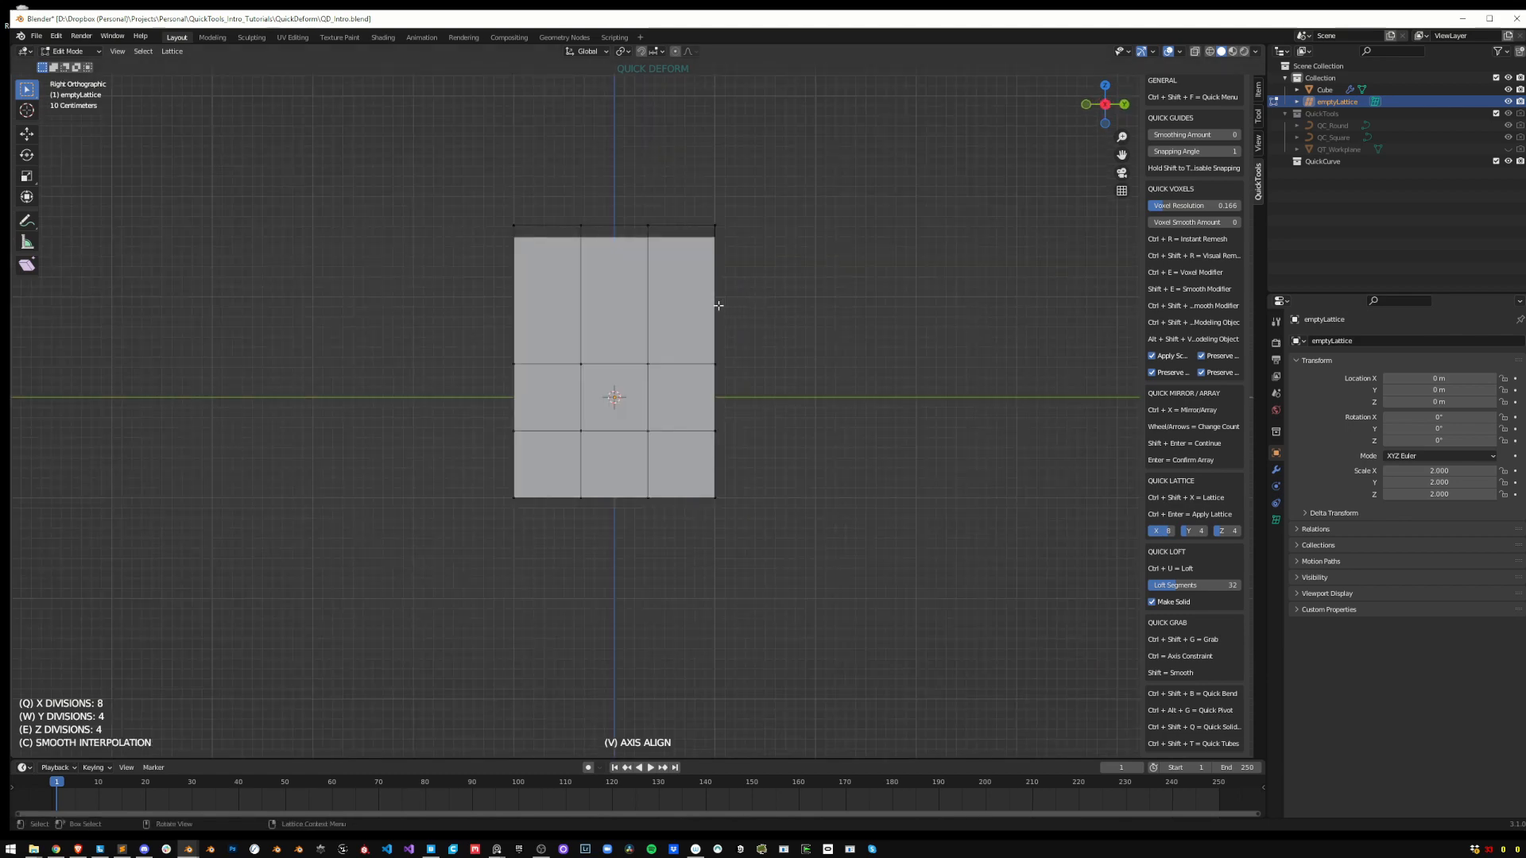
pyautogui.moveTo(747, 302)
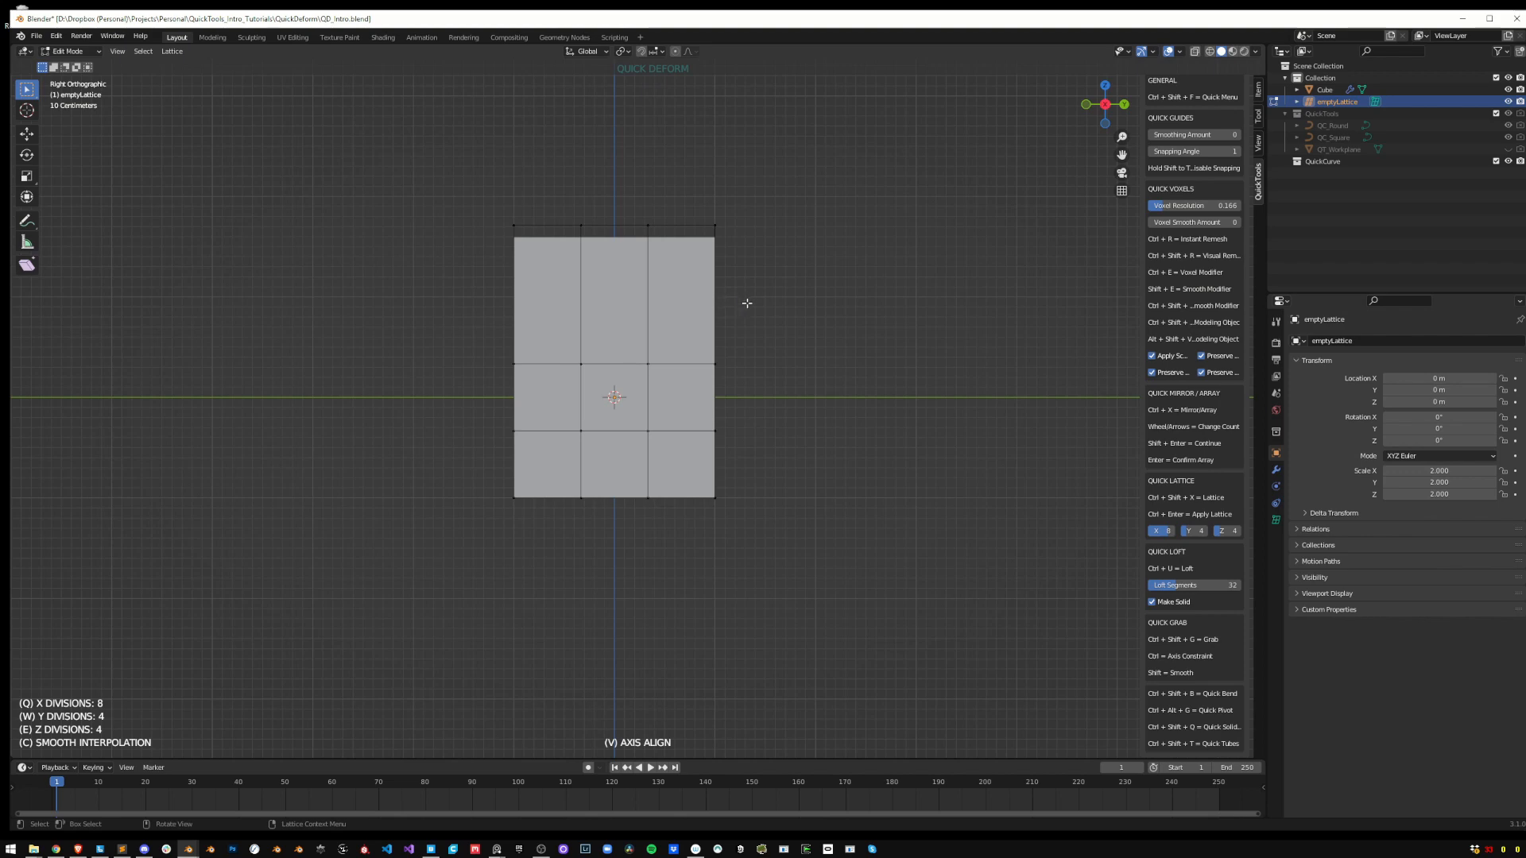
pyautogui.moveTo(484, 186)
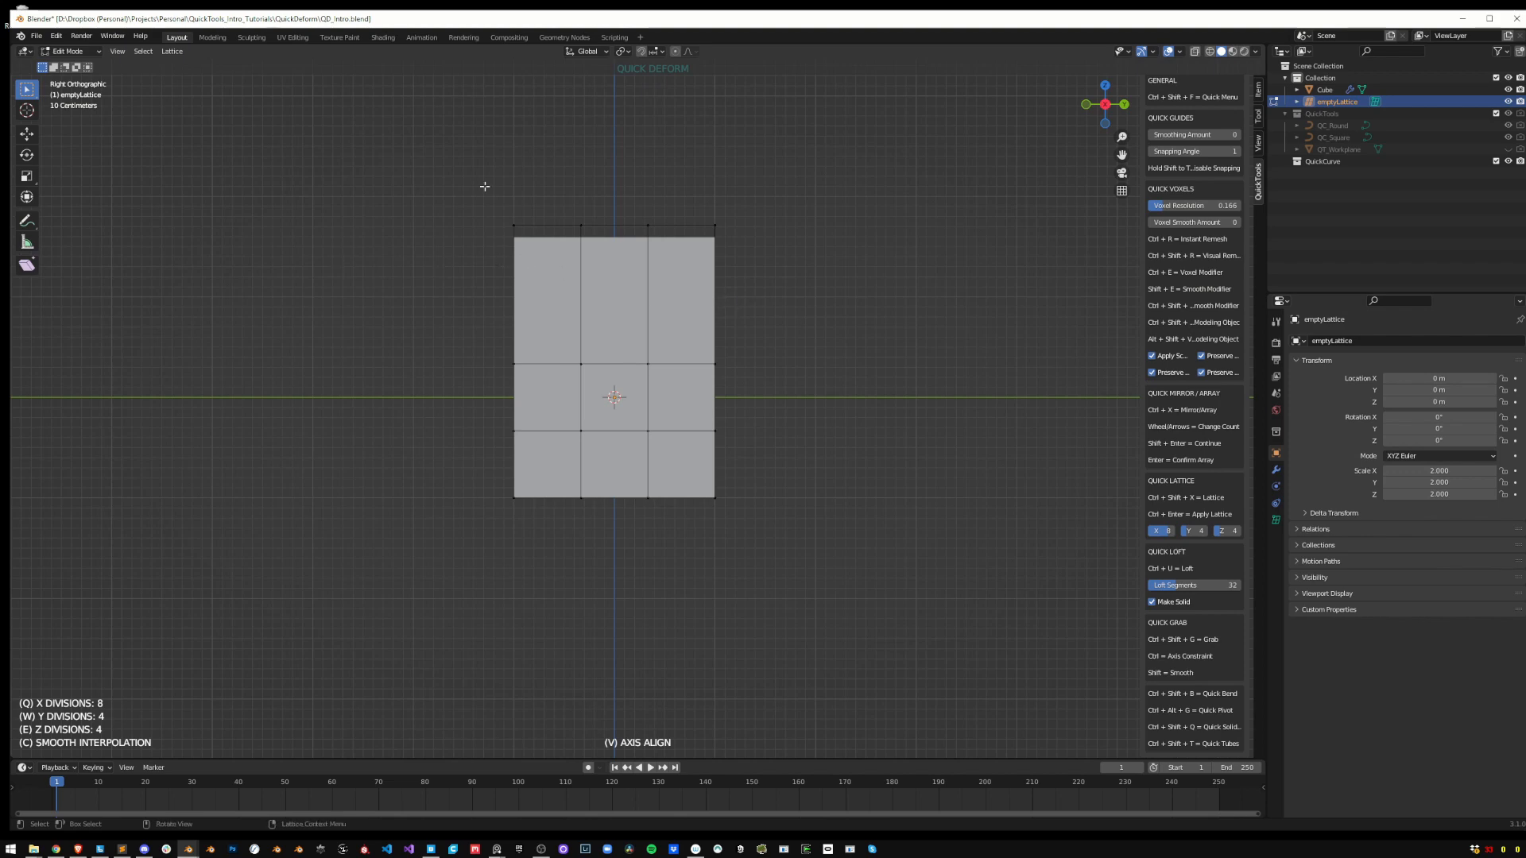
pyautogui.moveTo(852, 227)
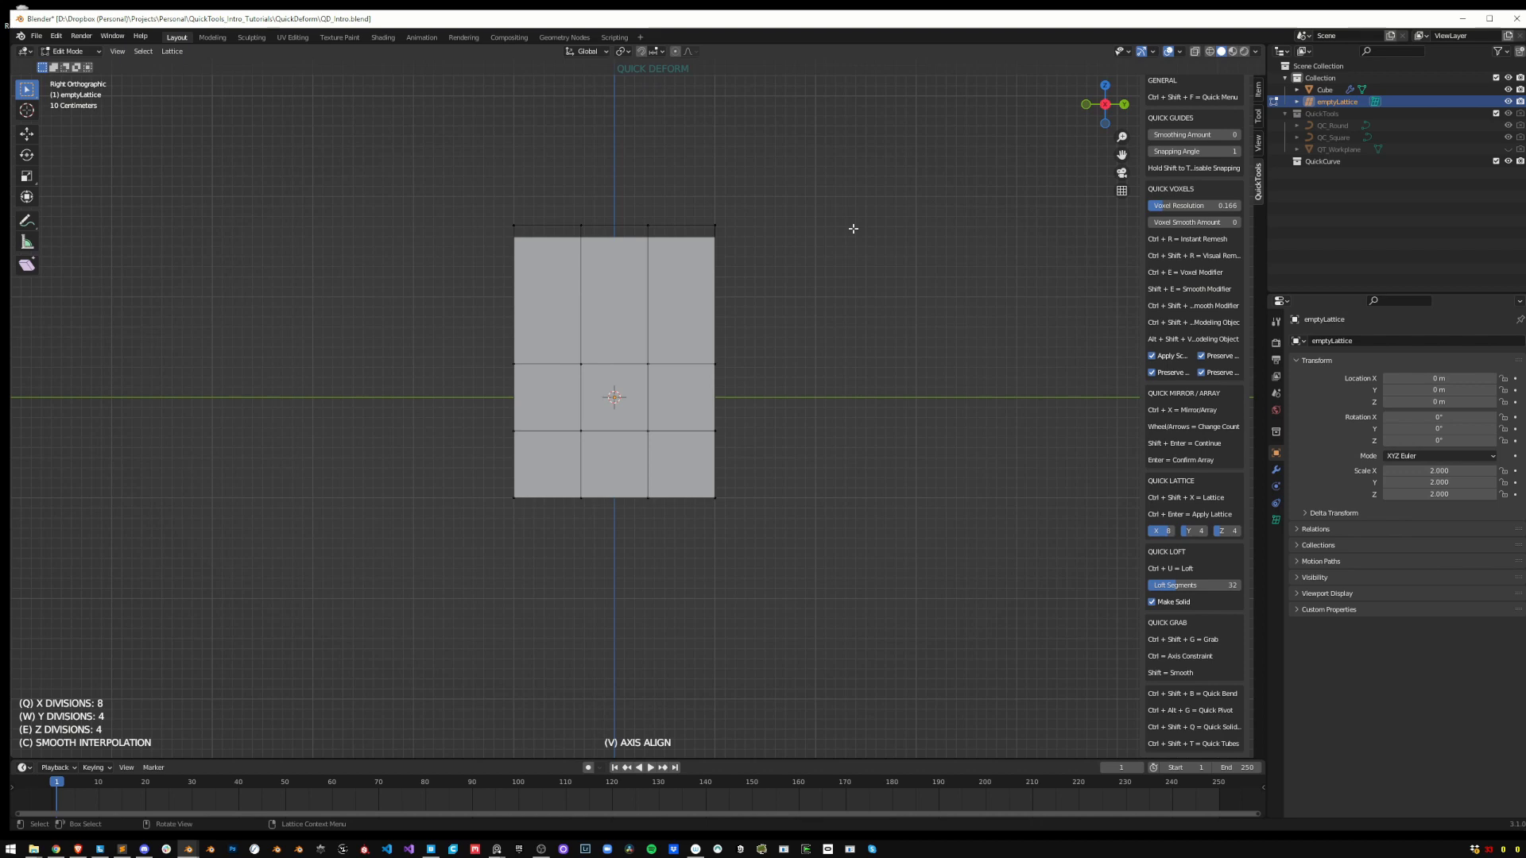
pyautogui.moveTo(747, 315)
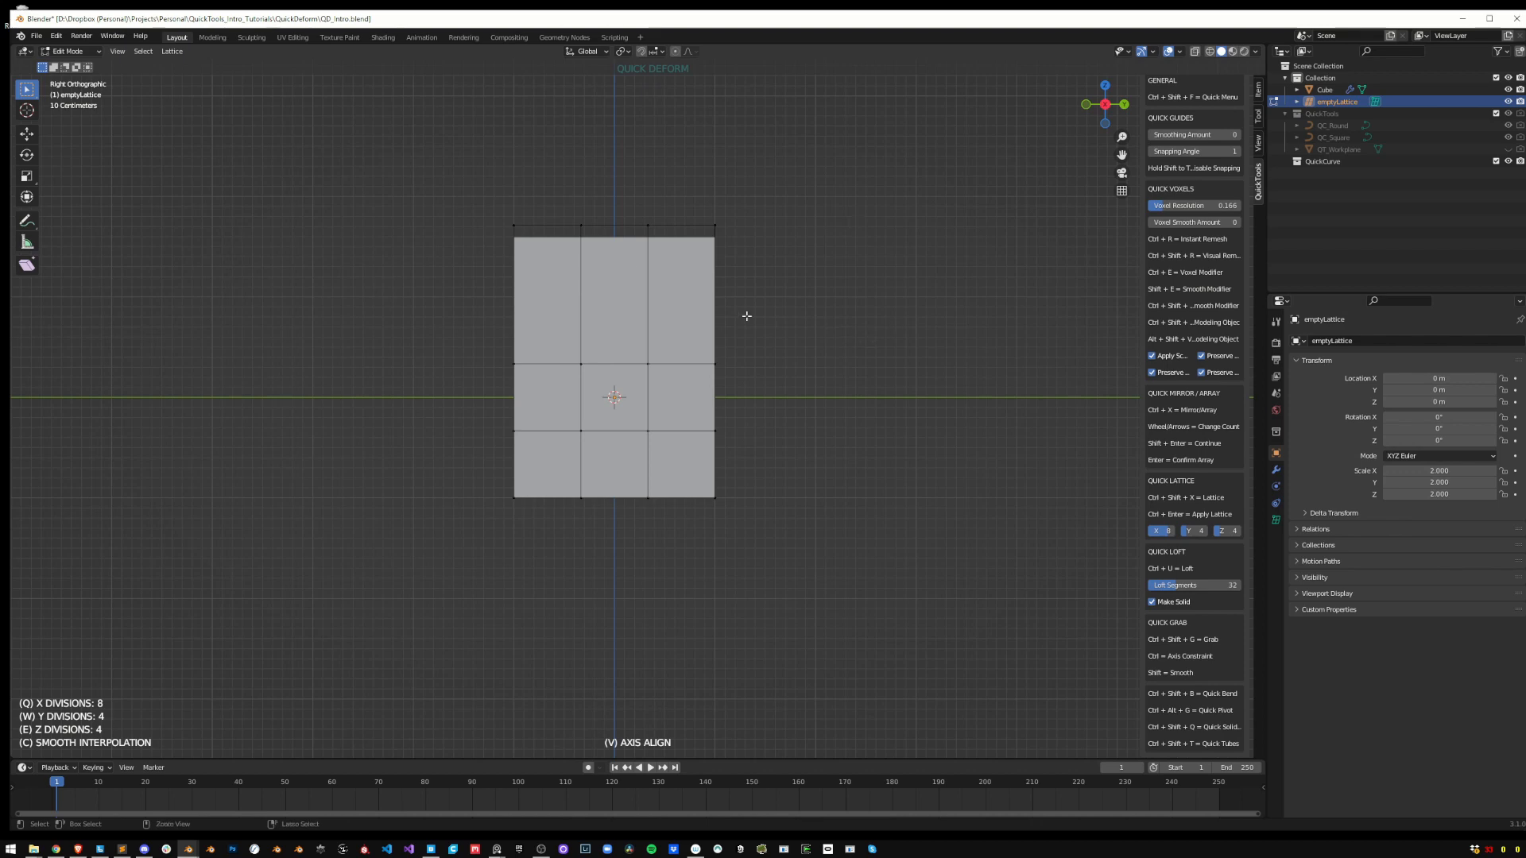
pyautogui.press('Tab')
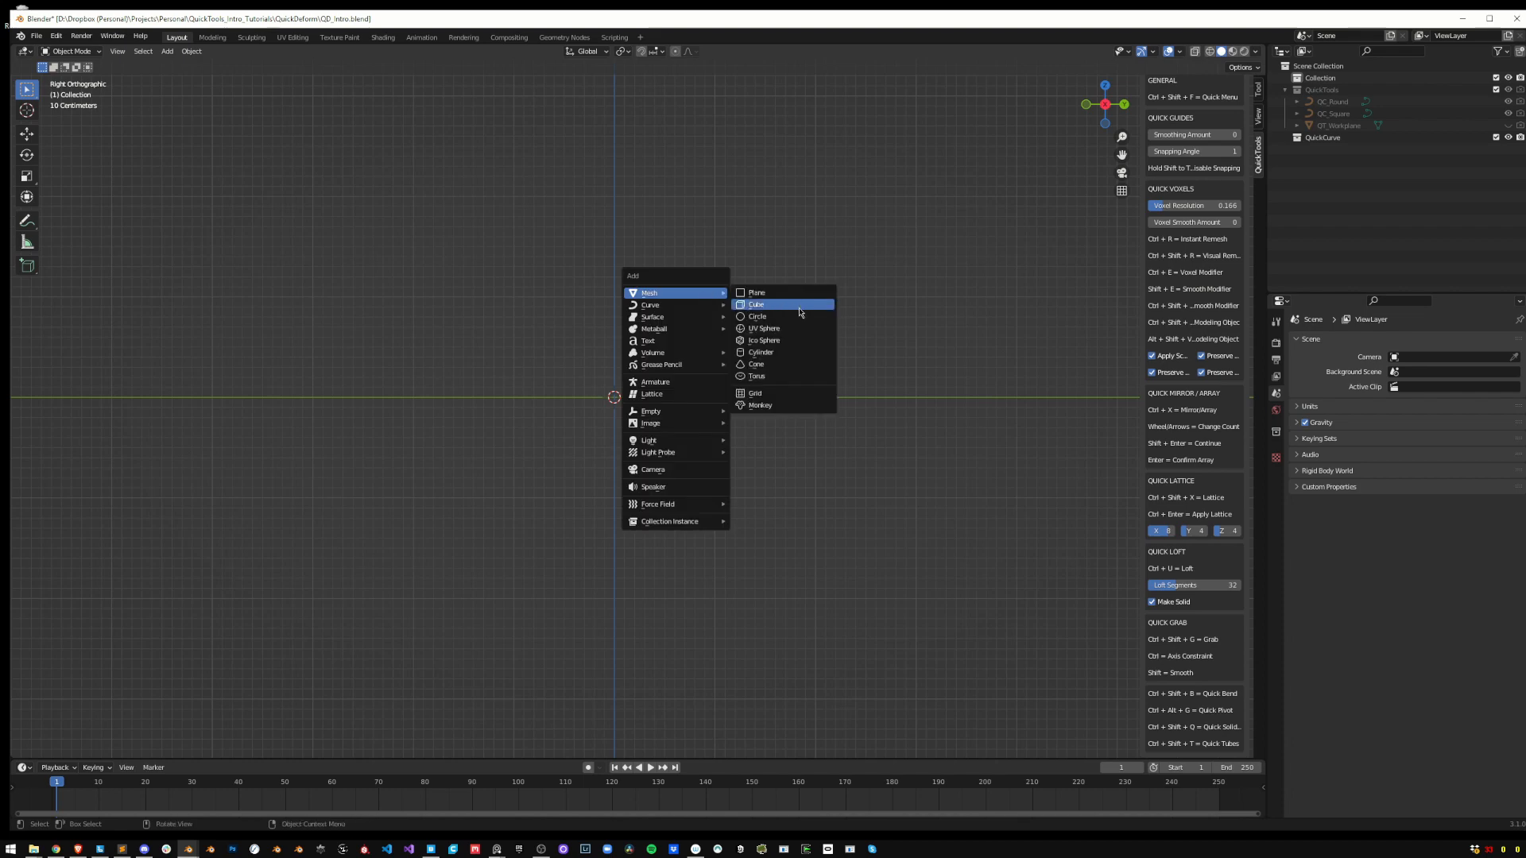
# Add a cube, skew one side with a lattice and apply it, then remove the cube
pyautogui.click(757, 305)
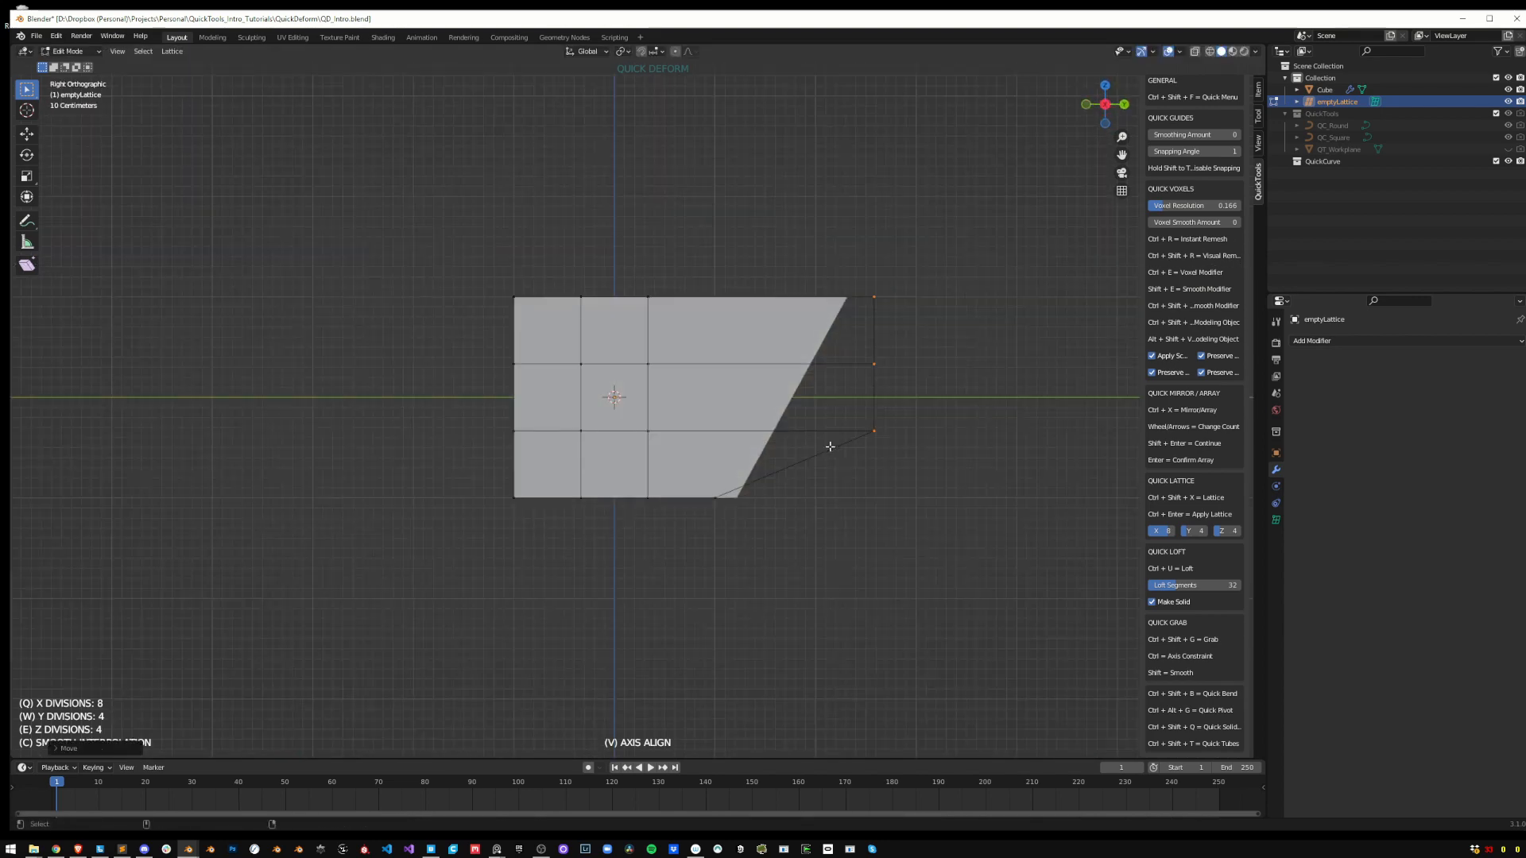
pyautogui.press('Tab')
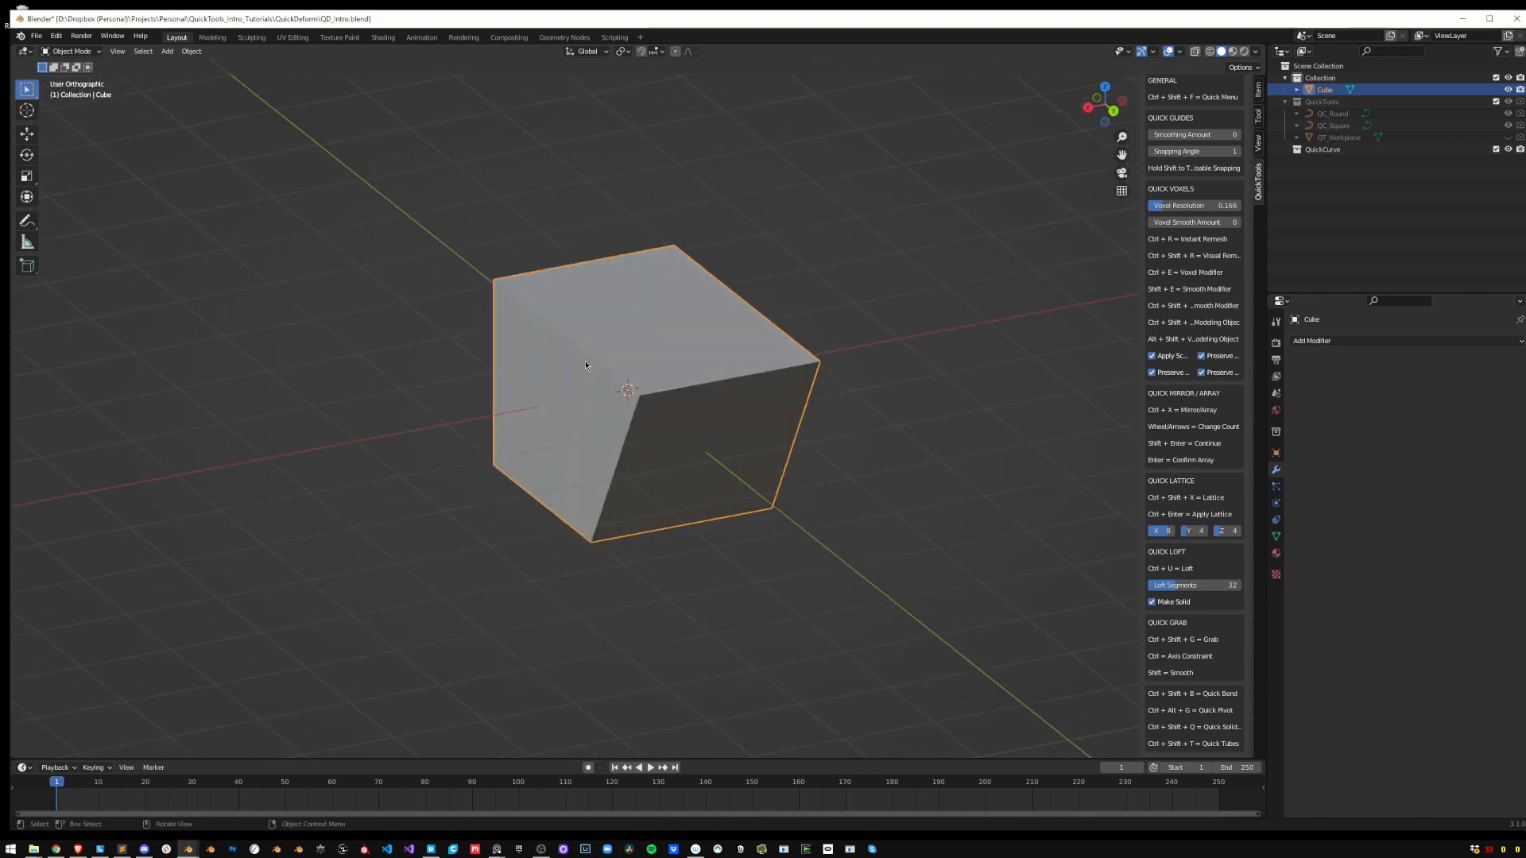
pyautogui.press('g')
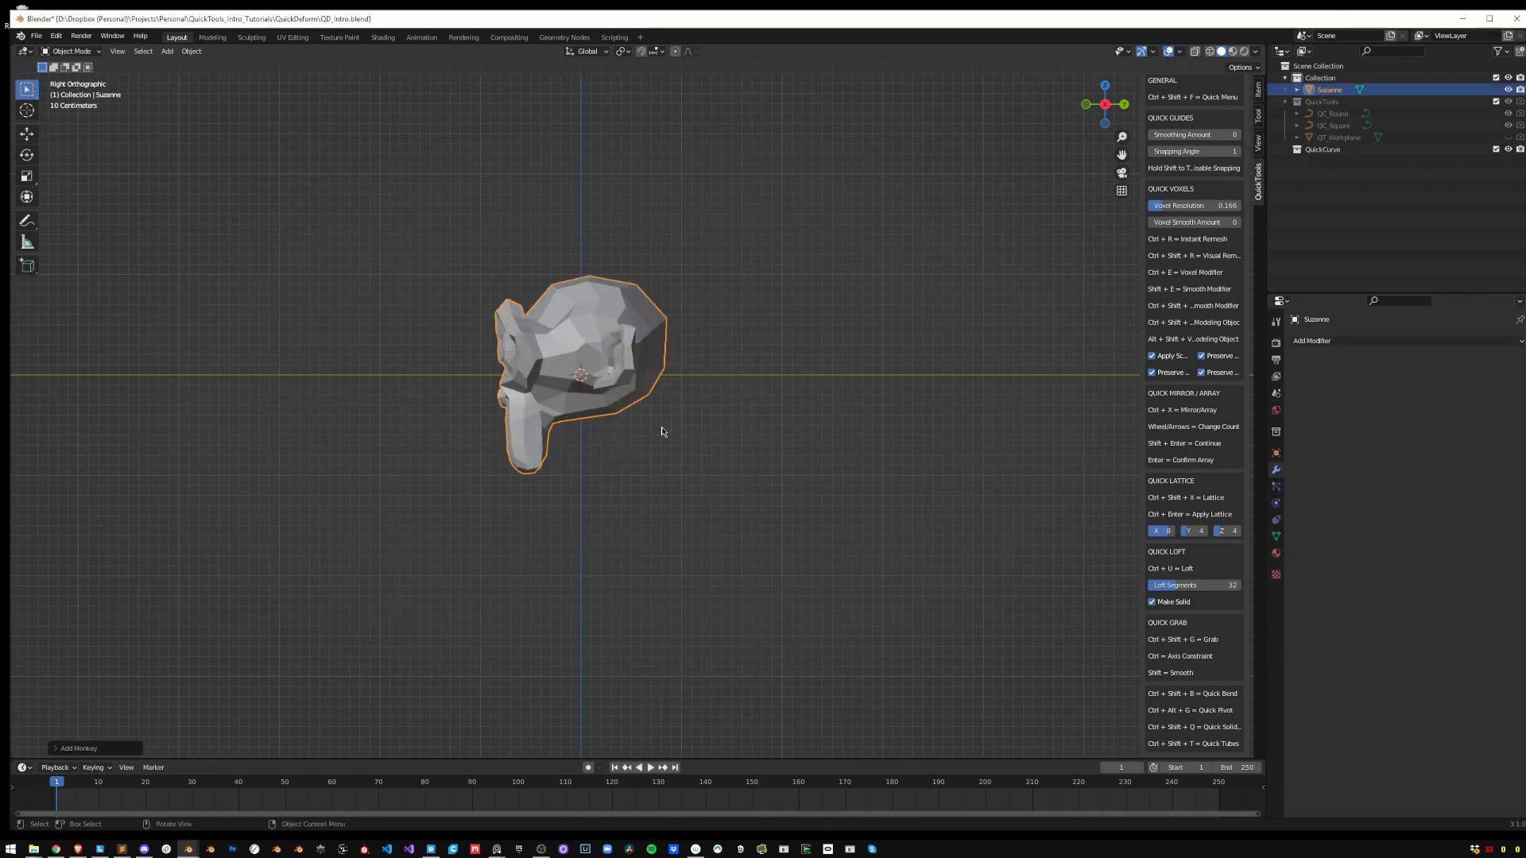
# Test the added Suzanne head in edit mode before clearing it from the collection
pyautogui.press('Tab')
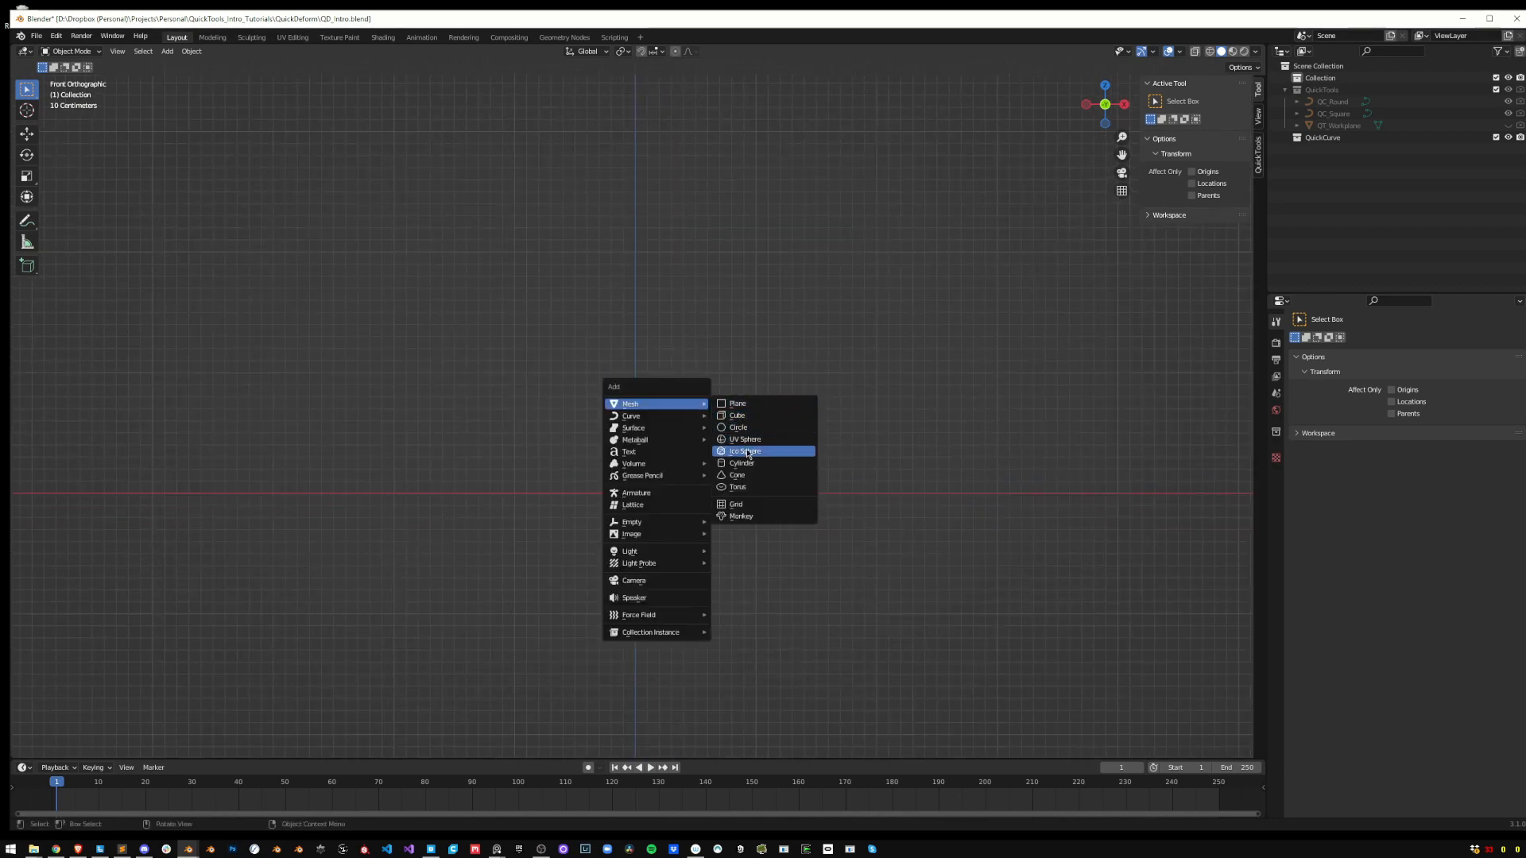
# Add a tilted cylinder and fit an object-aligned 5×5×5 Quick Lattice along it
pyautogui.click(742, 463)
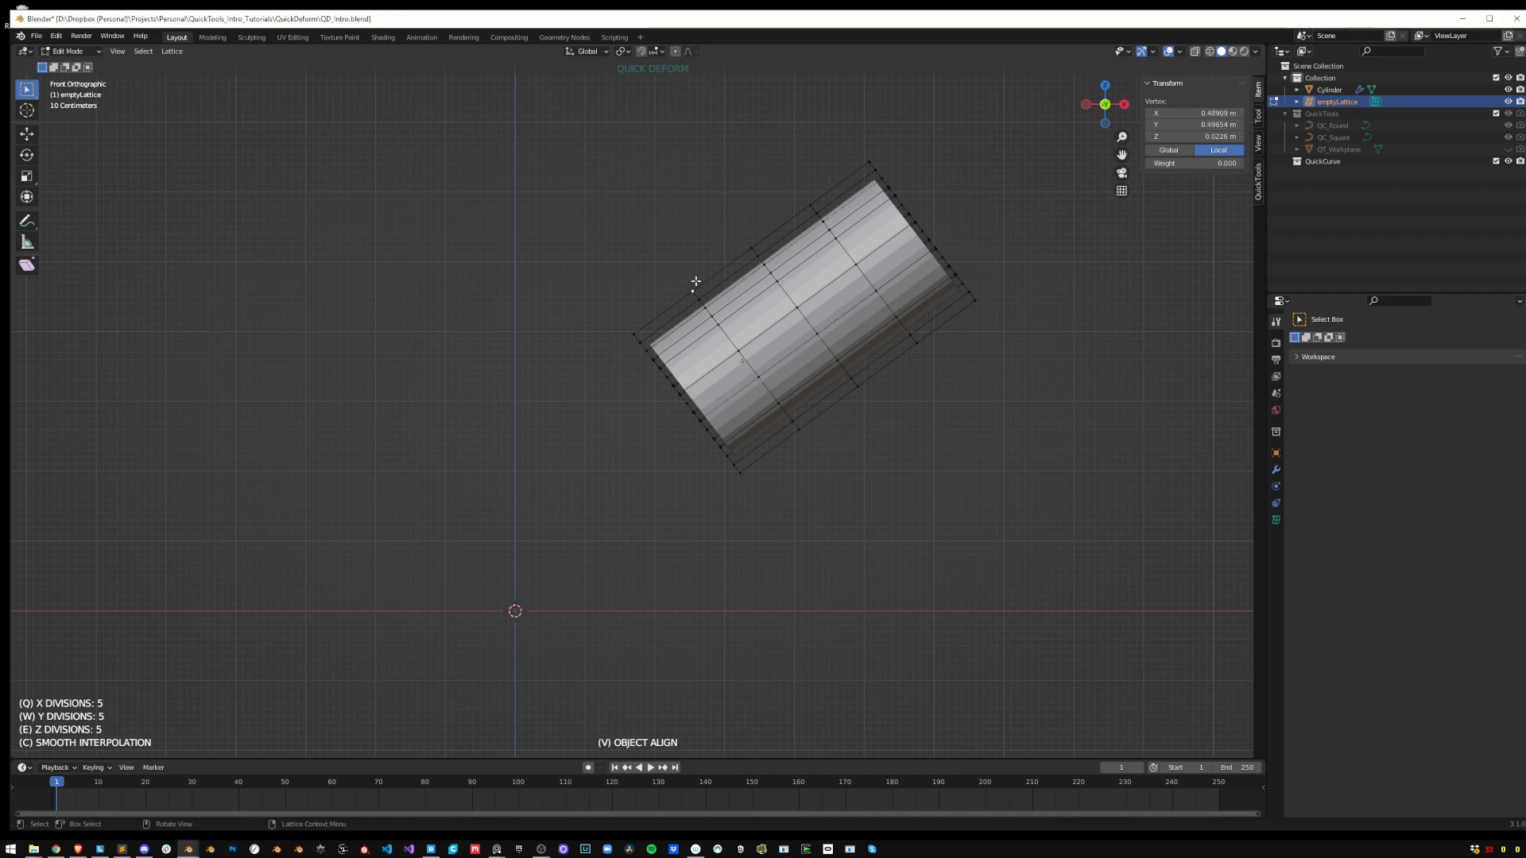
pyautogui.press('Tab')
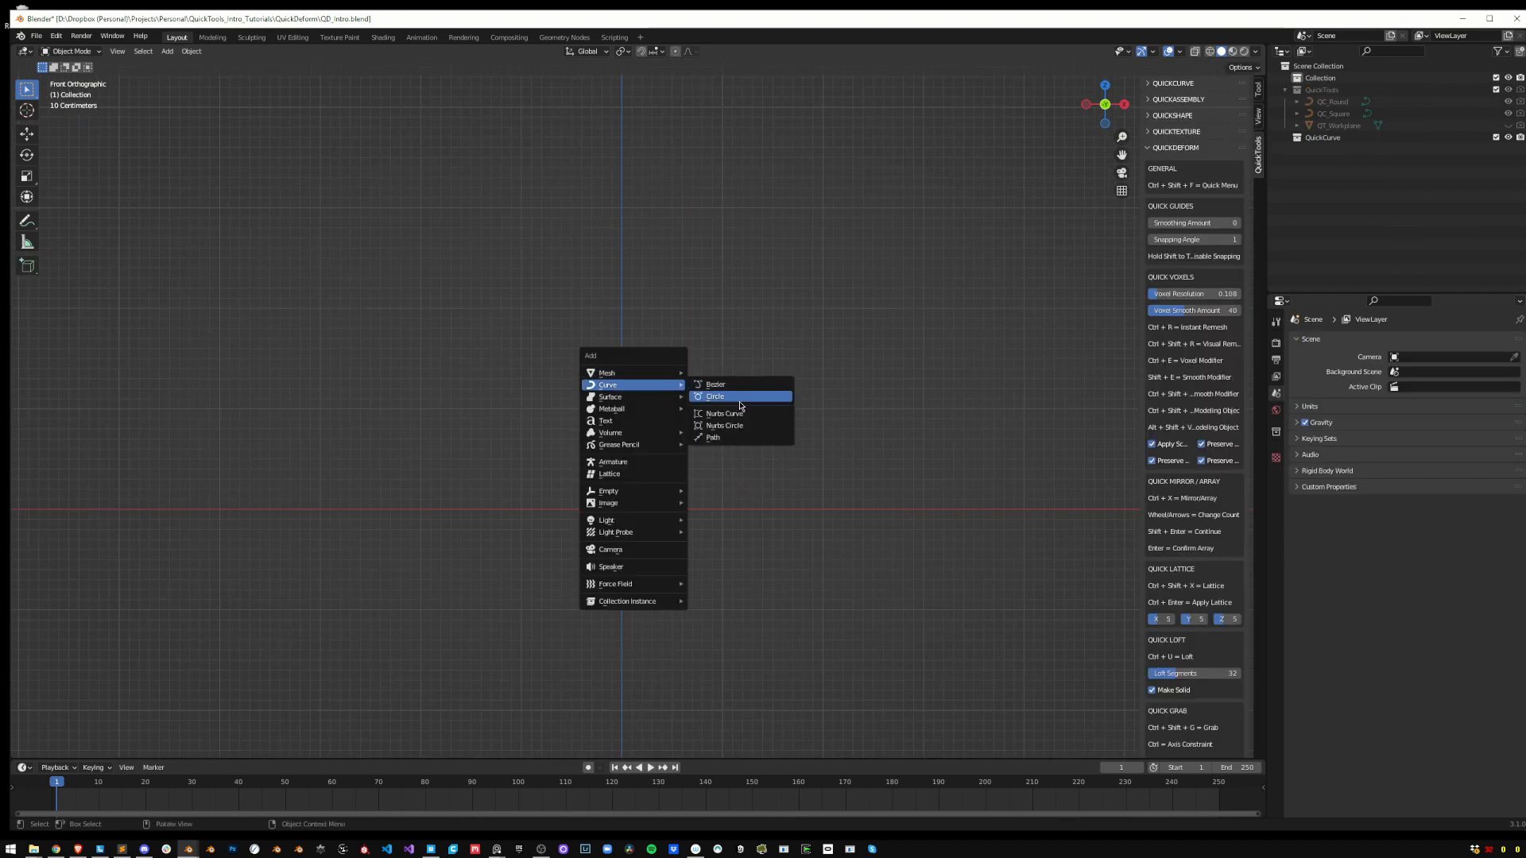
# Add a circle curve to the scene as the first loft profile
pyautogui.click(714, 396)
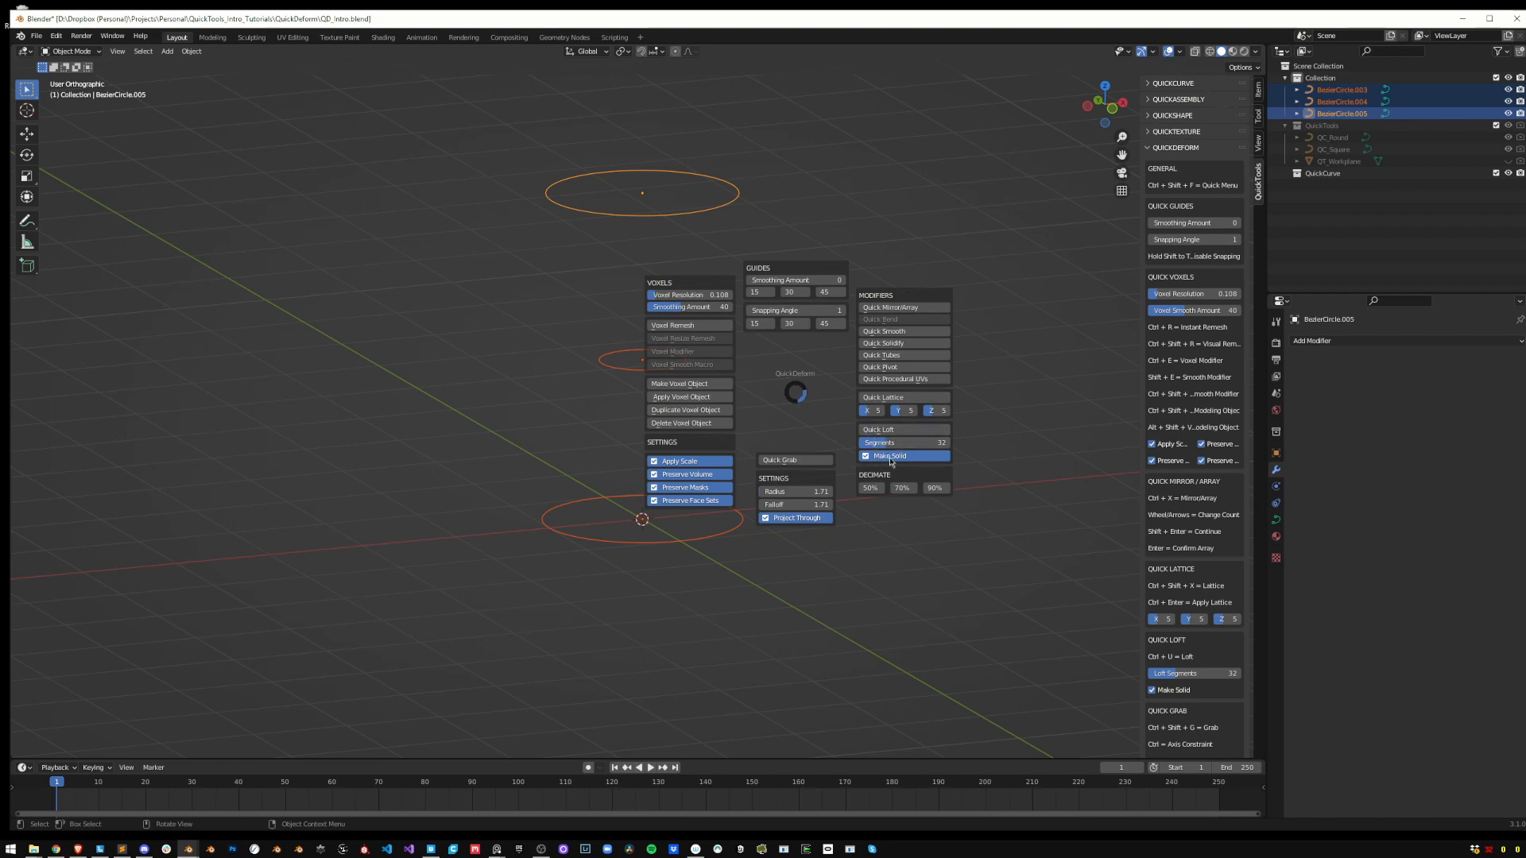
pyautogui.moveTo(887, 457)
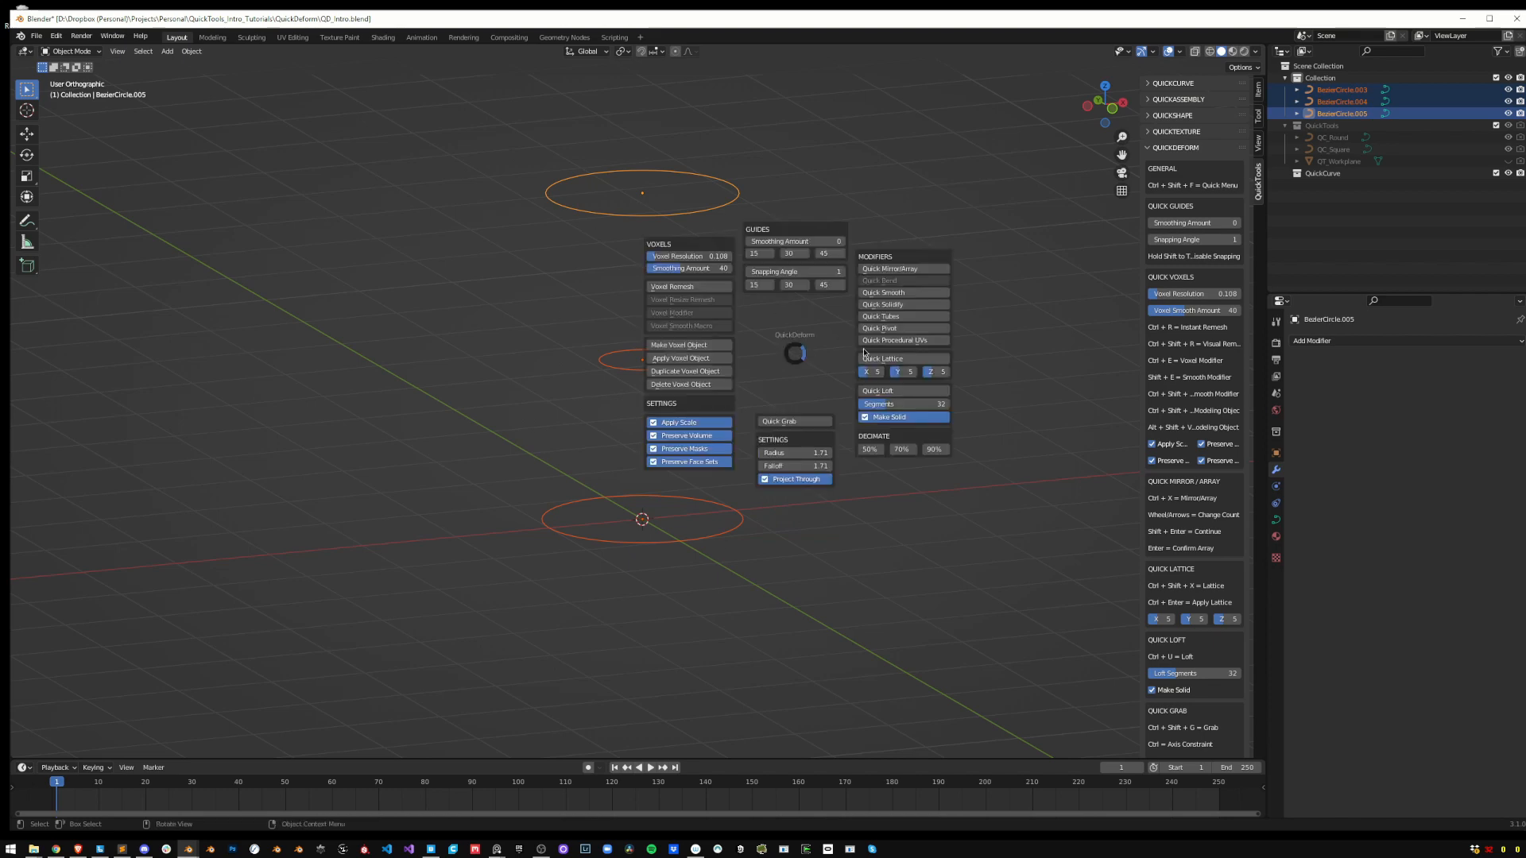
# Run Quick Loft on the three stacked circles to build one solid hourglass mesh
pyautogui.click(877, 391)
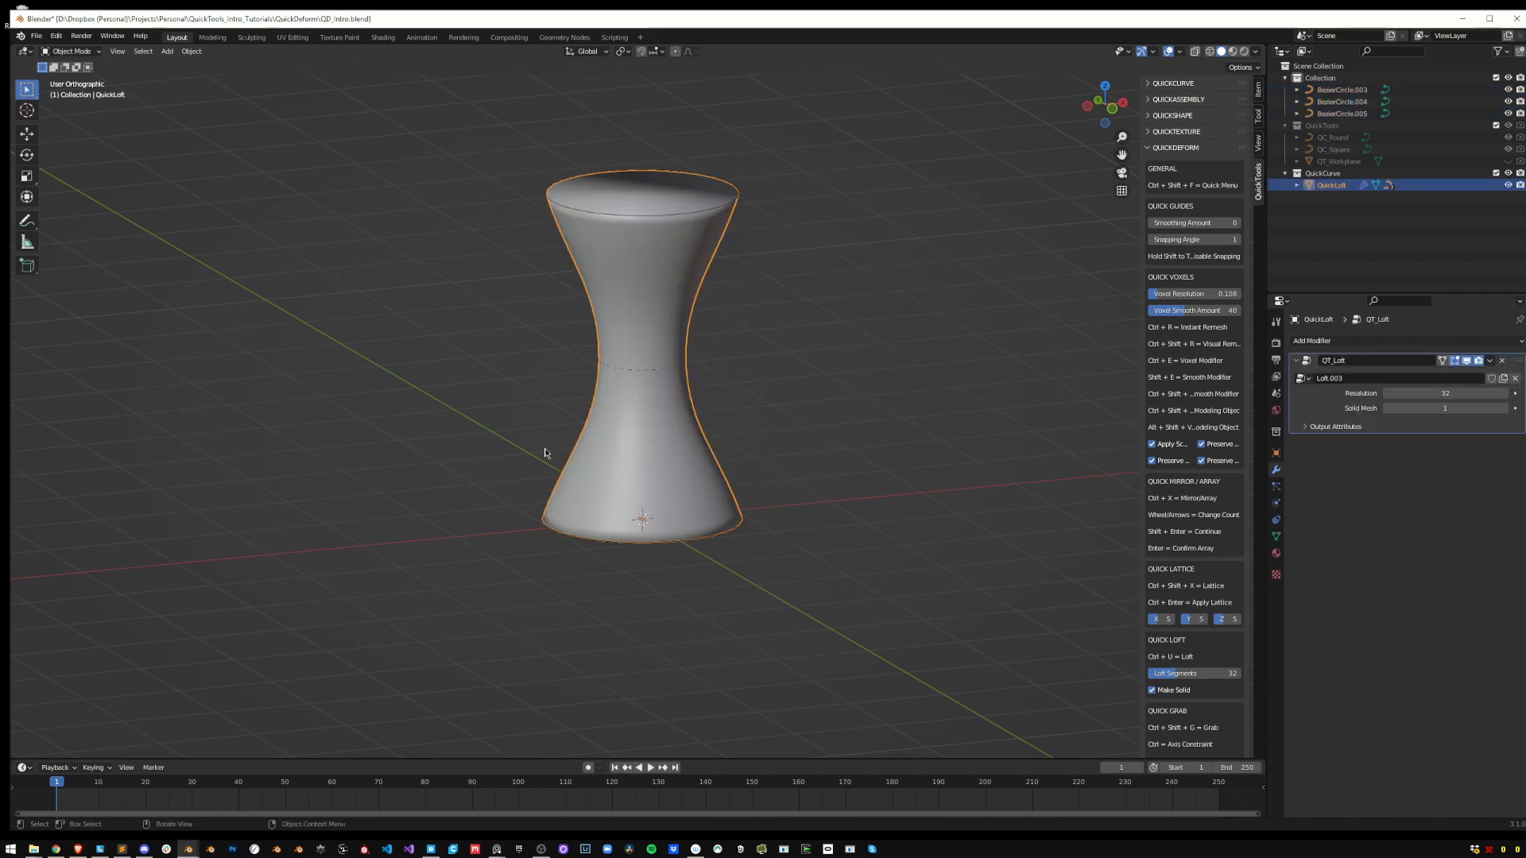
pyautogui.moveTo(701, 220)
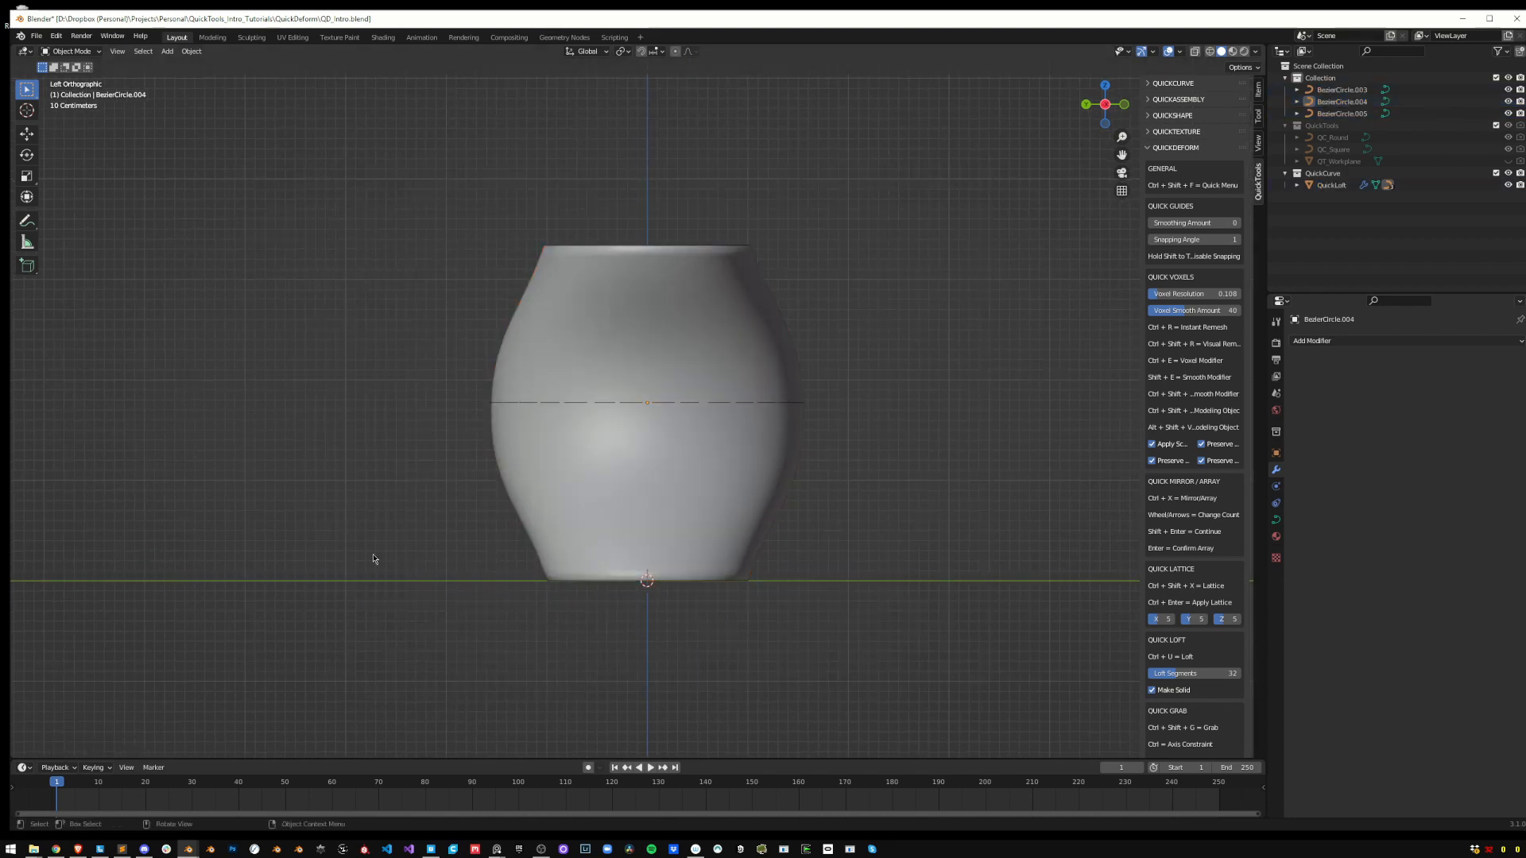
pyautogui.moveTo(762, 283)
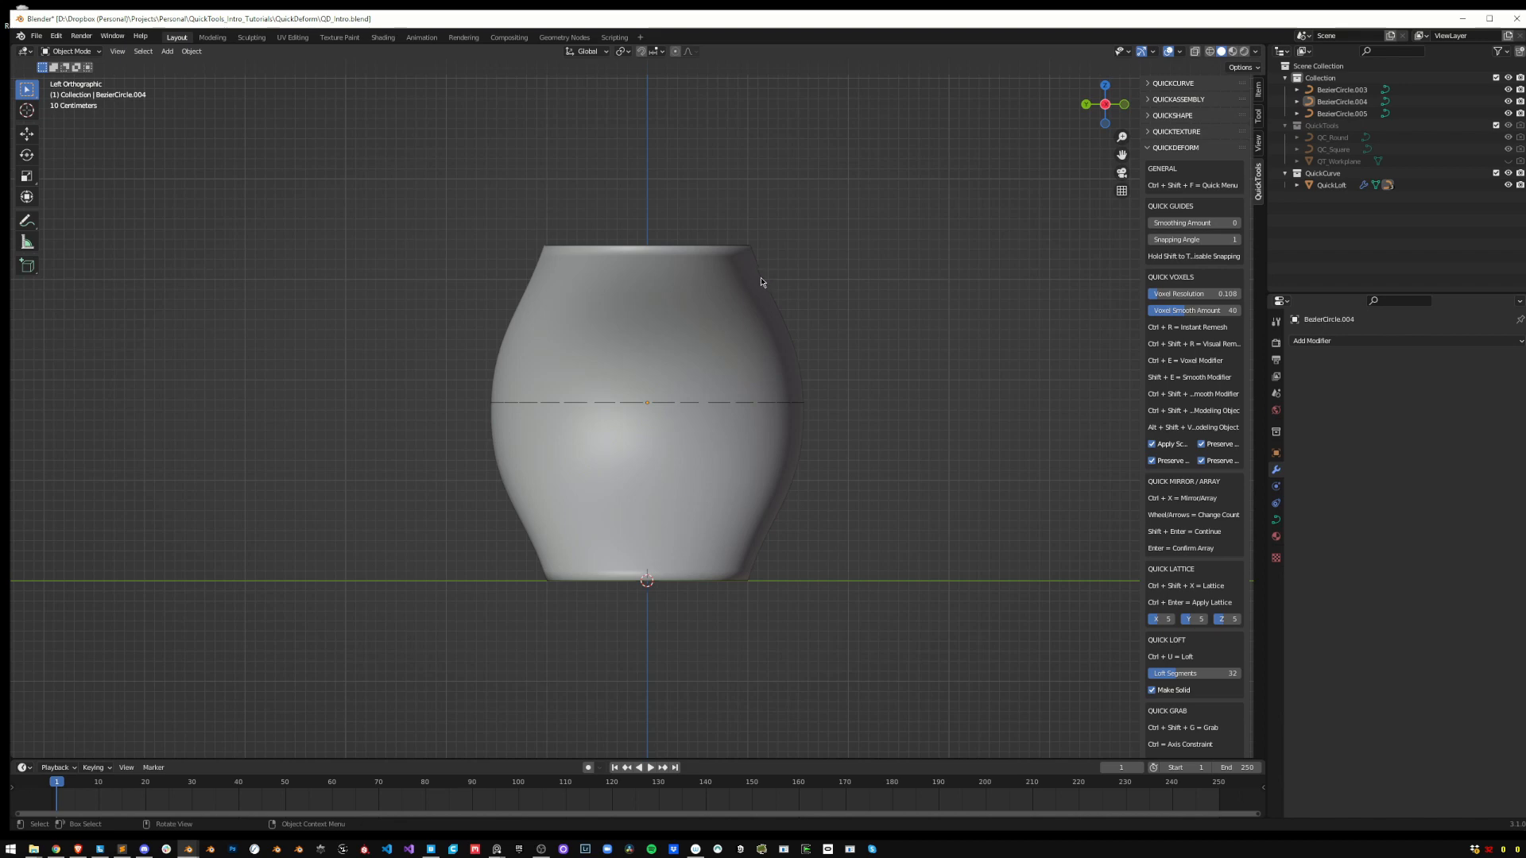
pyautogui.moveTo(734, 349)
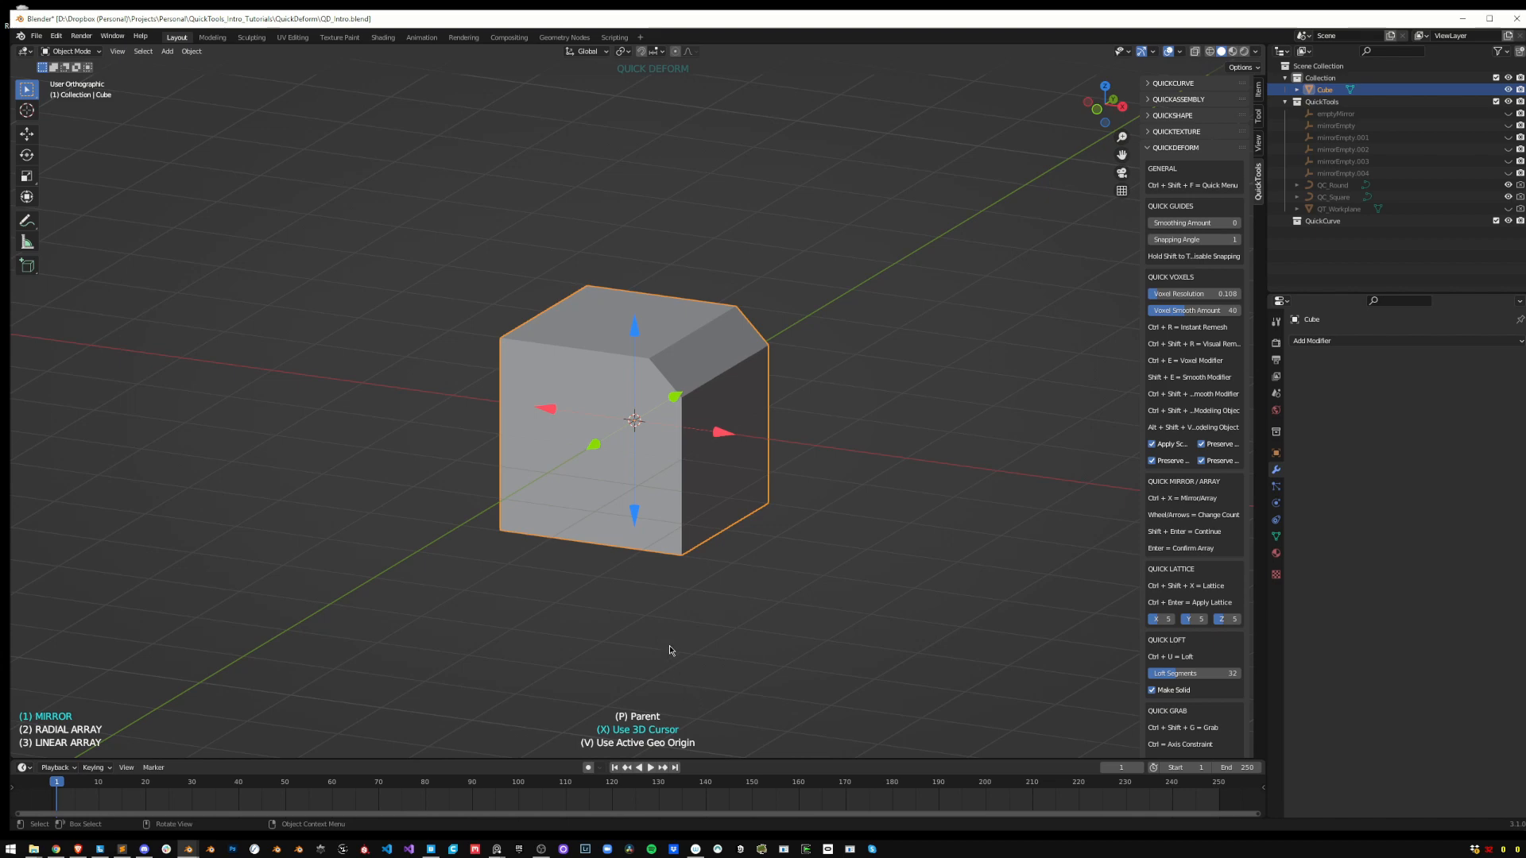
pyautogui.moveTo(632, 762)
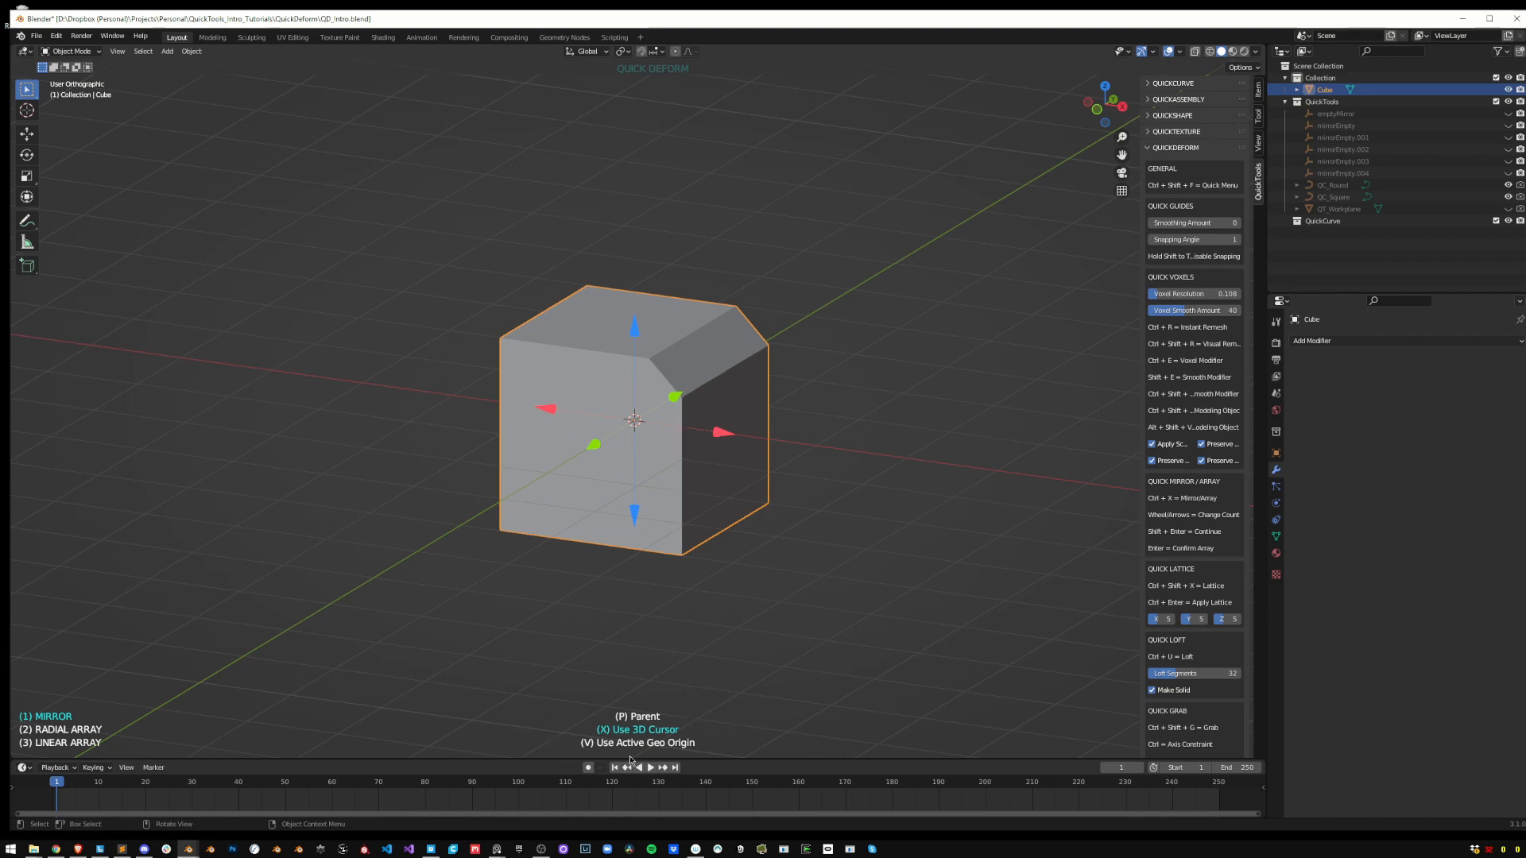
pyautogui.moveTo(609, 731)
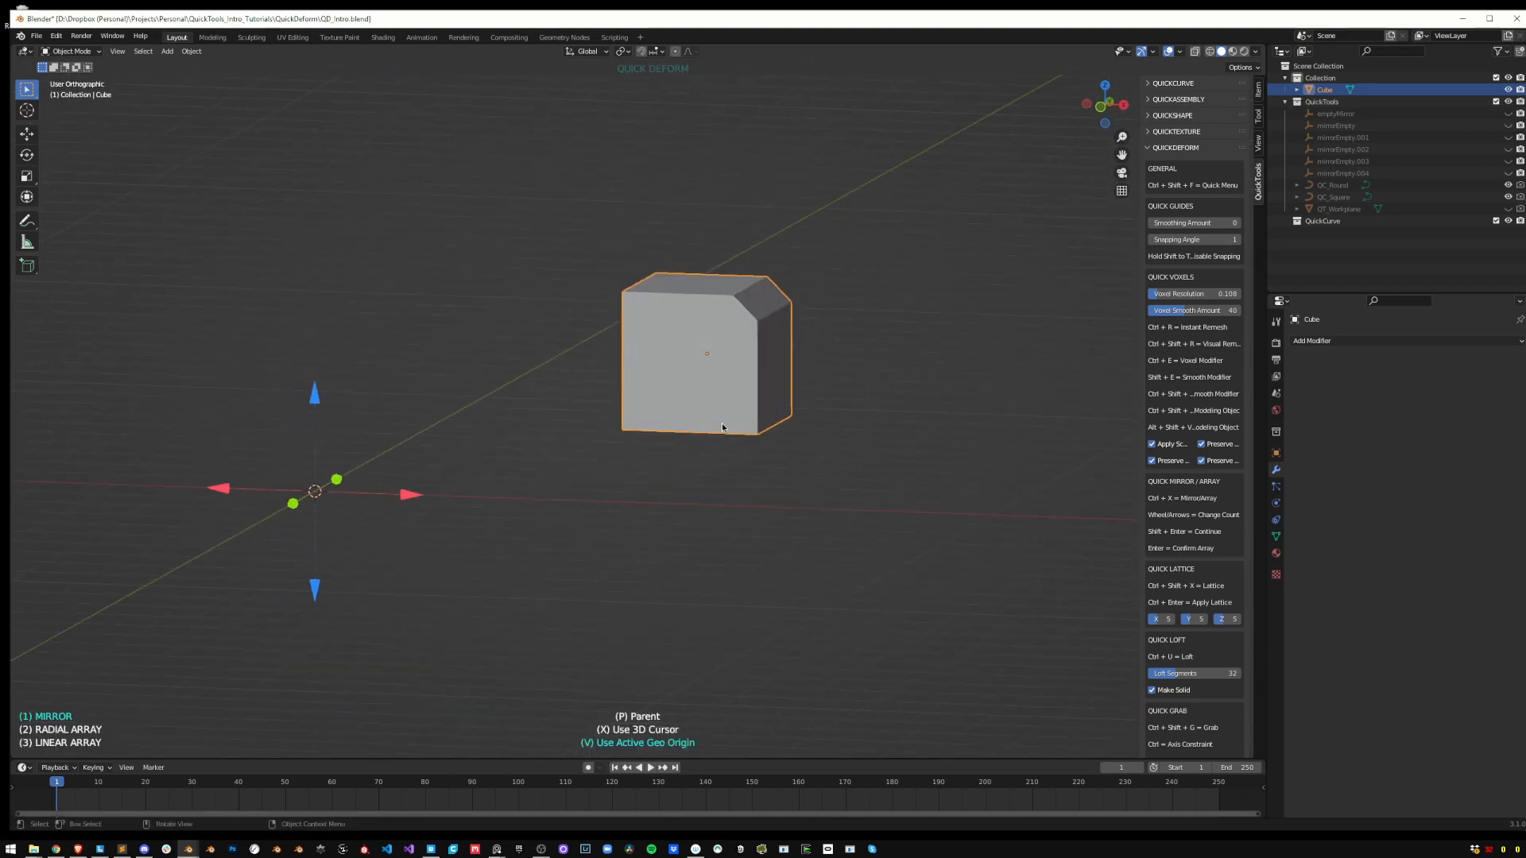
pyautogui.moveTo(647, 593)
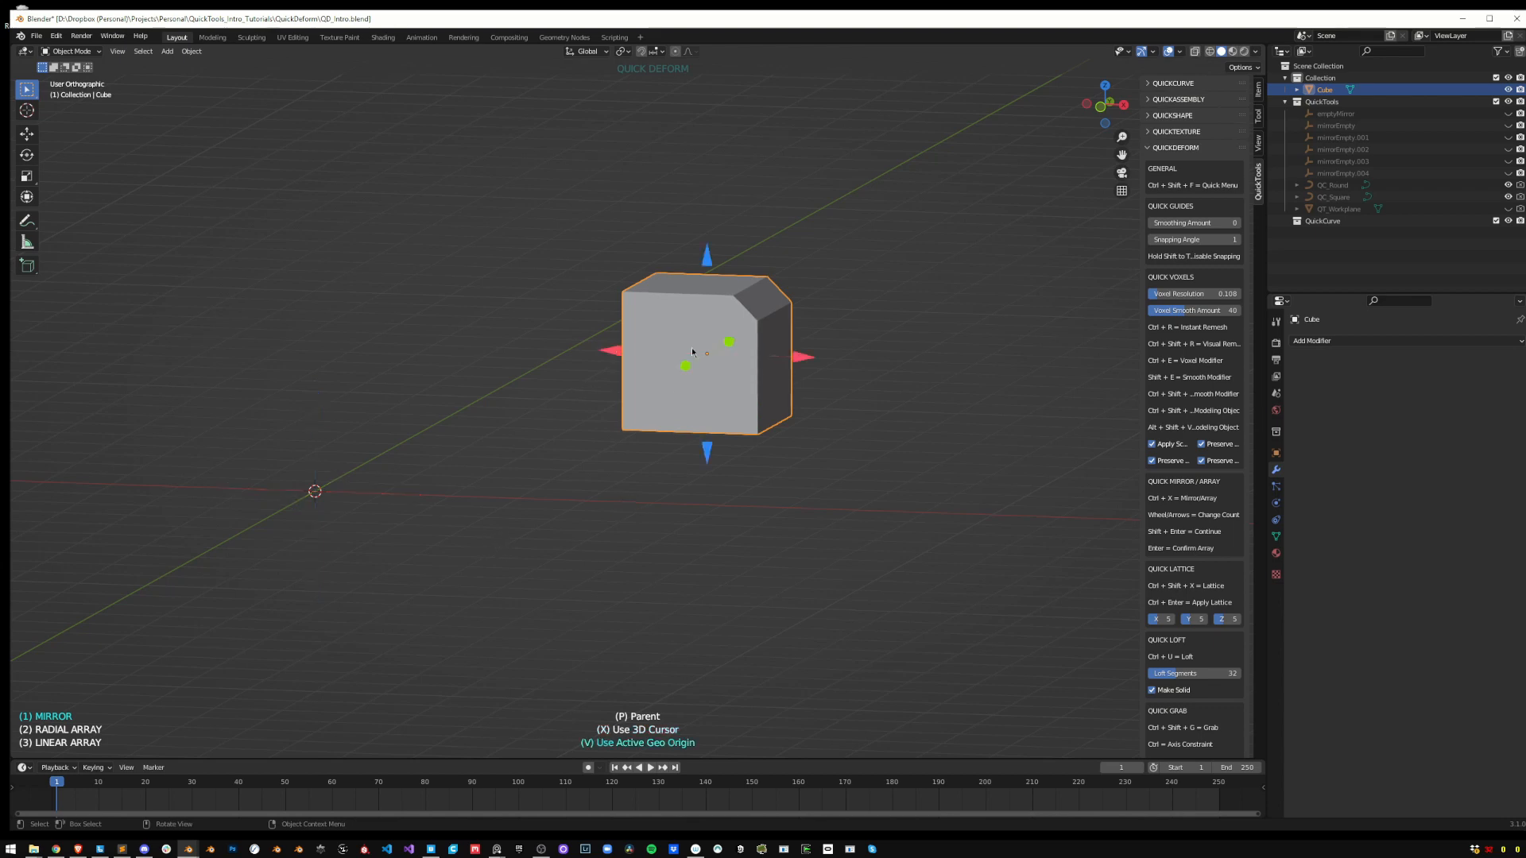
pyautogui.moveTo(629, 448)
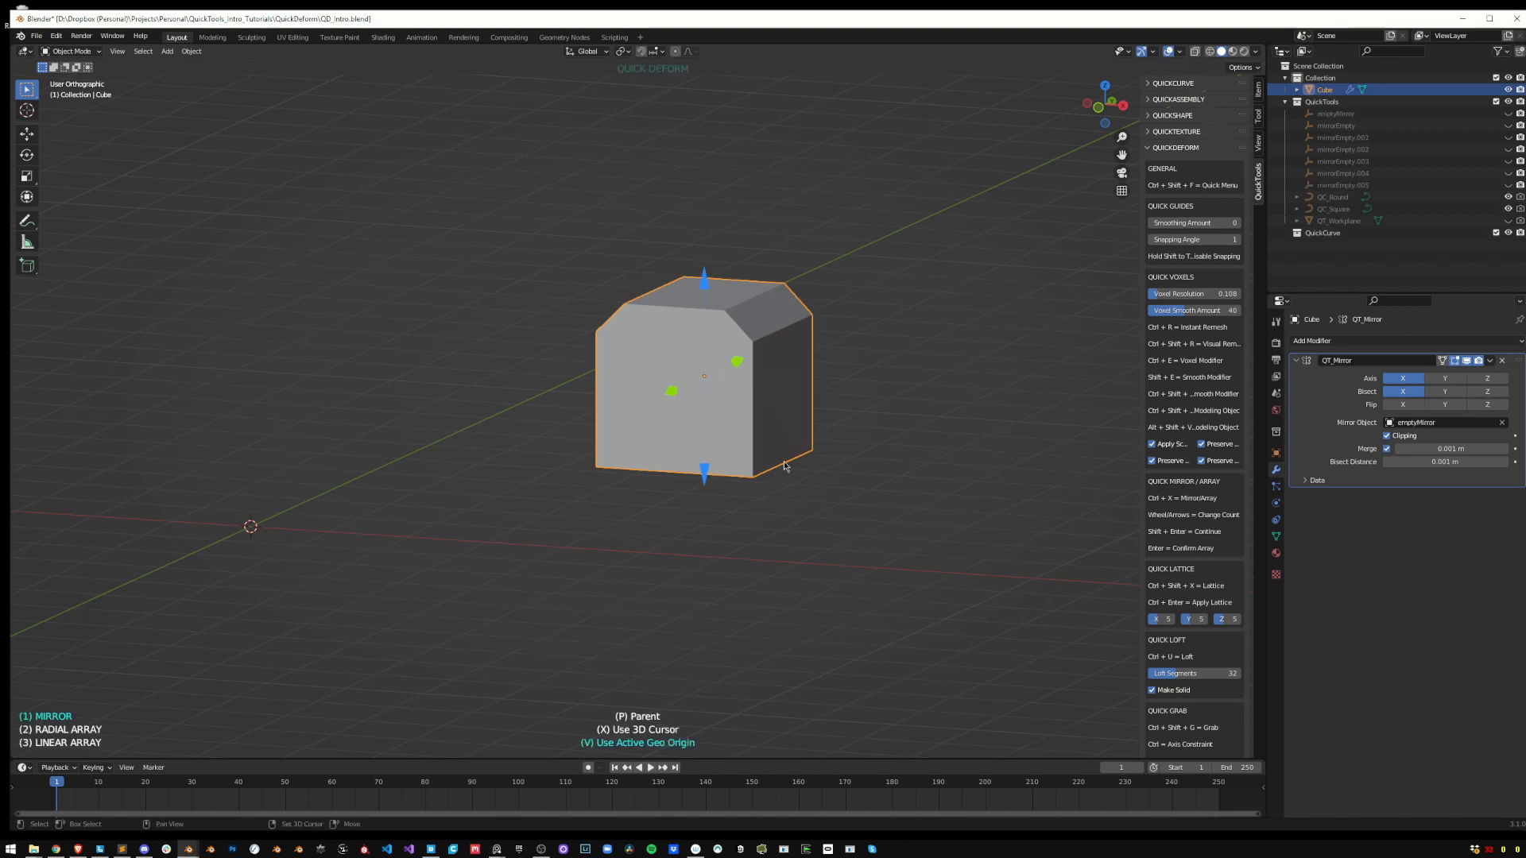
pyautogui.moveTo(704, 283)
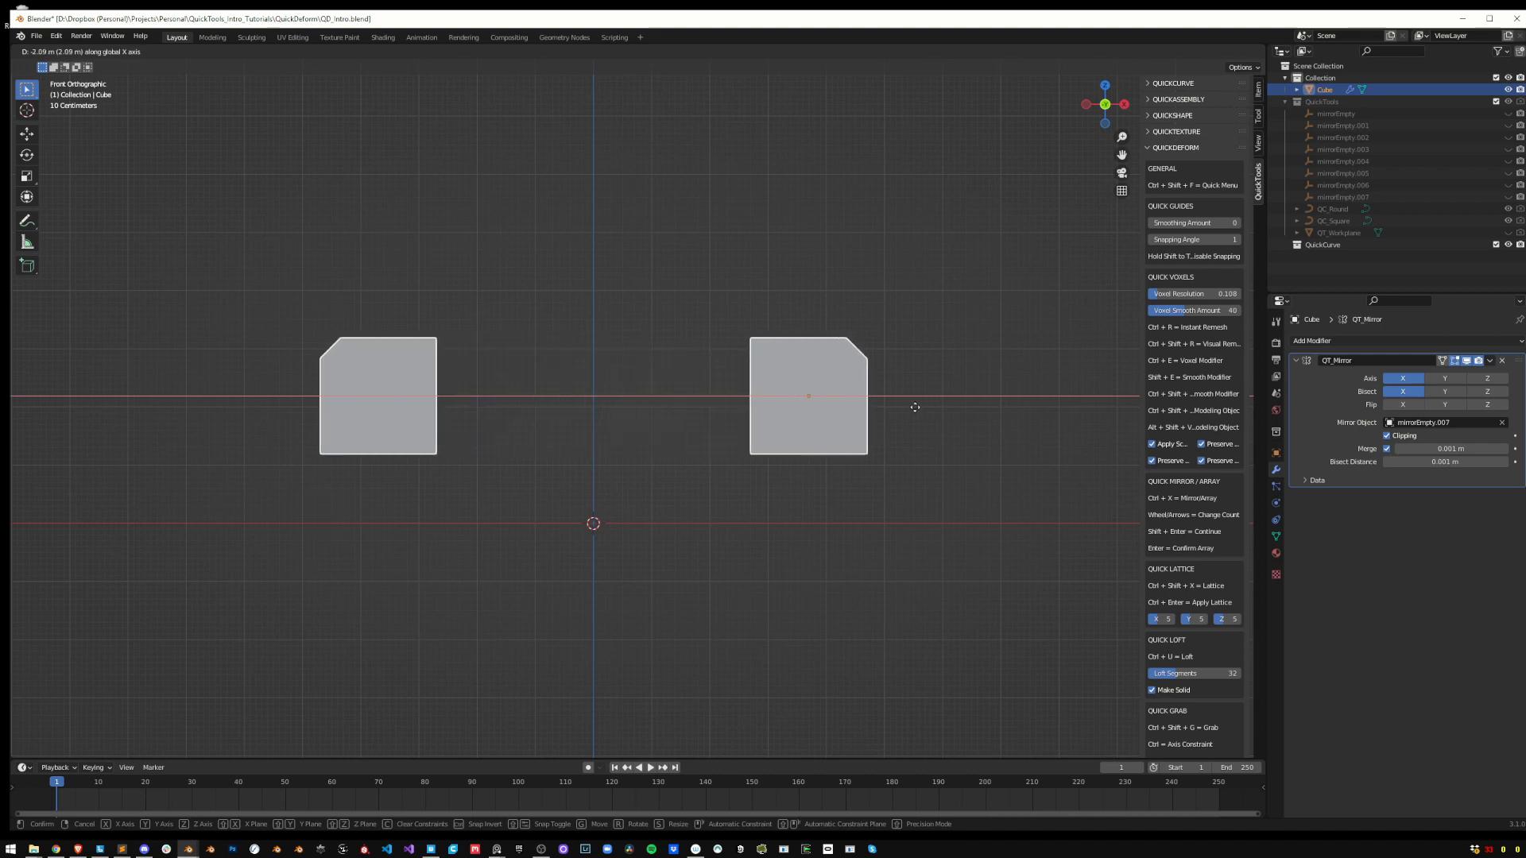
# Move the beveled cube along X away from the pivot, then delete the mirrored result
pyautogui.click(916, 407)
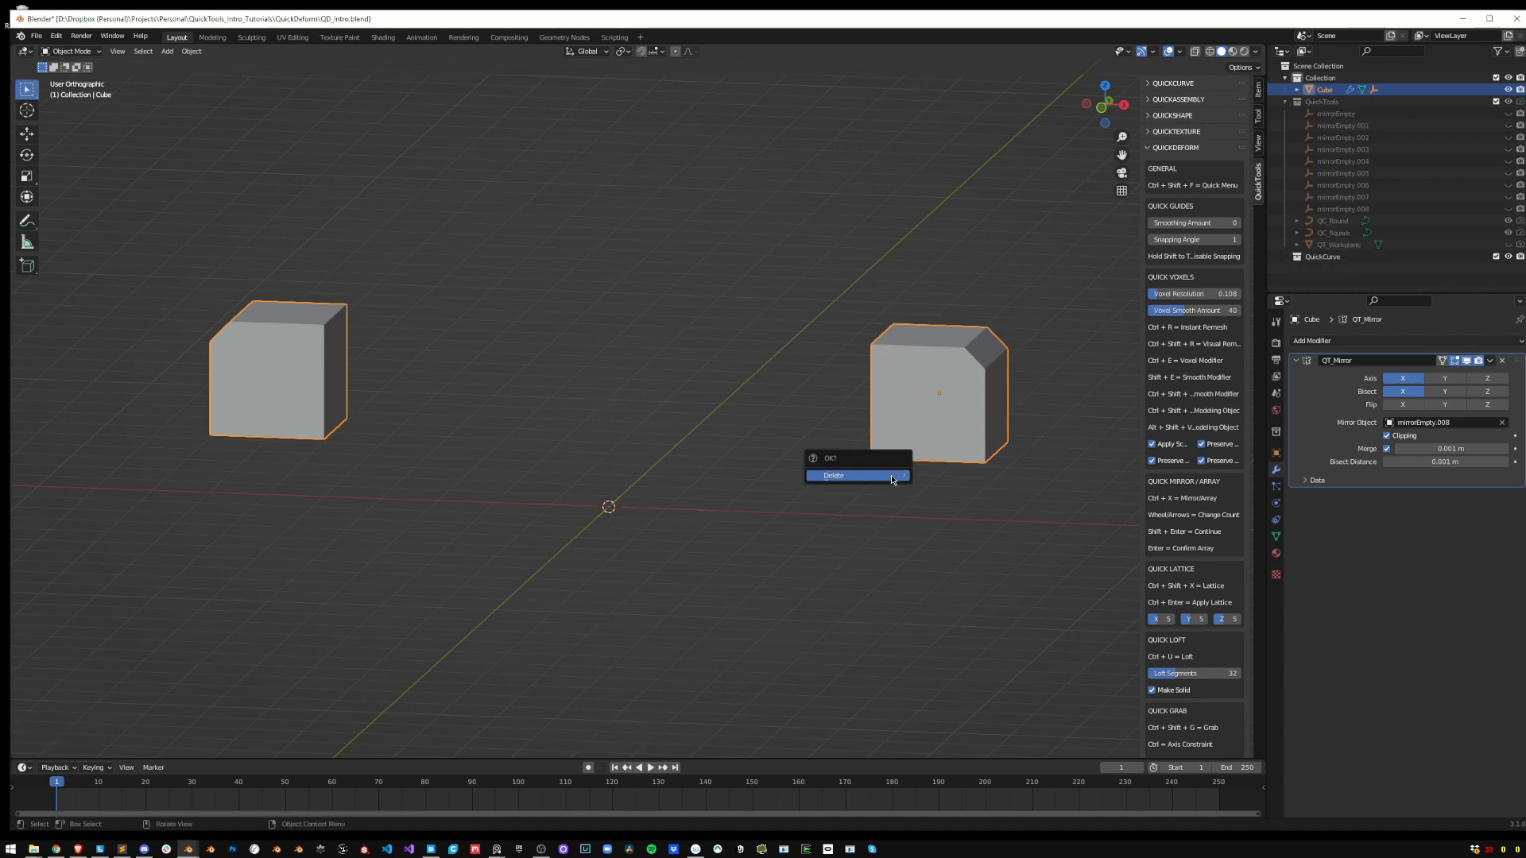
pyautogui.click(831, 475)
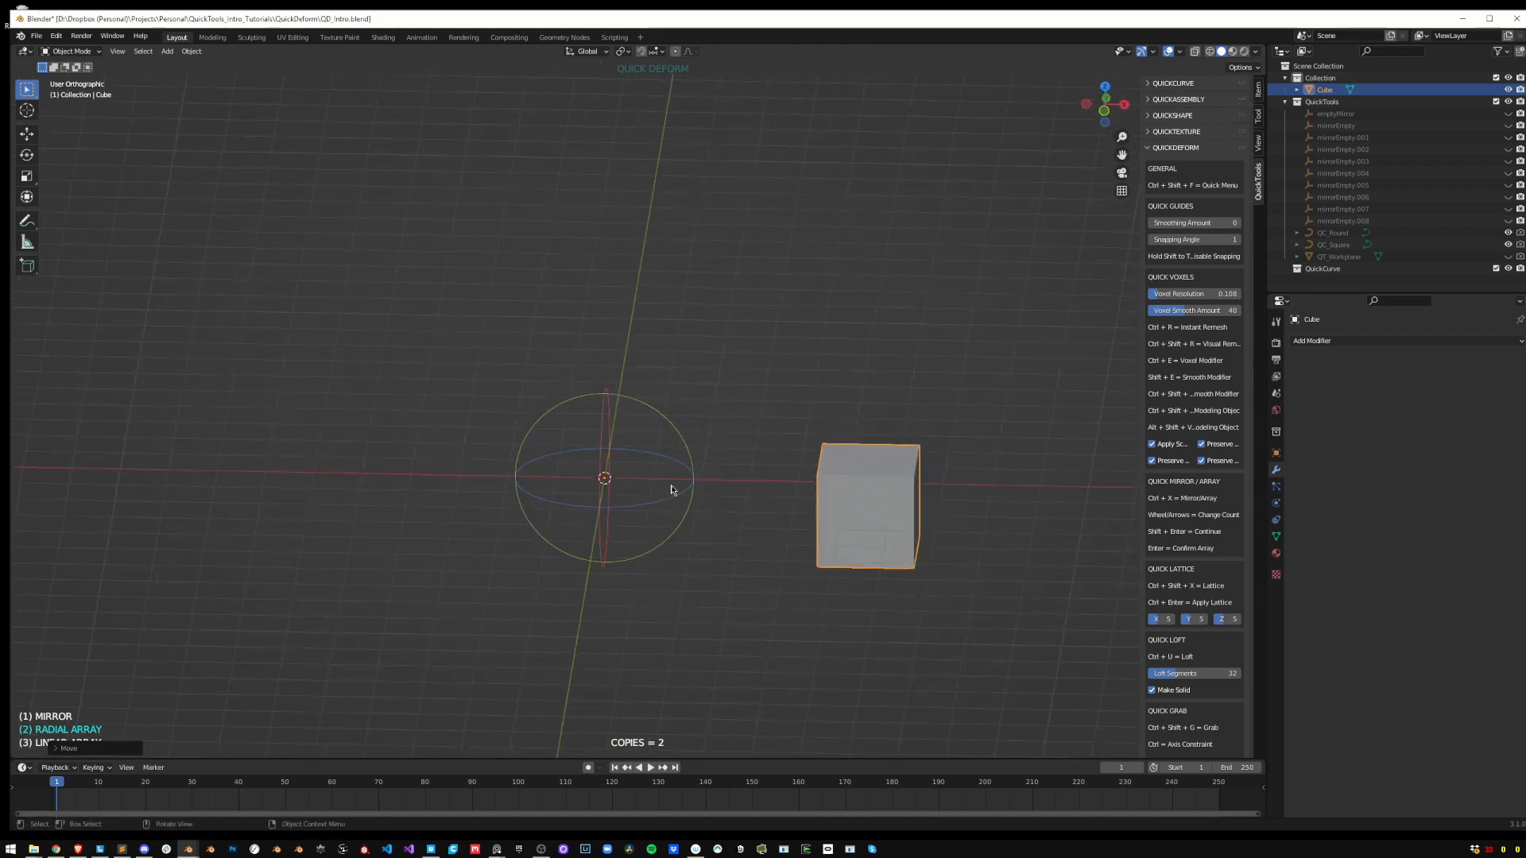
pyautogui.moveTo(790, 490)
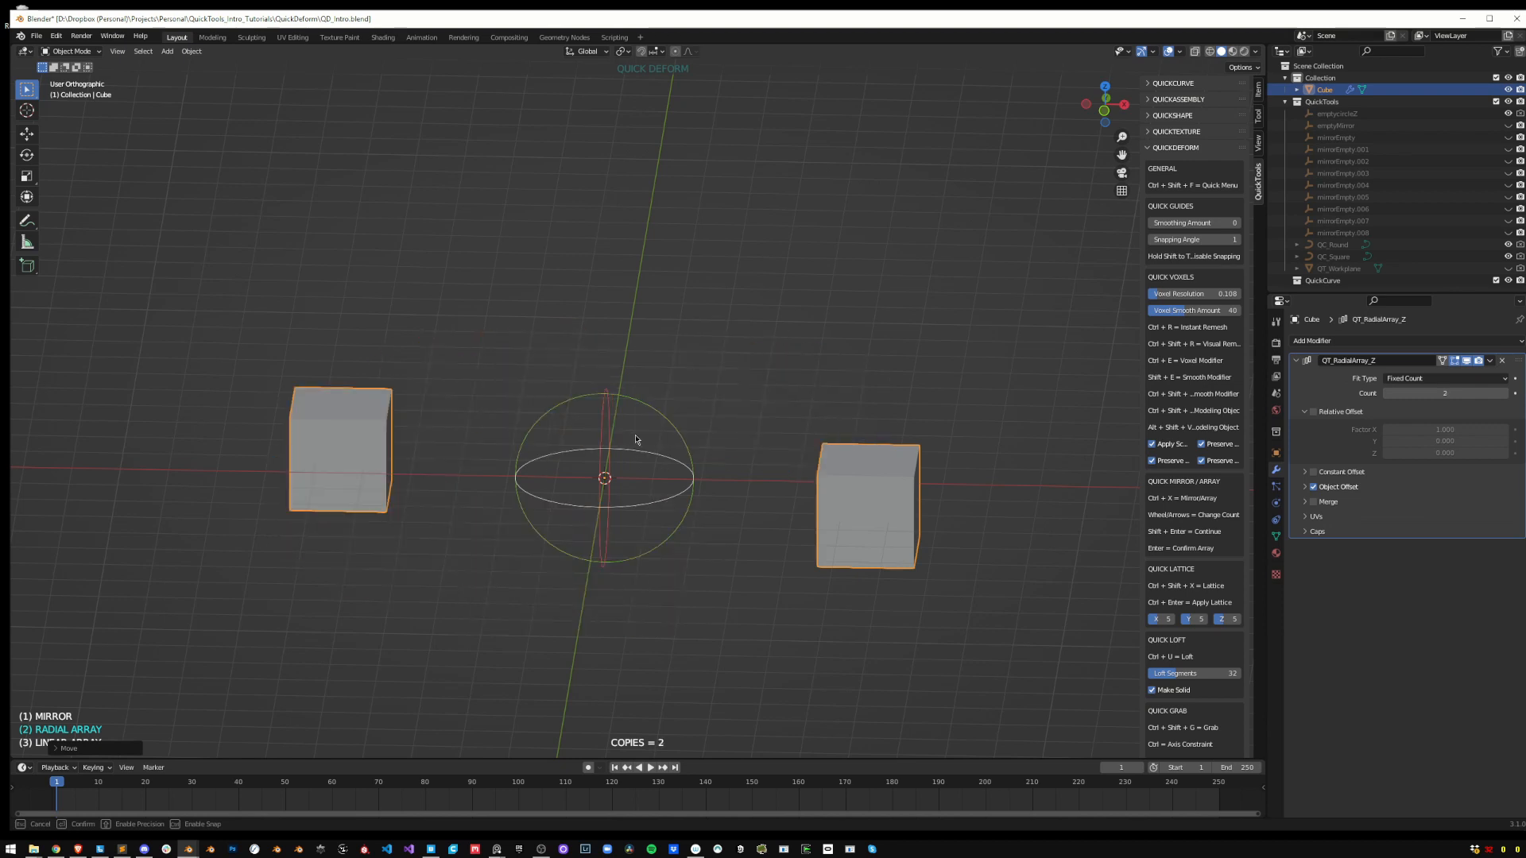
# Raise the radial array copy count to 5 with the mouse wheel
pyautogui.scroll(3)
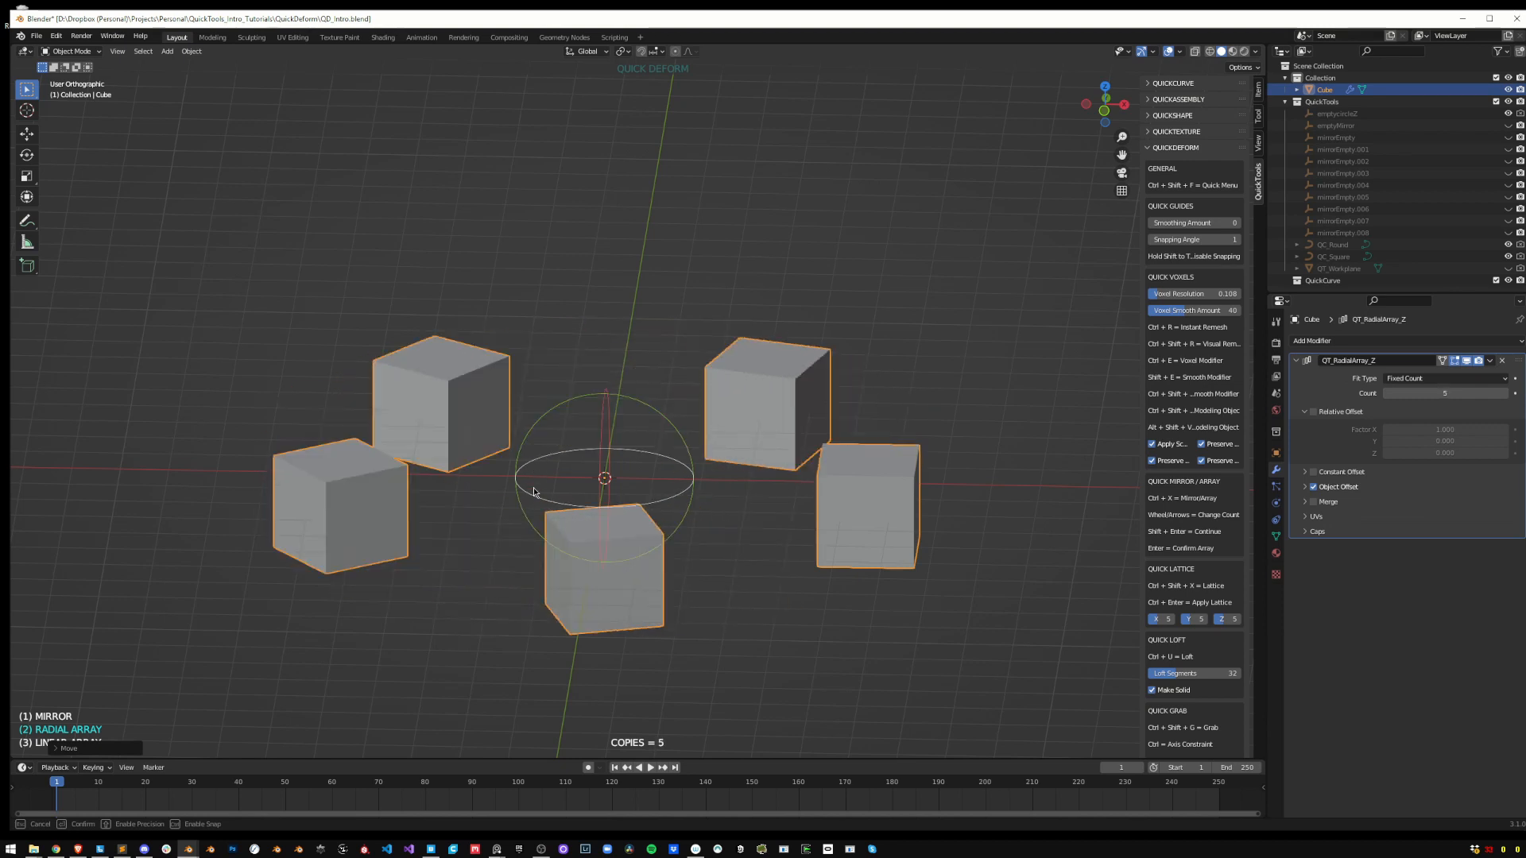
pyautogui.scroll(3)
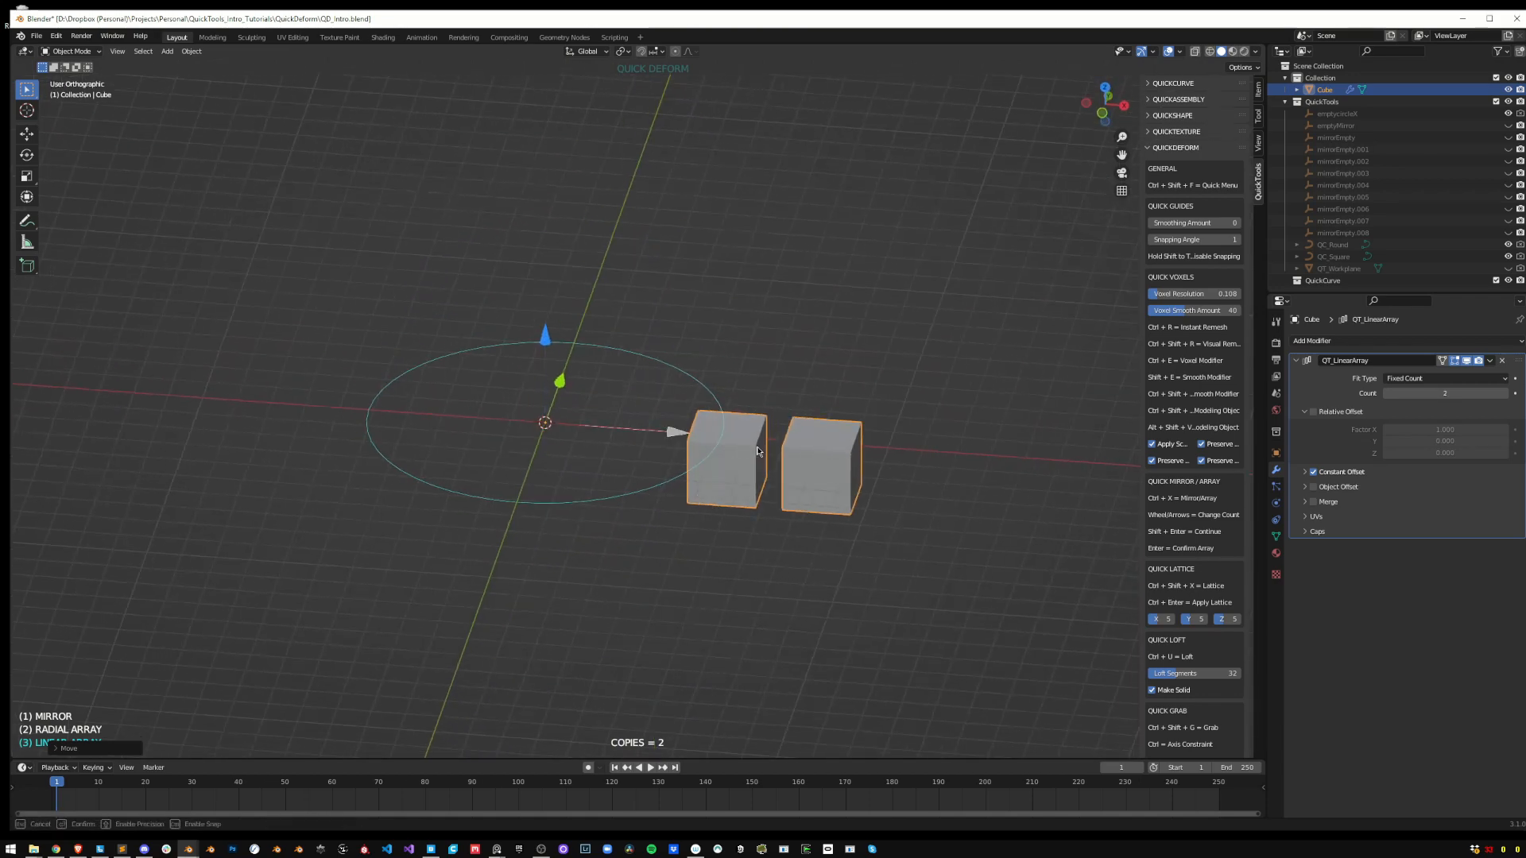
# Set the linear array to 2 copies with the mouse wheel
pyautogui.scroll(3)
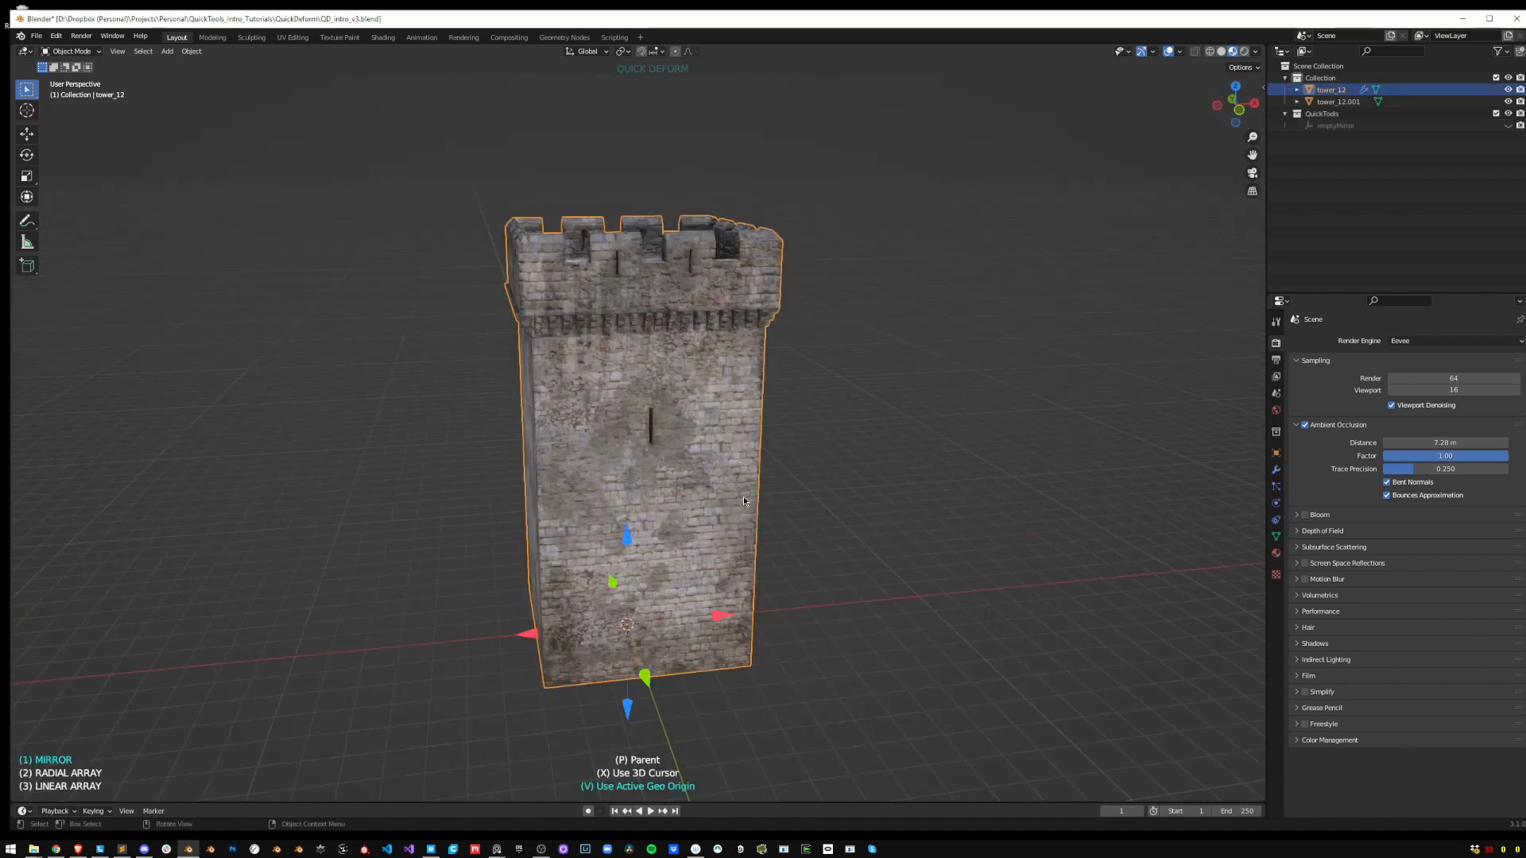
pyautogui.moveTo(722, 618)
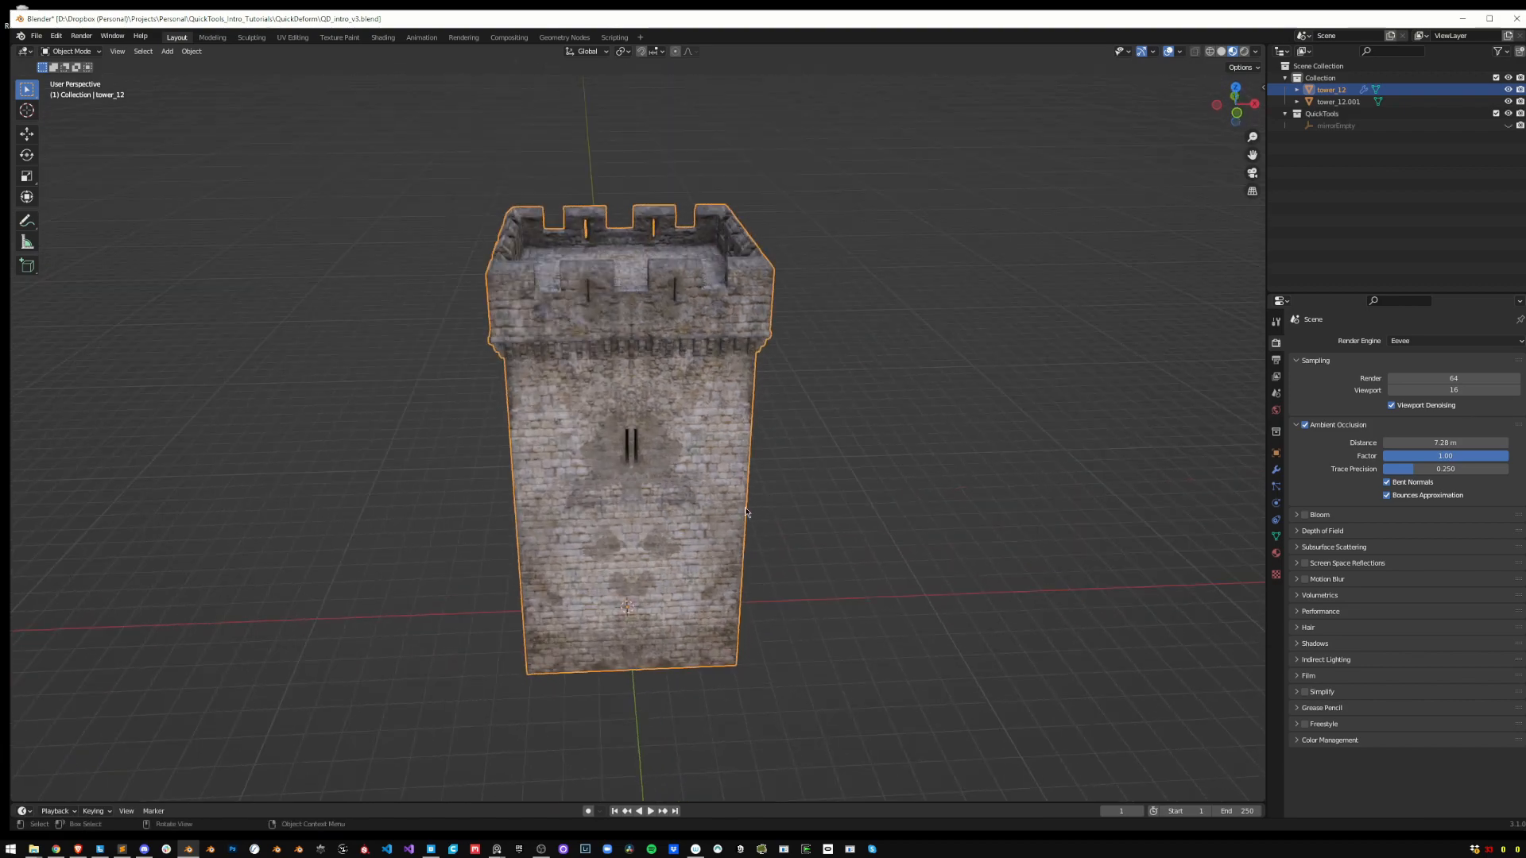
# View the mirrored tower from above and start a linear array along it toward 8 segments
pyautogui.press('g')
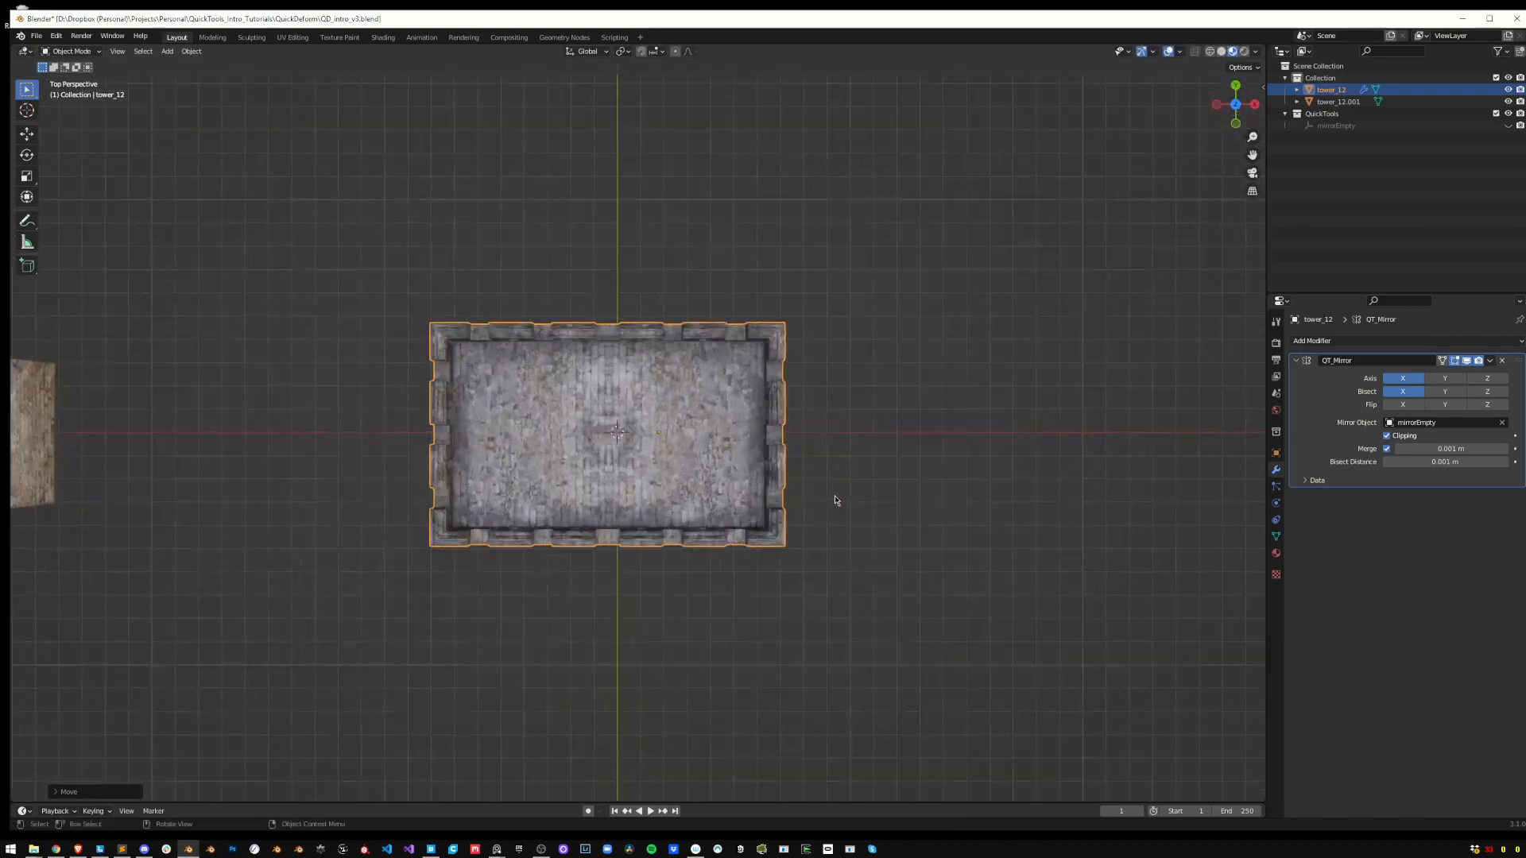
pyautogui.moveTo(614, 389); pyautogui.dragTo(613, 293)
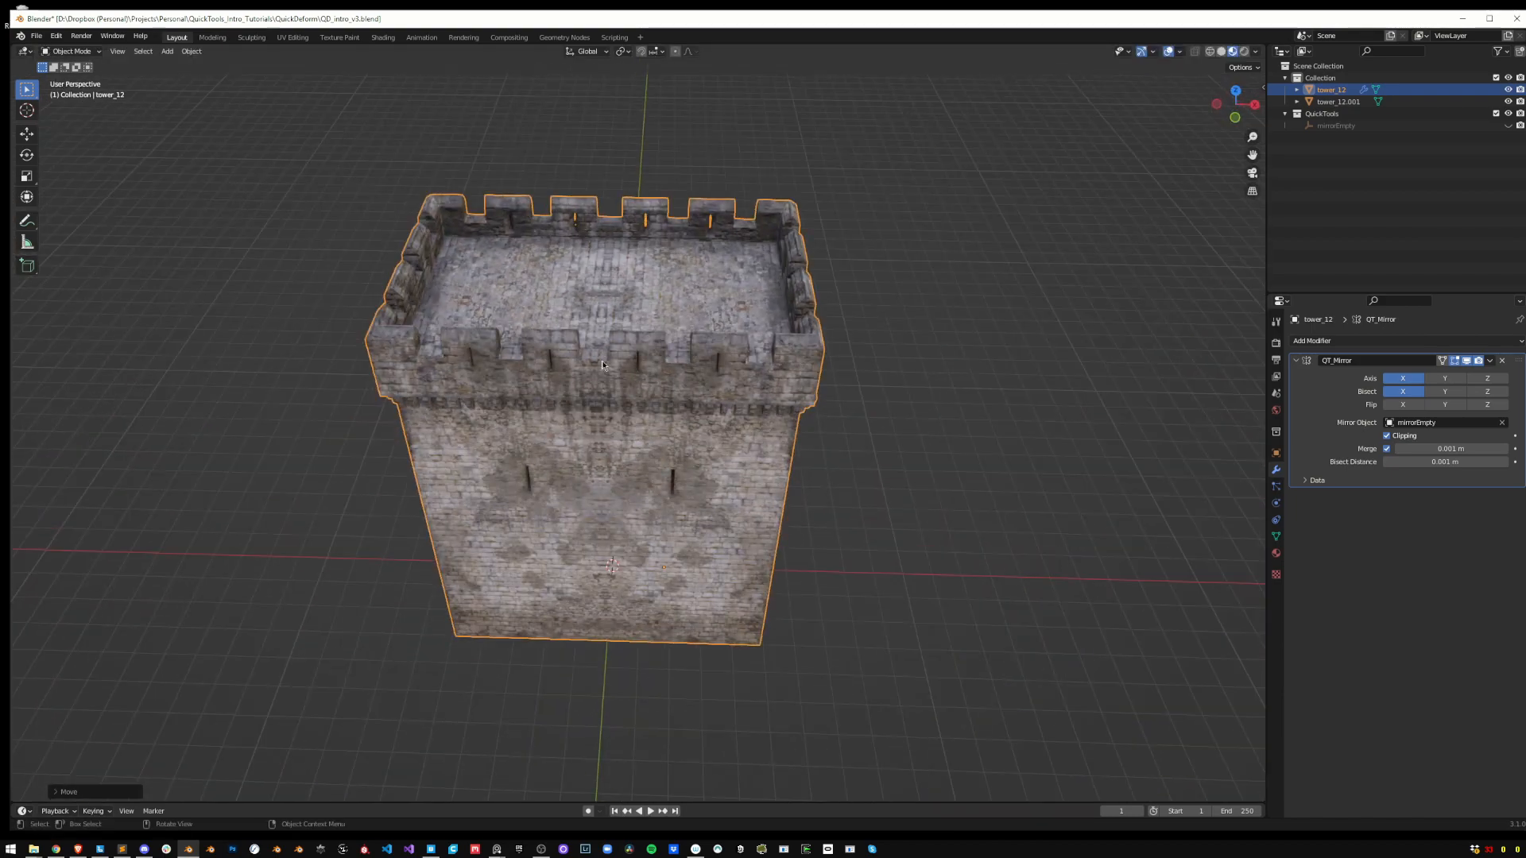
pyautogui.press('g')
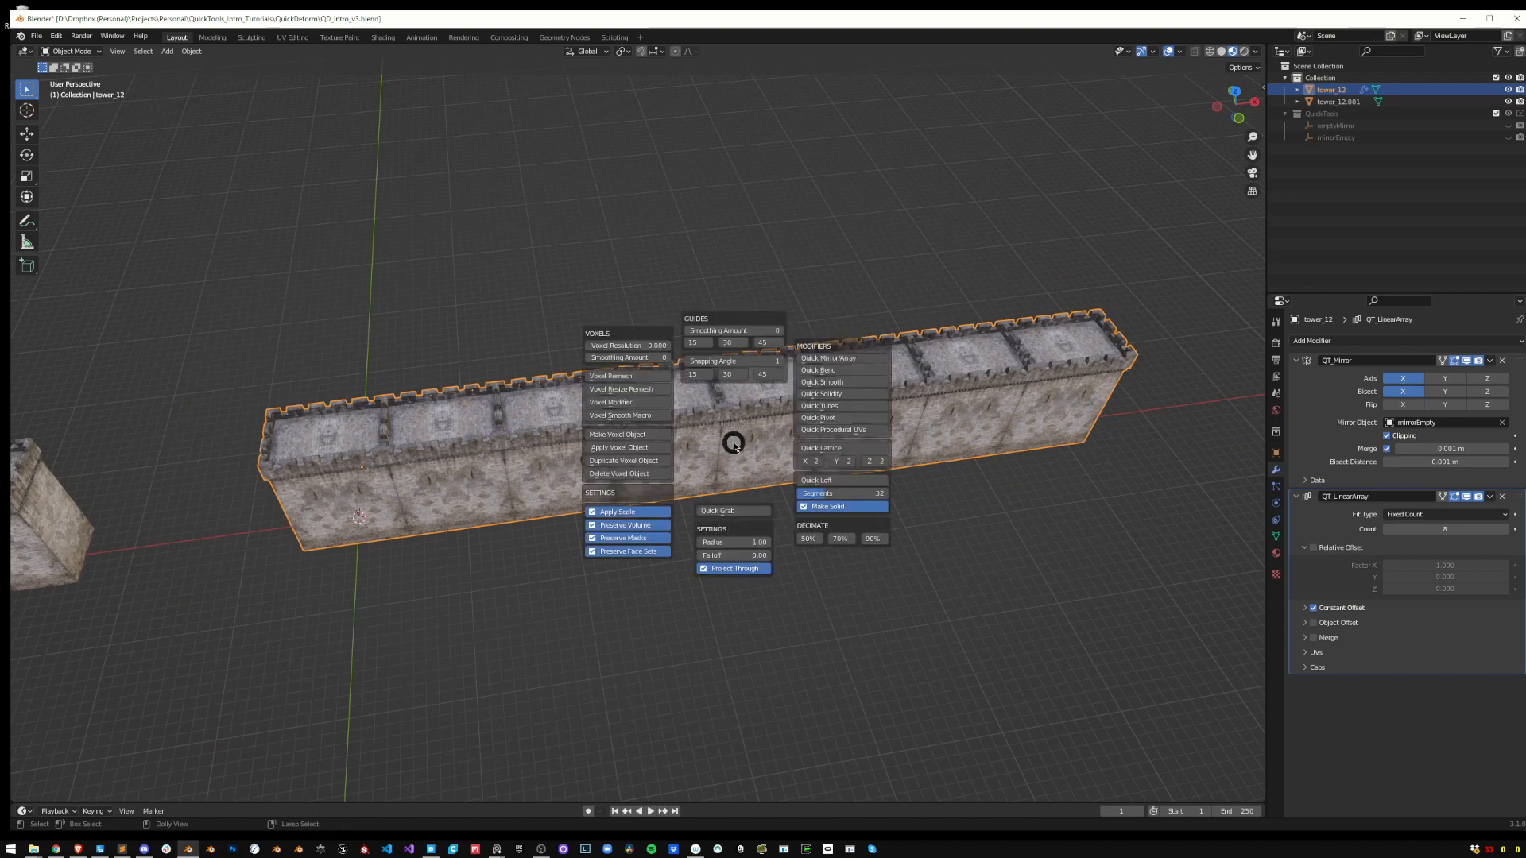
pyautogui.moveTo(831, 370)
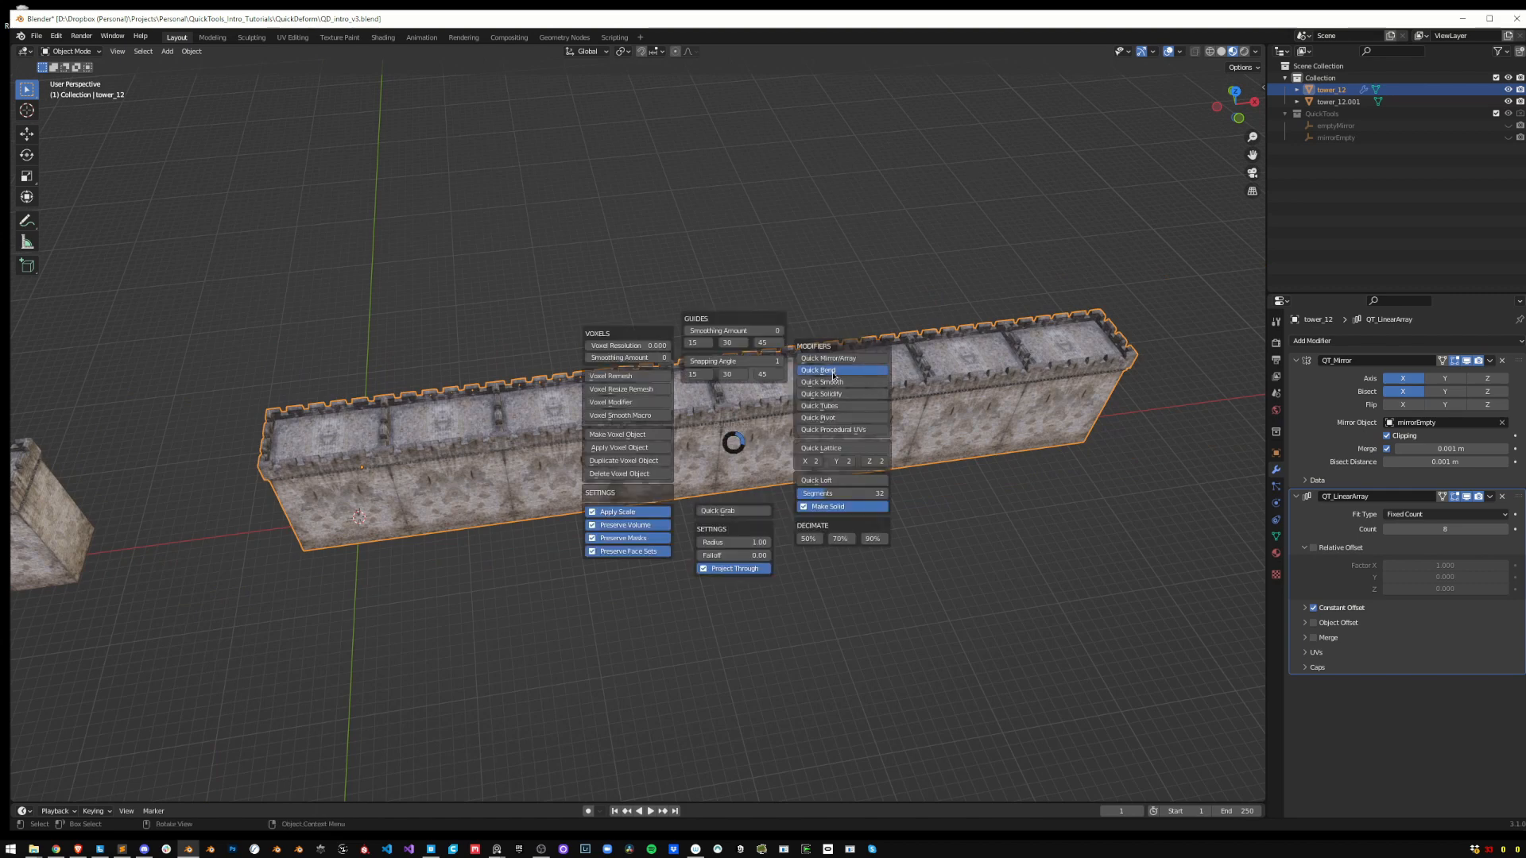
# Choose Quick Bend from the pie menu to start bending the long wall
pyautogui.click(818, 371)
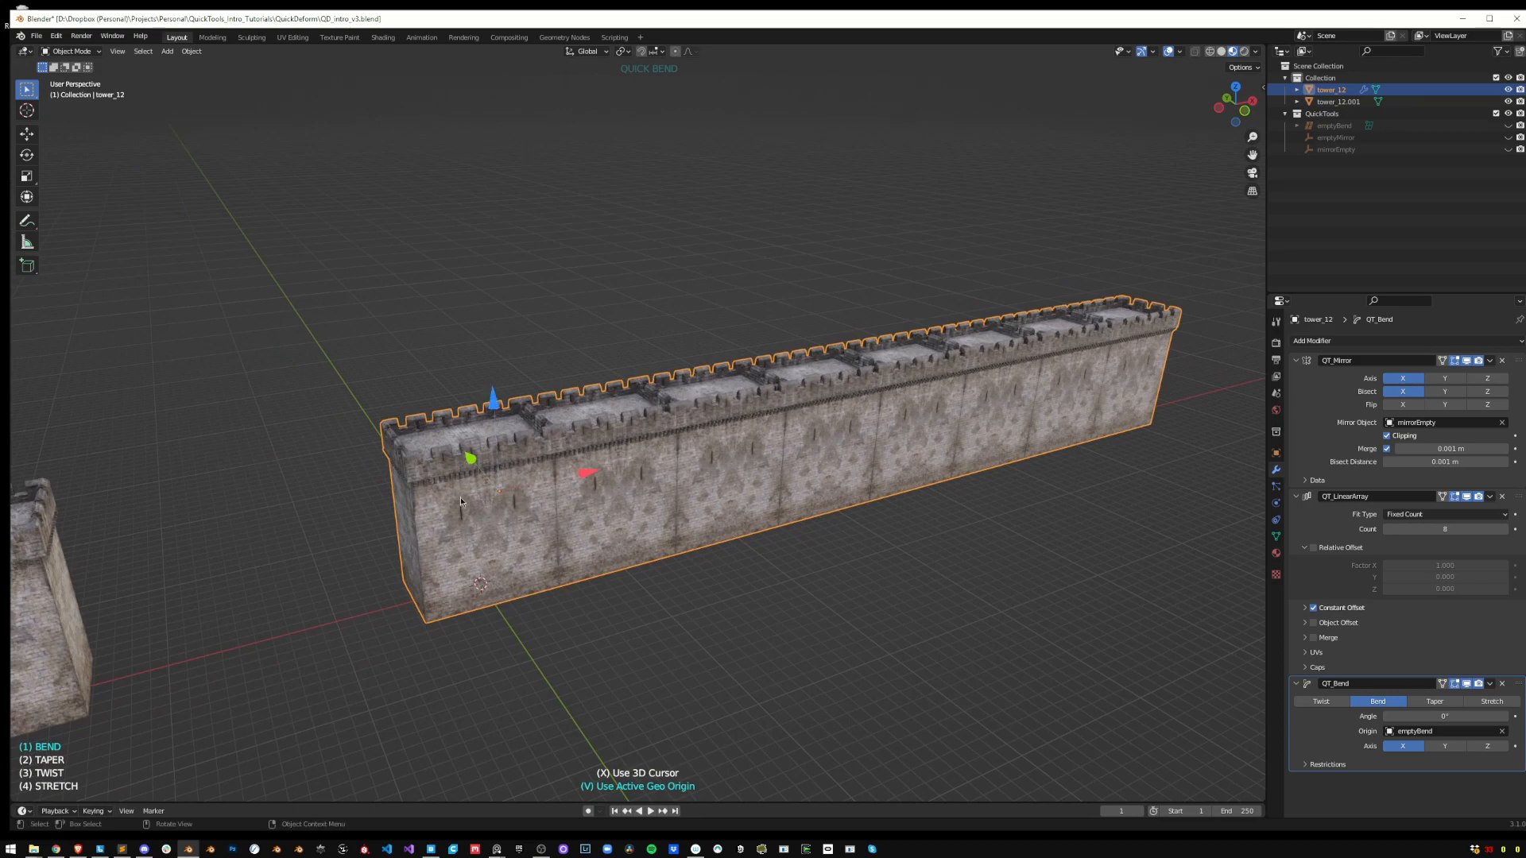
pyautogui.moveTo(571, 540)
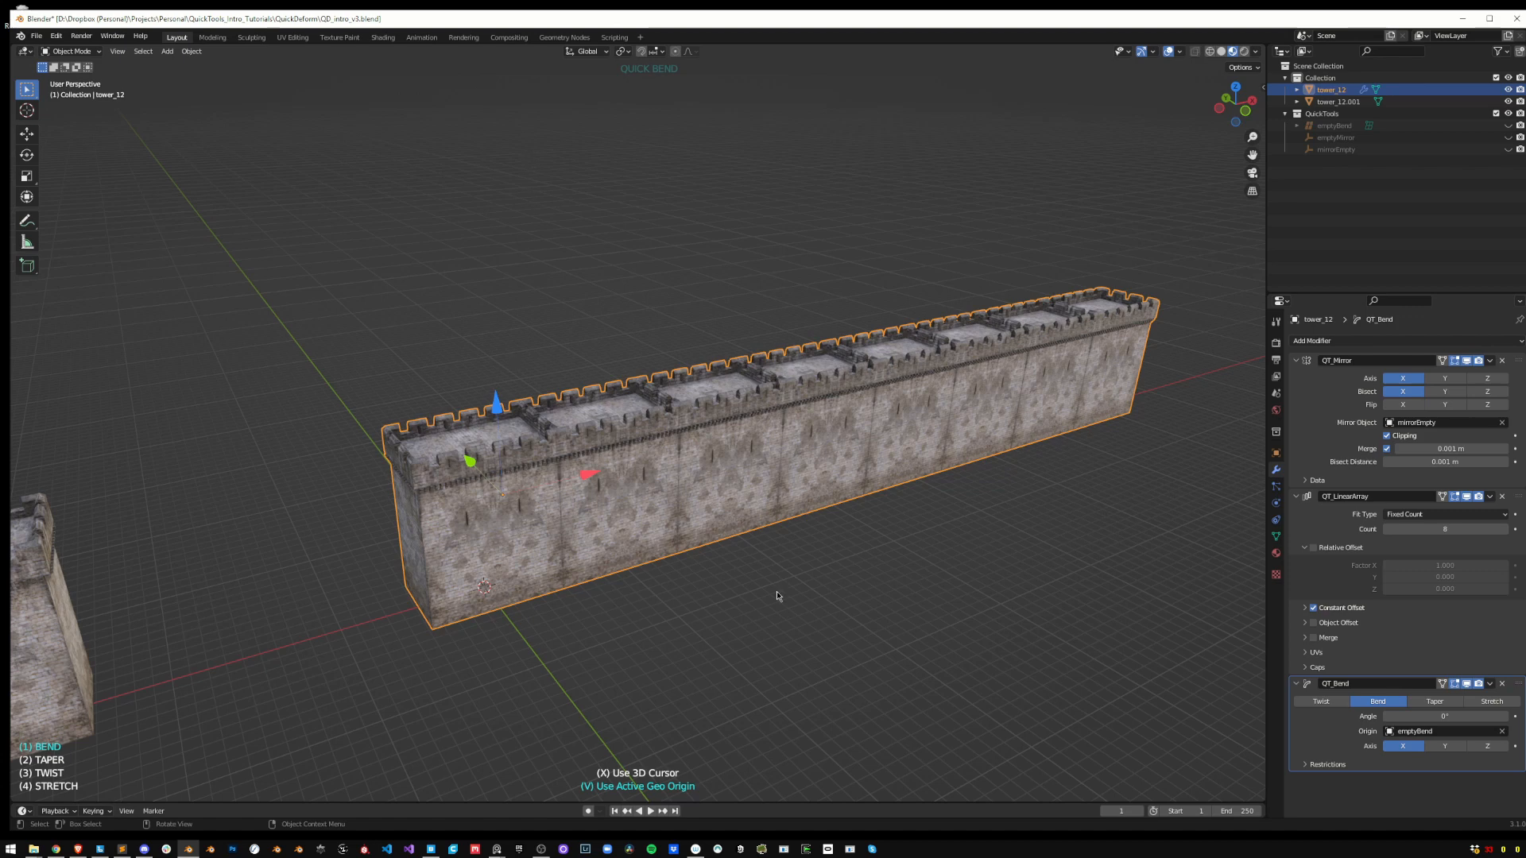
pyautogui.moveTo(494, 412)
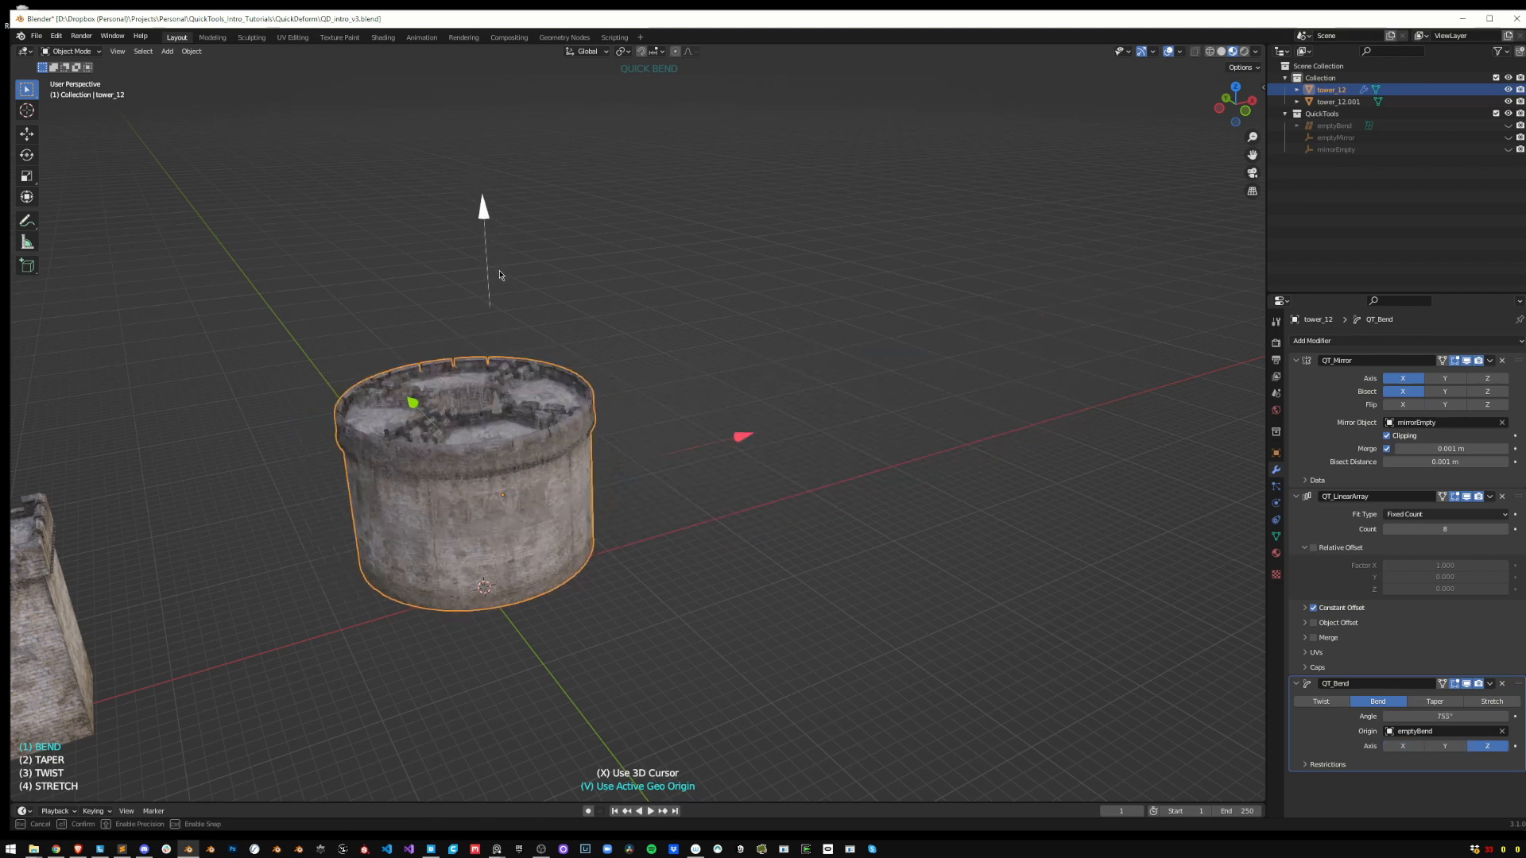
pyautogui.moveTo(501, 312)
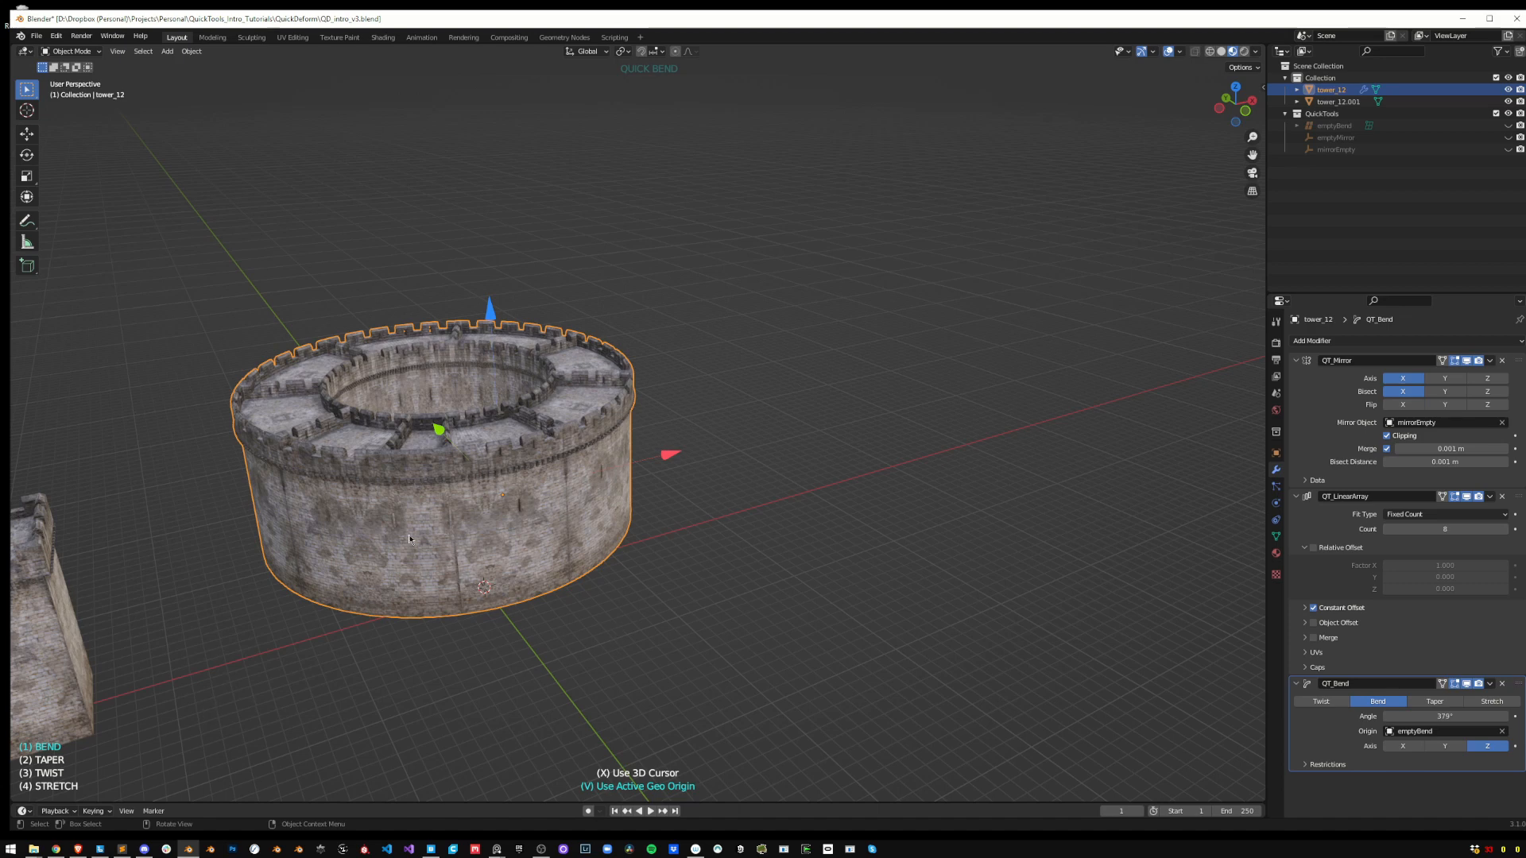
pyautogui.moveTo(189, 731)
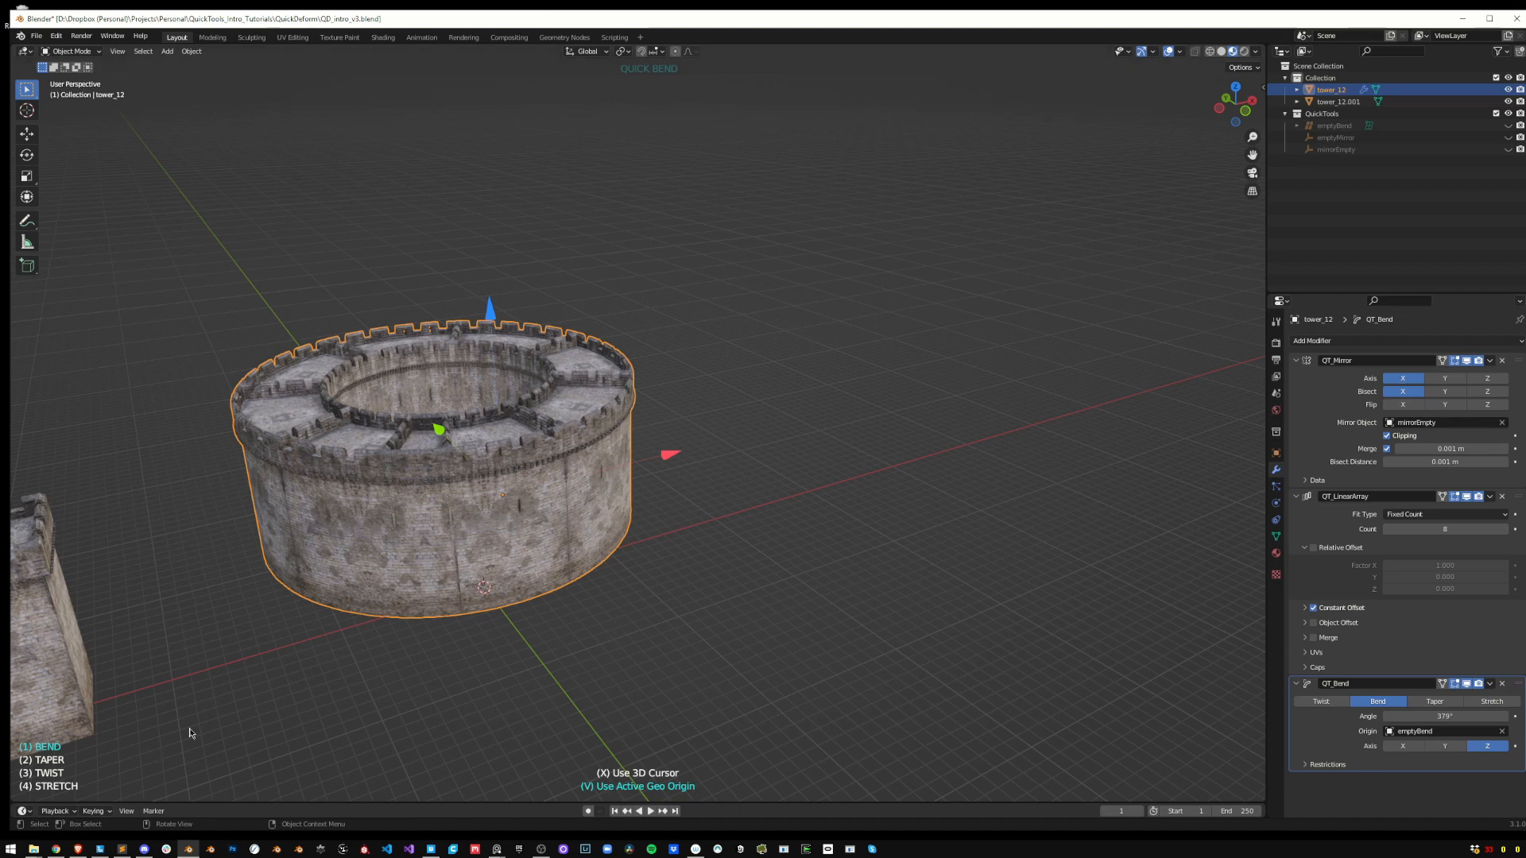
pyautogui.moveTo(448, 657)
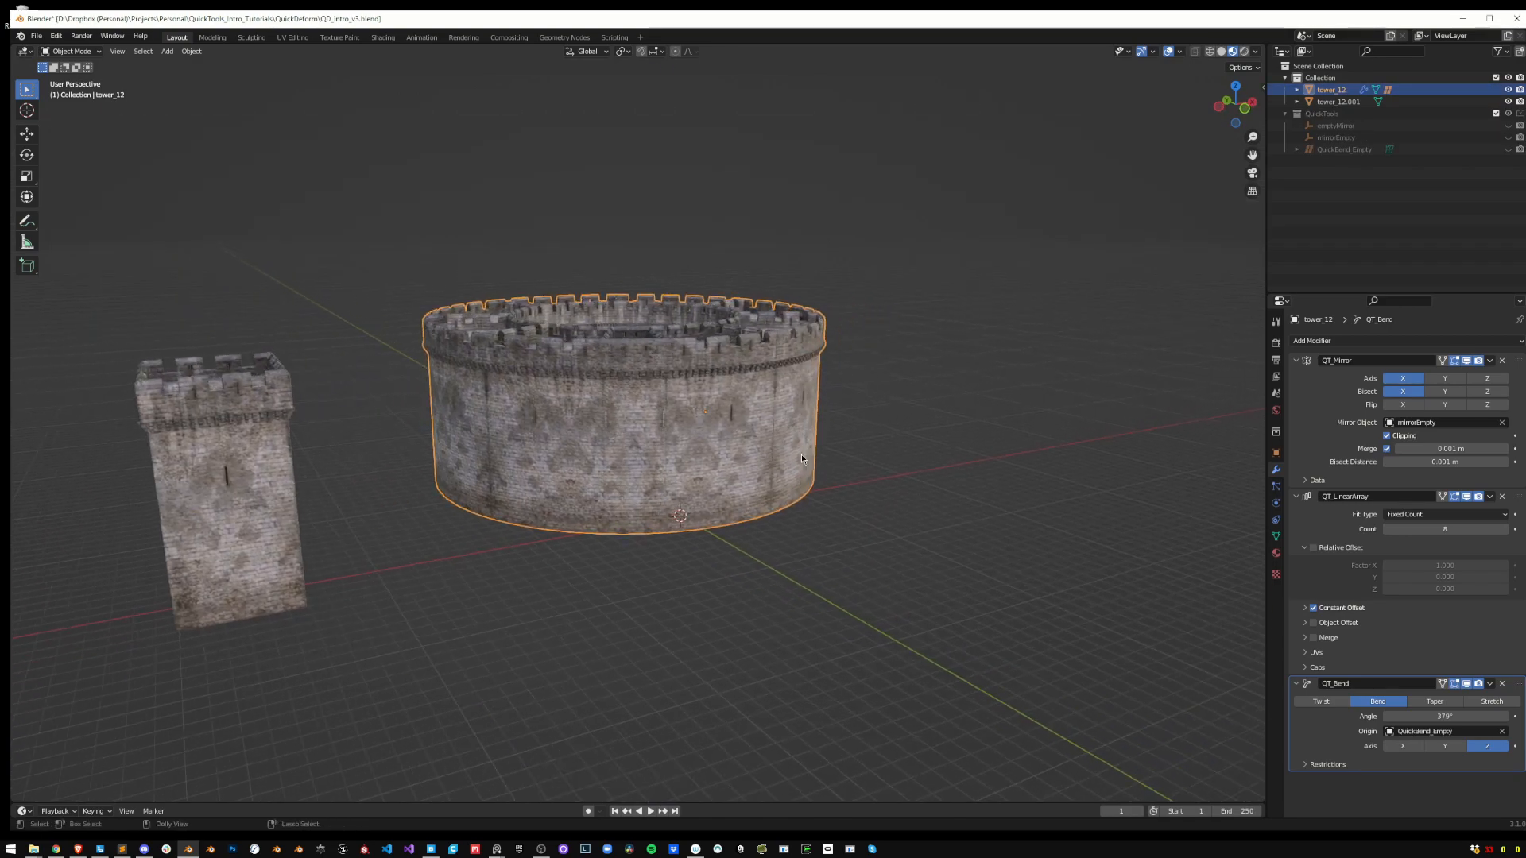
pyautogui.moveTo(804, 462)
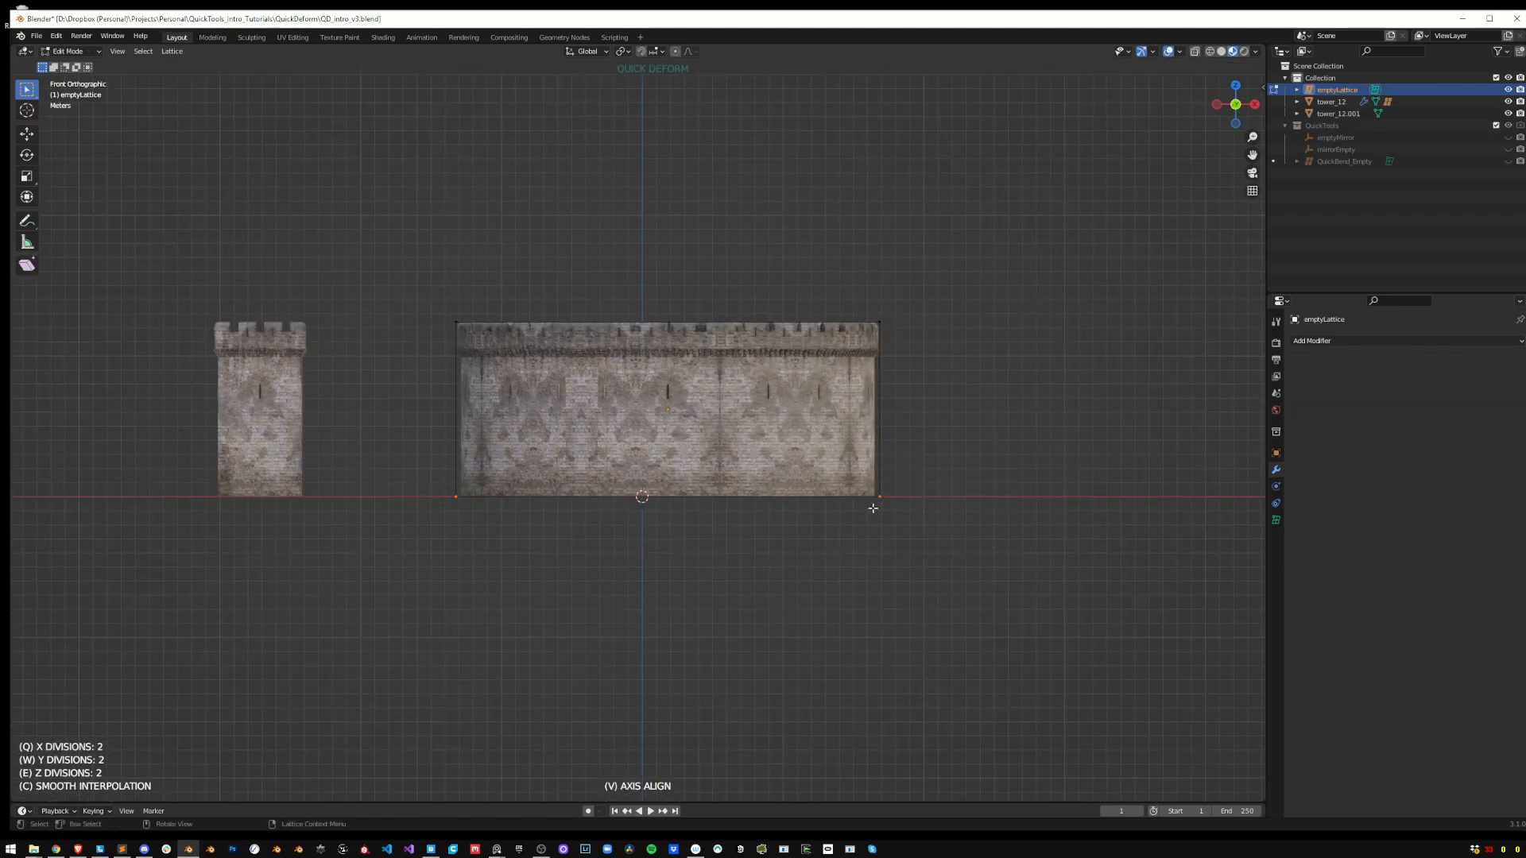
# Raise the lattice divisions, scale its points to flare the base, and return to Object Mode
pyautogui.press('s')
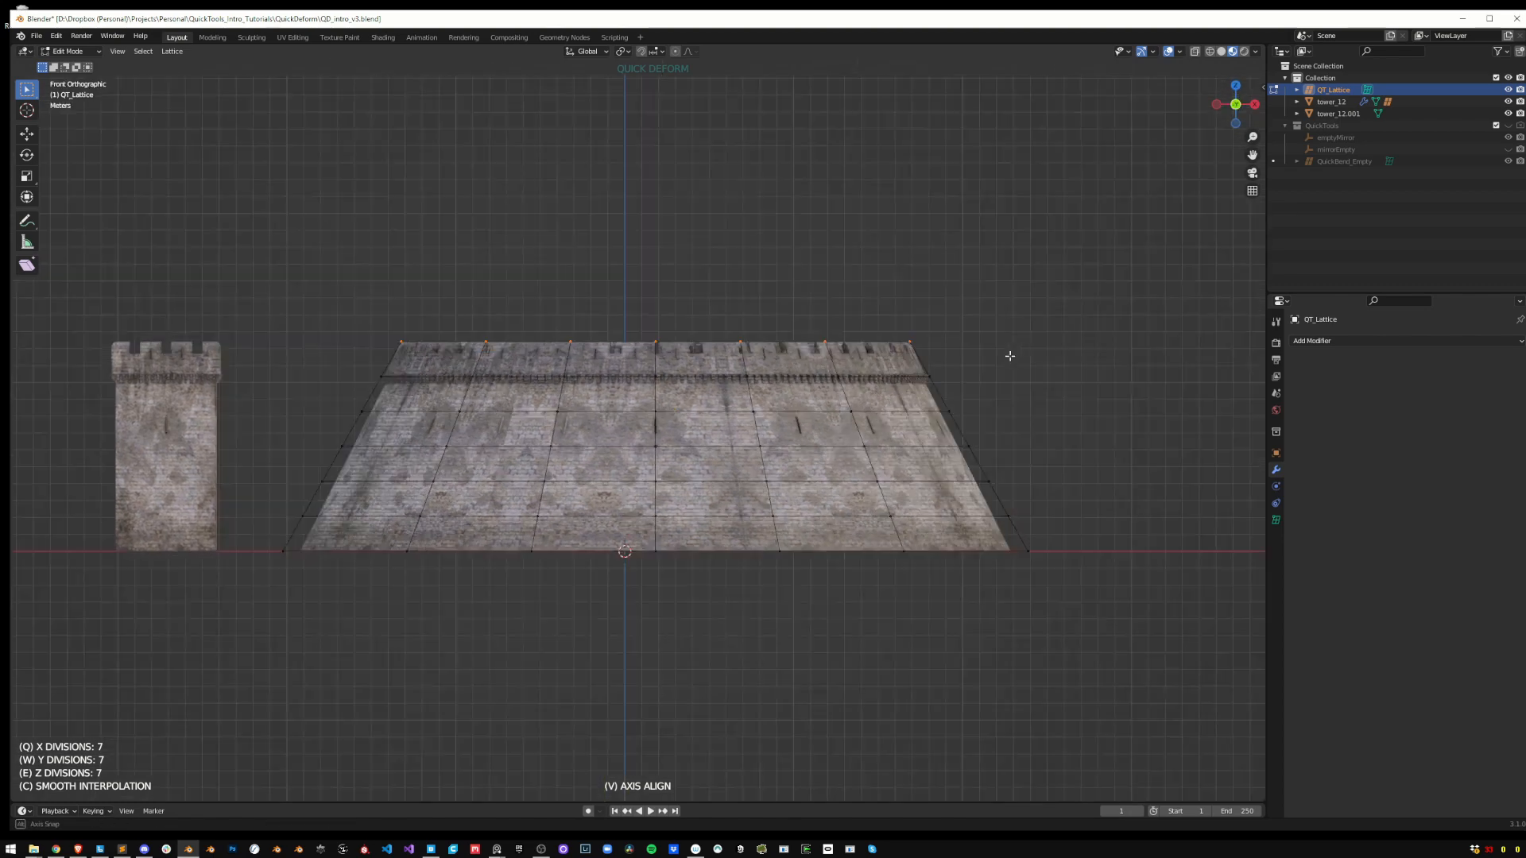
pyautogui.press('s')
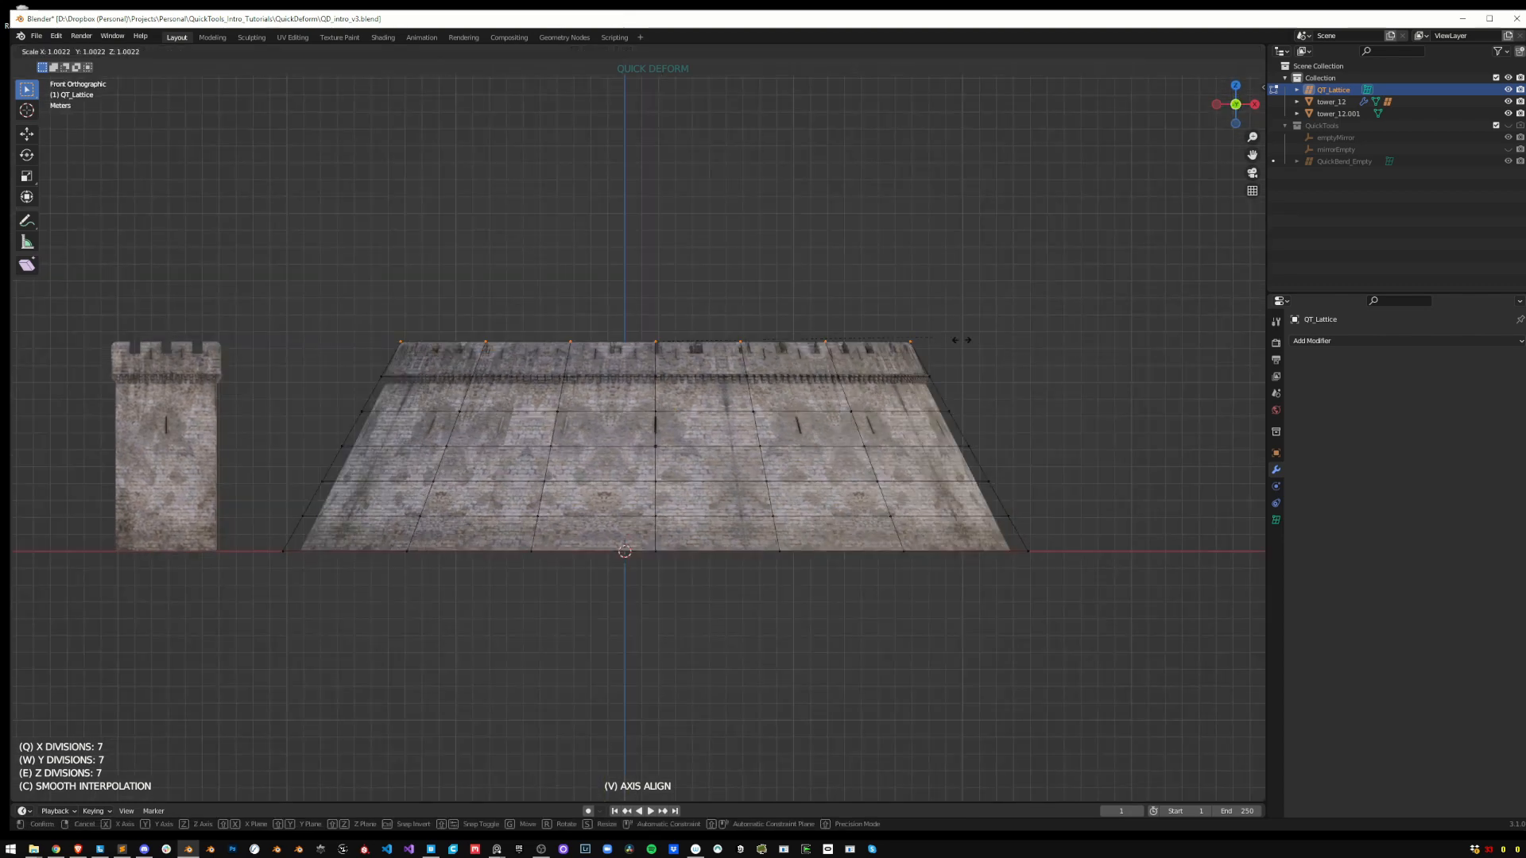
pyautogui.moveTo(963, 340)
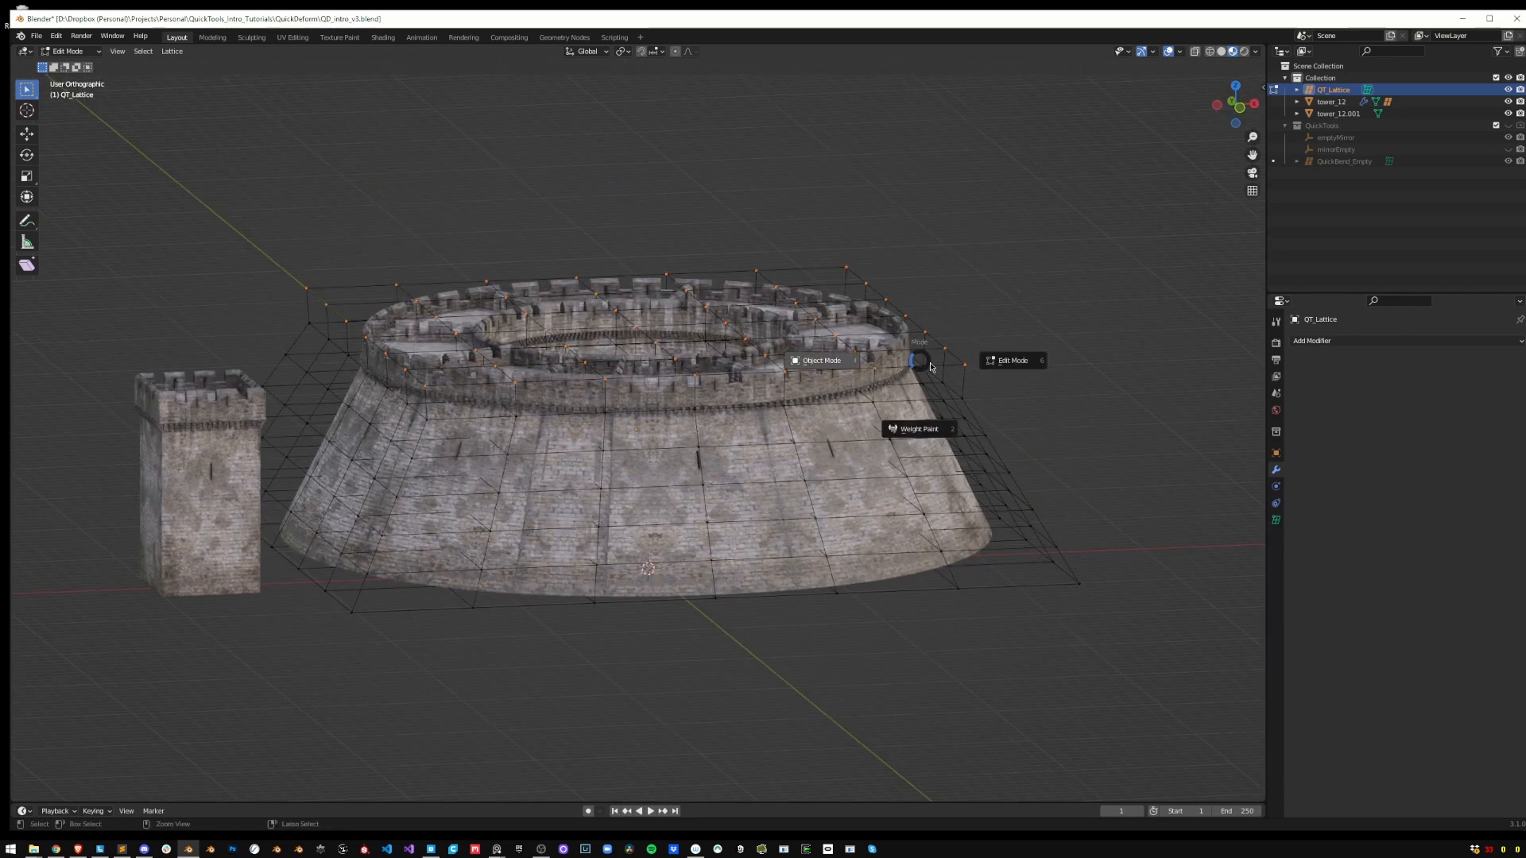
pyautogui.click(820, 360)
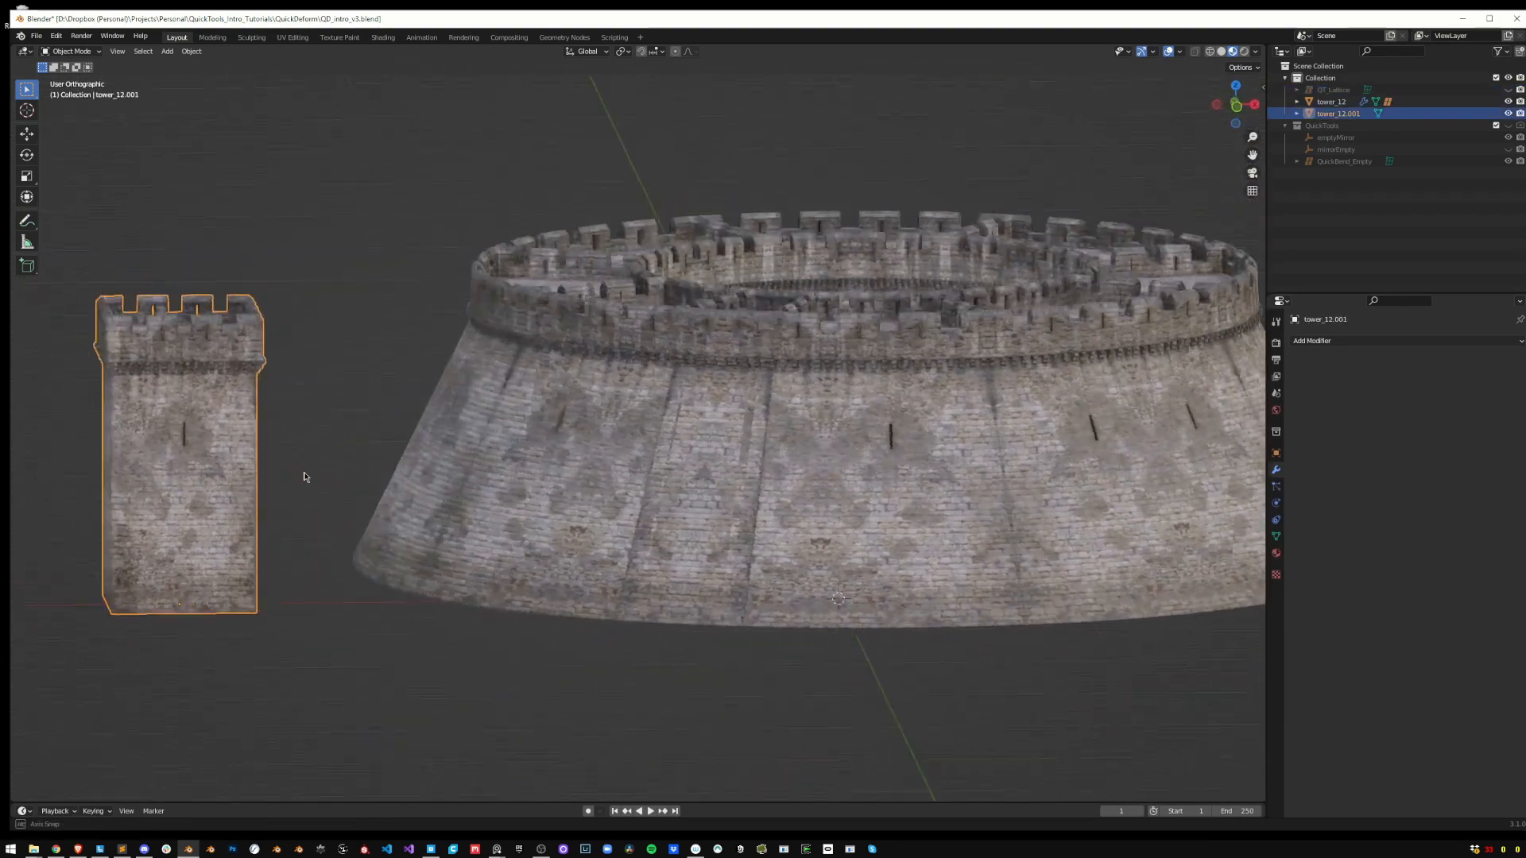
pyautogui.click(1333, 102)
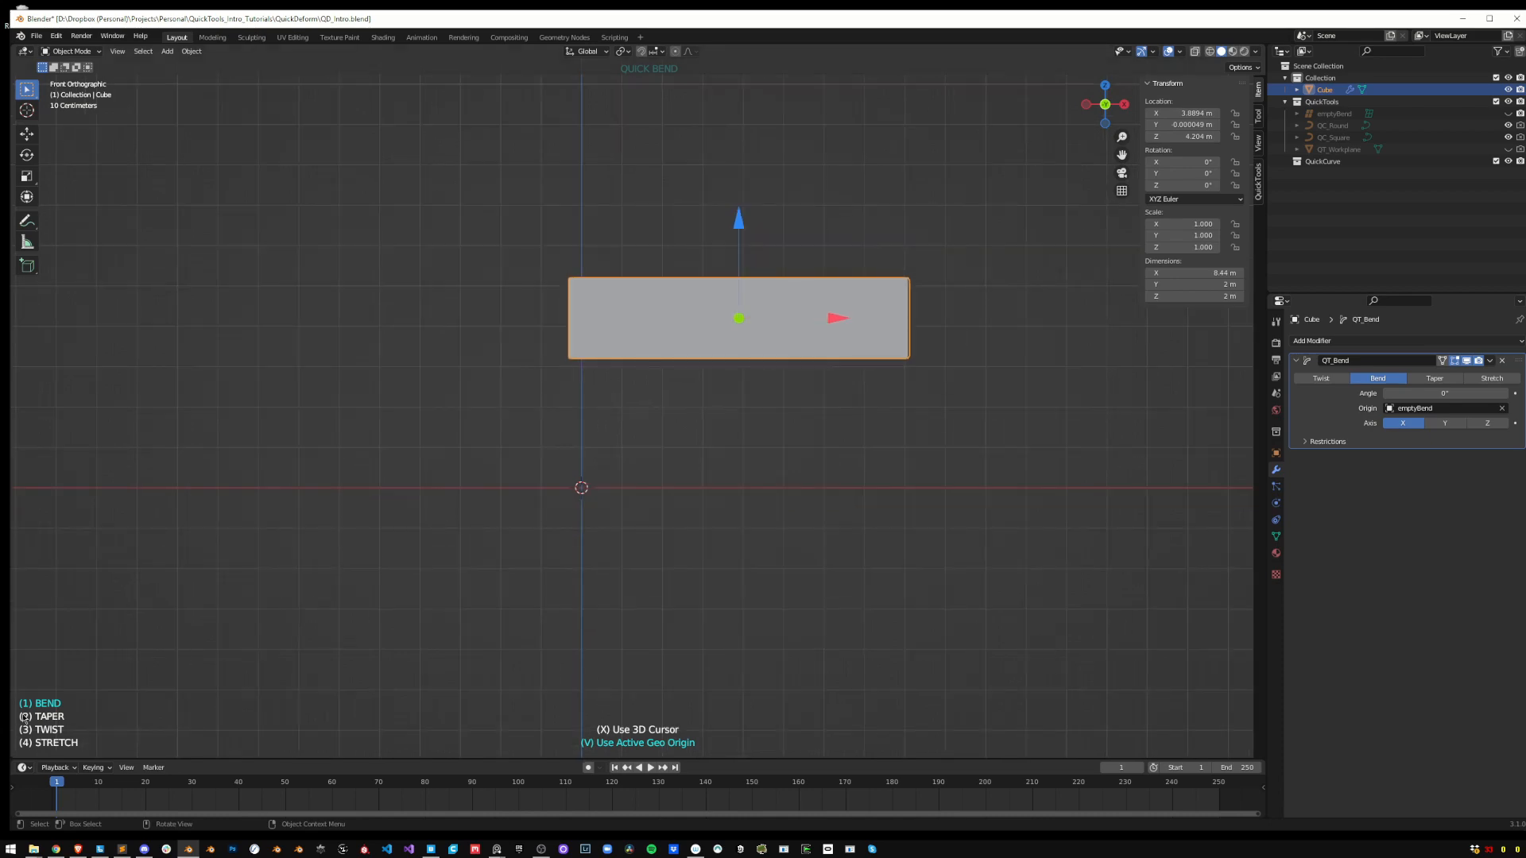
# Preview Twist and Stretch on the block, then confirm Bend on the Z axis into an arc
pyautogui.click(1432, 379)
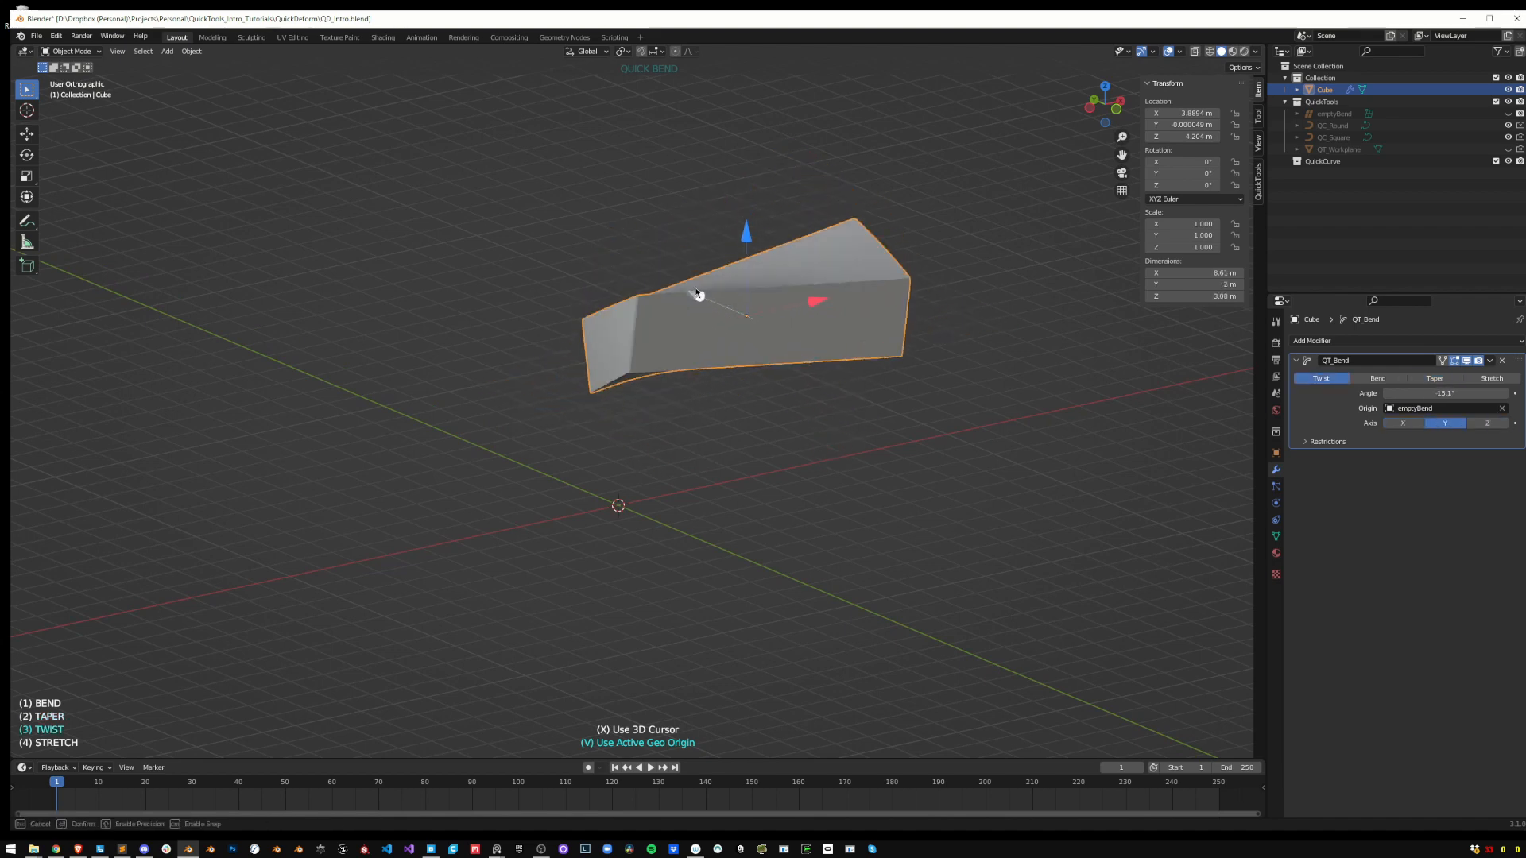
pyautogui.moveTo(697, 294)
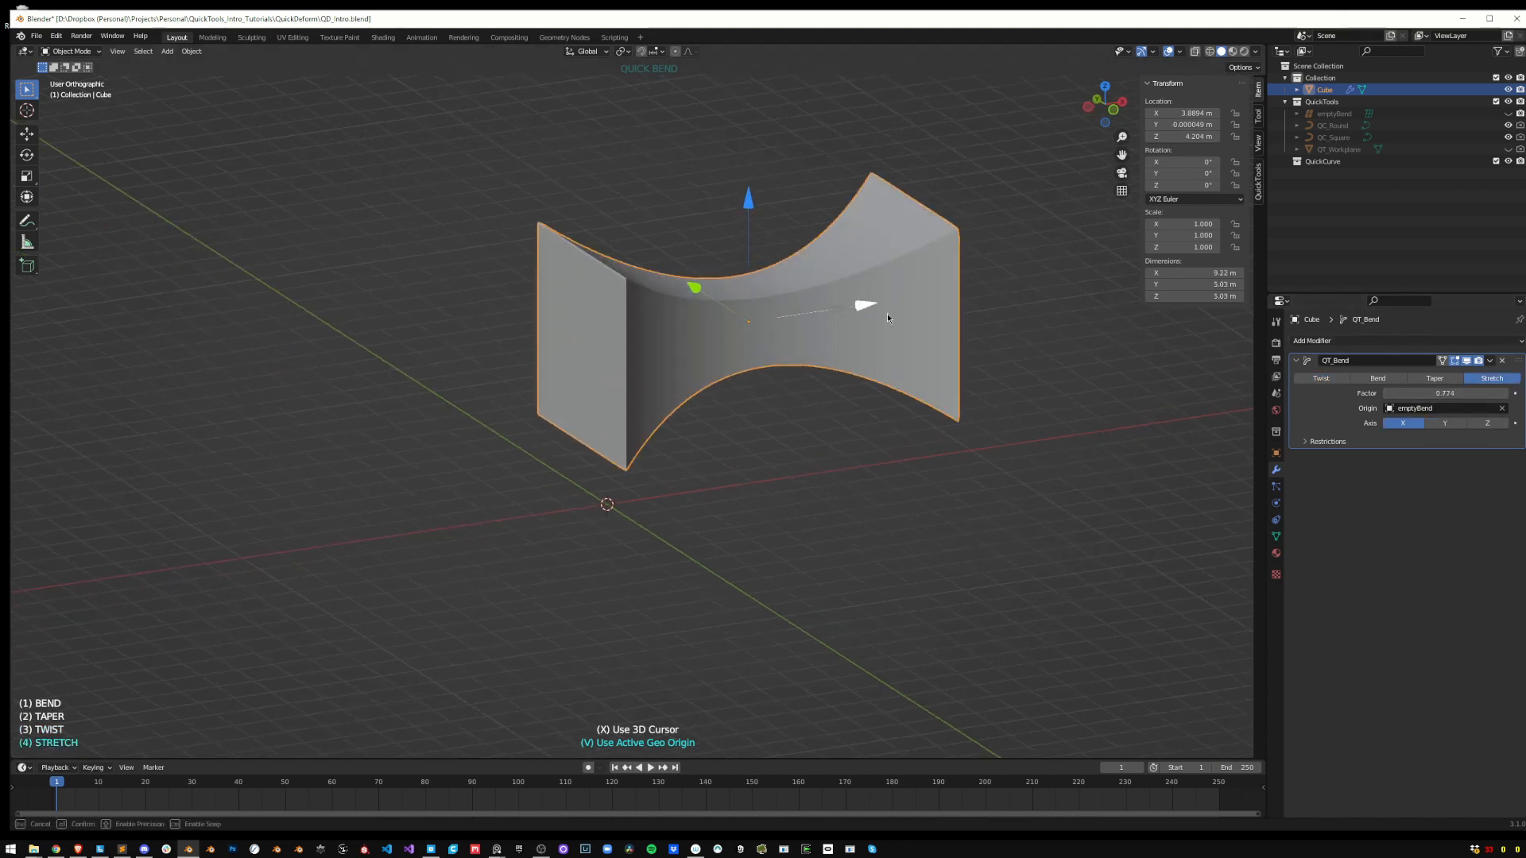
pyautogui.click(1488, 423)
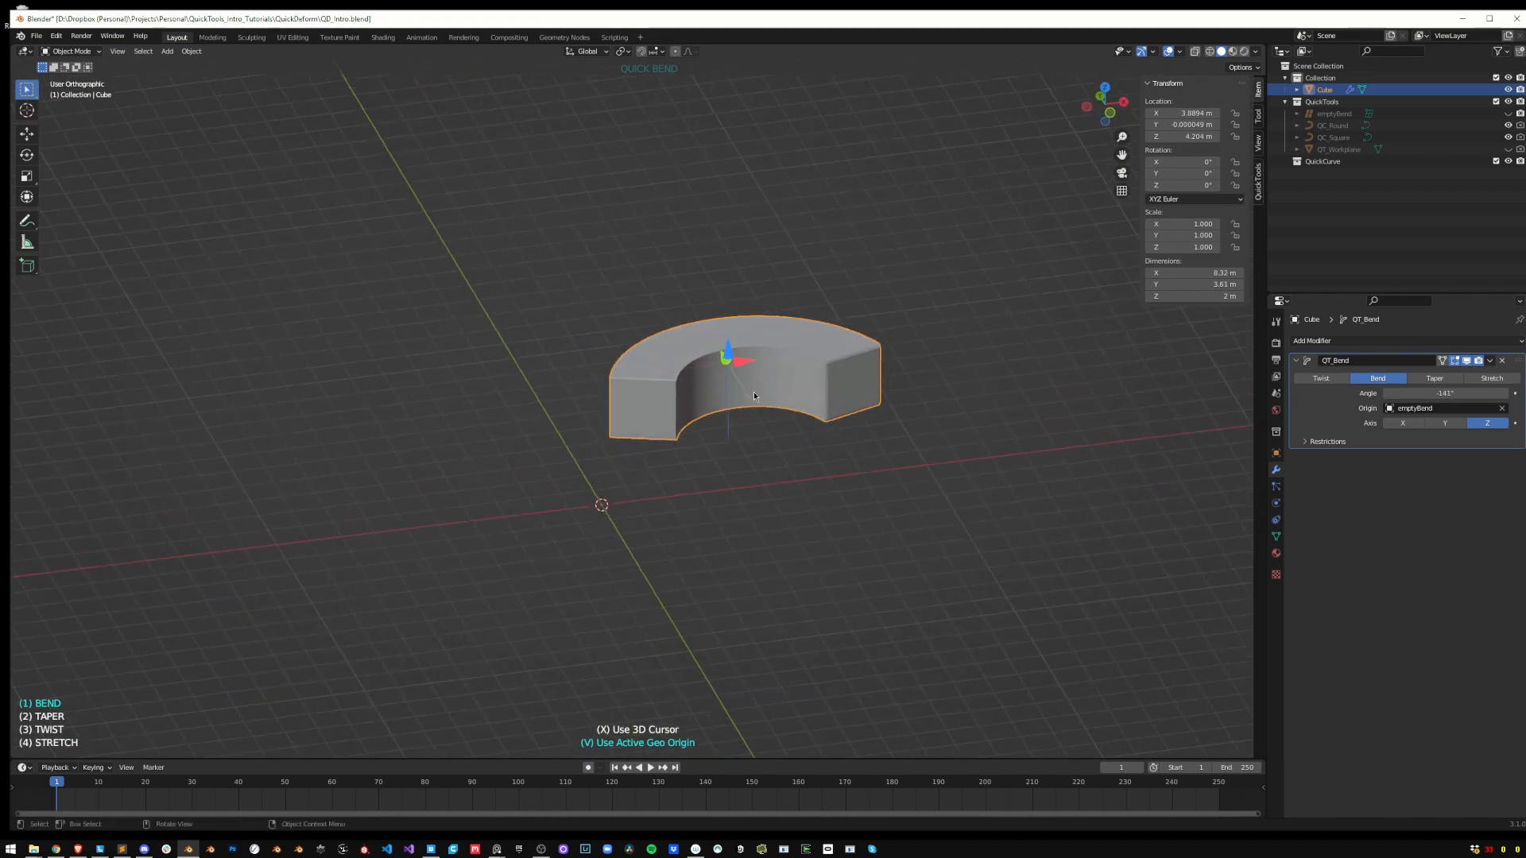
pyautogui.click(1445, 422)
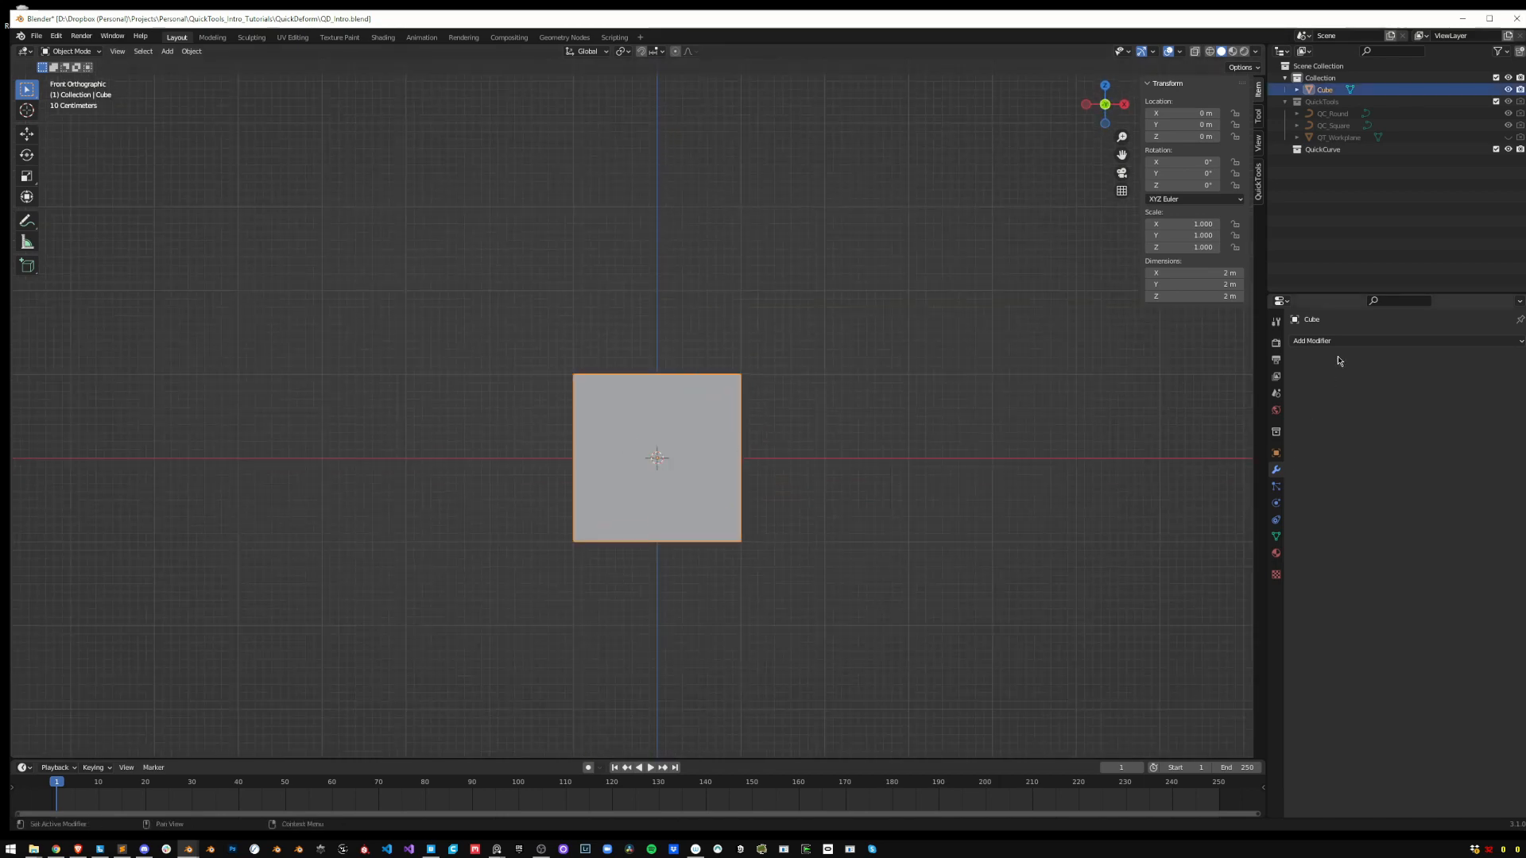
# Select the fresh cube and switch it into Sculpt Mode
pyautogui.click(1312, 340)
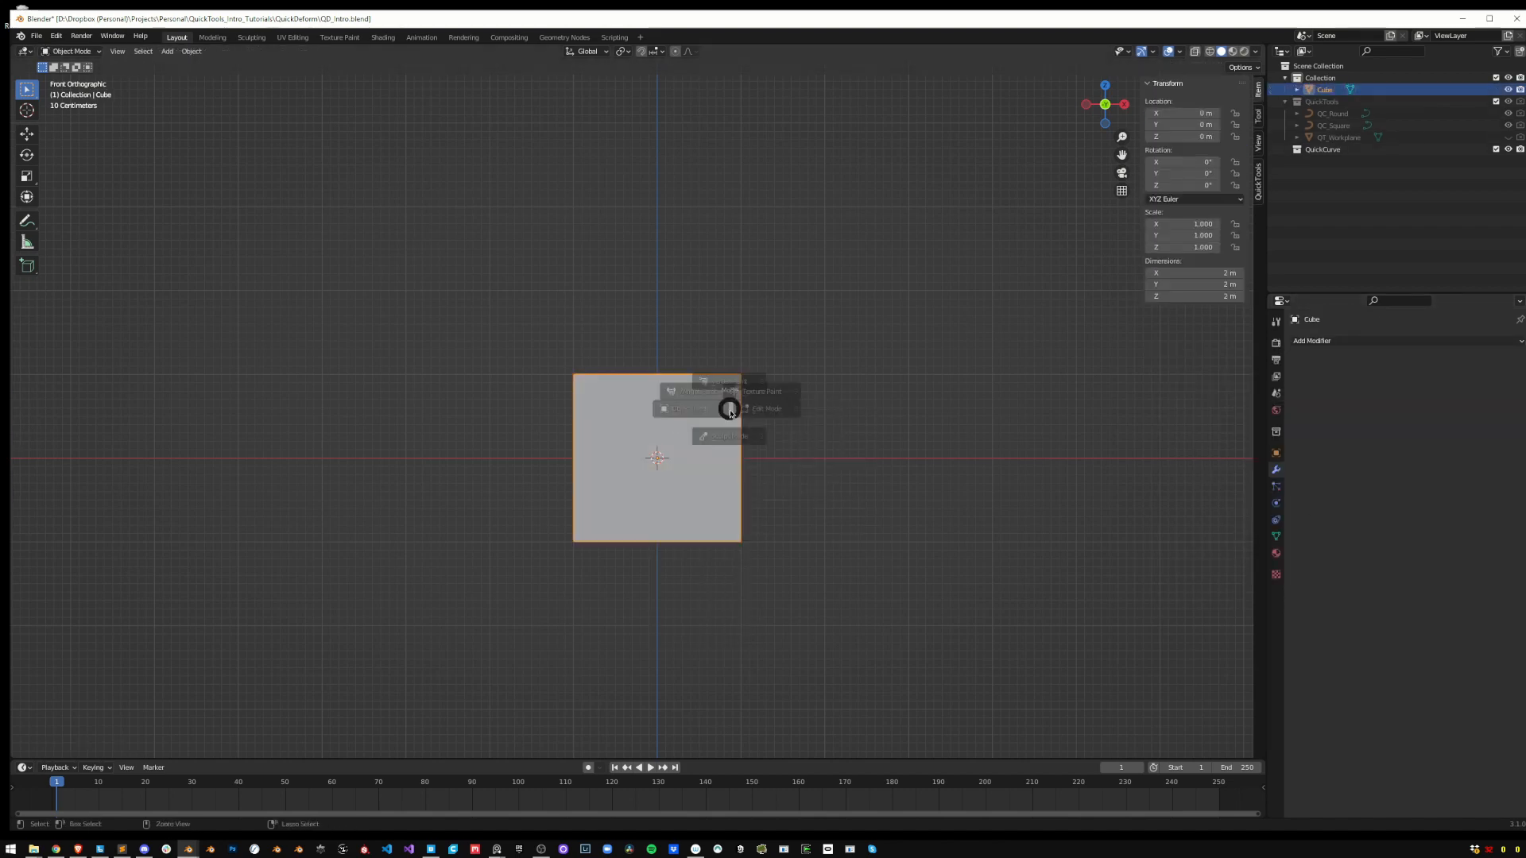
pyautogui.click(714, 391)
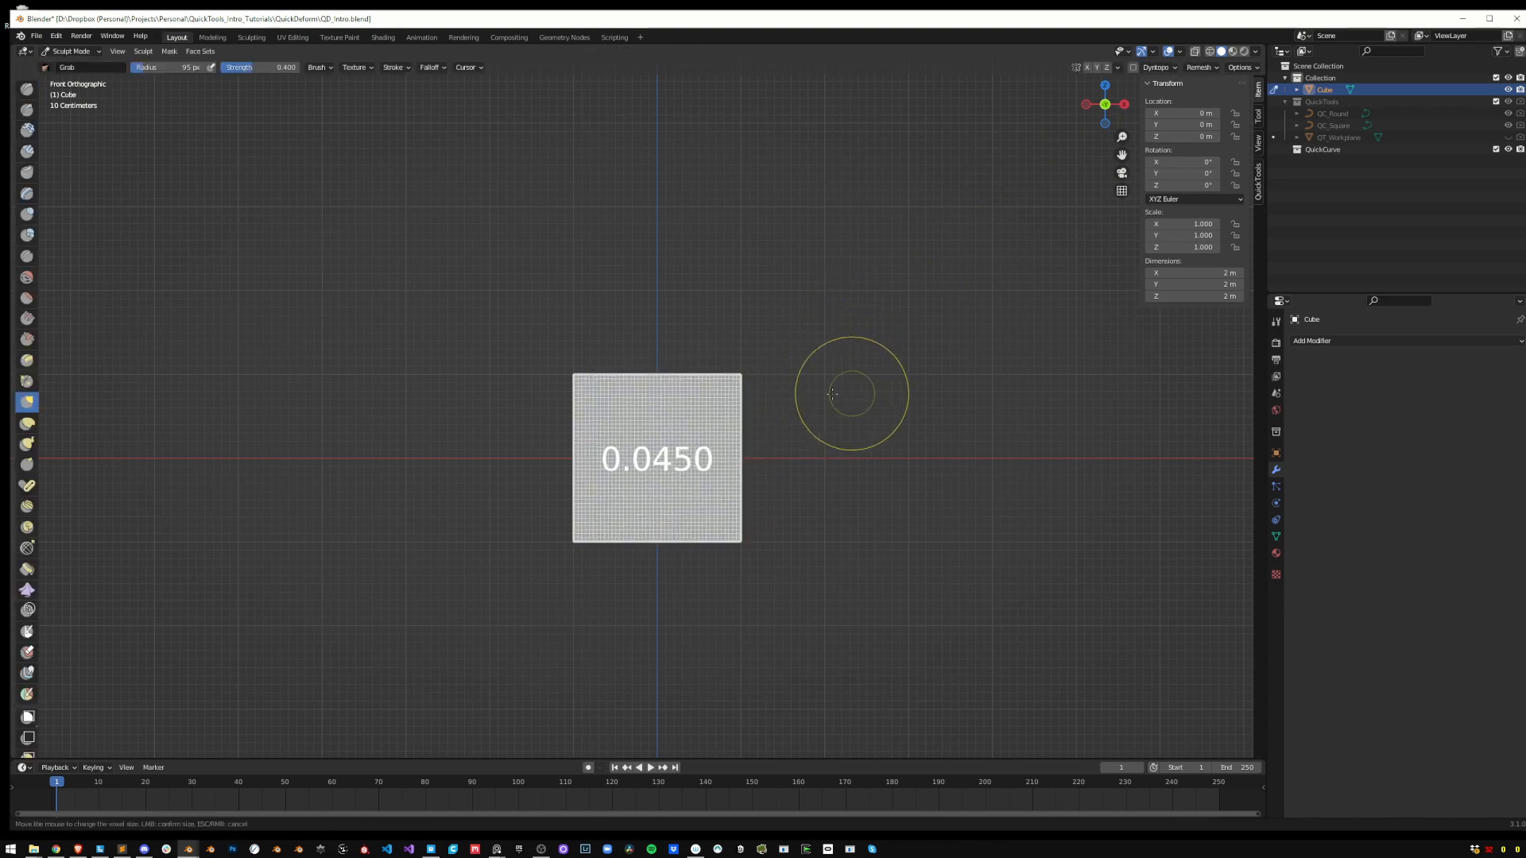
pyautogui.moveTo(604, 403)
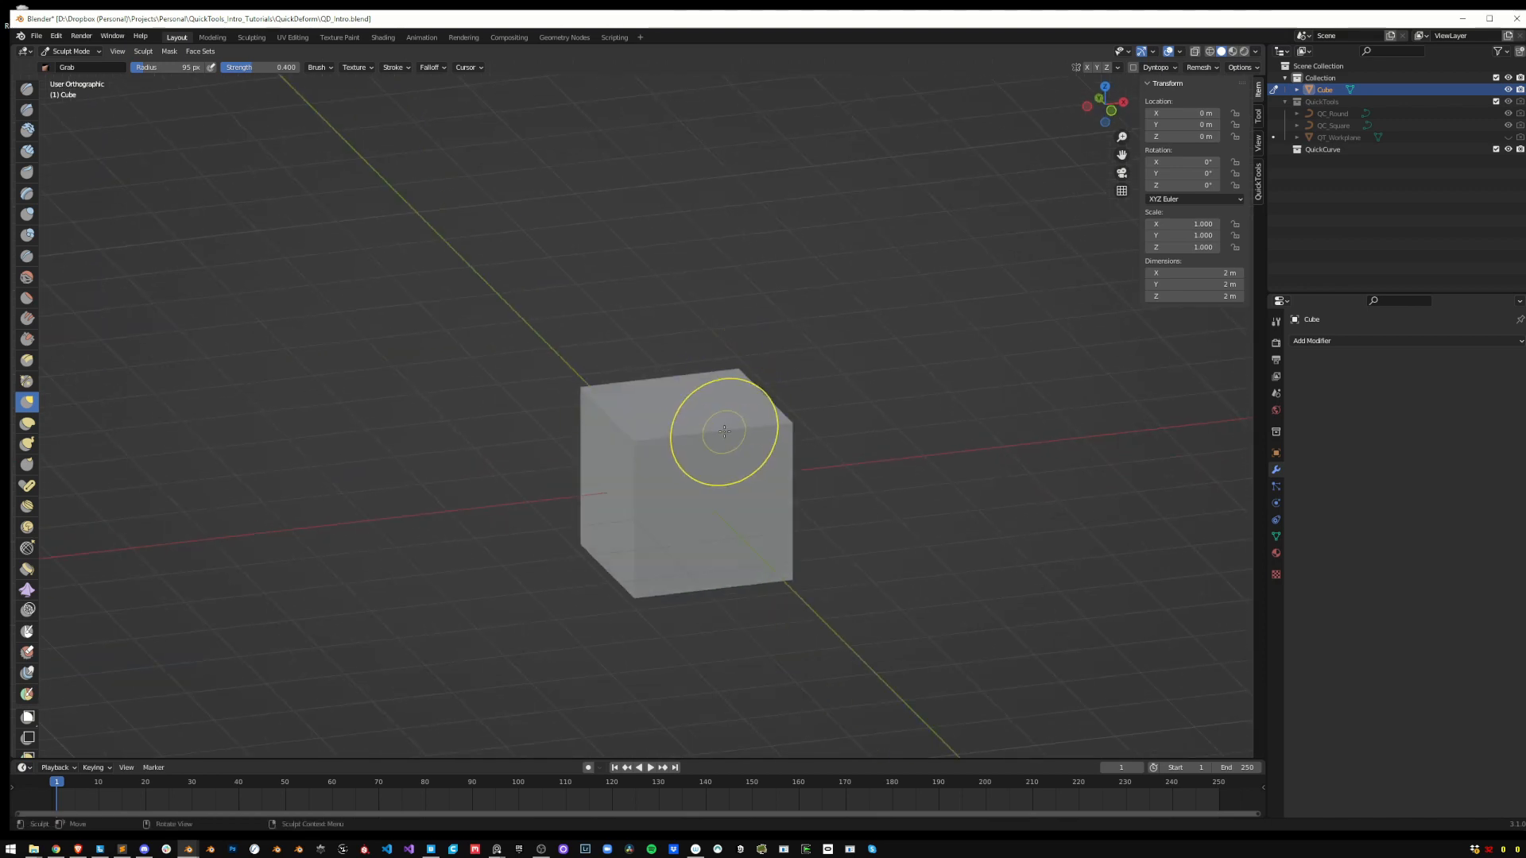
pyautogui.moveTo(693, 426)
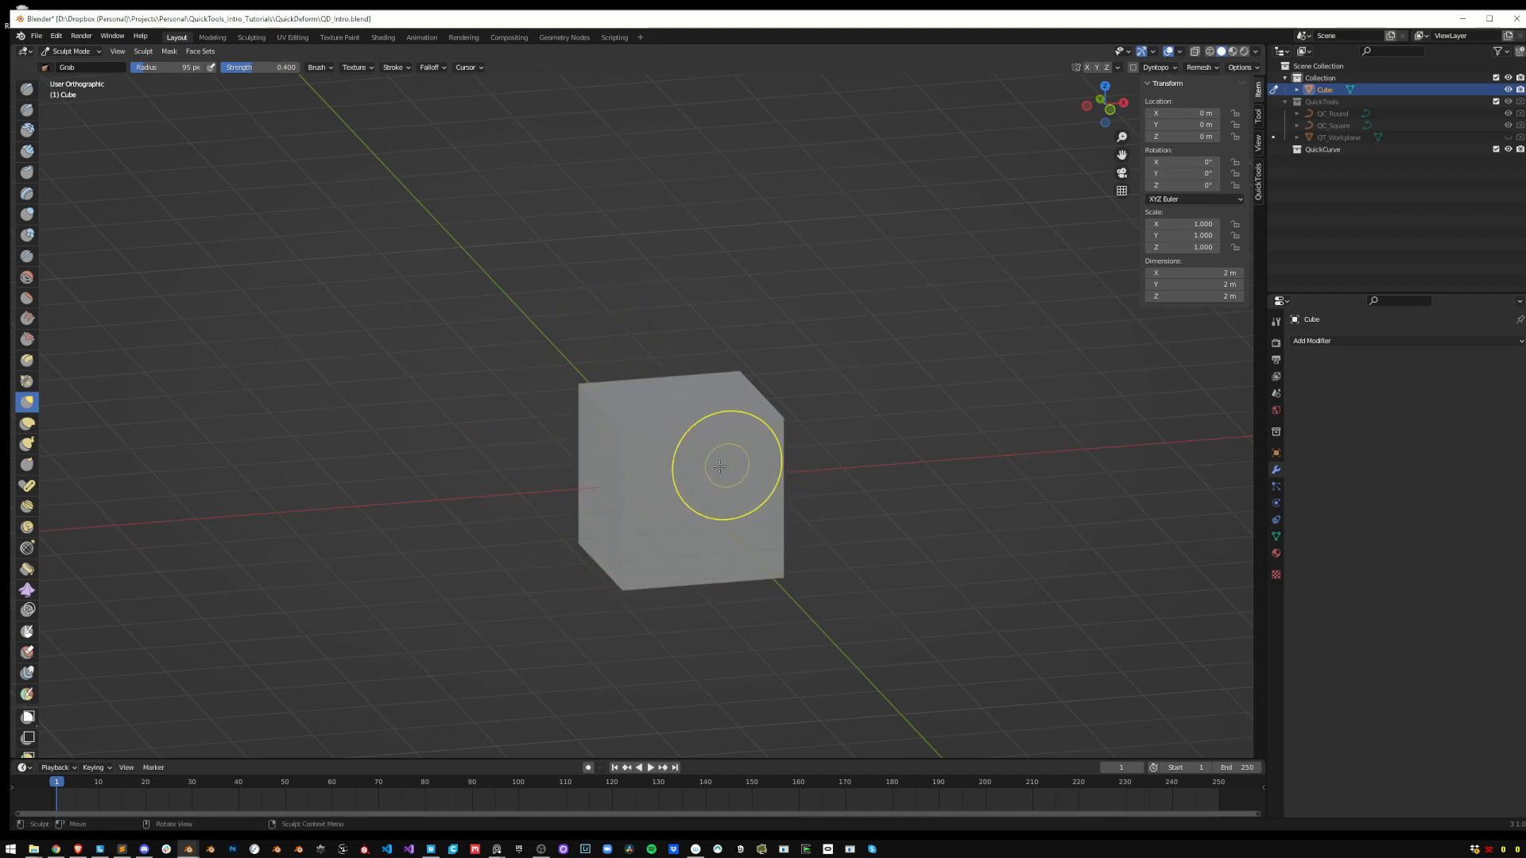
pyautogui.moveTo(730, 439)
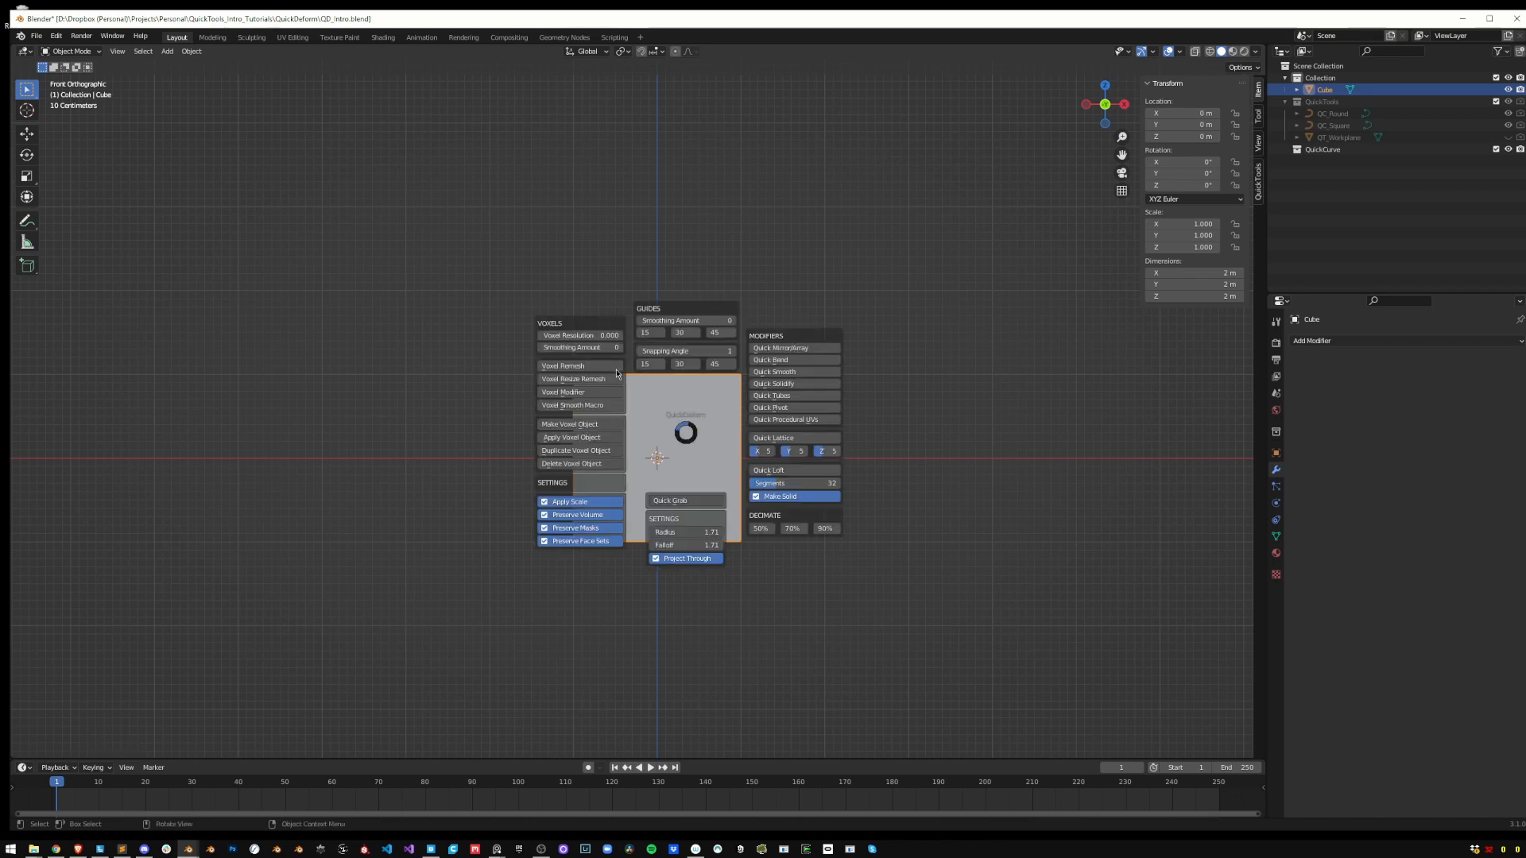
pyautogui.moveTo(586, 382)
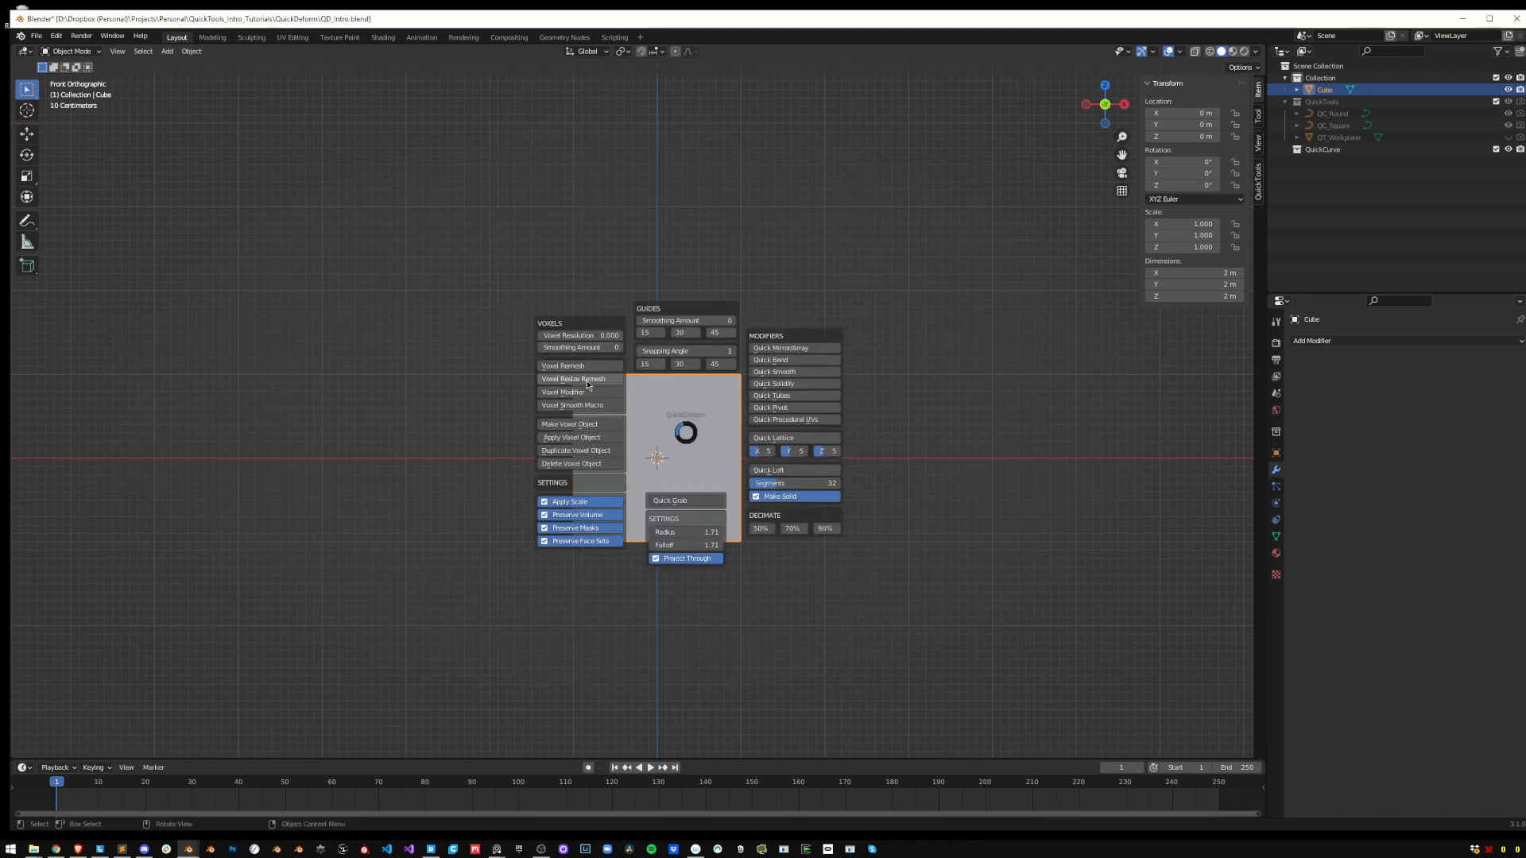
pyautogui.moveTo(574, 378)
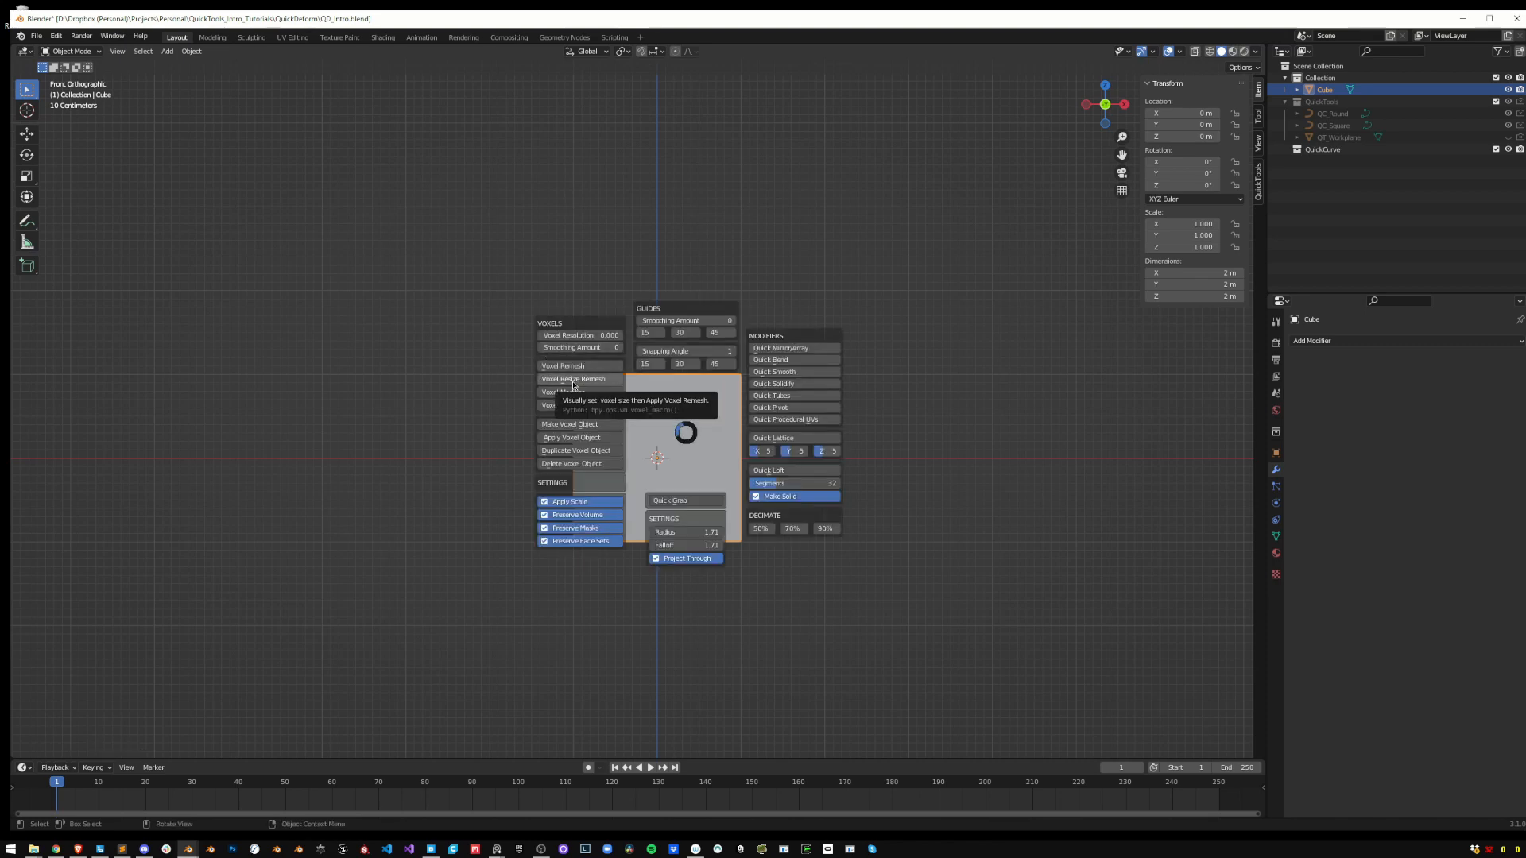
# Remesh the smooth monkey interactively at several voxel sizes, coarse then finer
pyautogui.click(574, 378)
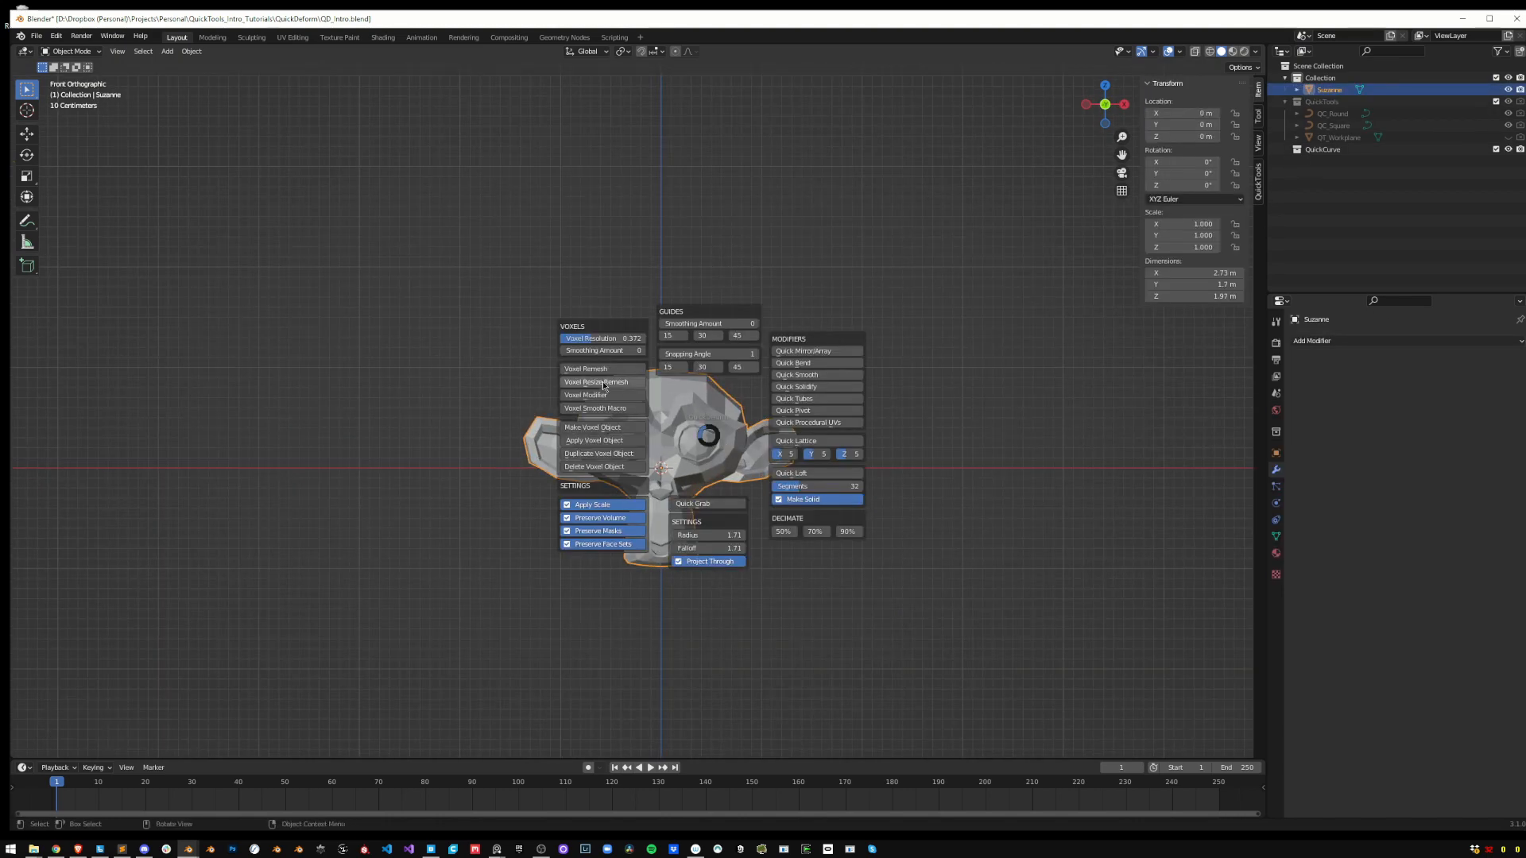
pyautogui.click(595, 381)
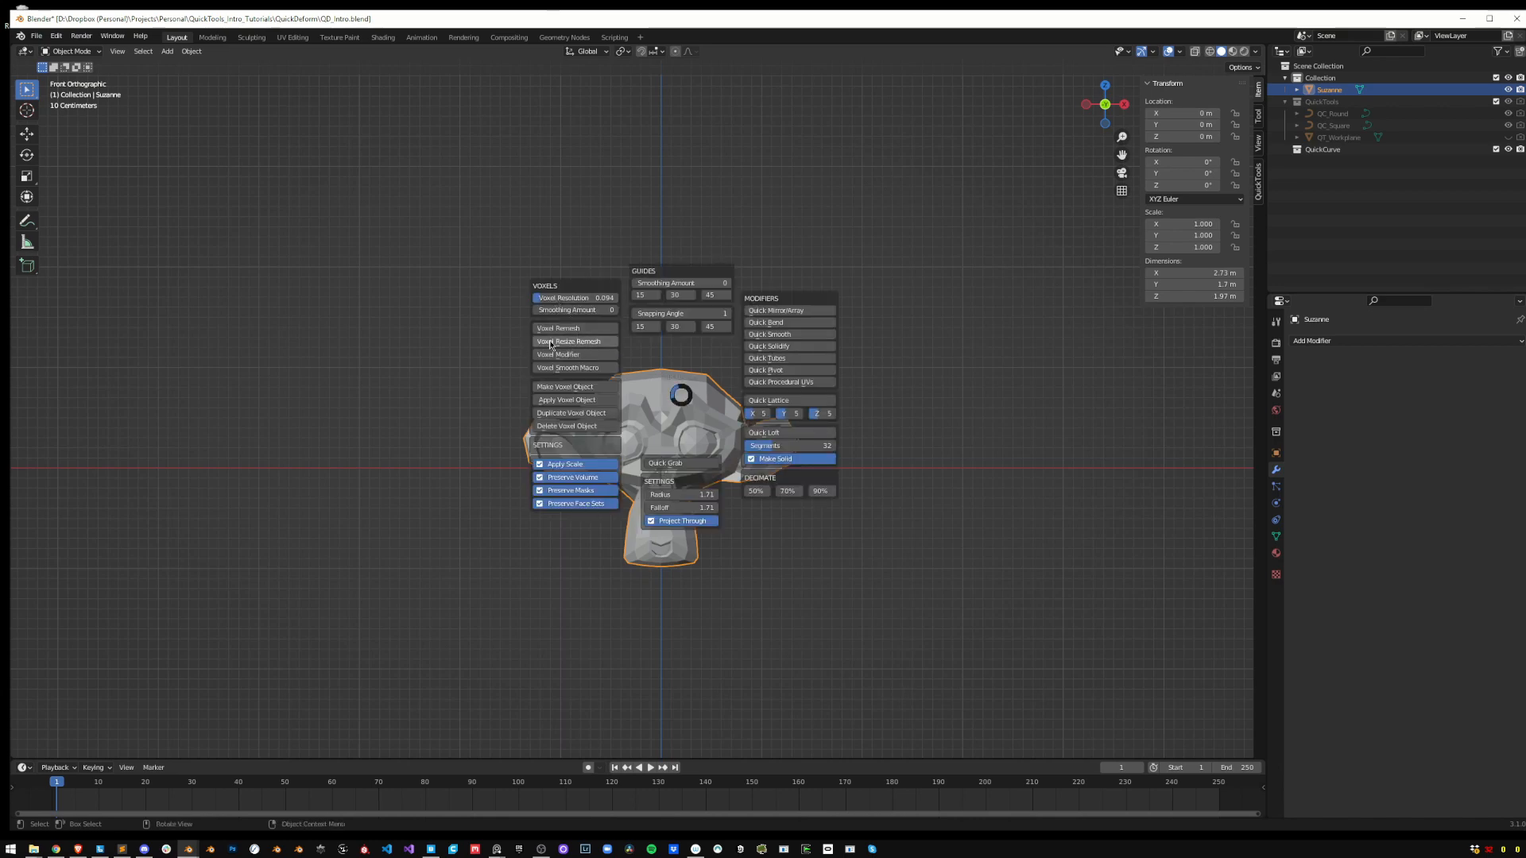
pyautogui.click(569, 342)
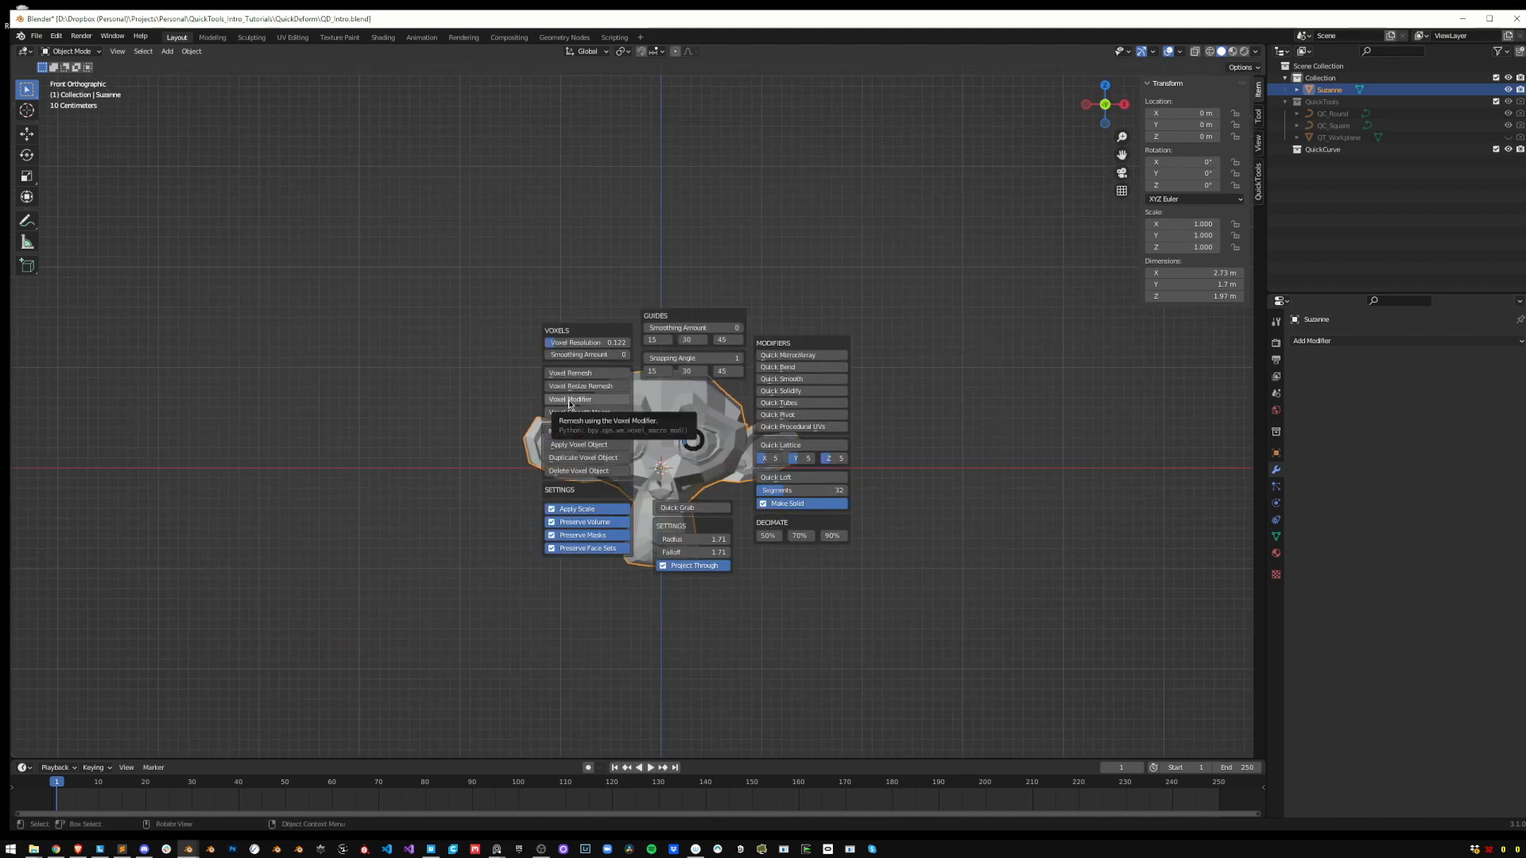
# Swap in a fresh monkey head and voxel-remesh it at resolution 0.081 into coarse blocks
pyautogui.click(569, 385)
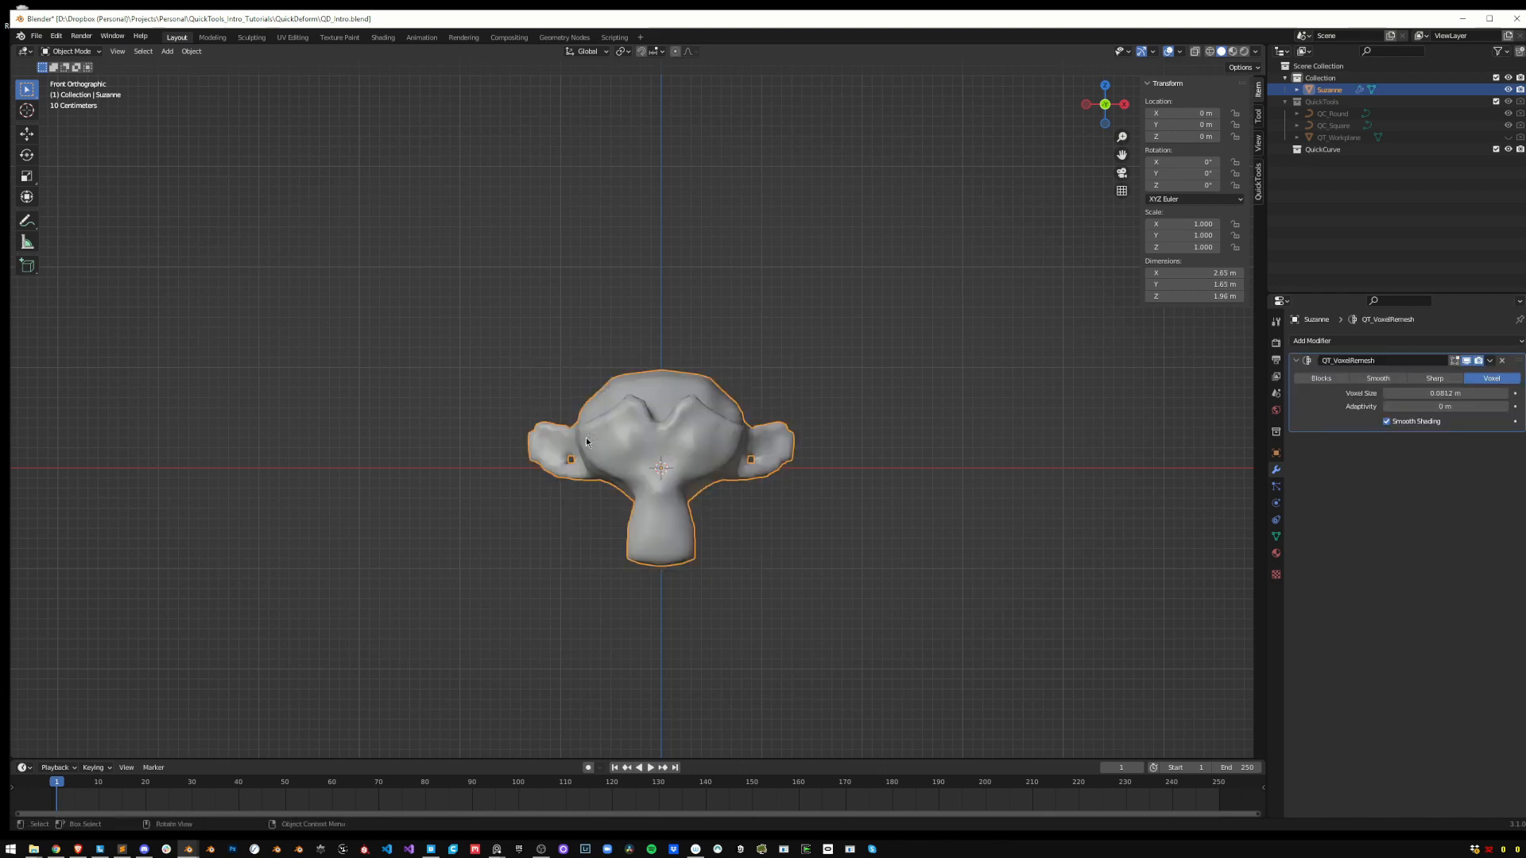
pyautogui.click(1467, 361)
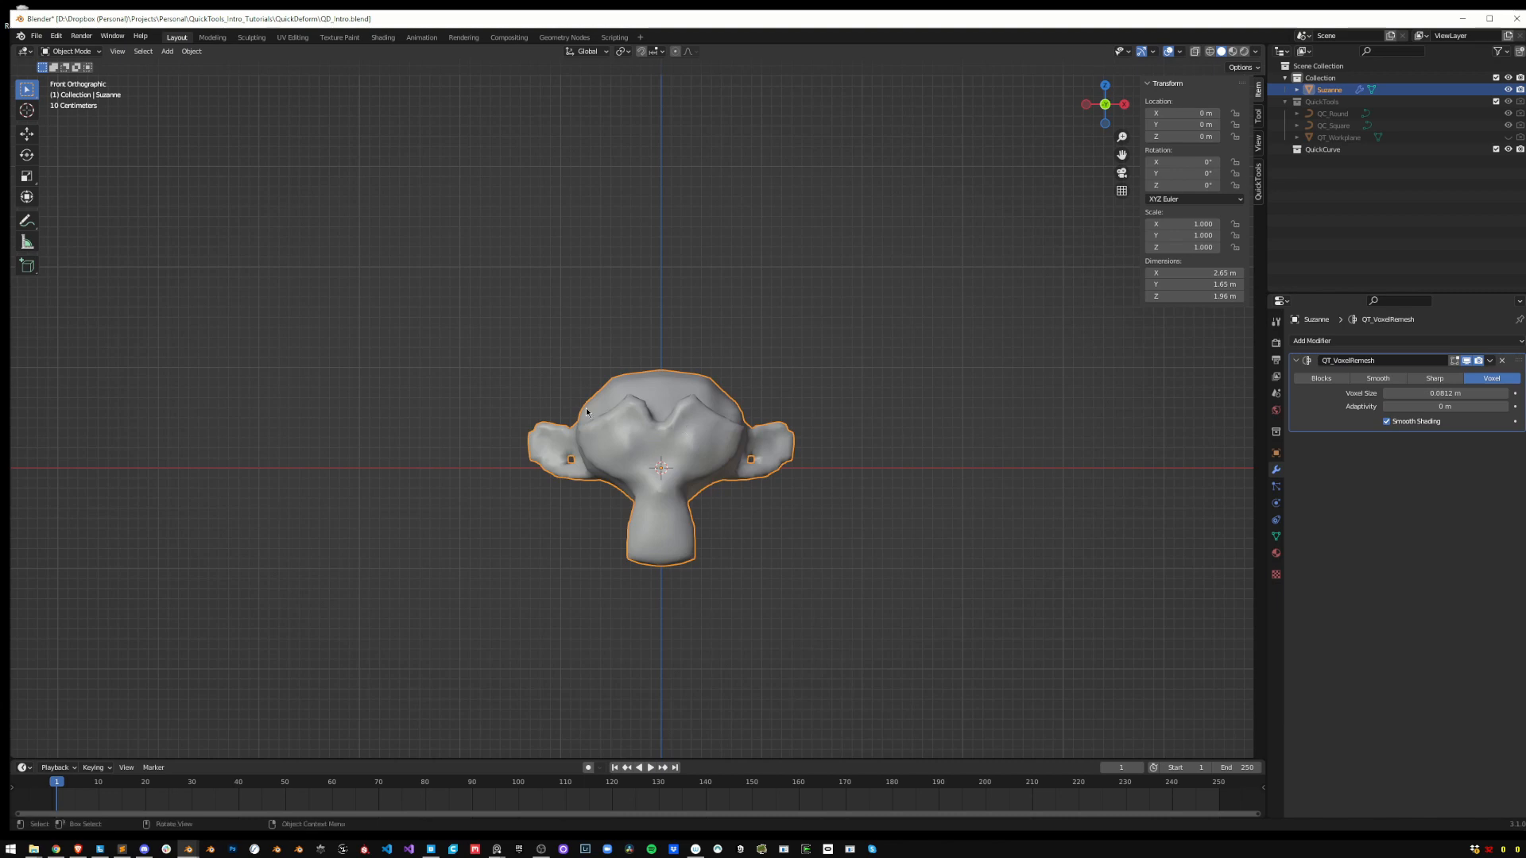
pyautogui.moveTo(865, 443)
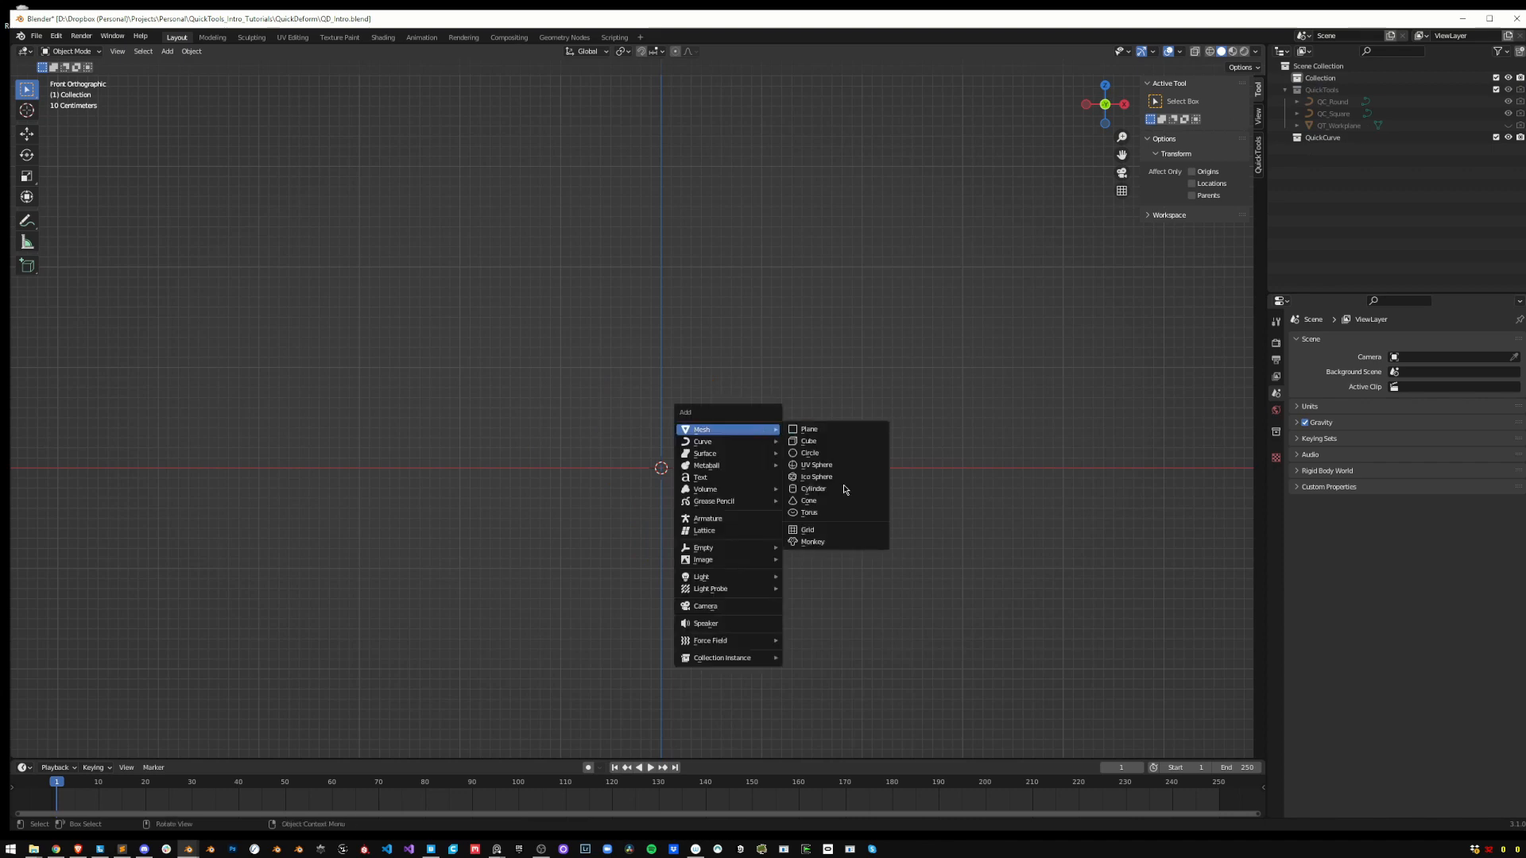
pyautogui.click(812, 542)
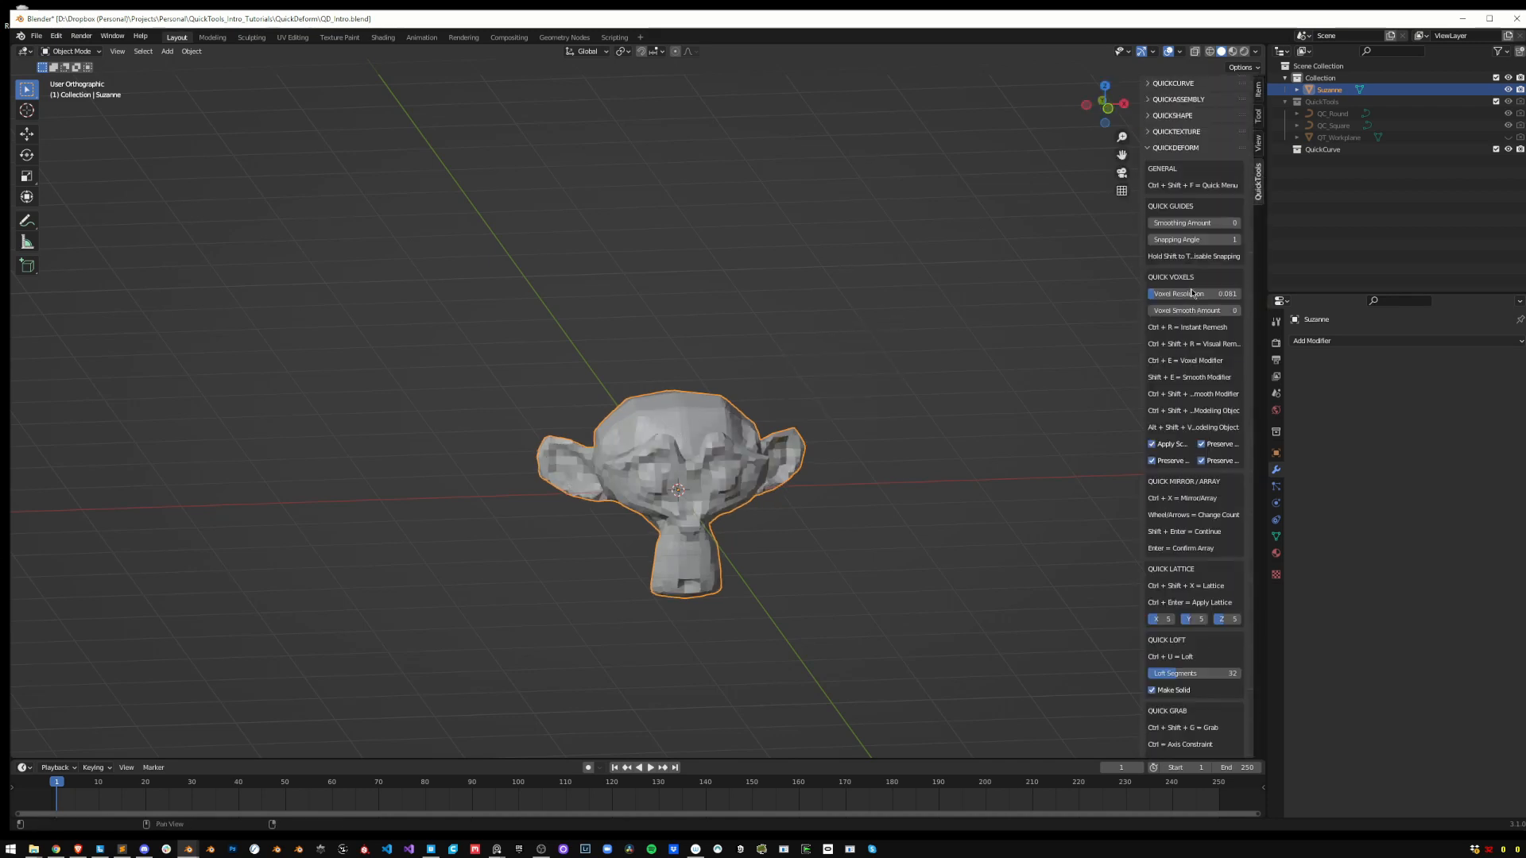
# Set Smoothing Amount to 10, add another monkey and apply the Voxel Smooth Macro to it
pyautogui.scroll(-3)
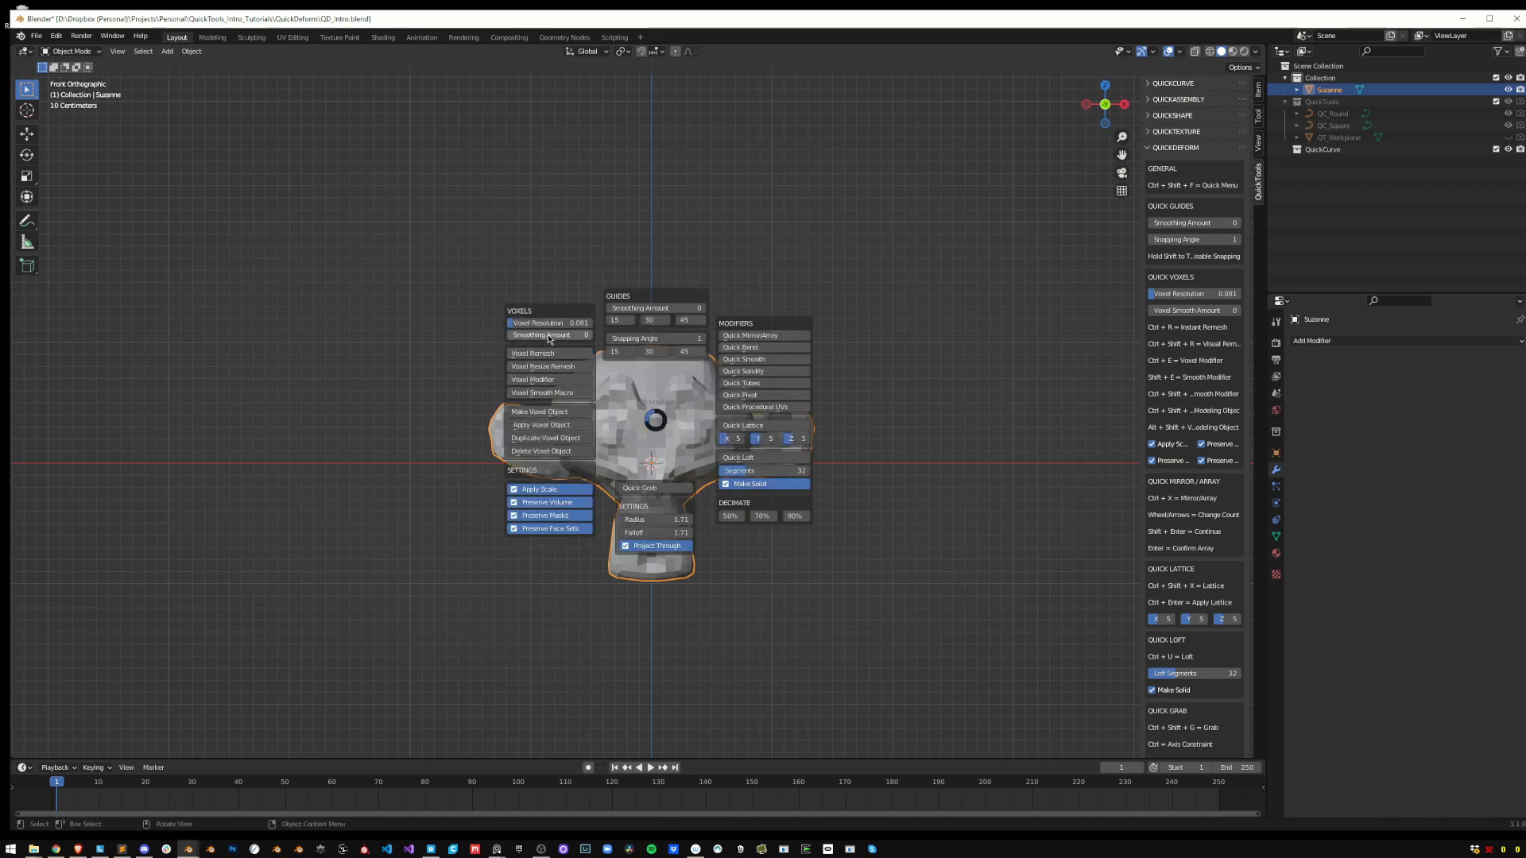
pyautogui.moveTo(542, 393)
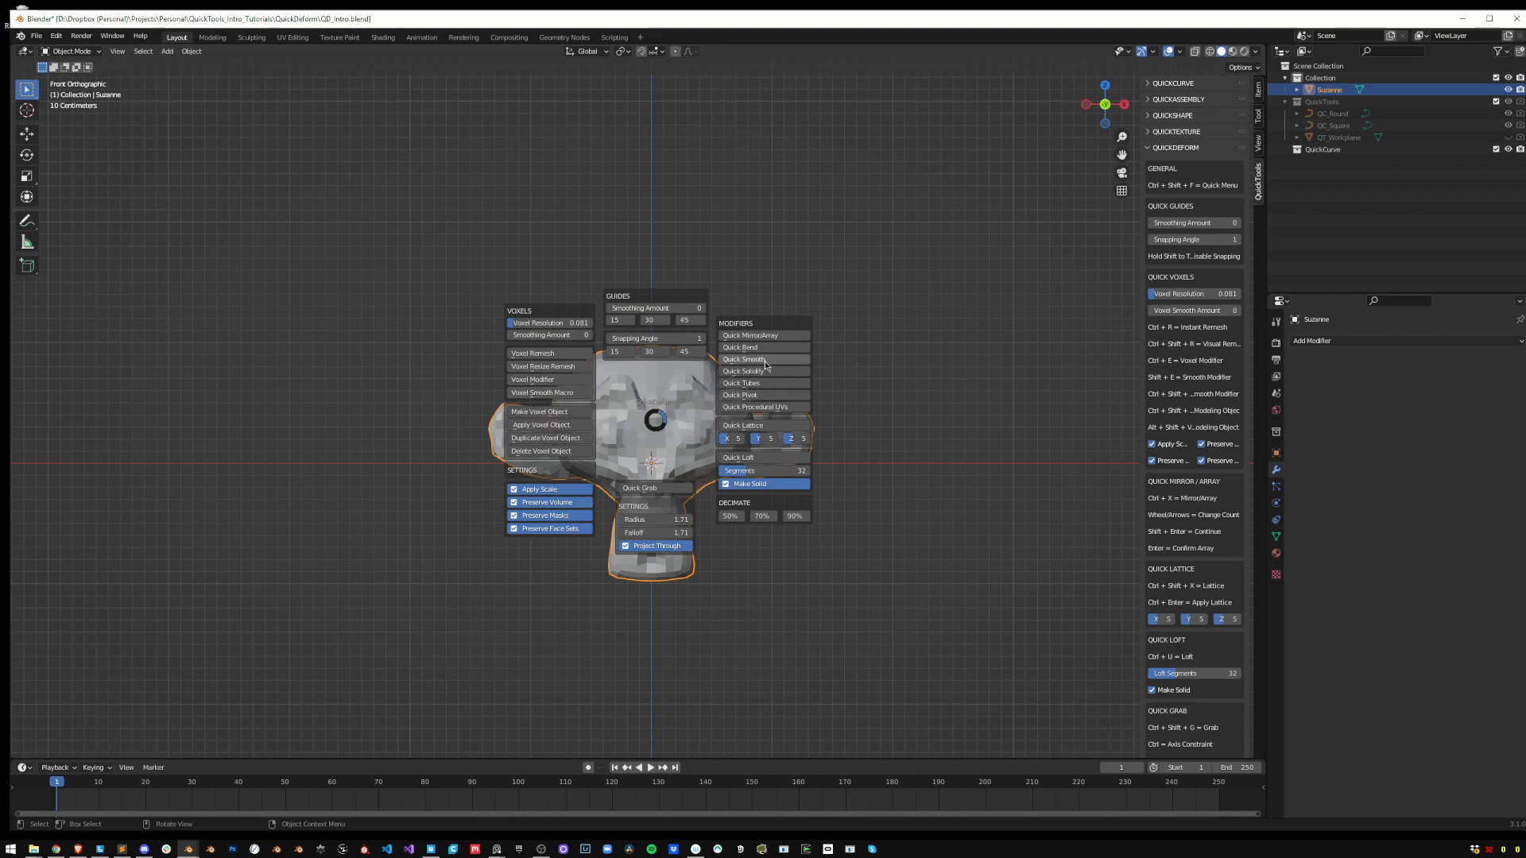
pyautogui.click(742, 359)
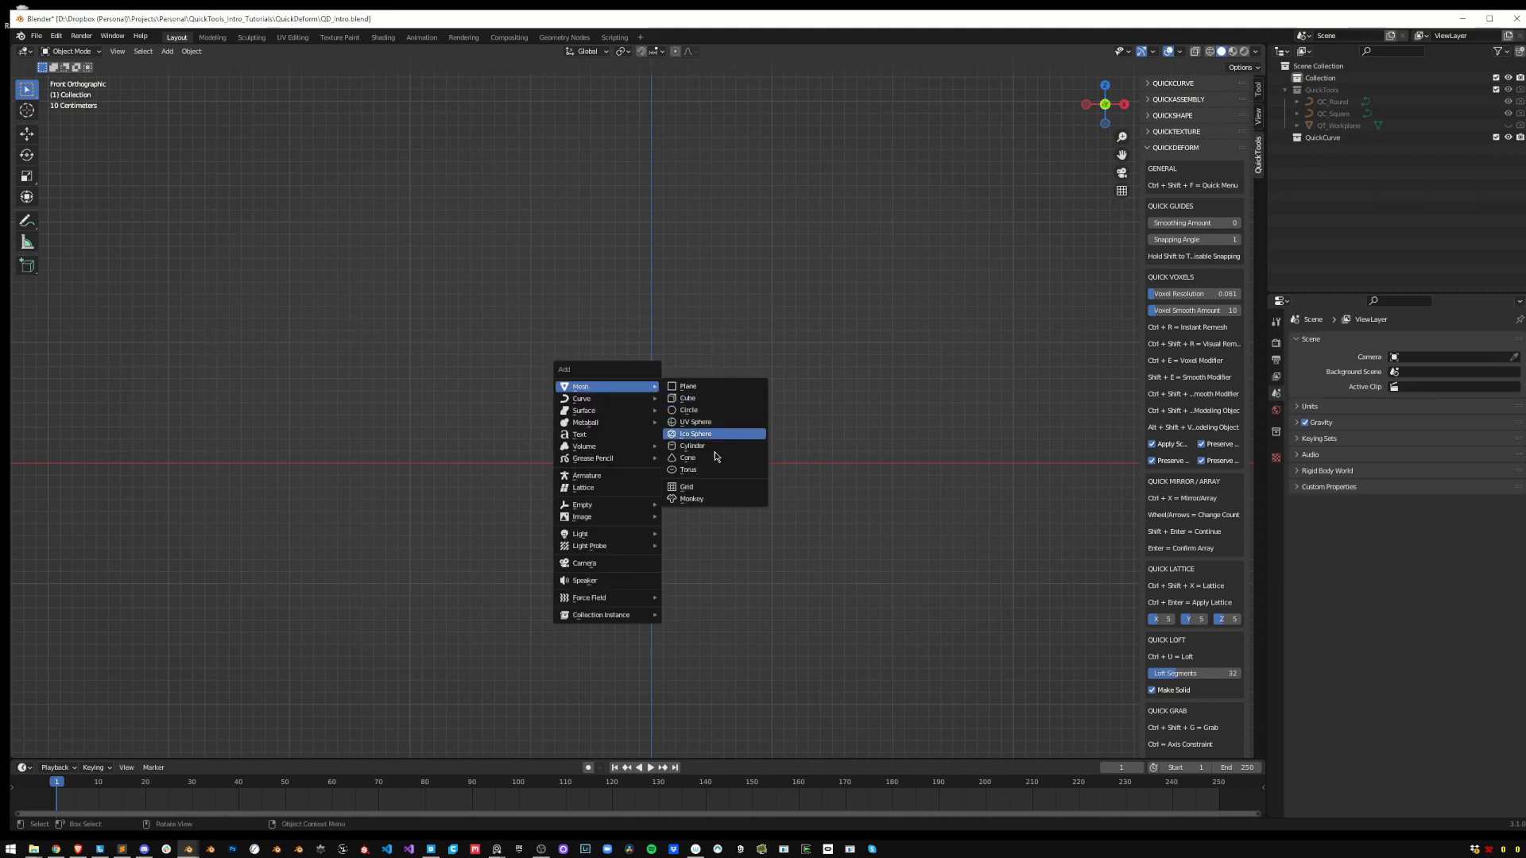
pyautogui.click(691, 497)
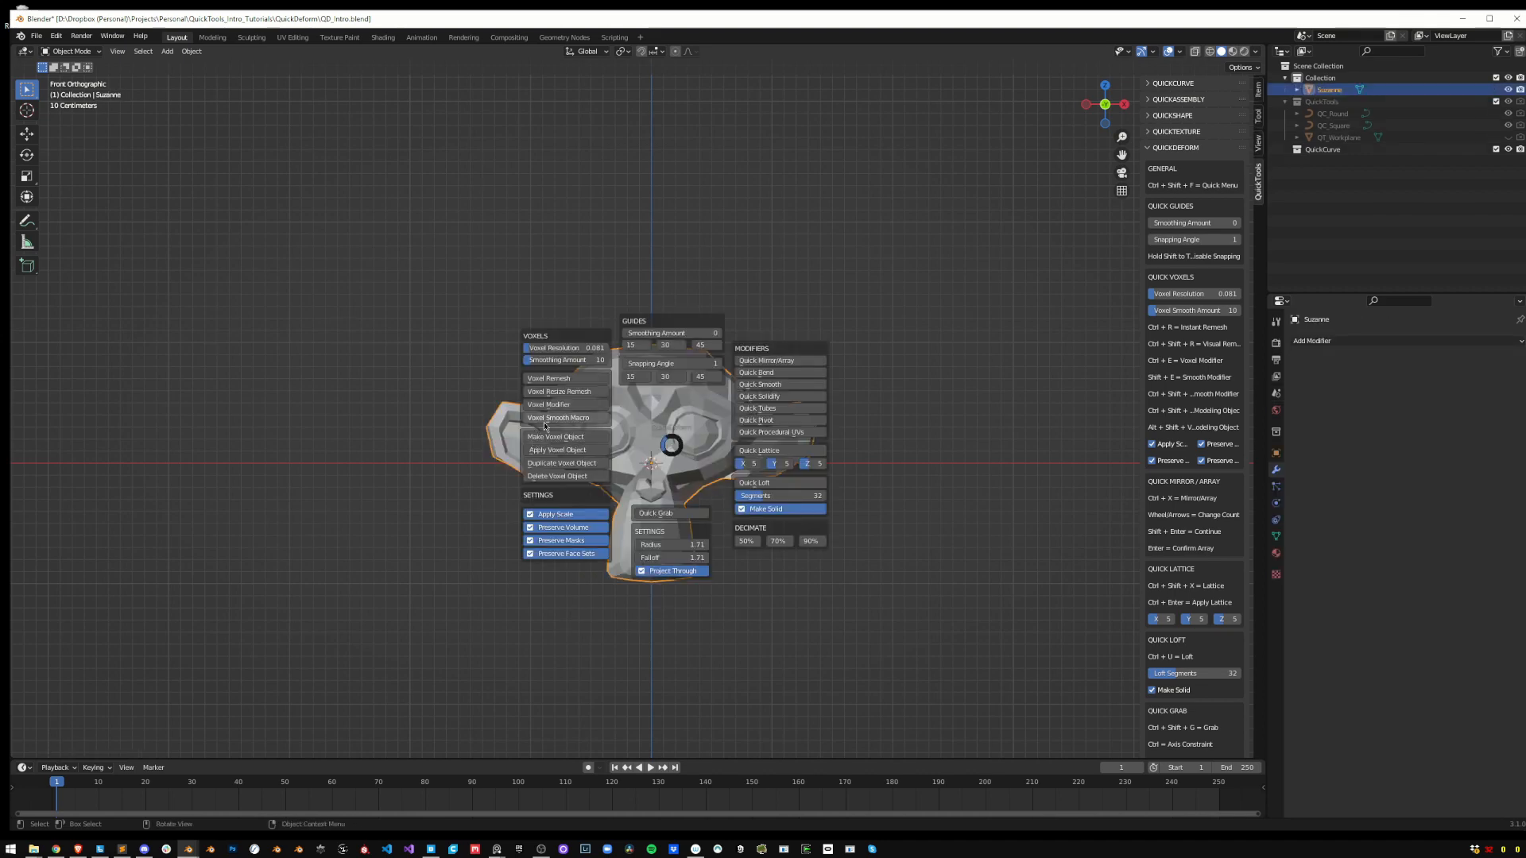
pyautogui.click(548, 378)
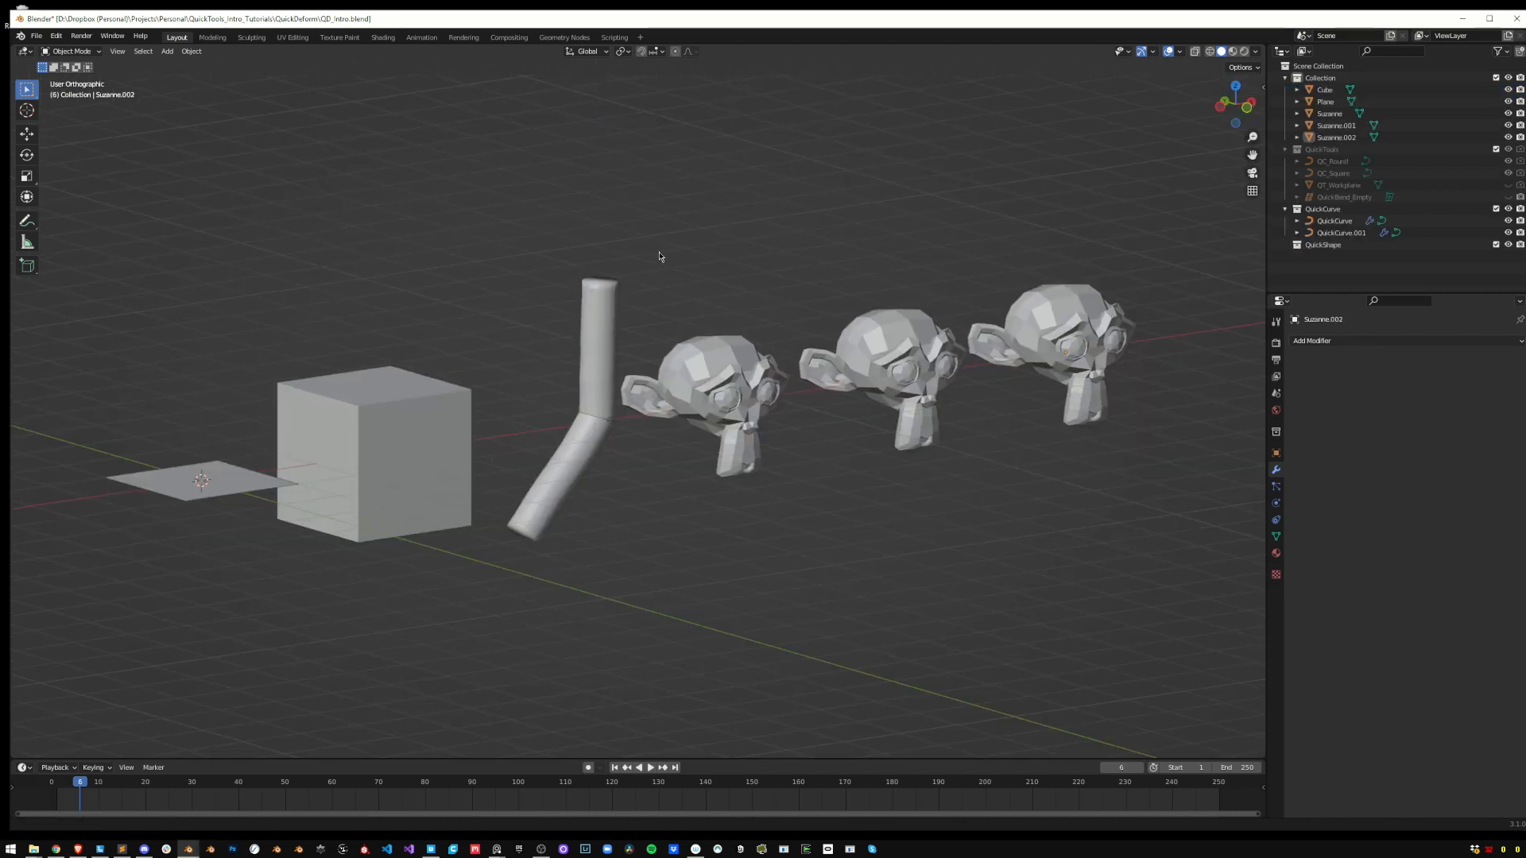
pyautogui.moveTo(658, 254)
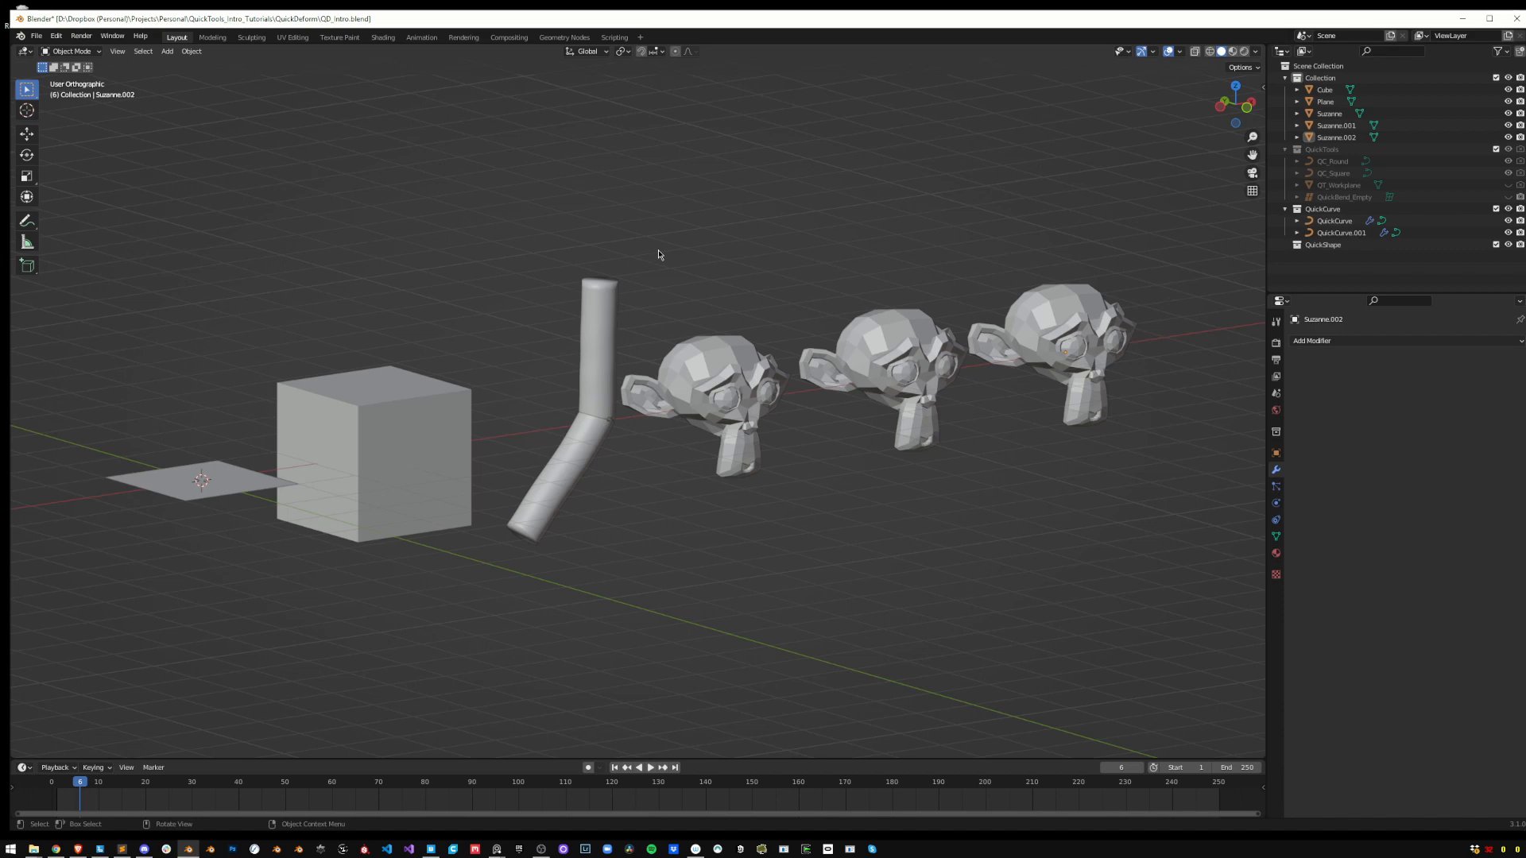
pyautogui.click(658, 254)
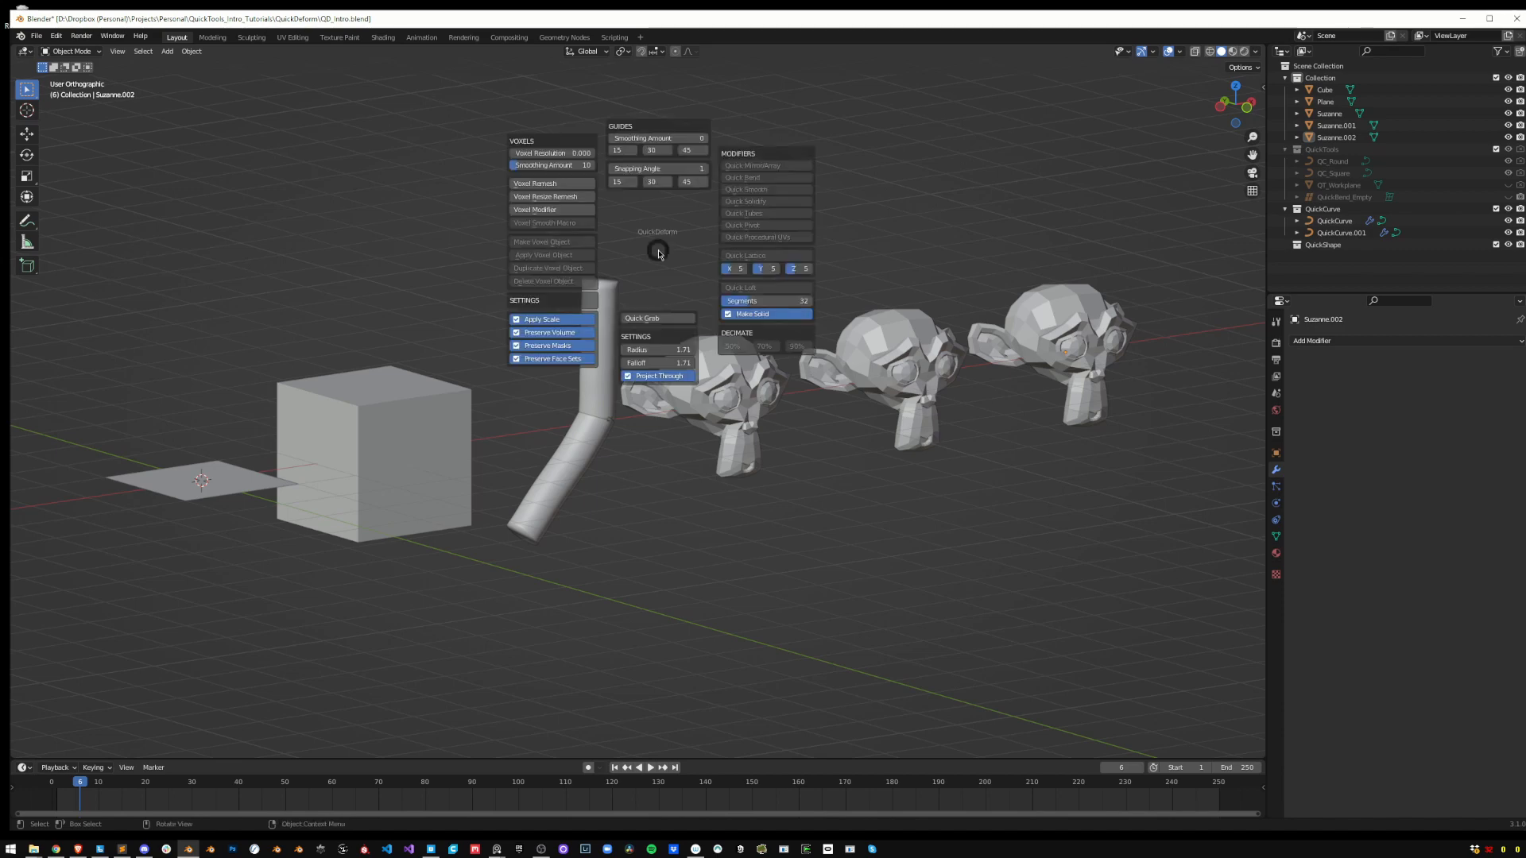
pyautogui.moveTo(642, 318)
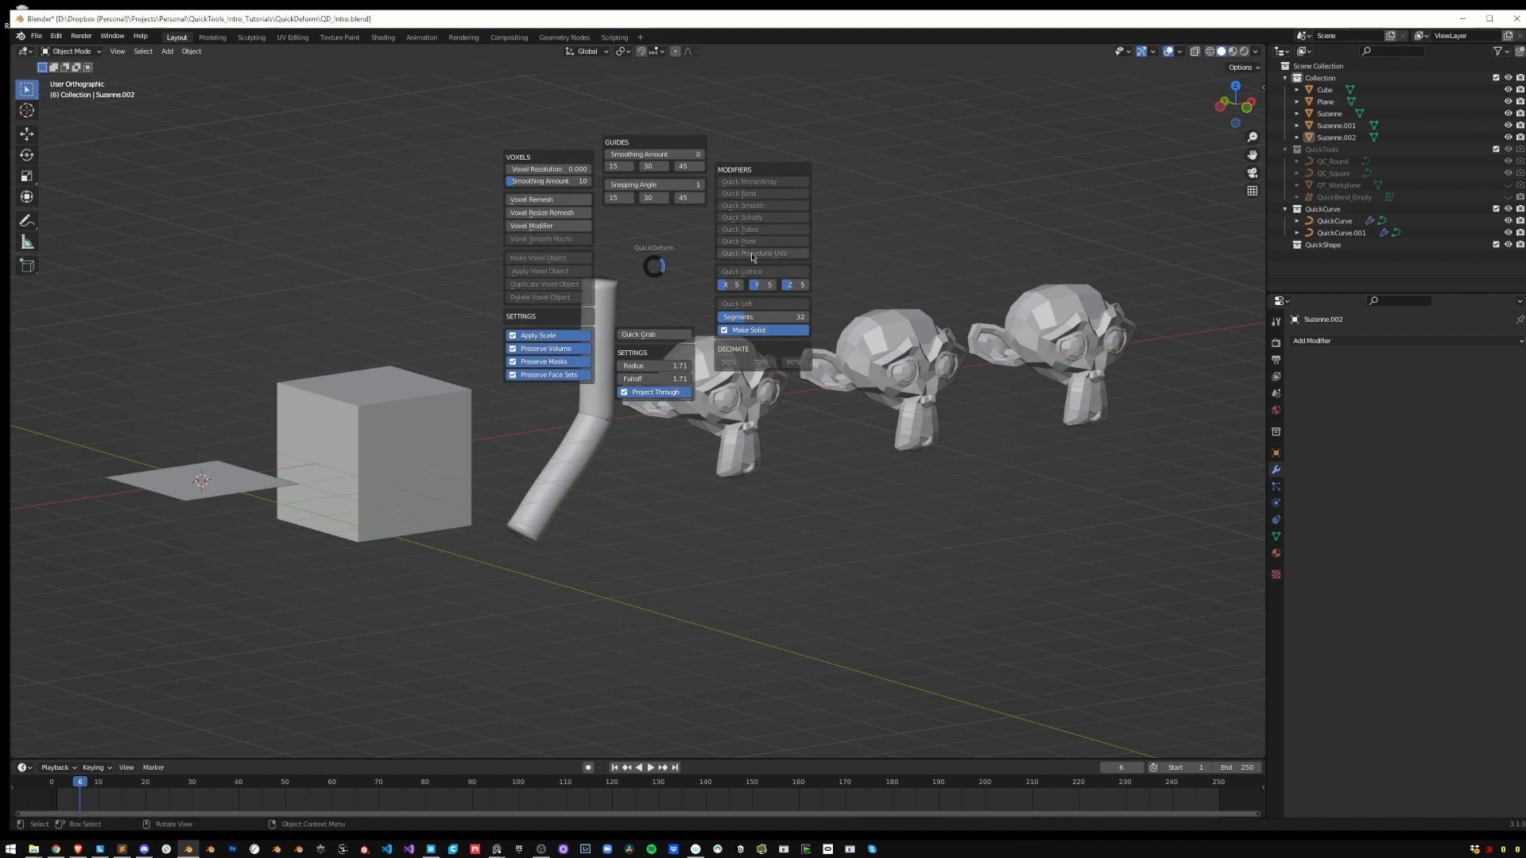
pyautogui.moveTo(752, 253)
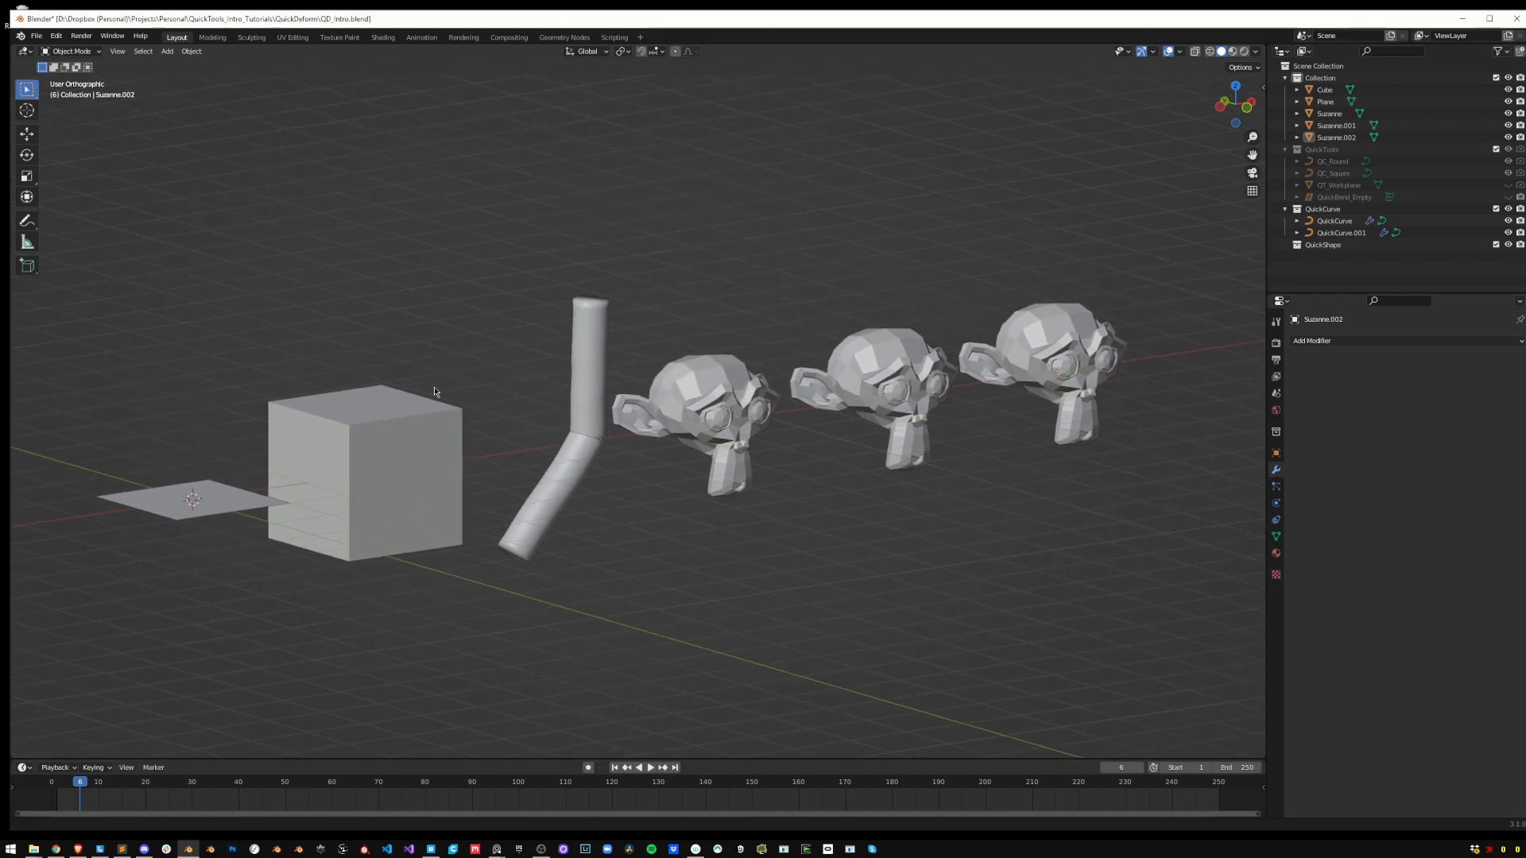
pyautogui.click(652, 257)
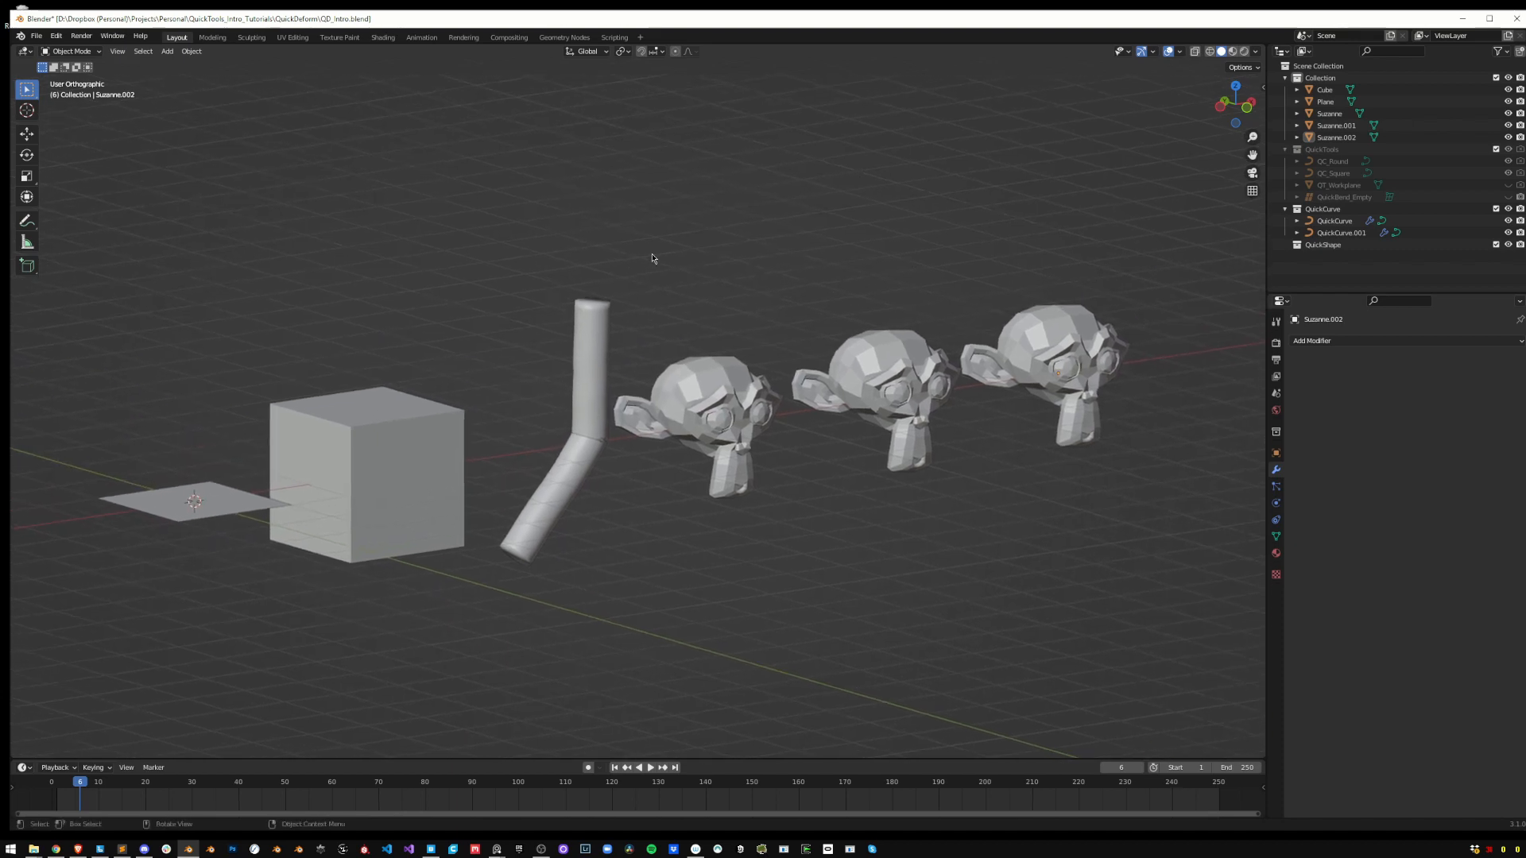
pyautogui.click(652, 258)
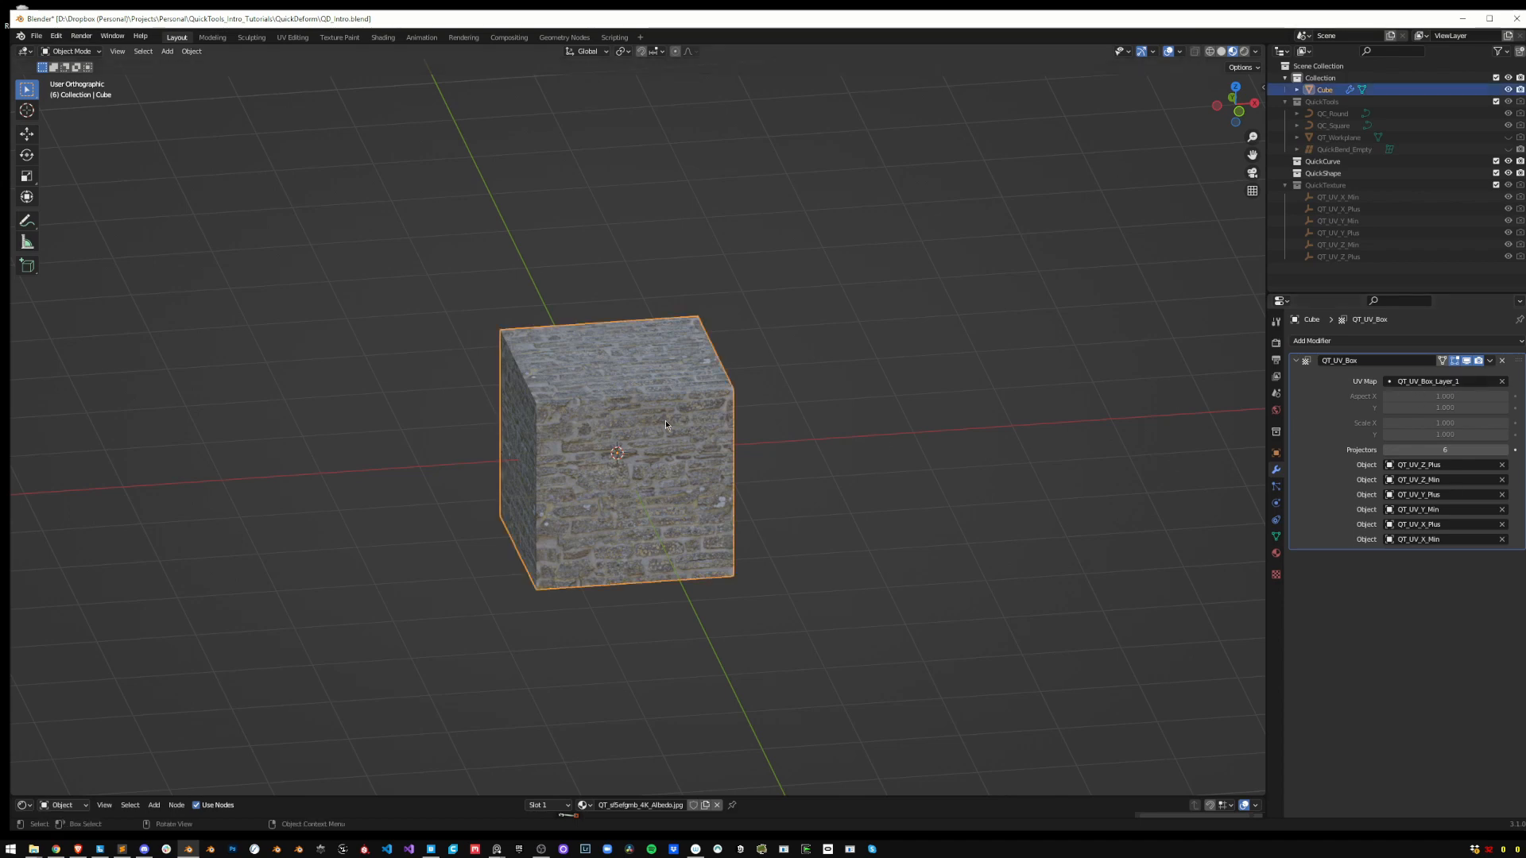
pyautogui.press('Tab')
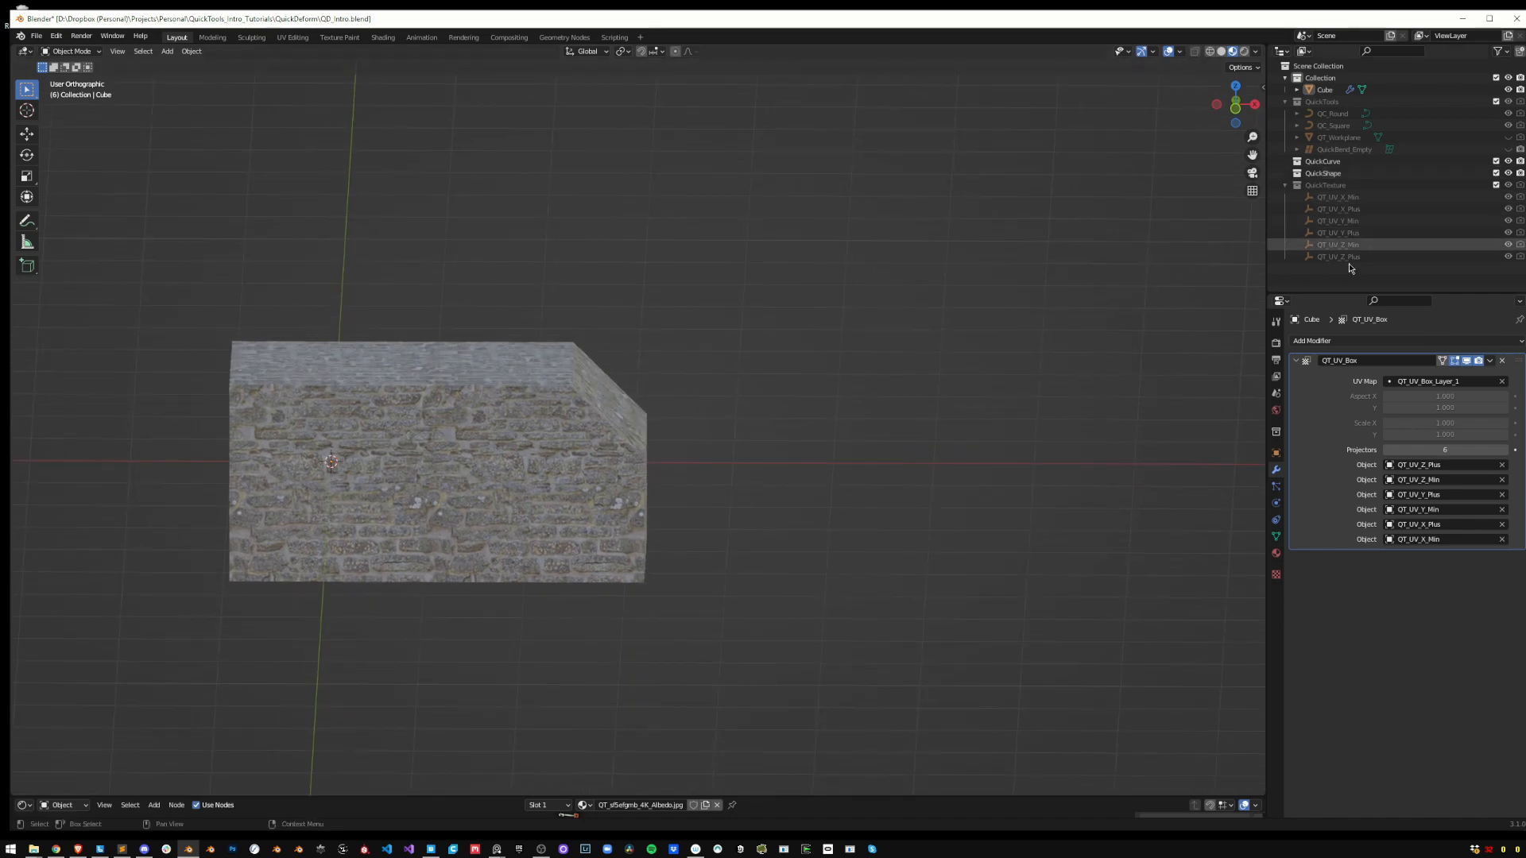
pyautogui.moveTo(730, 385)
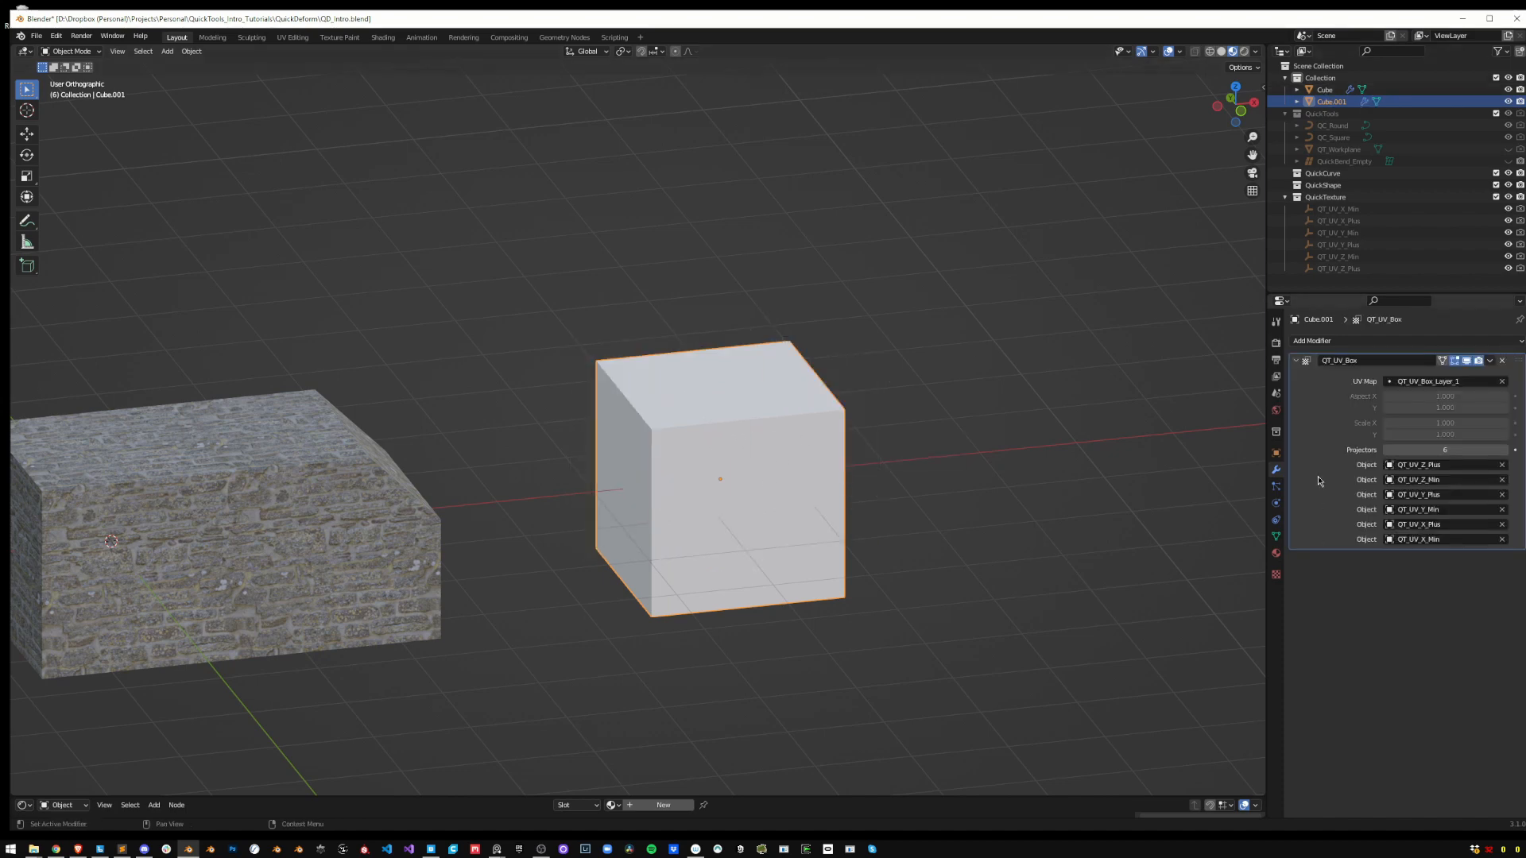
pyautogui.moveTo(1324, 256)
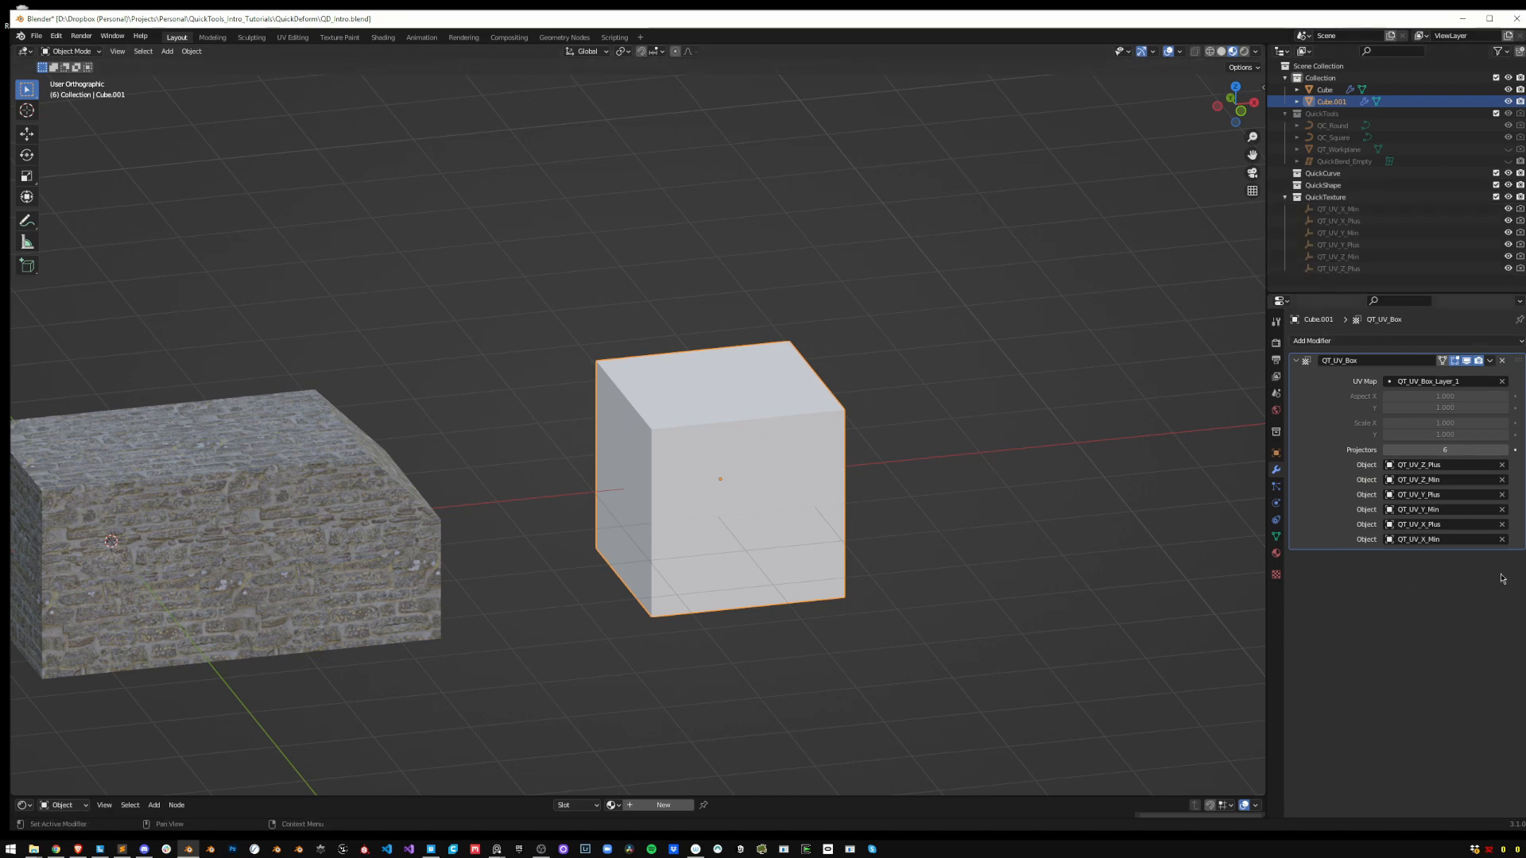
pyautogui.moveTo(671, 453)
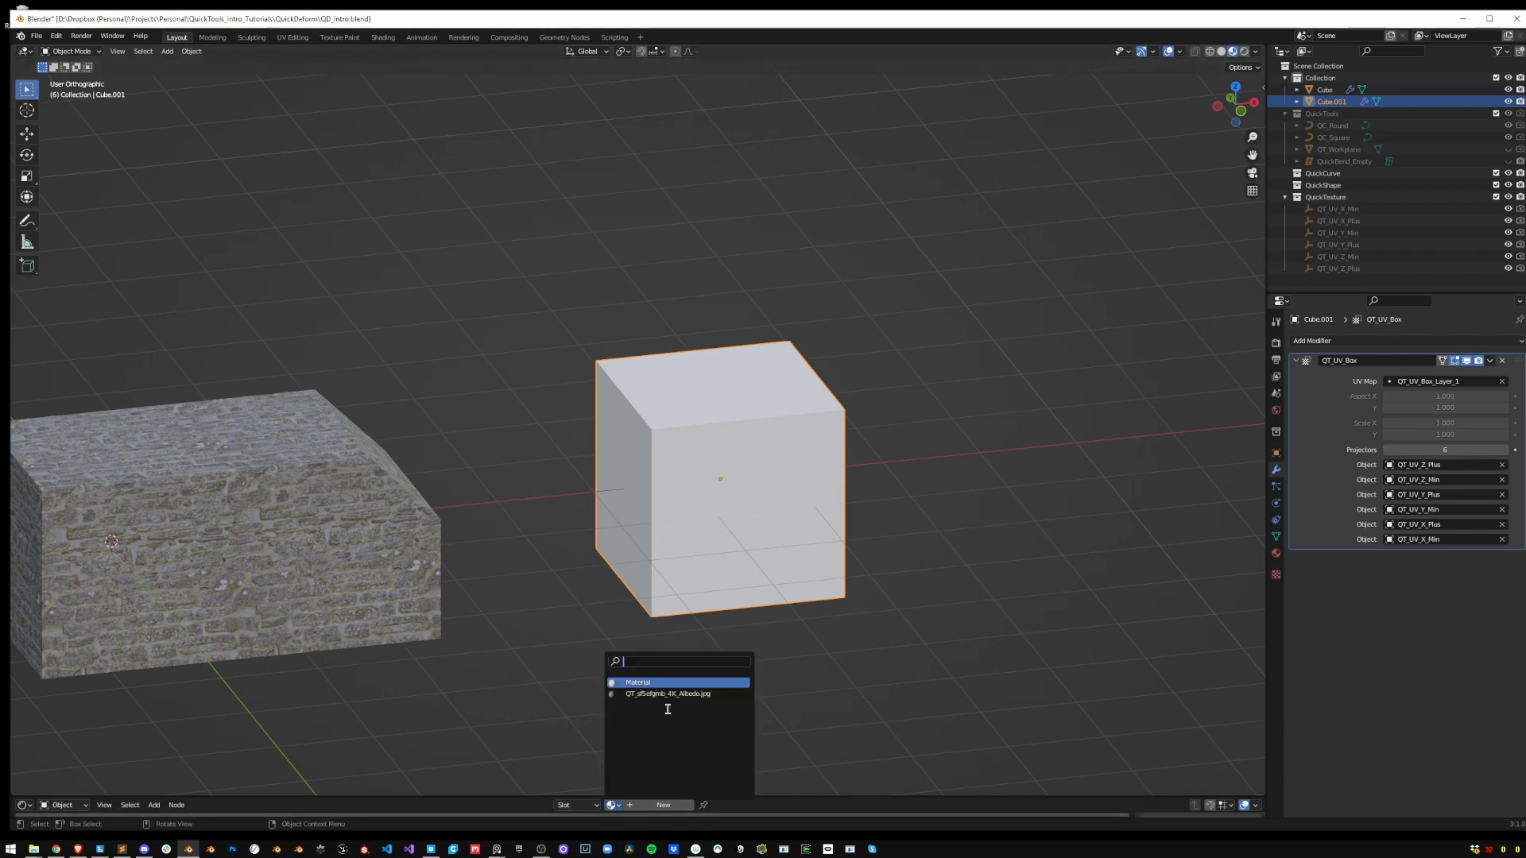
pyautogui.click(669, 693)
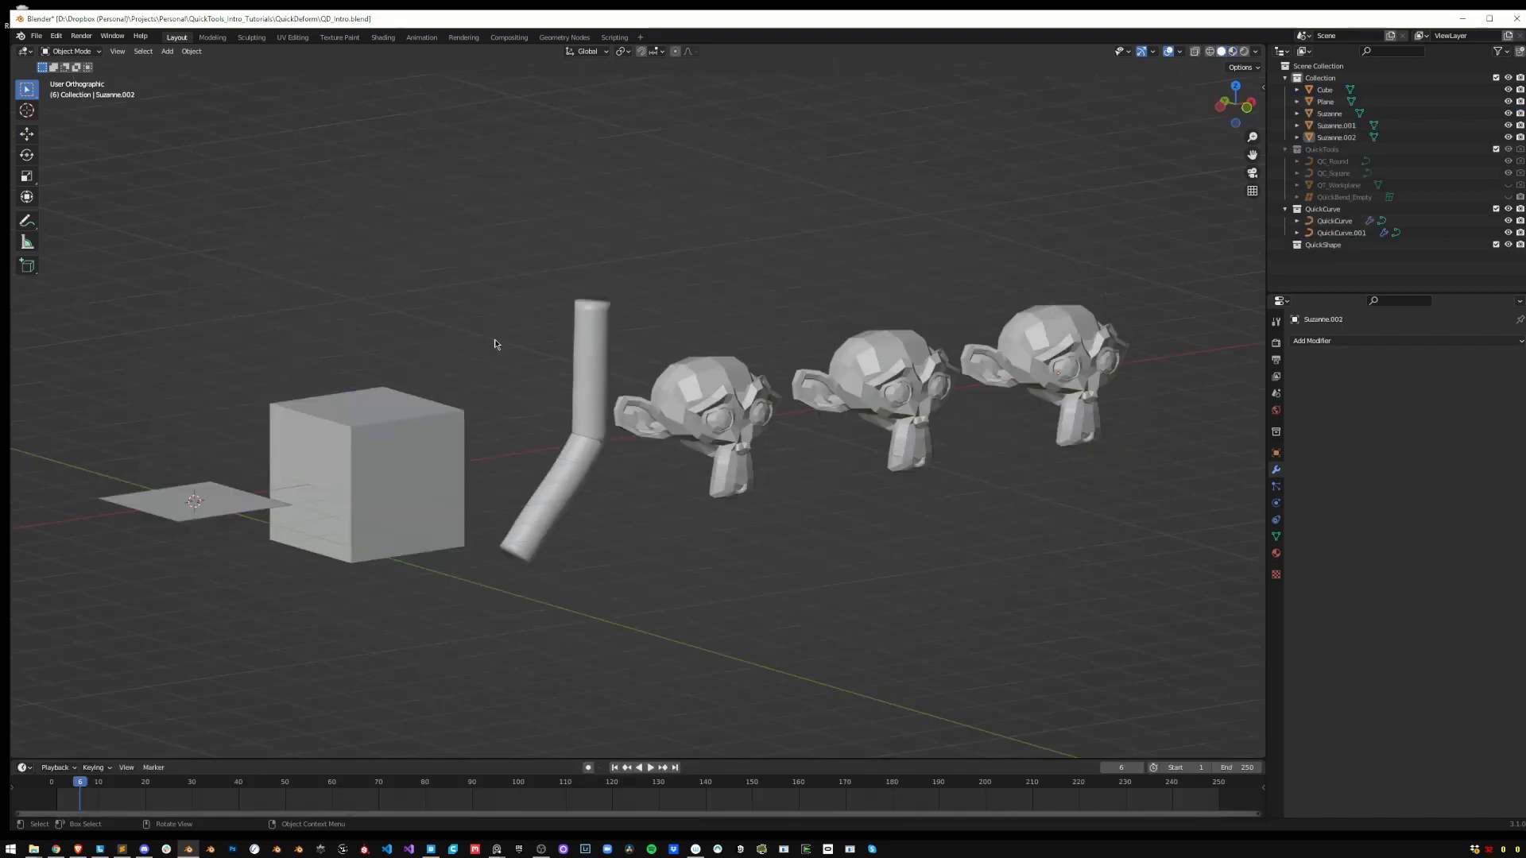
# Wrap the cube's edges in Quick Tubes, then delete the cube and the plane
pyautogui.click(193, 499)
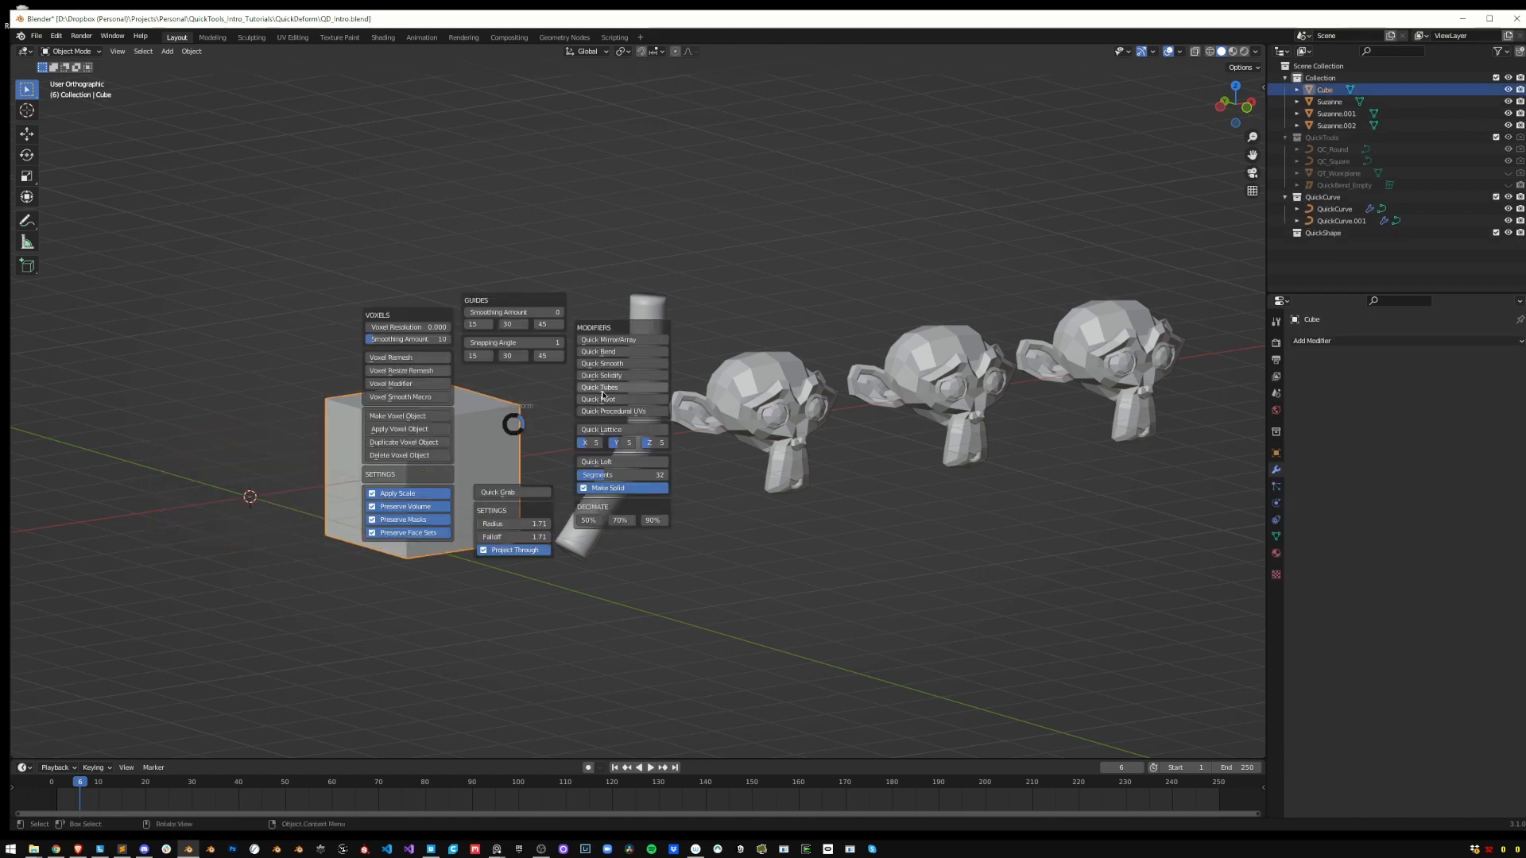
pyautogui.click(599, 386)
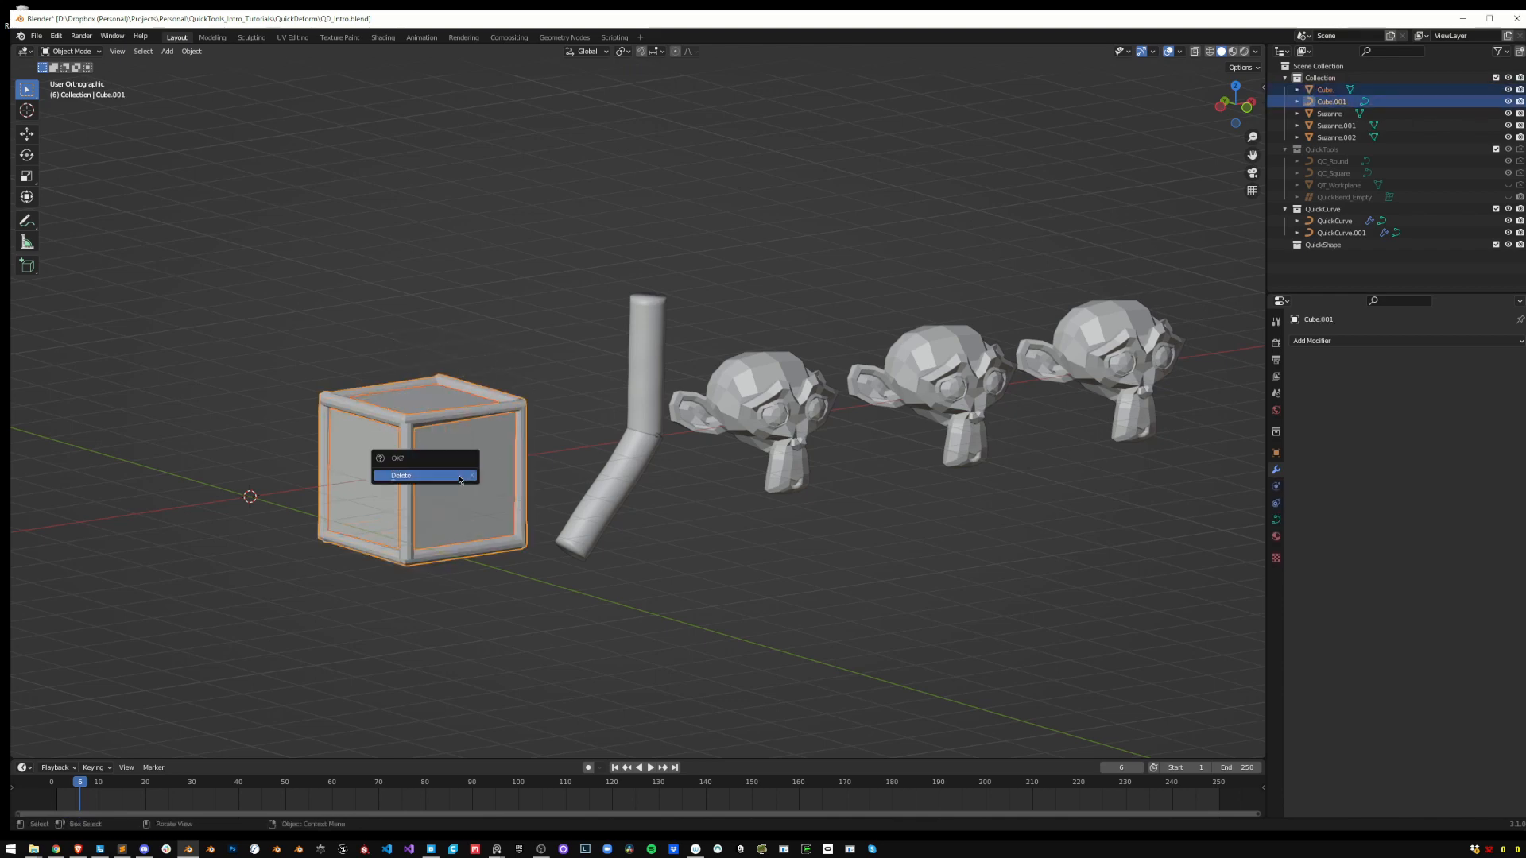
pyautogui.click(426, 475)
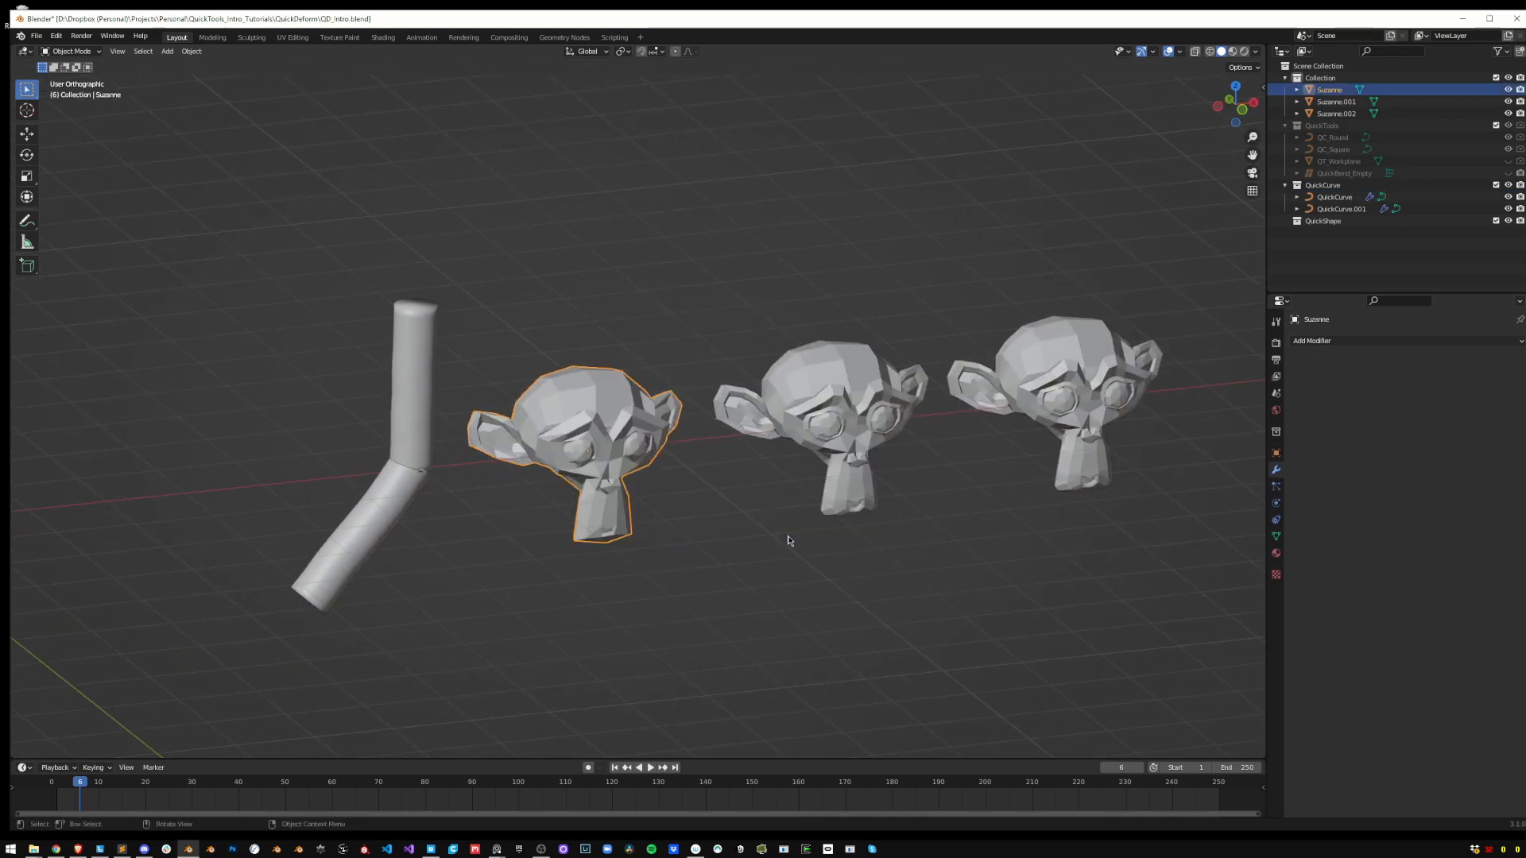
# Select the three Suzanne heads and delete them, leaving only the bent tube
pyautogui.click(822, 428)
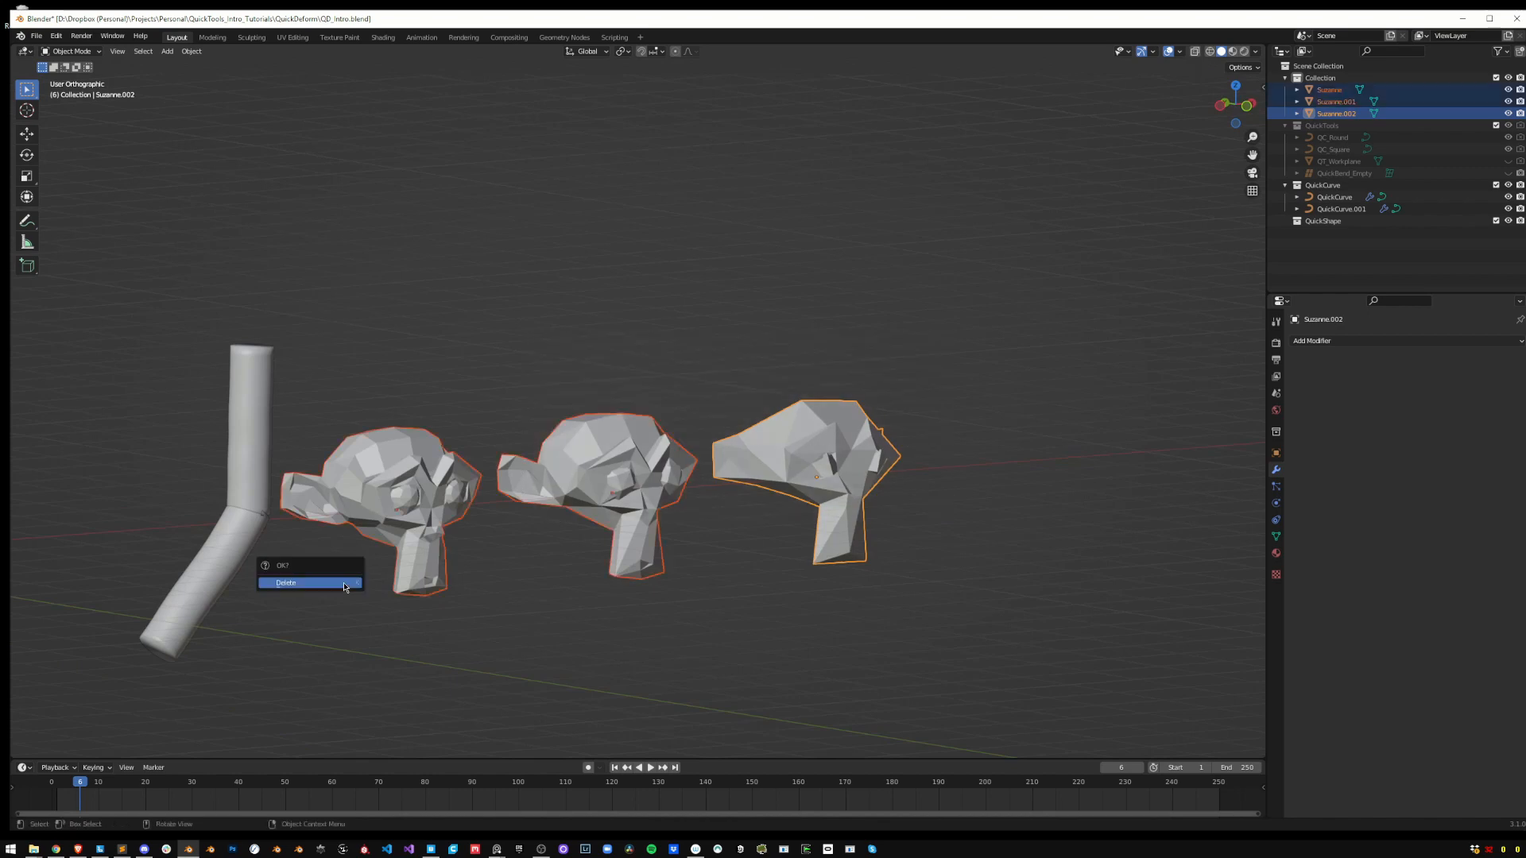
pyautogui.click(284, 582)
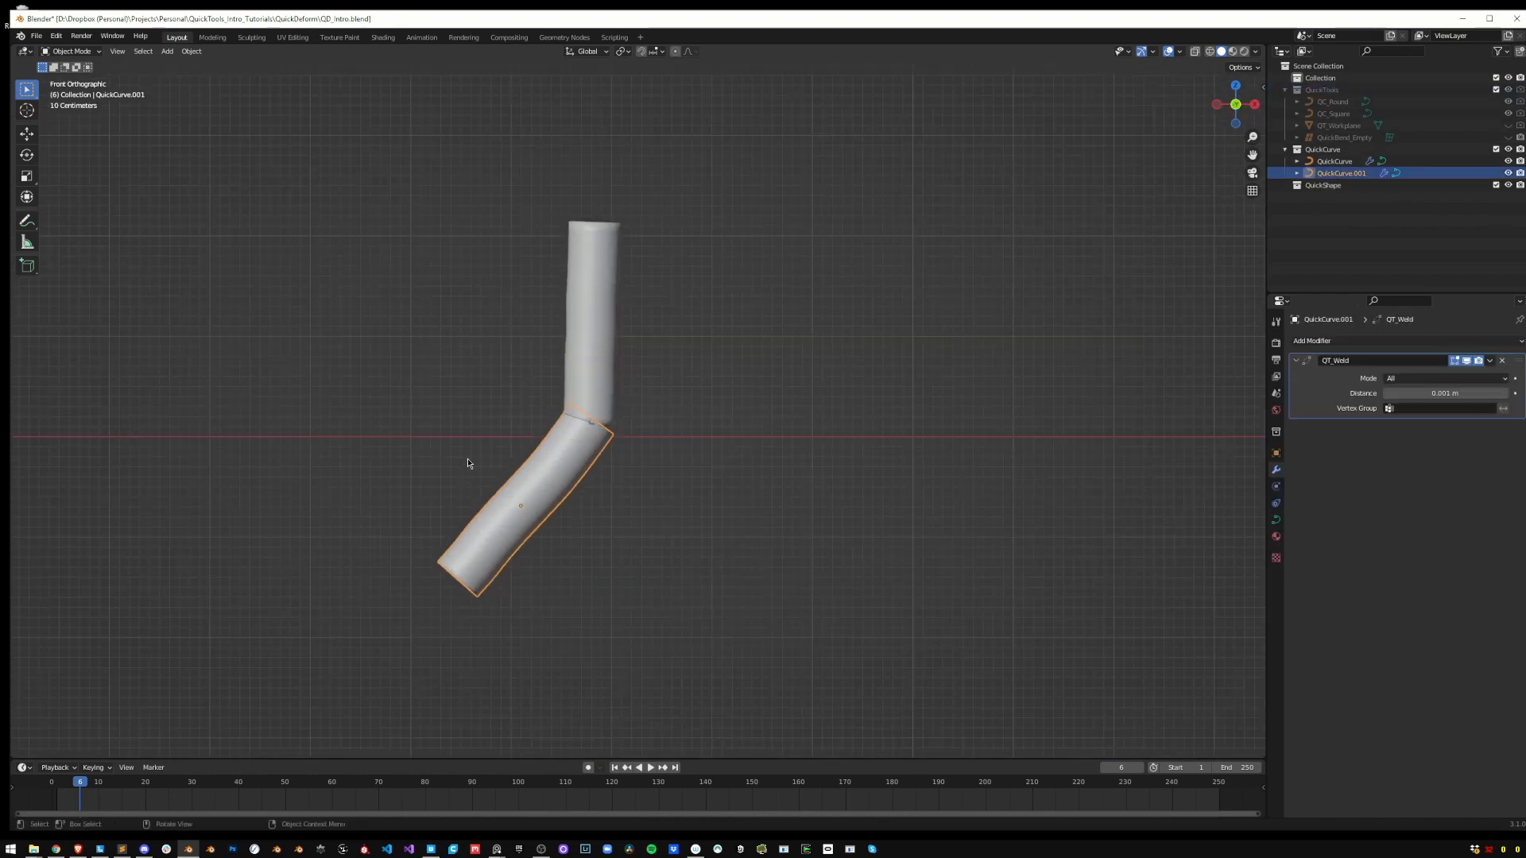
pyautogui.moveTo(503, 533)
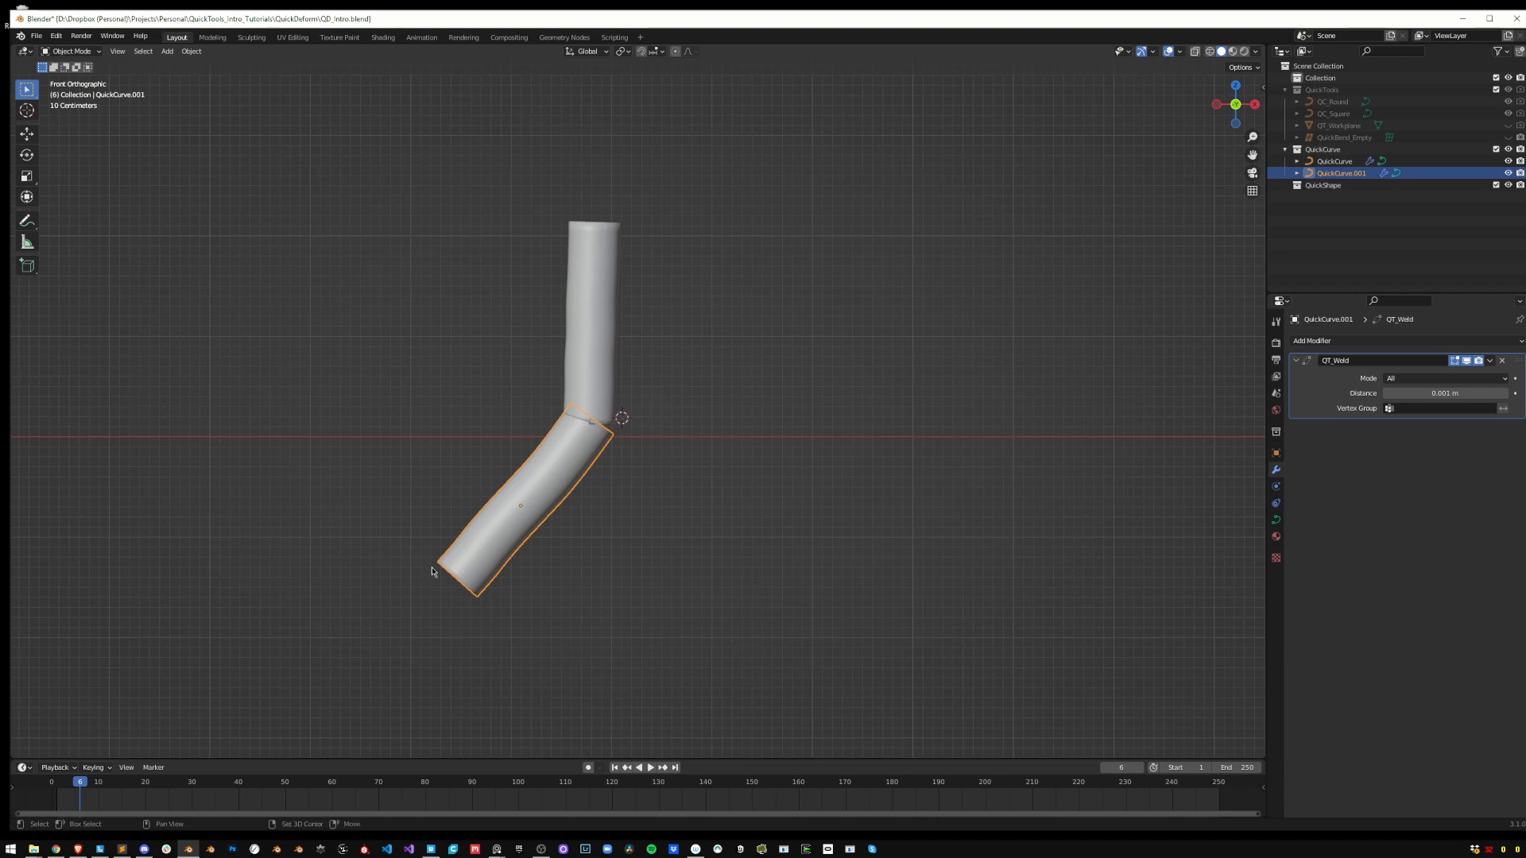
pyautogui.moveTo(652, 440)
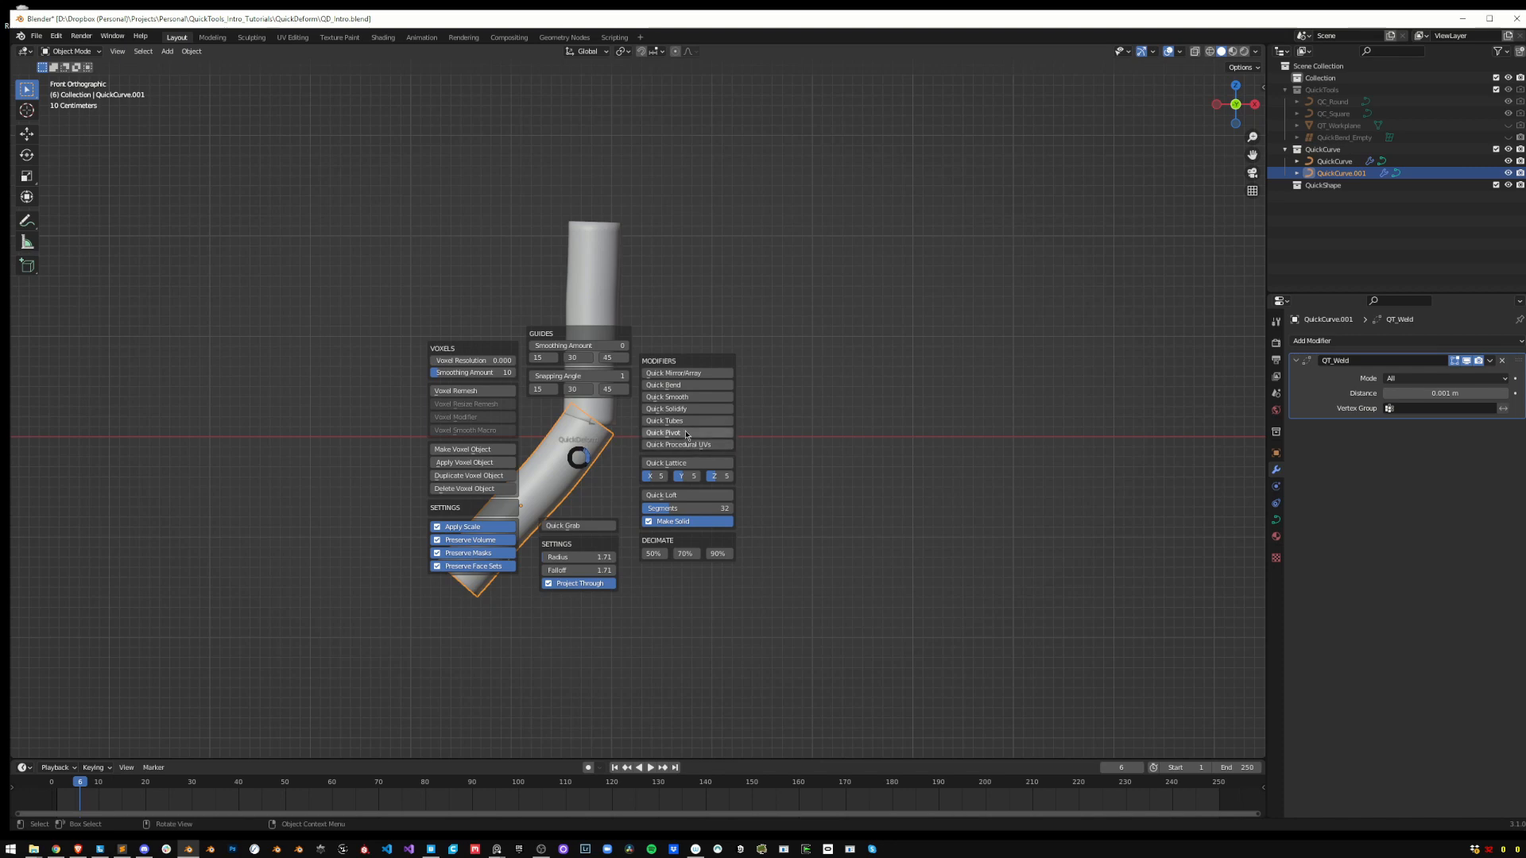
# Quick Pivot at the elbow joint and rotate the lower tube segment out to a flatter angle
pyautogui.click(664, 432)
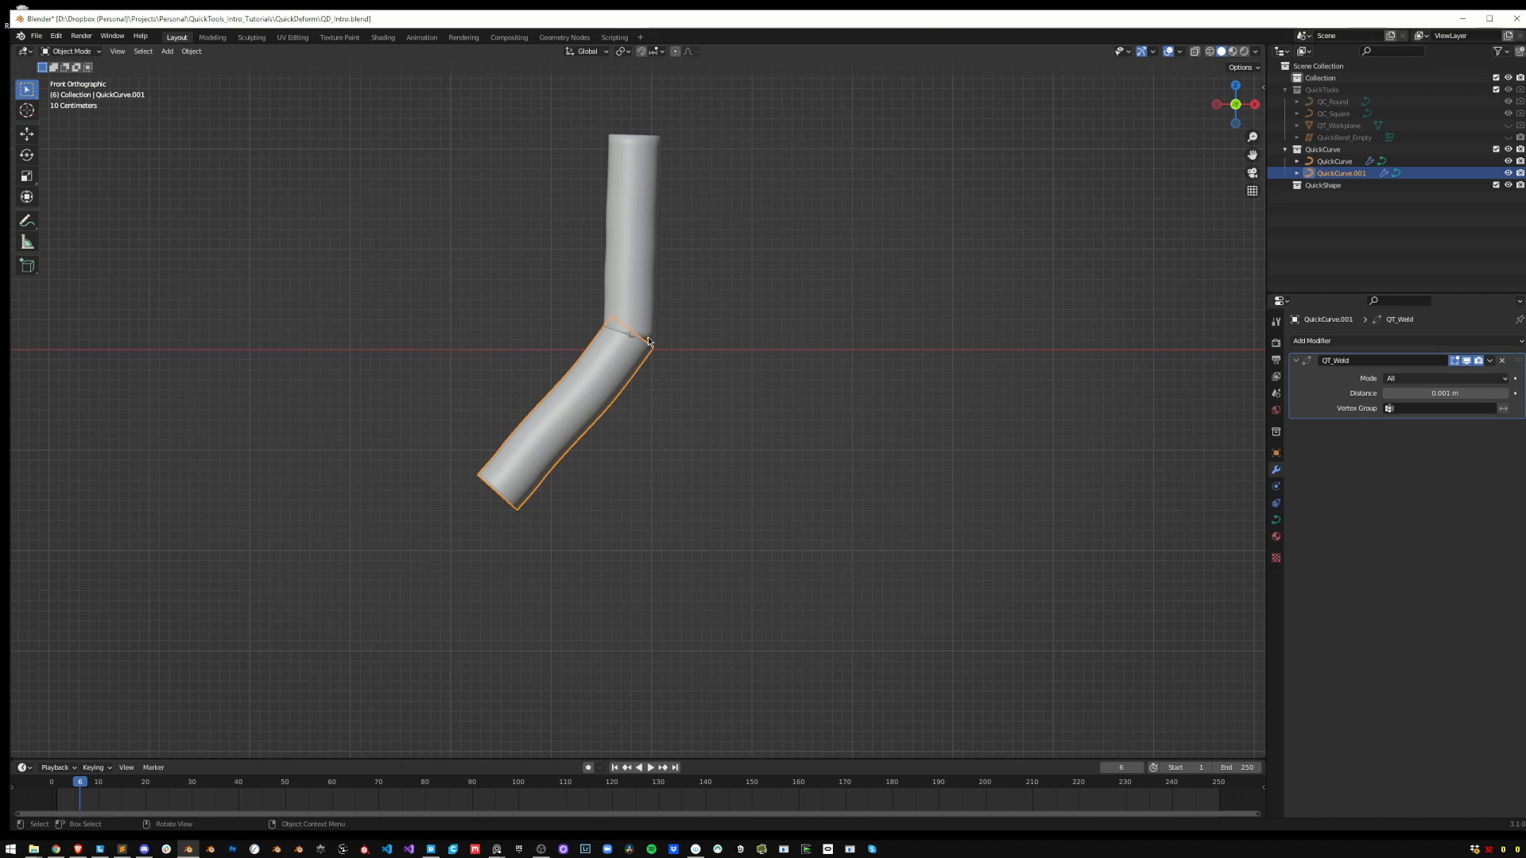
pyautogui.press('r')
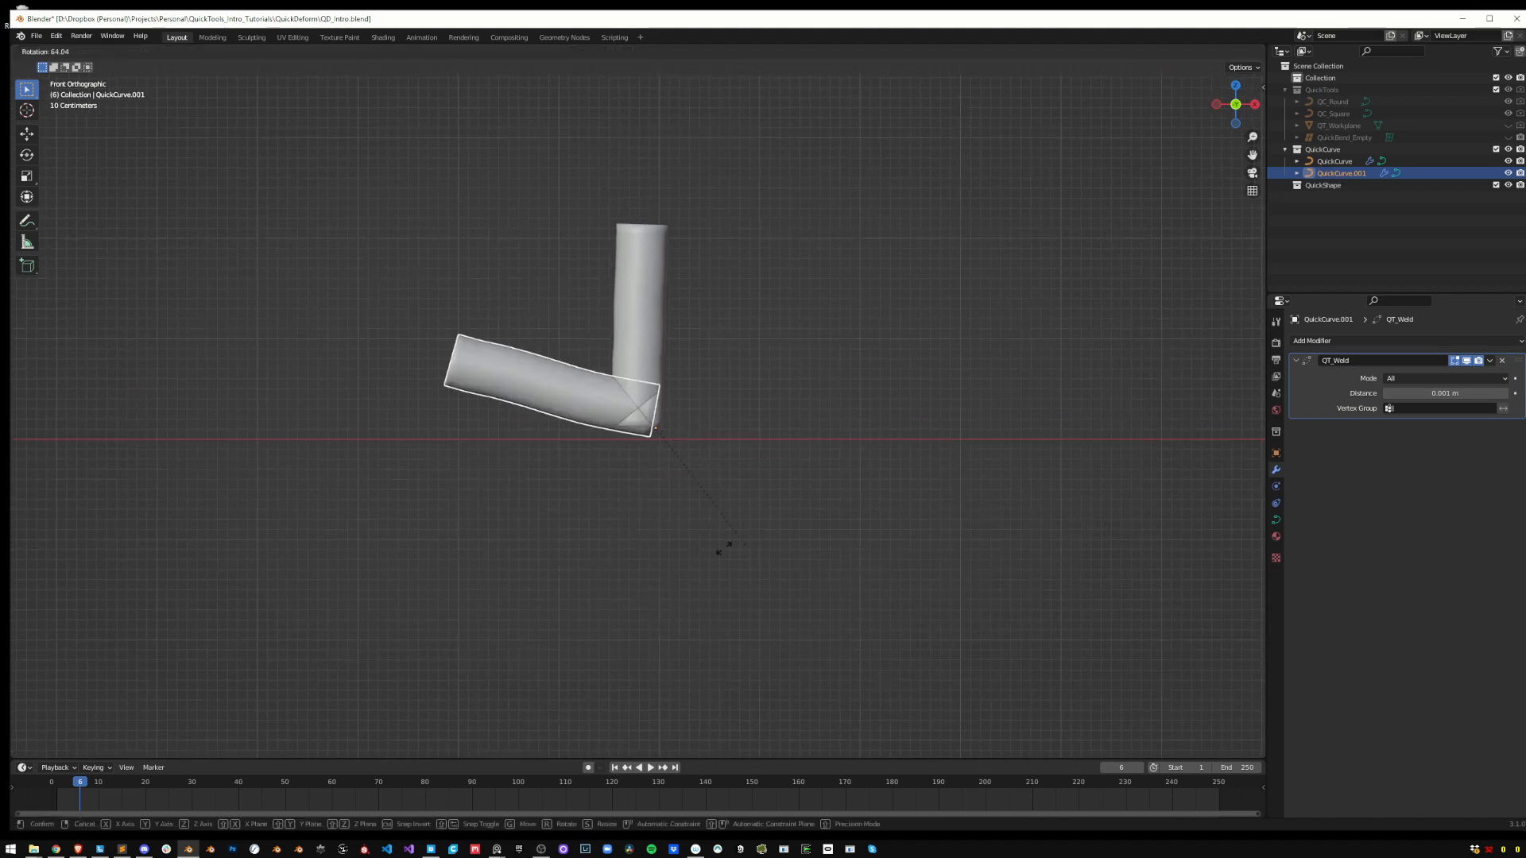
pyautogui.click(779, 404)
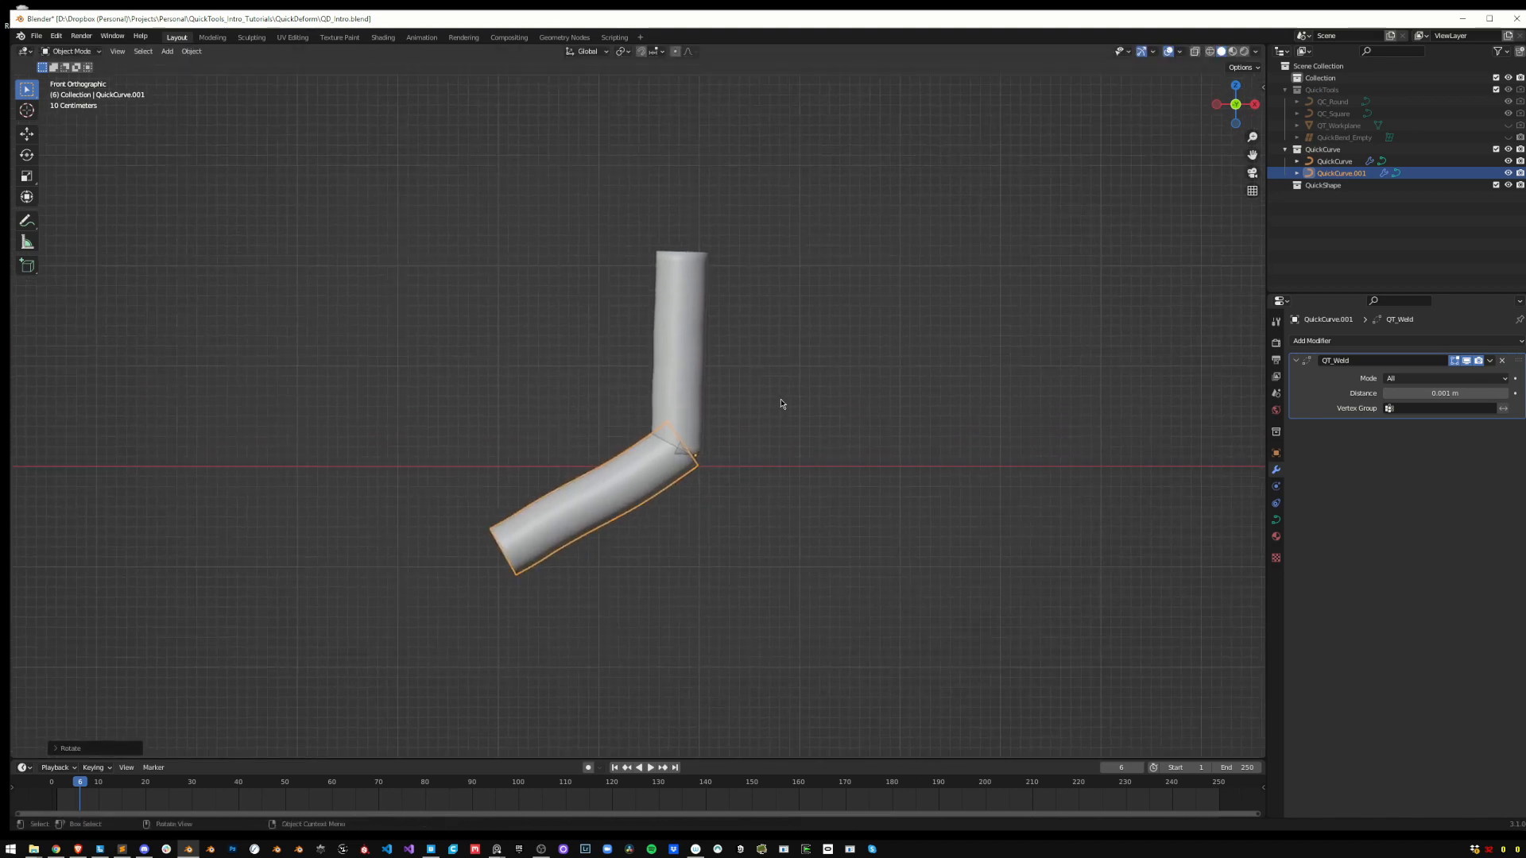